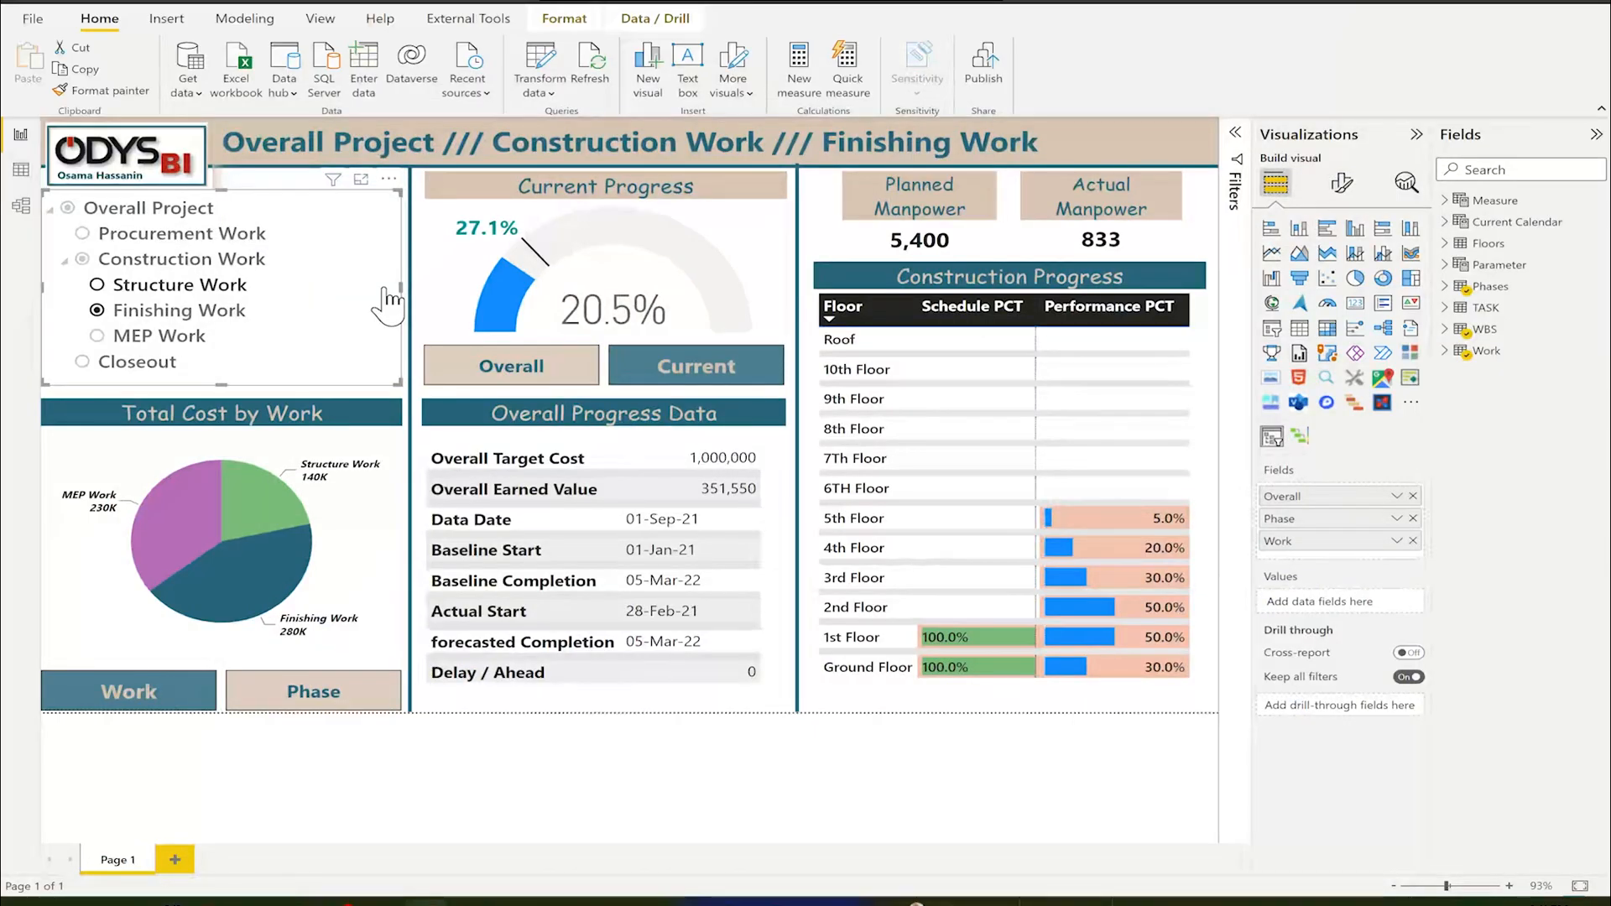
# - Filter the dashboard through Structure, Finishing, MEP and all Construction Work packages
pyautogui.click(987, 272)
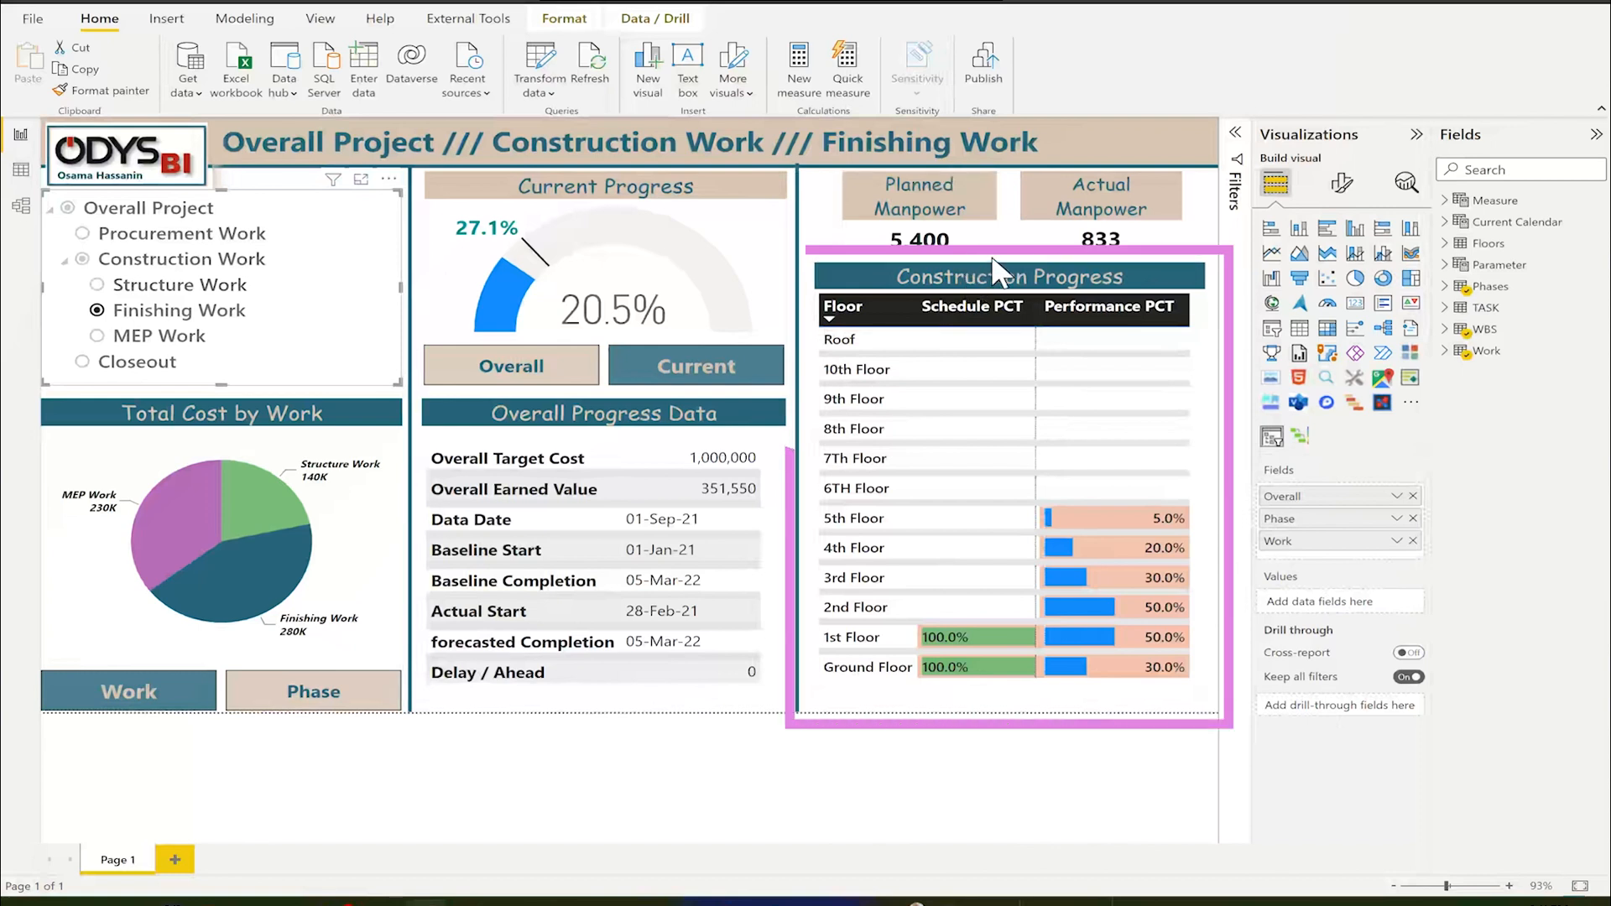
pyautogui.click(96, 284)
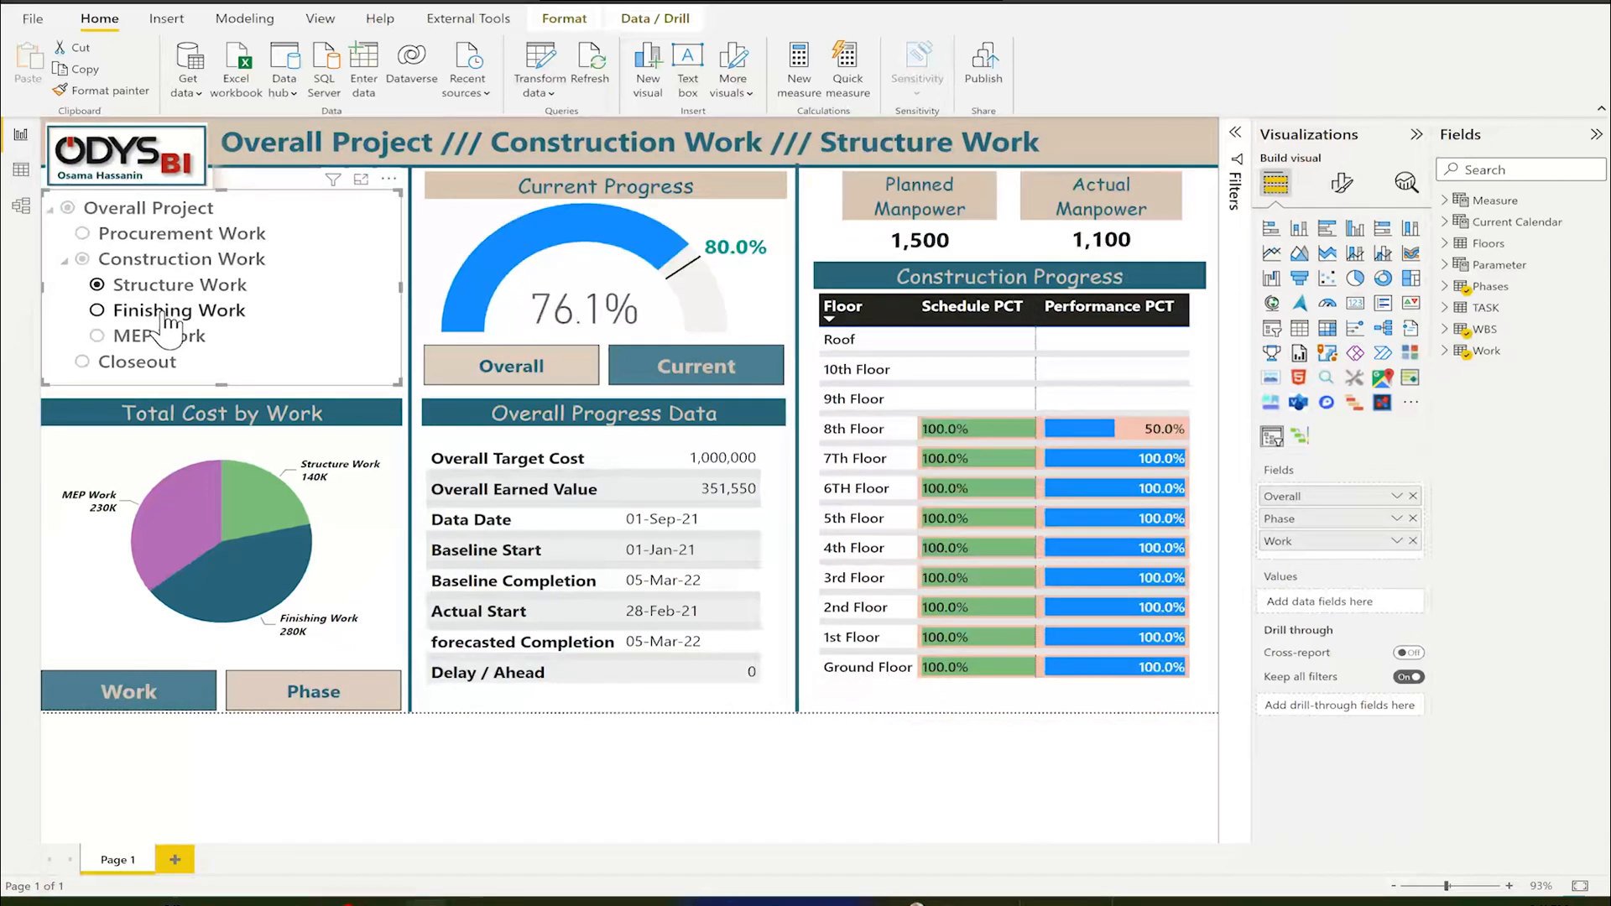
pyautogui.click(96, 310)
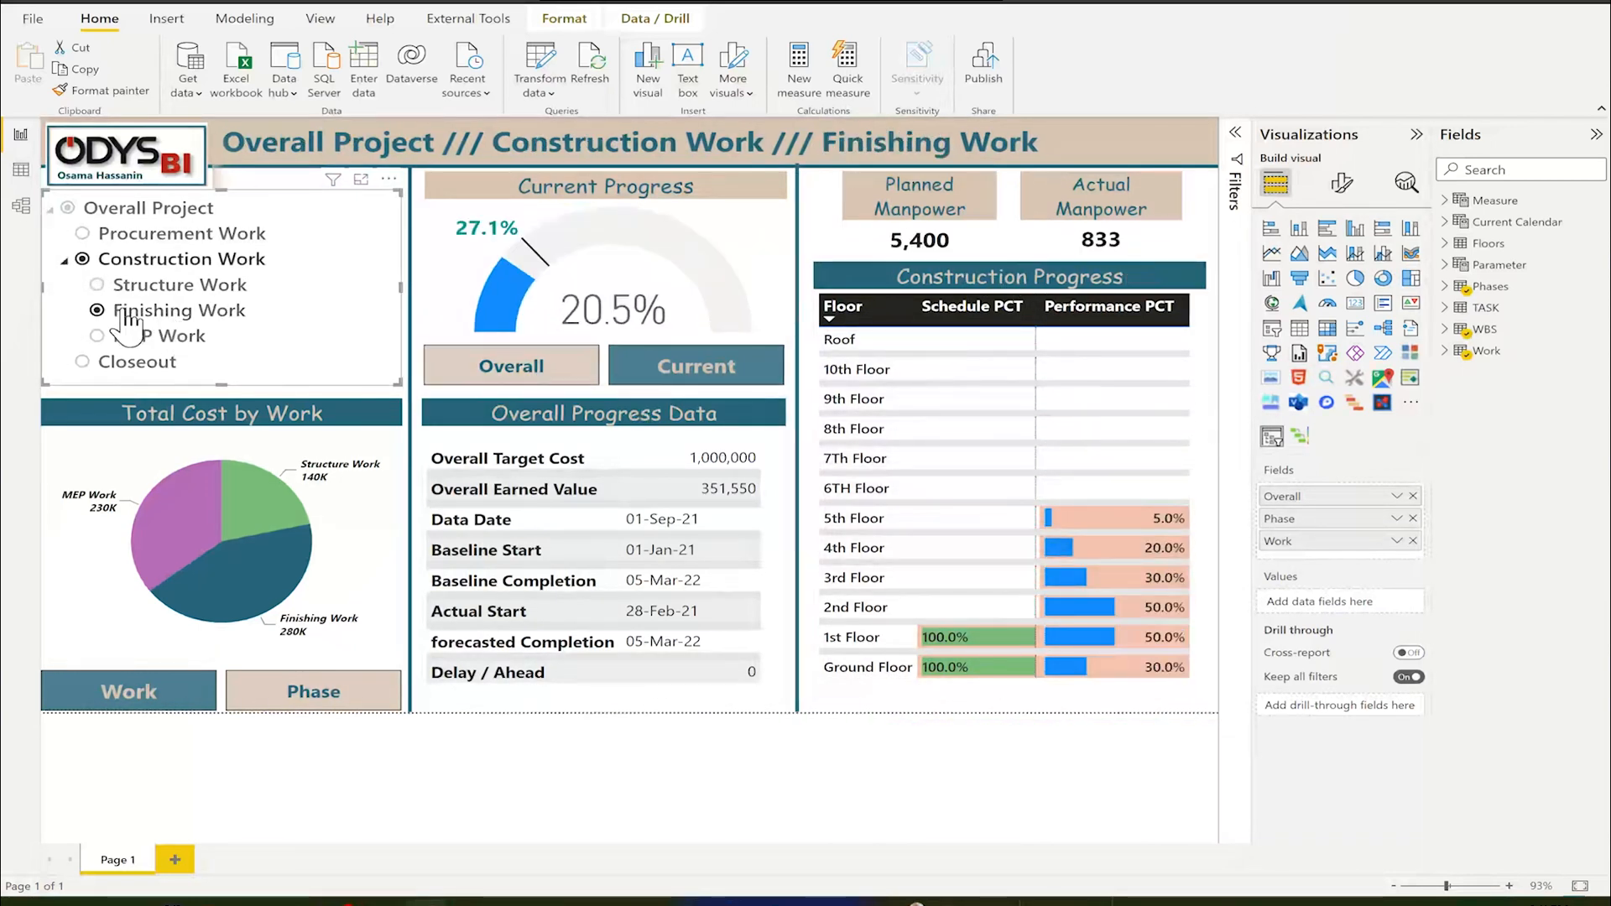
pyautogui.click(97, 335)
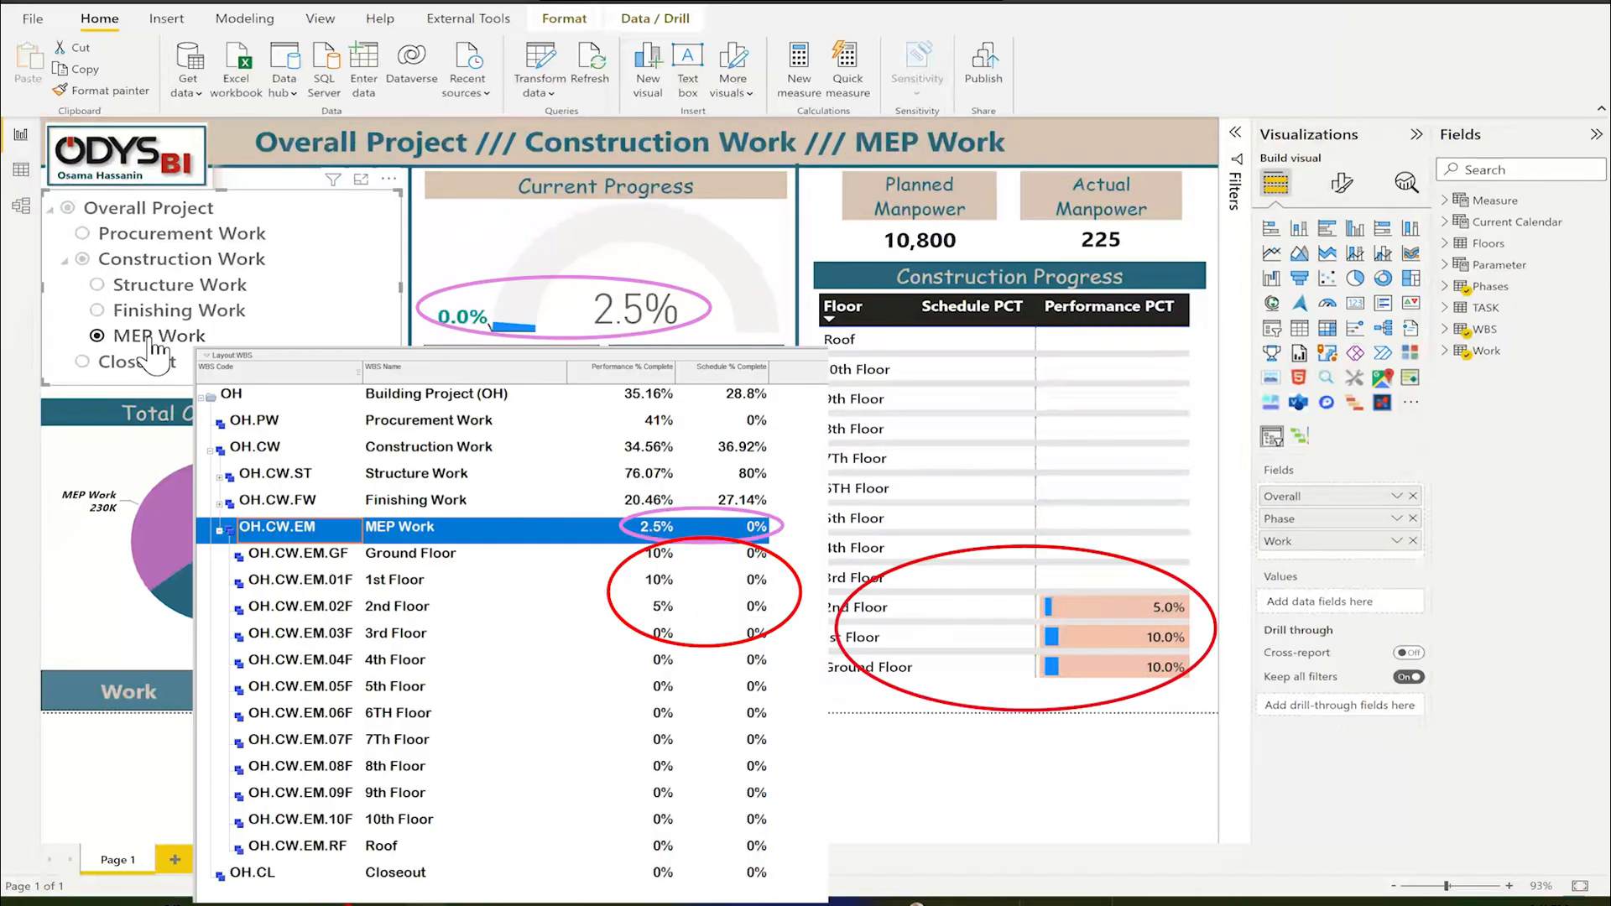
pyautogui.moveTo(152, 348)
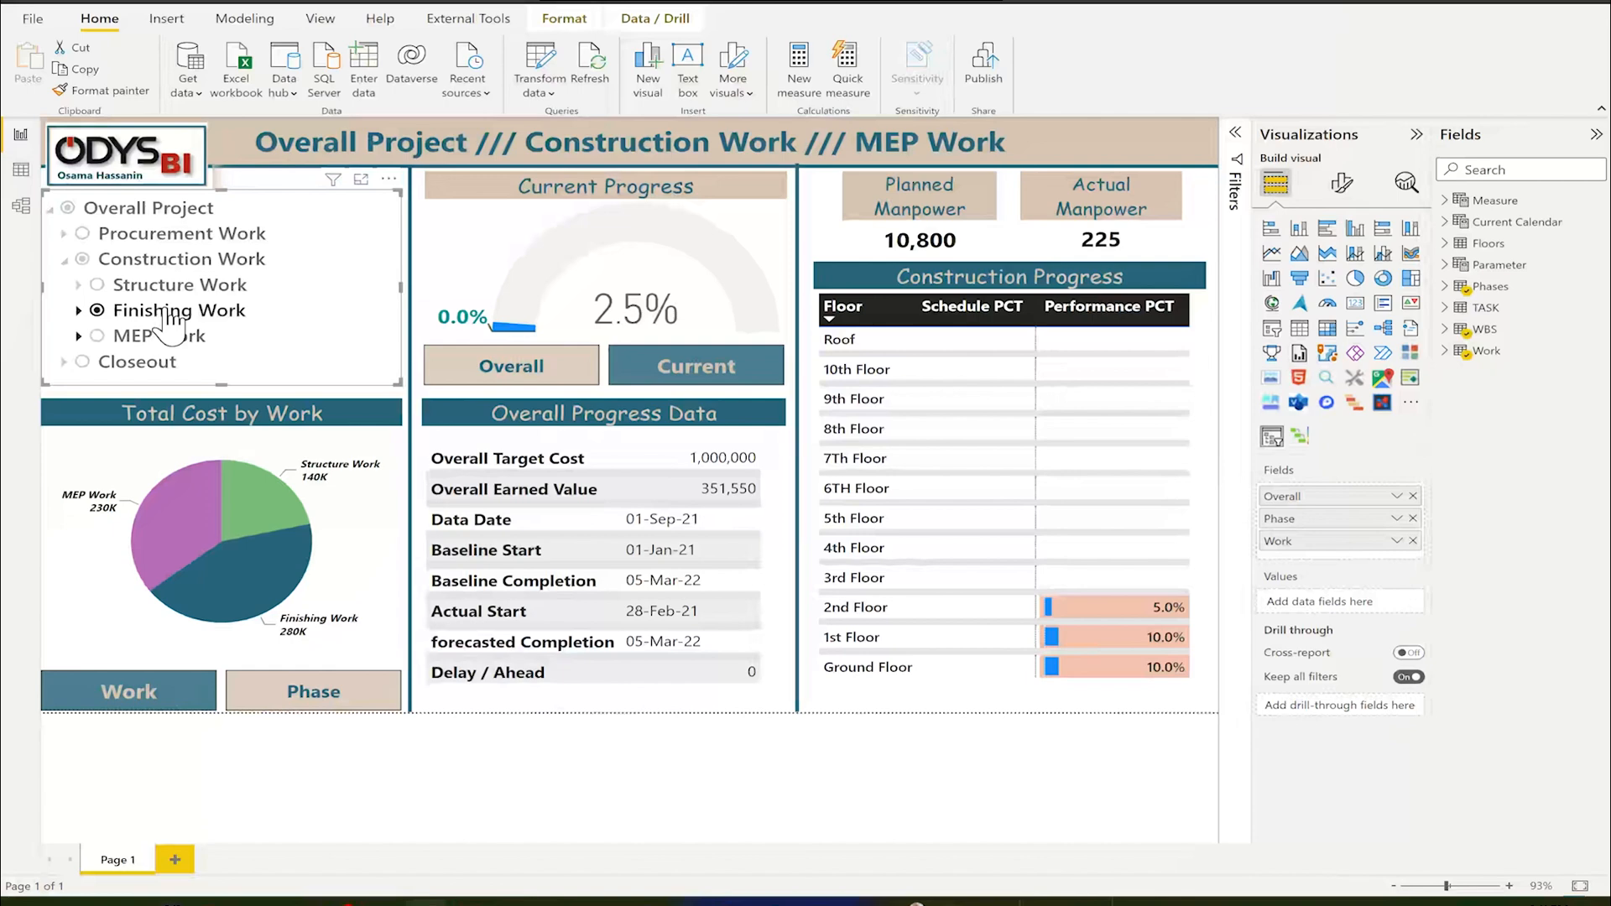
pyautogui.click(180, 311)
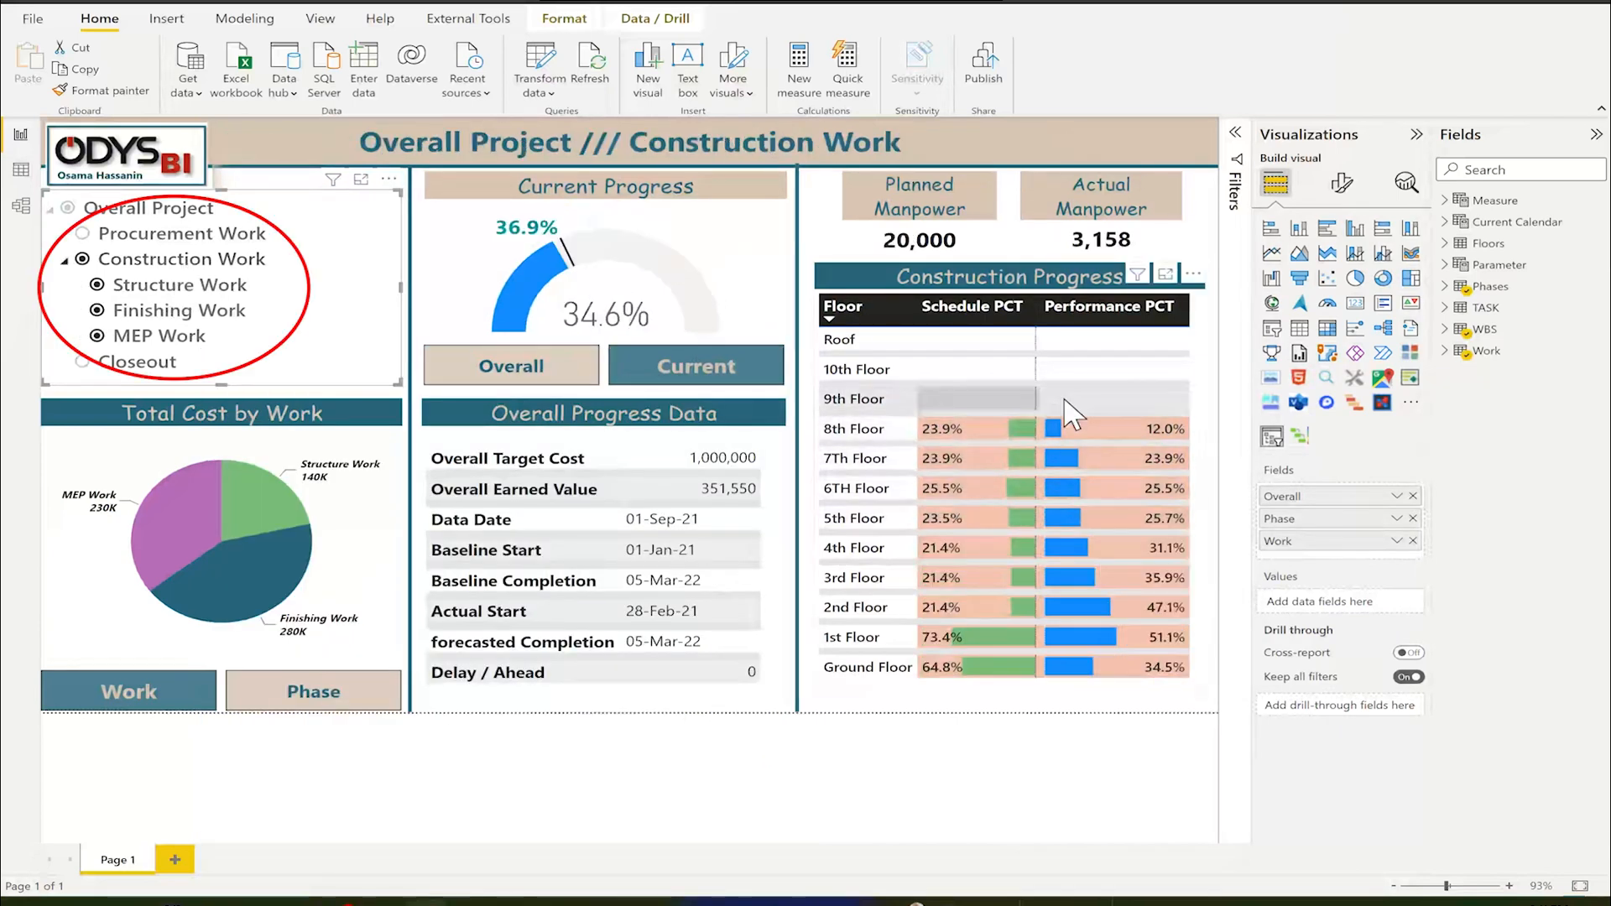
pyautogui.moveTo(1105, 627)
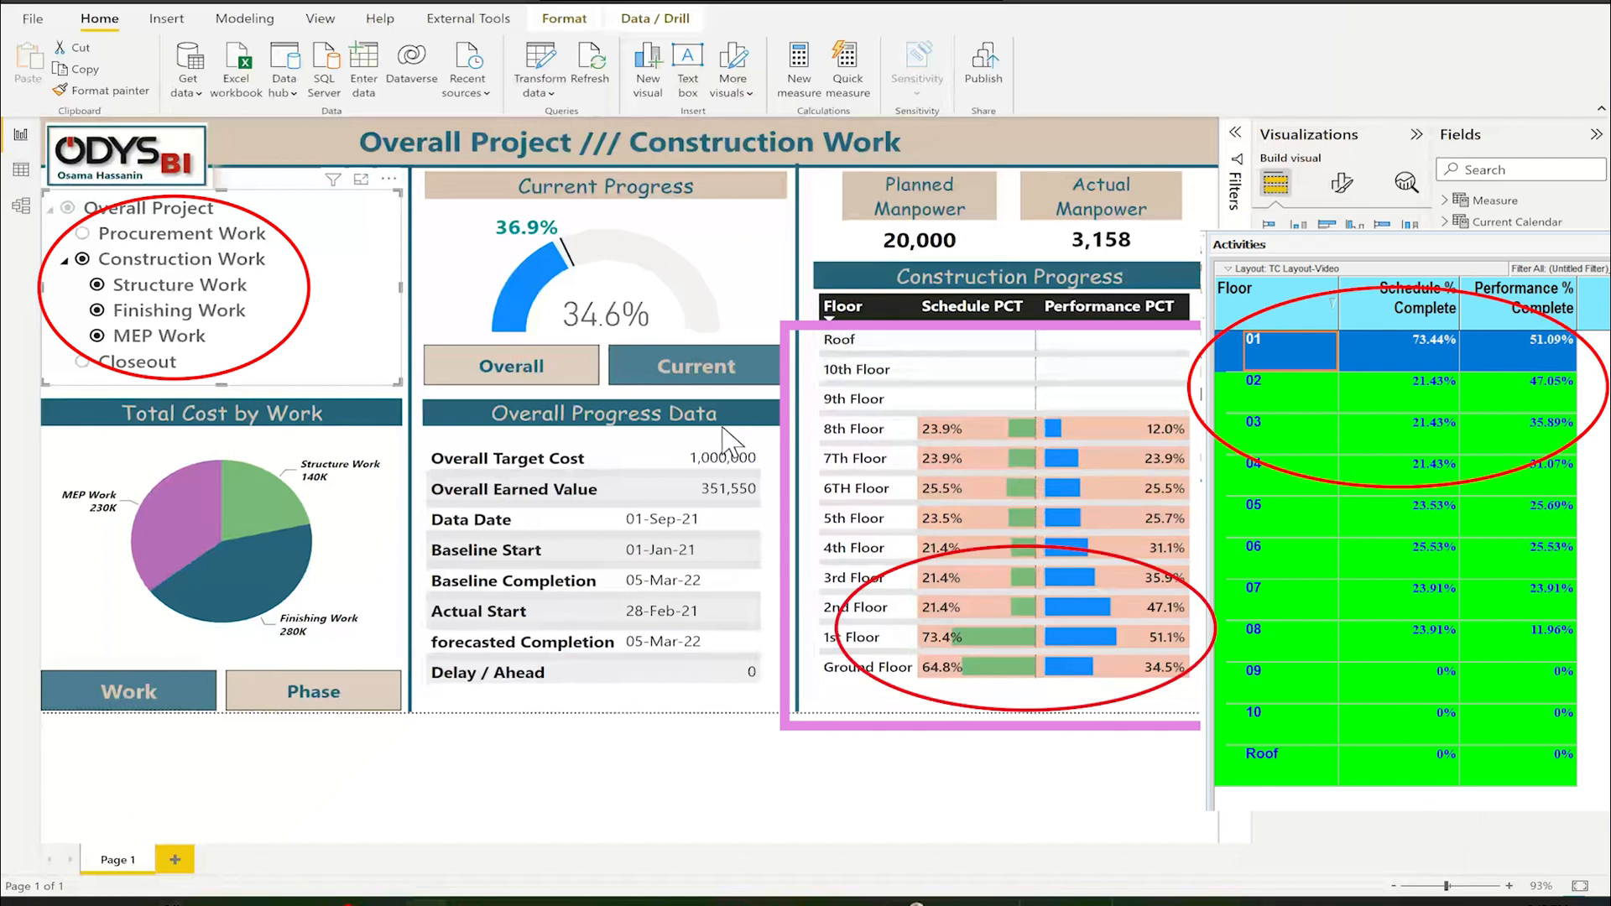
pyautogui.moveTo(1035, 545)
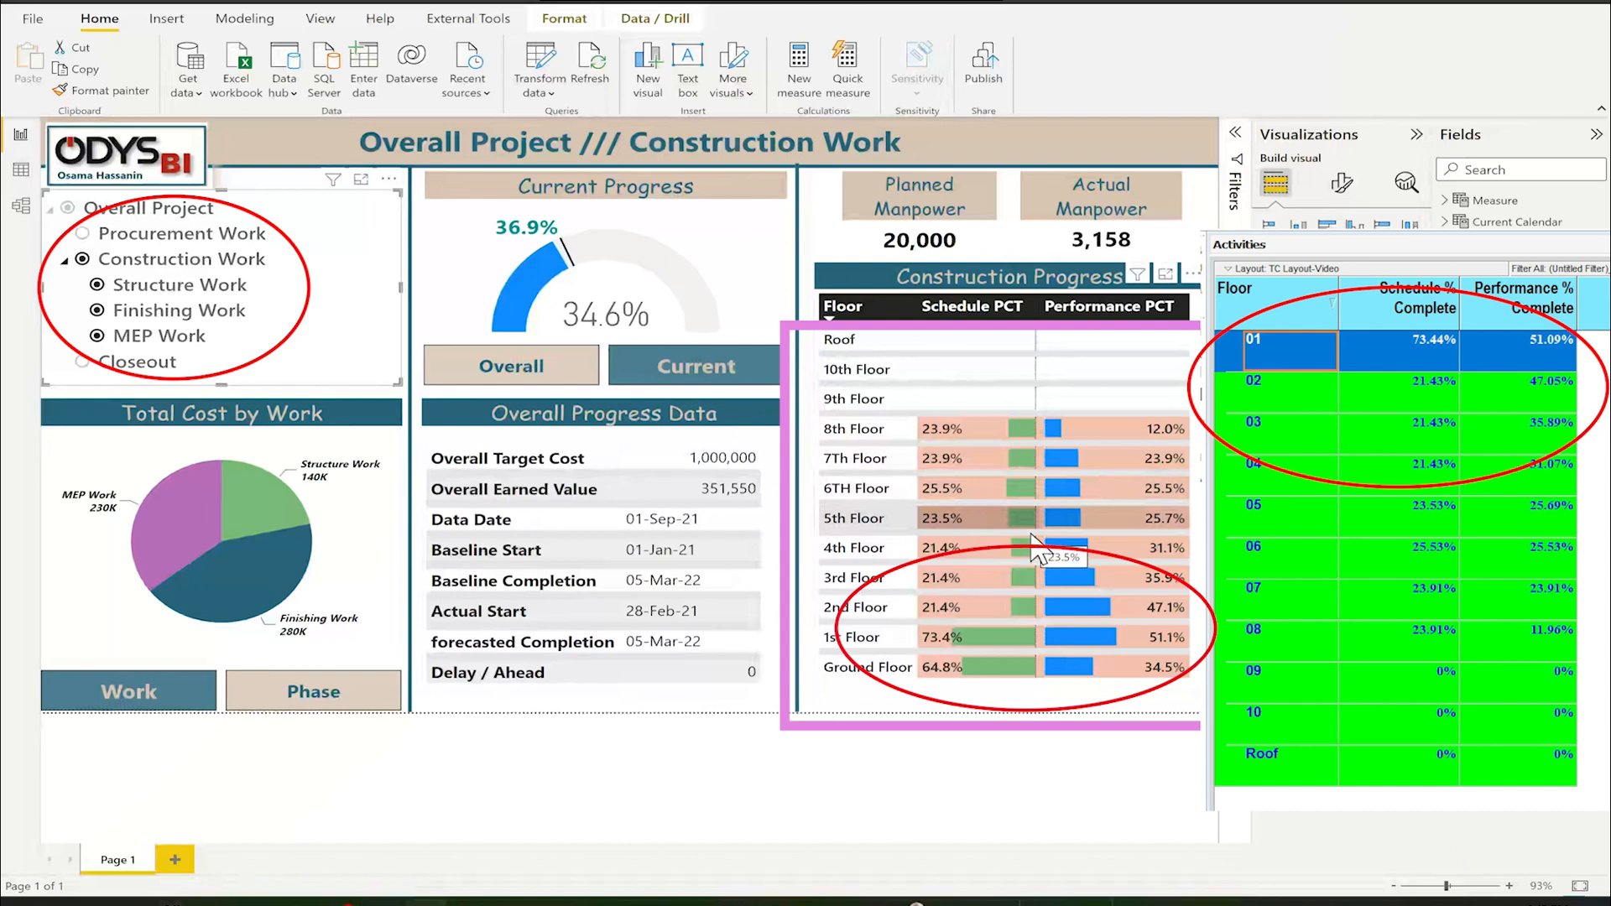
pyautogui.click(94, 284)
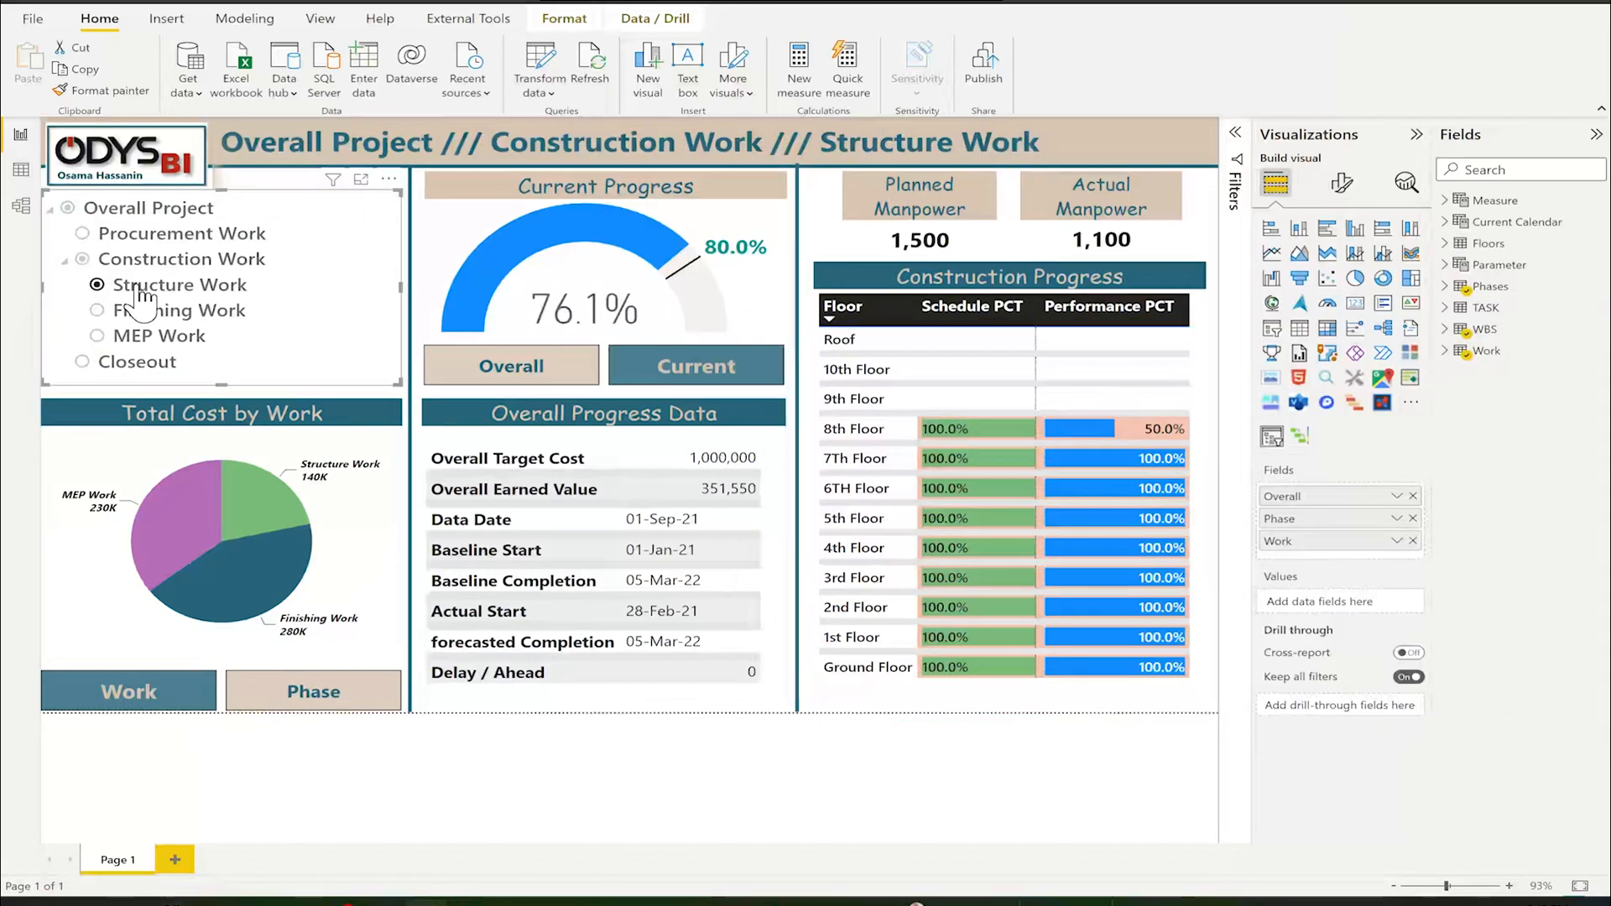
pyautogui.click(96, 335)
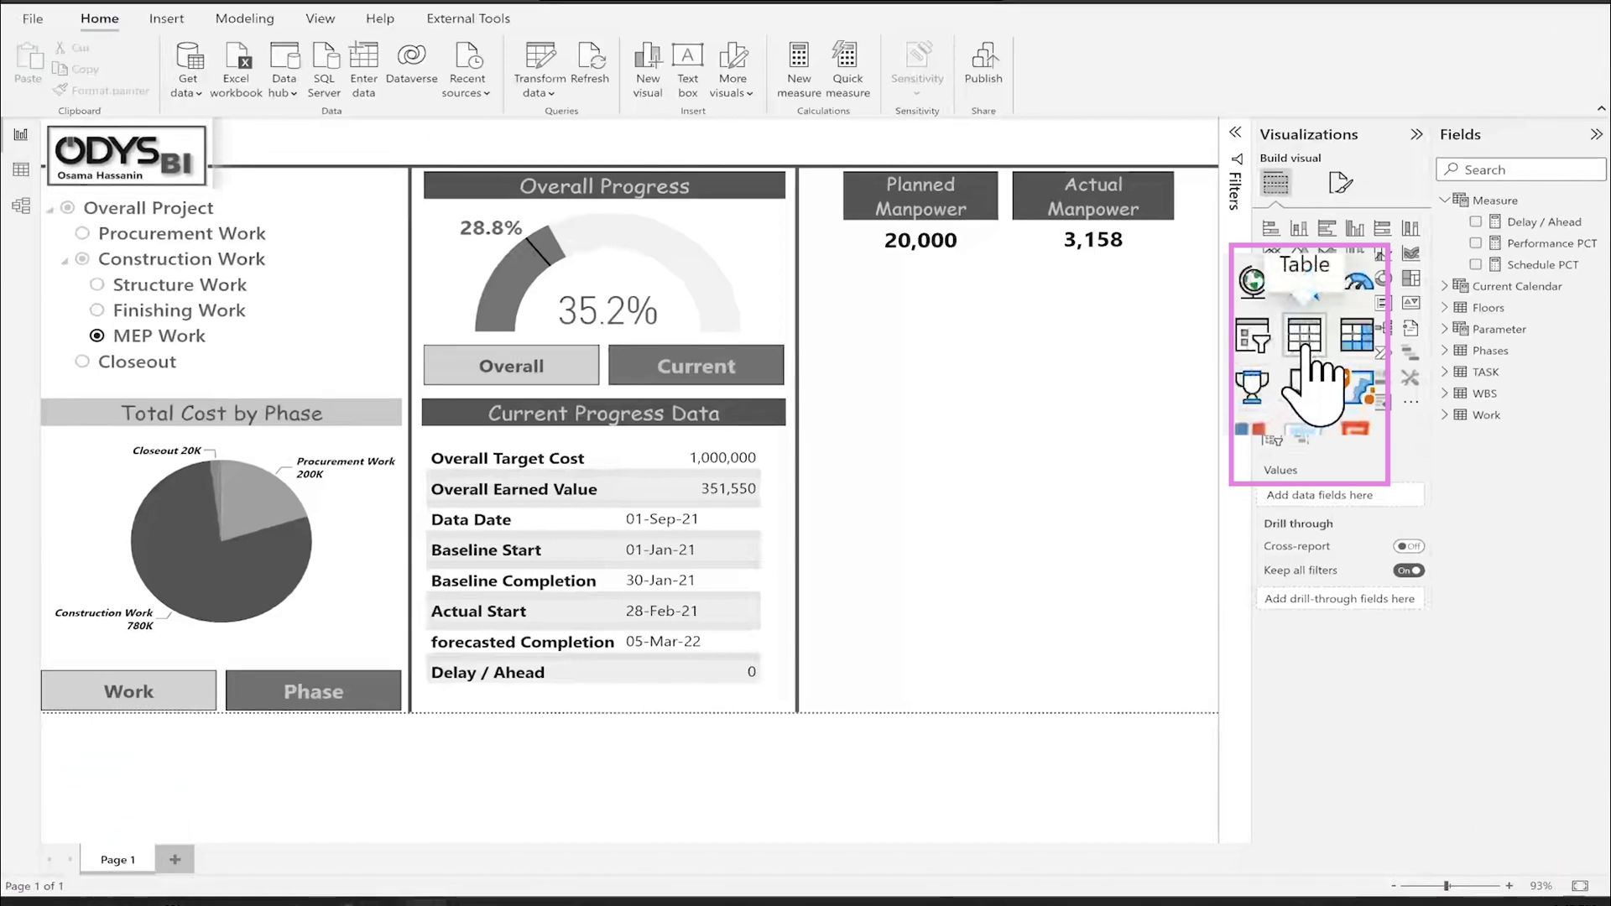
# - Insert a table visual containing the Floor field from the Floors table
pyautogui.click(1306, 335)
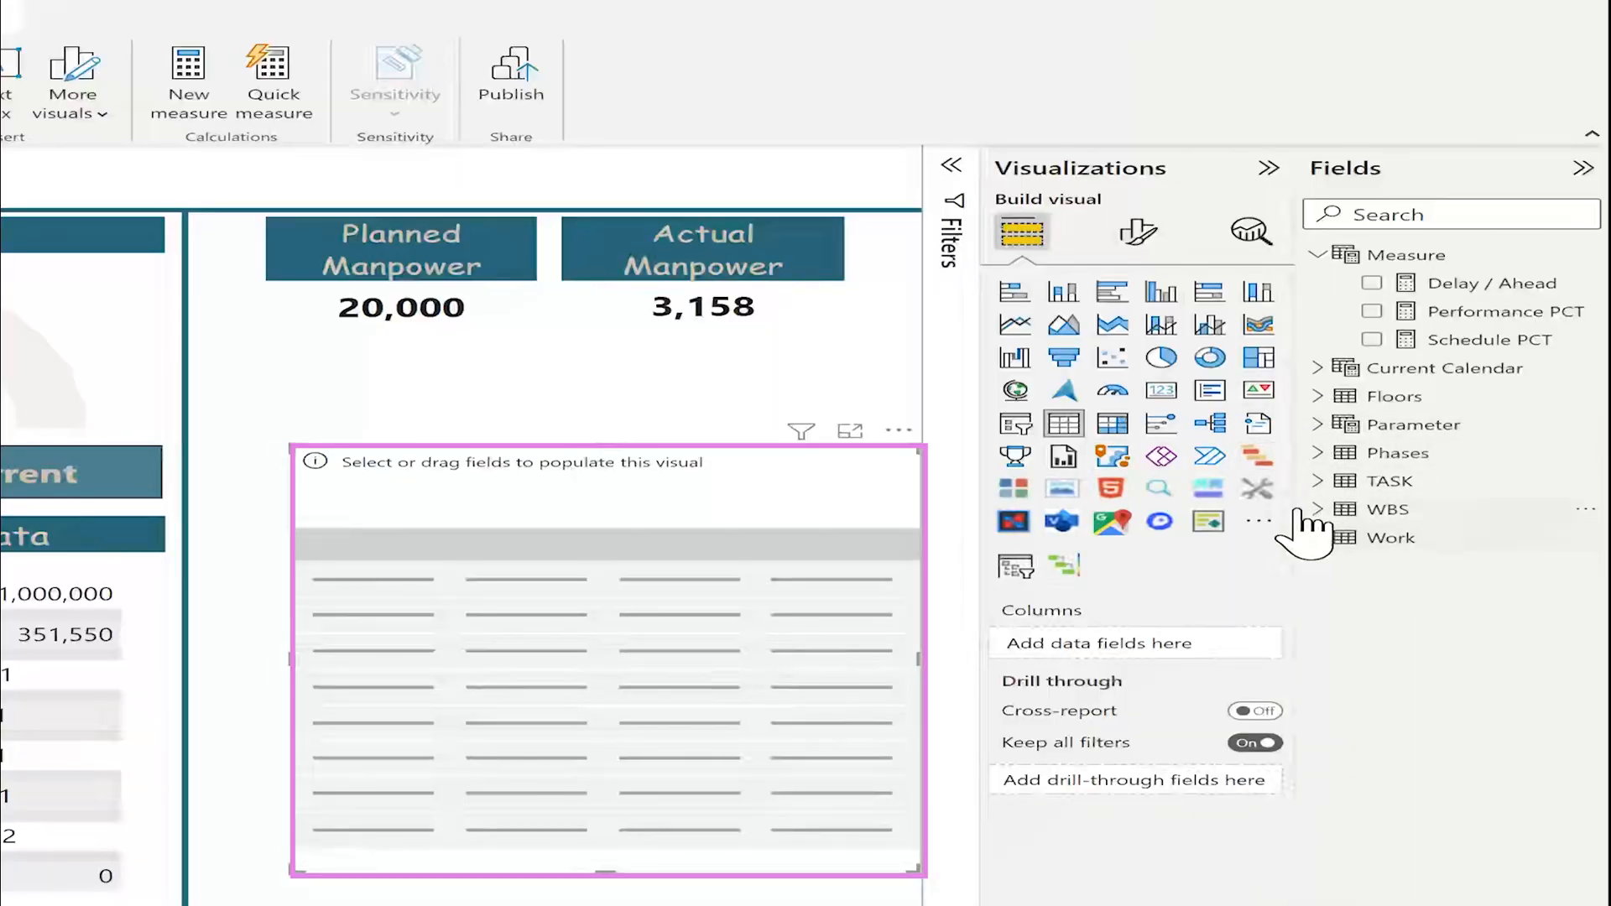
pyautogui.click(1393, 395)
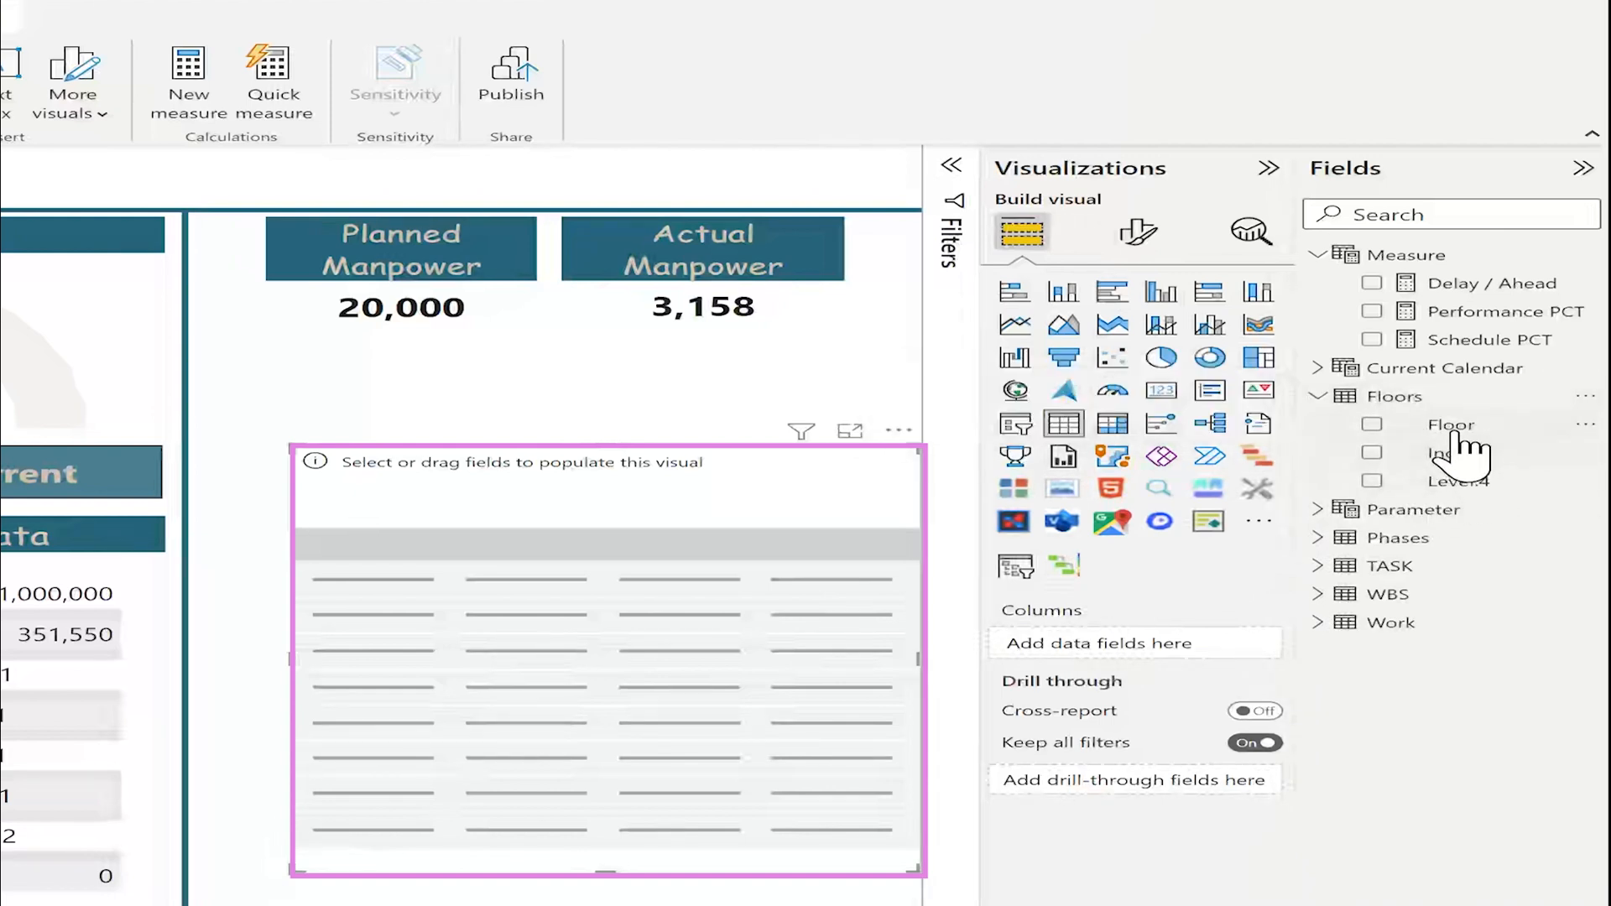
pyautogui.click(1373, 425)
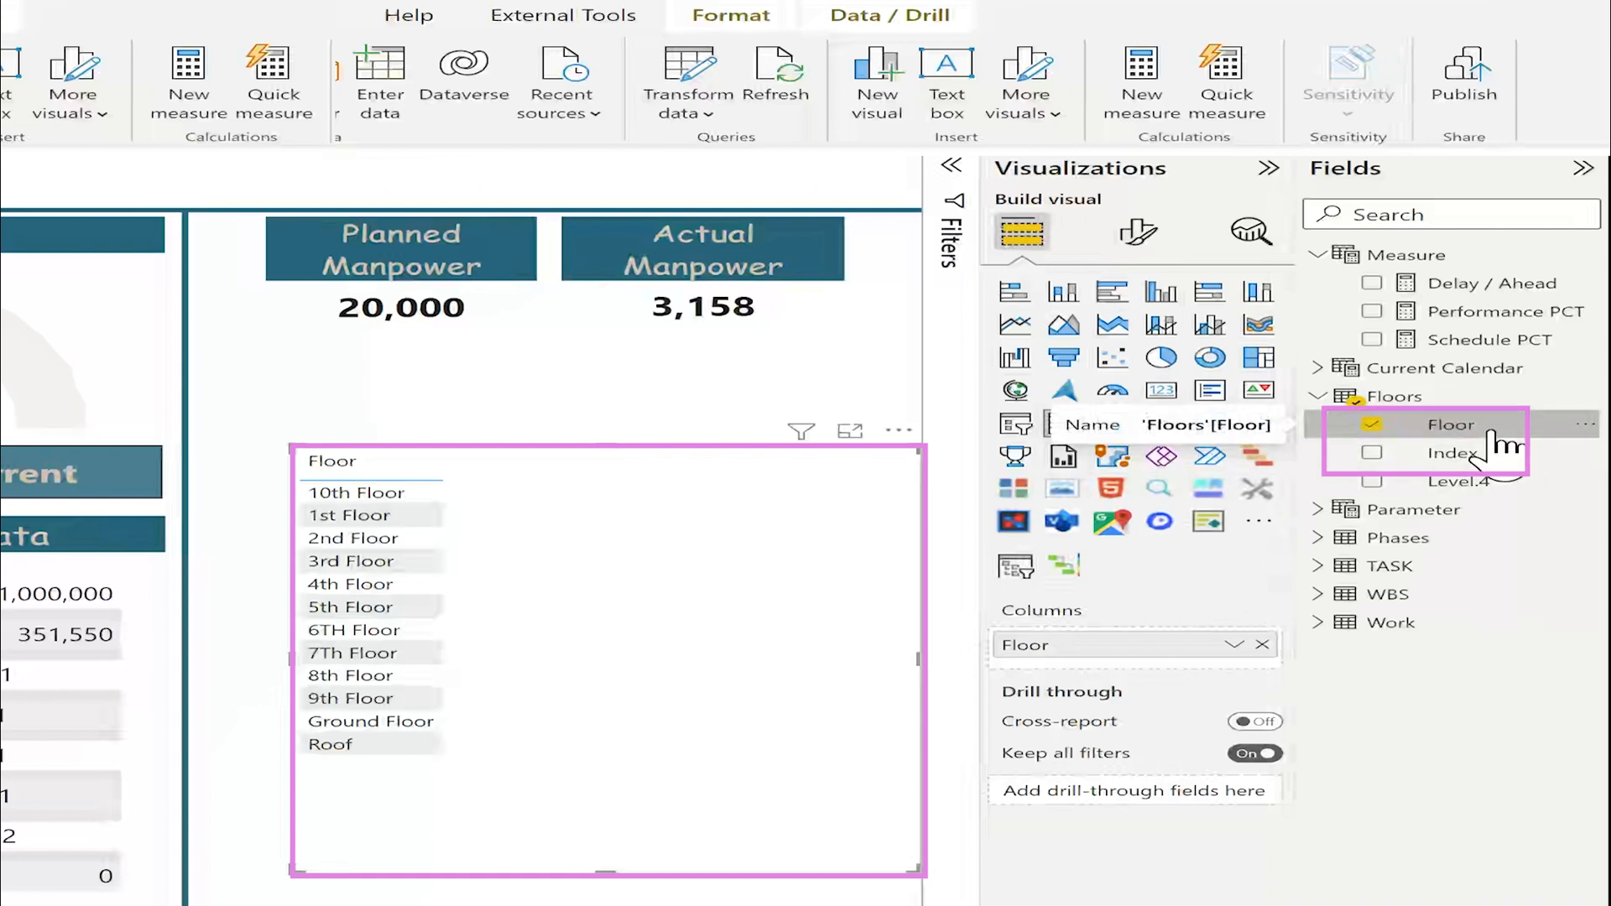
# - Sort the Floor column by Index and sort the table descending, Roof first
pyautogui.click(1451, 423)
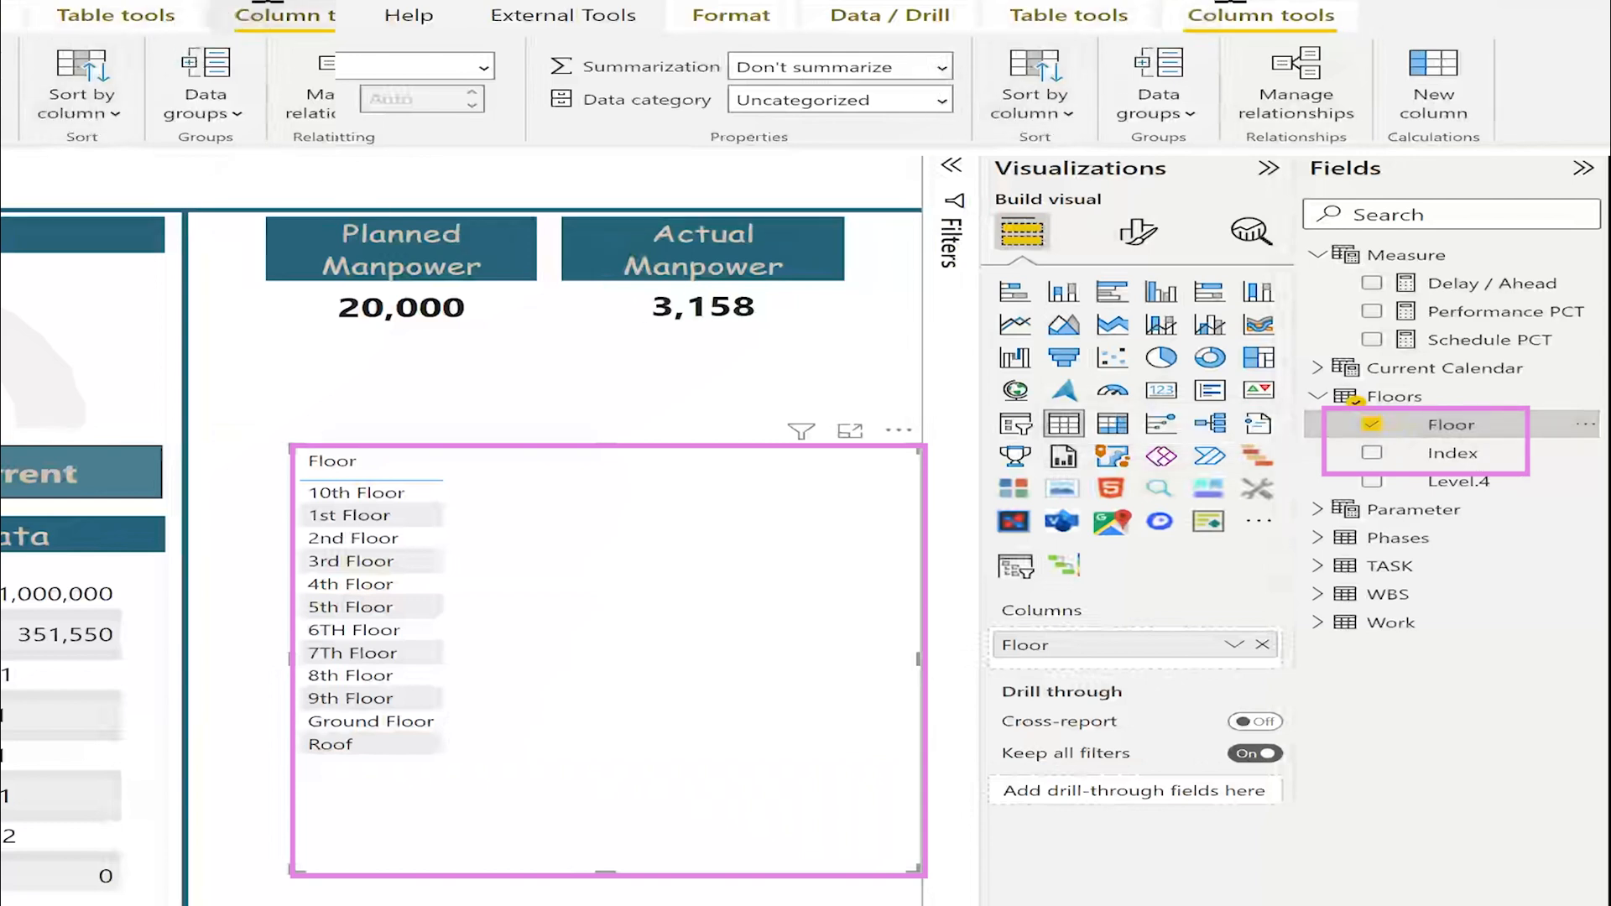
pyautogui.click(81, 84)
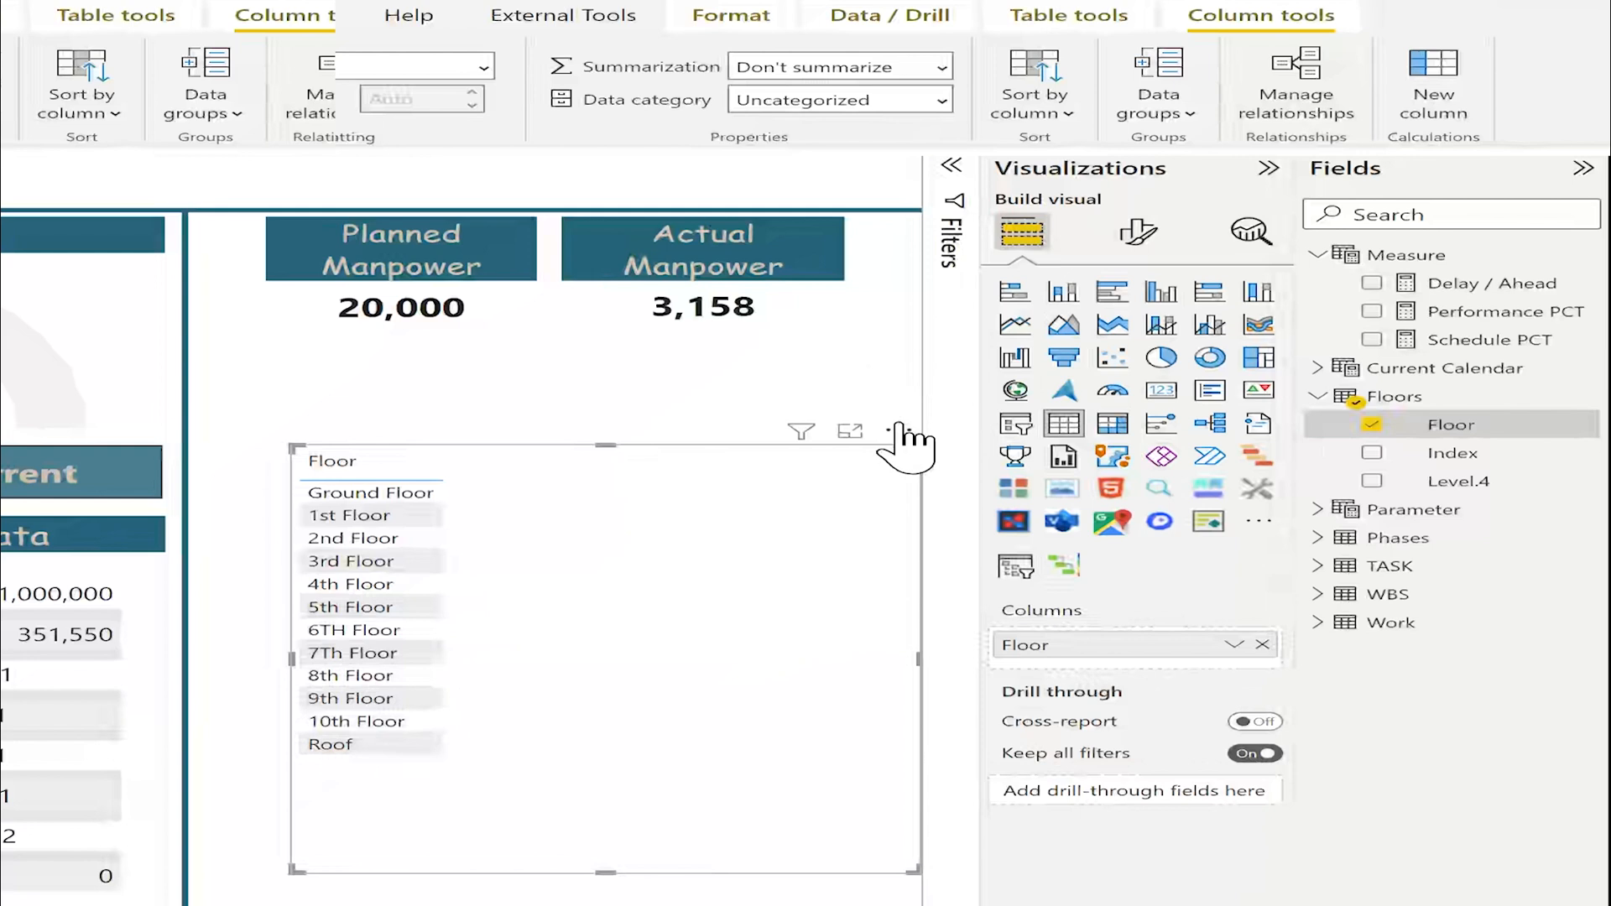
pyautogui.click(898, 431)
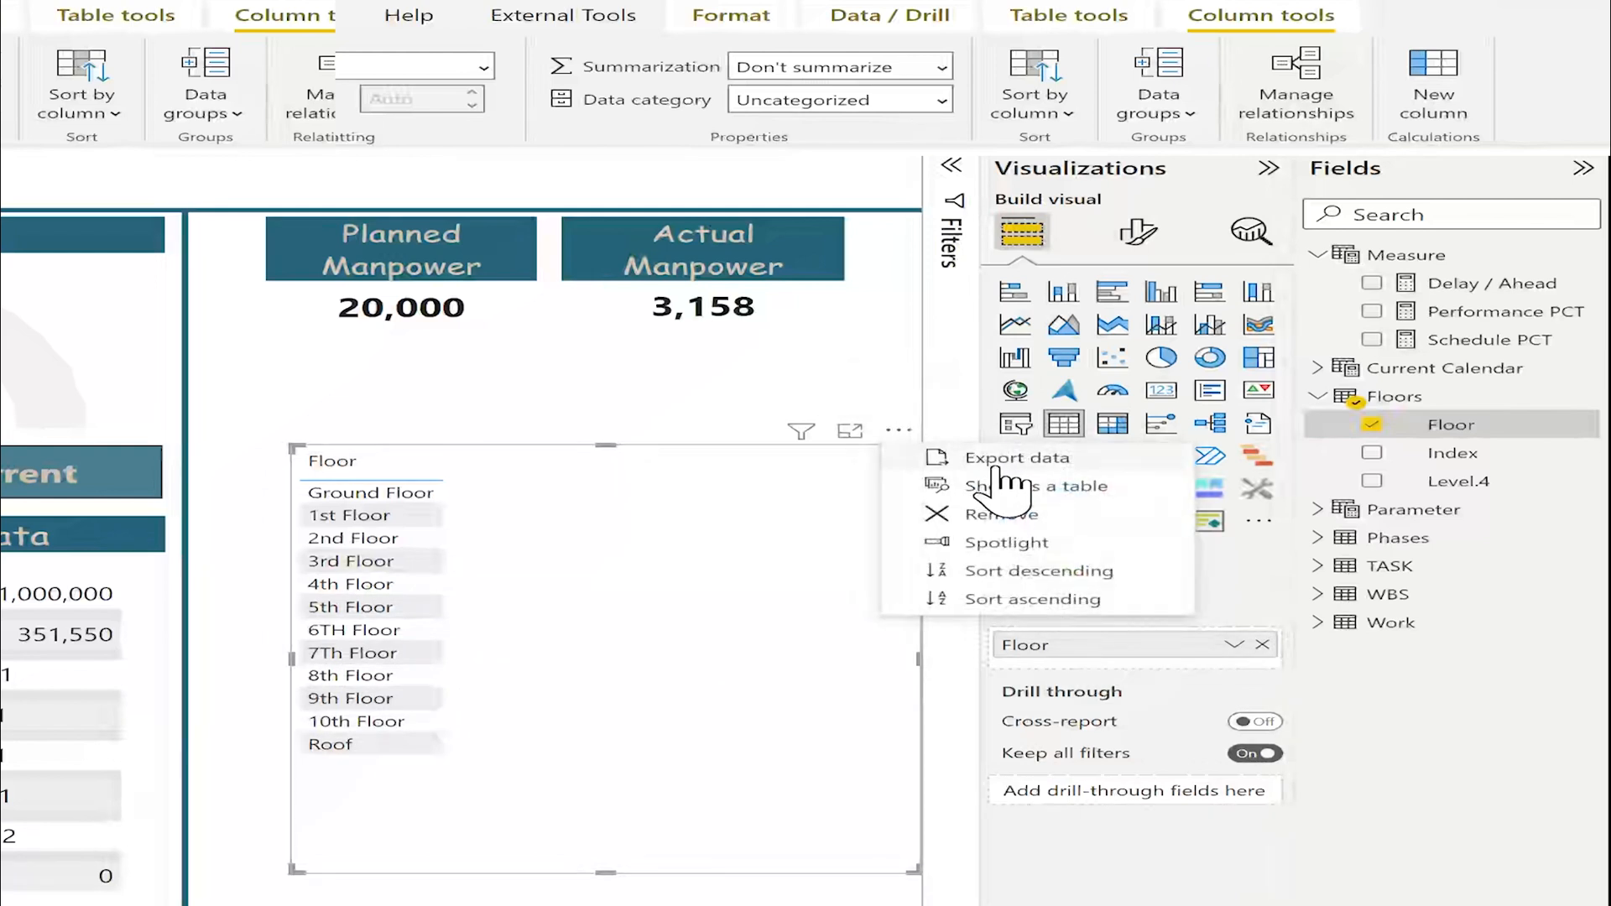
pyautogui.moveTo(1068, 586)
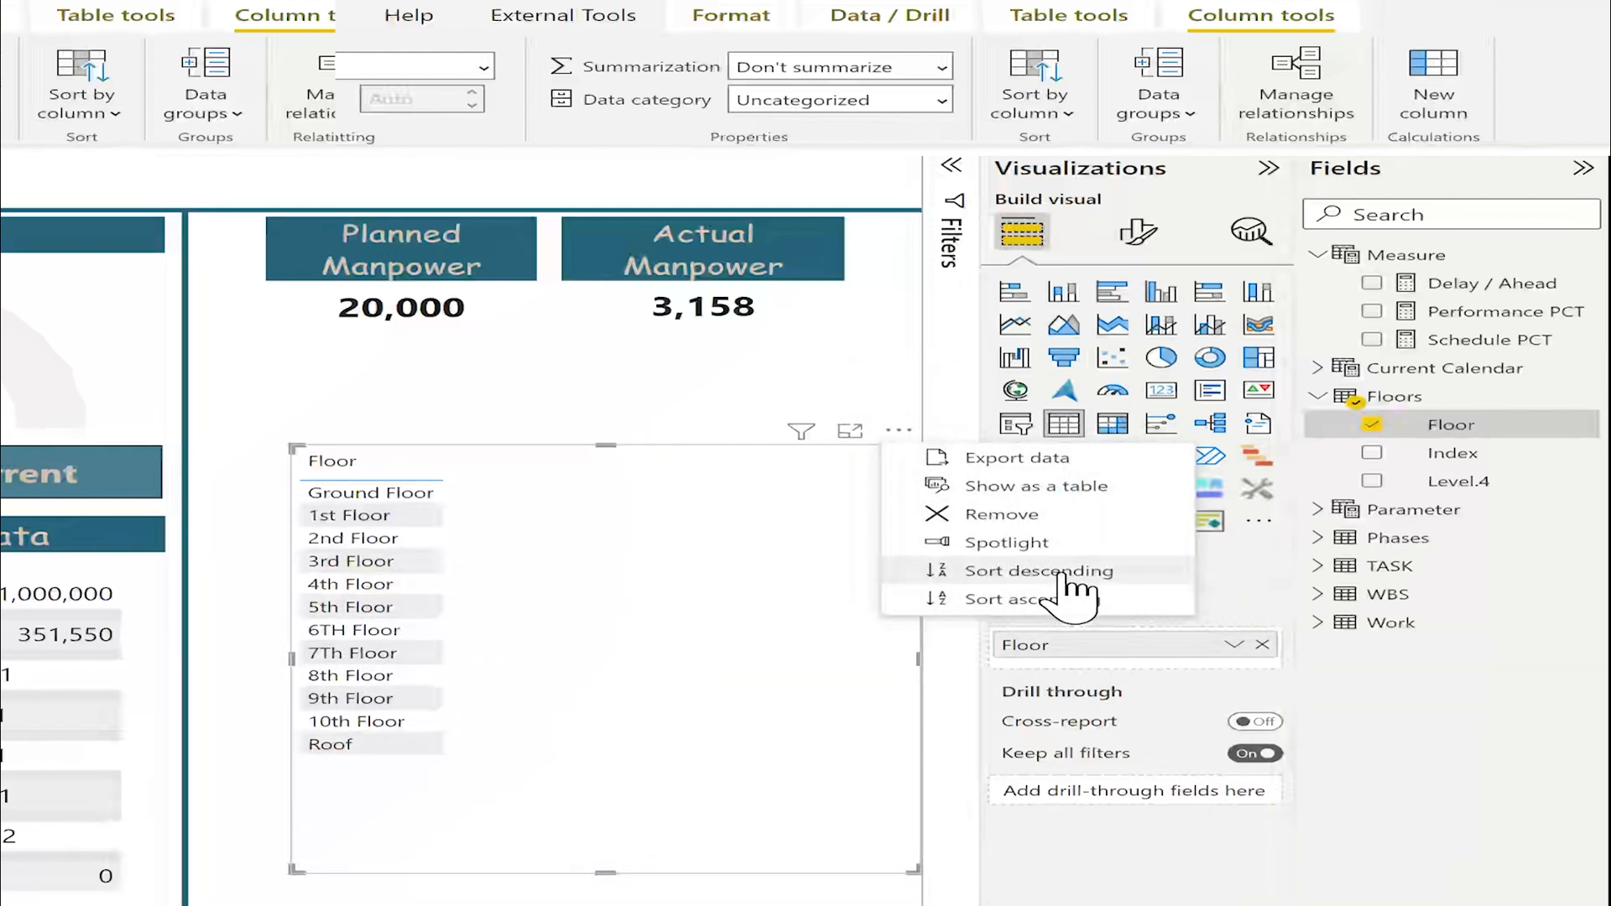
pyautogui.click(1038, 571)
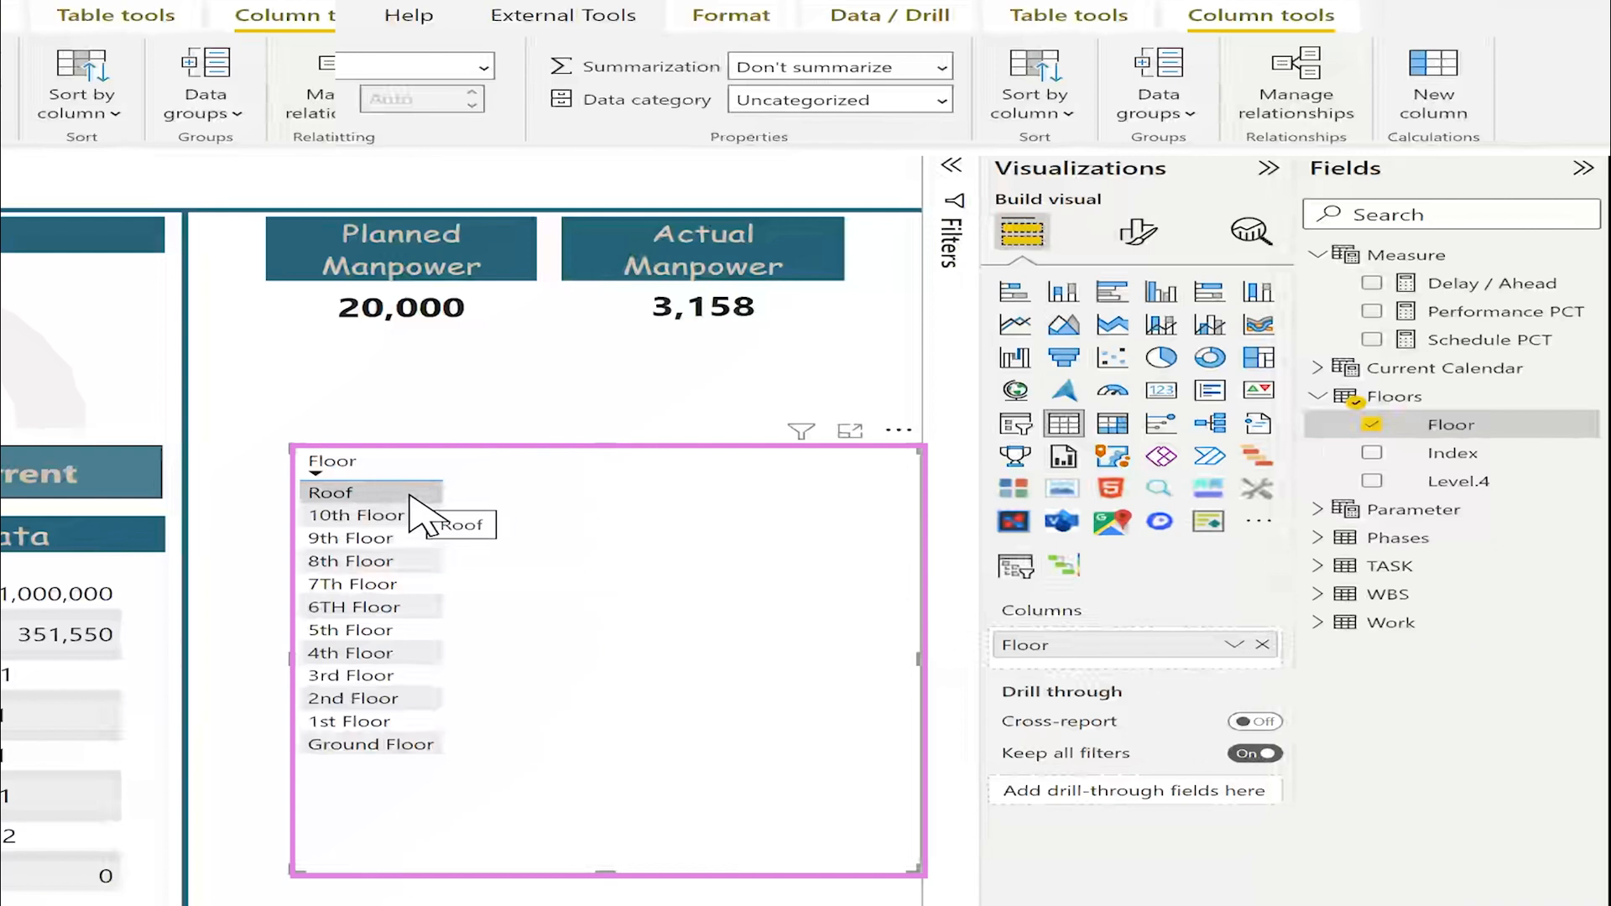
pyautogui.moveTo(370, 744)
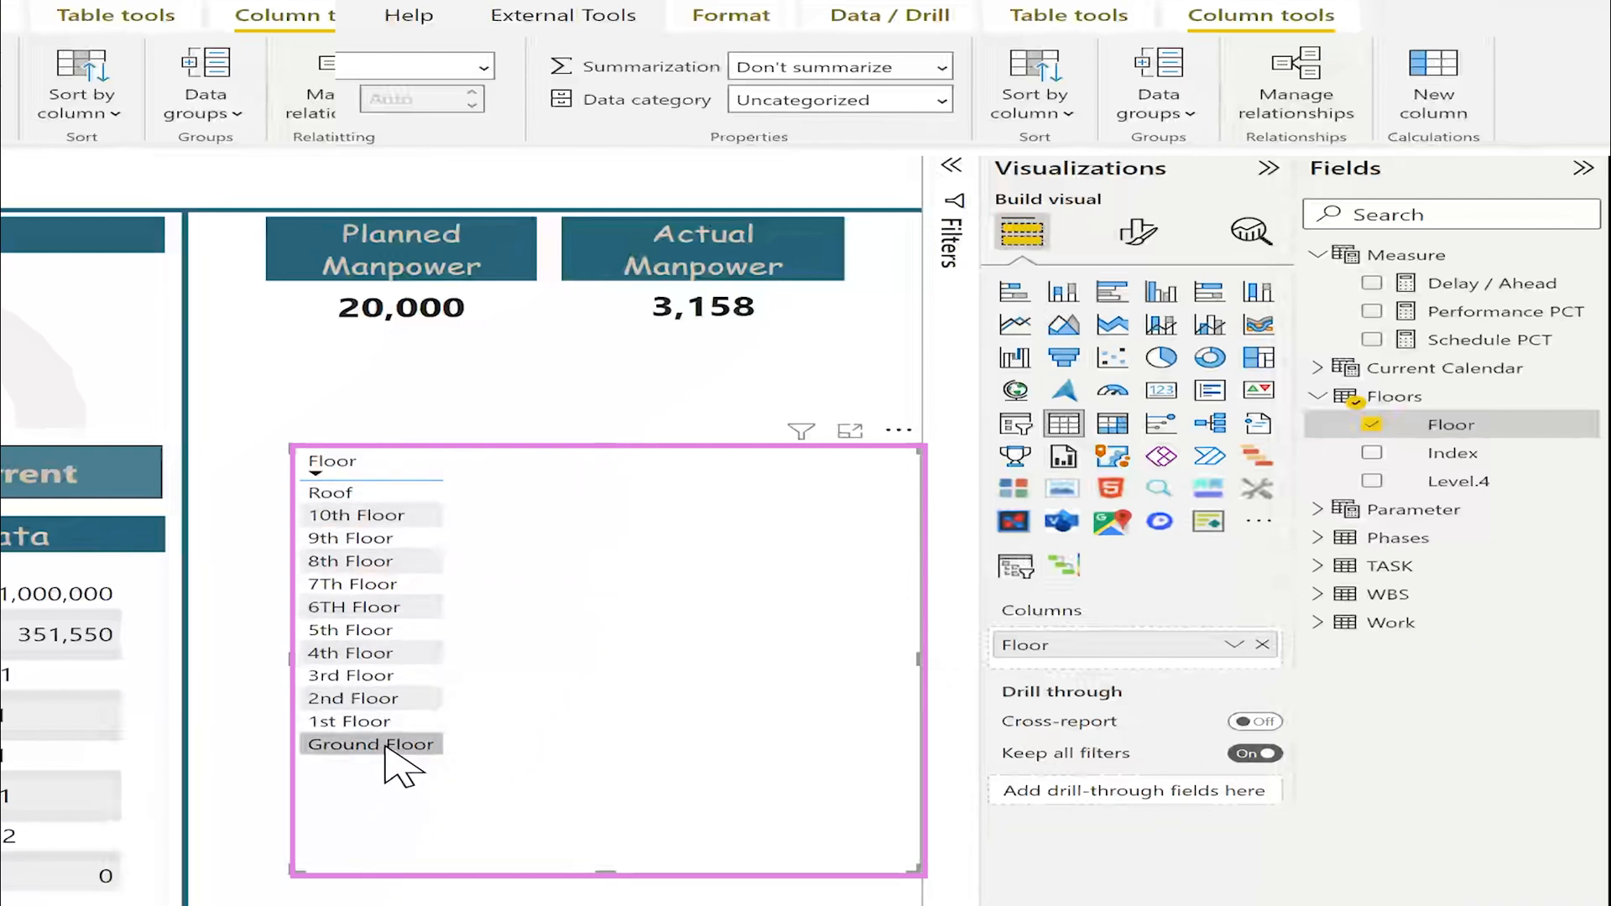
pyautogui.moveTo(396, 746)
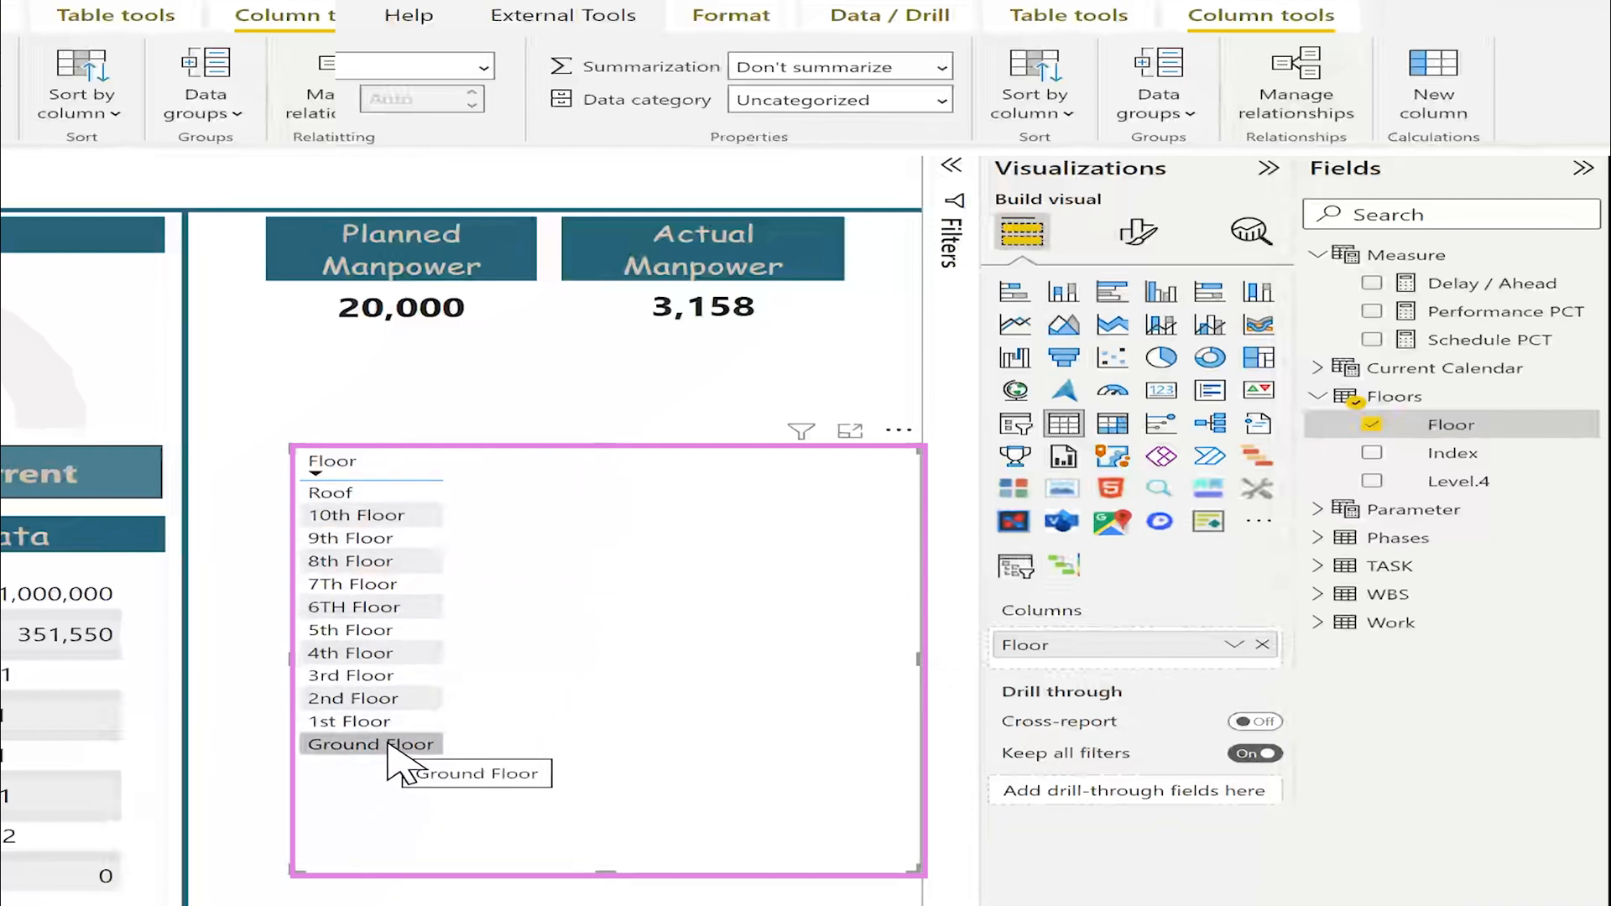
pyautogui.moveTo(704, 594)
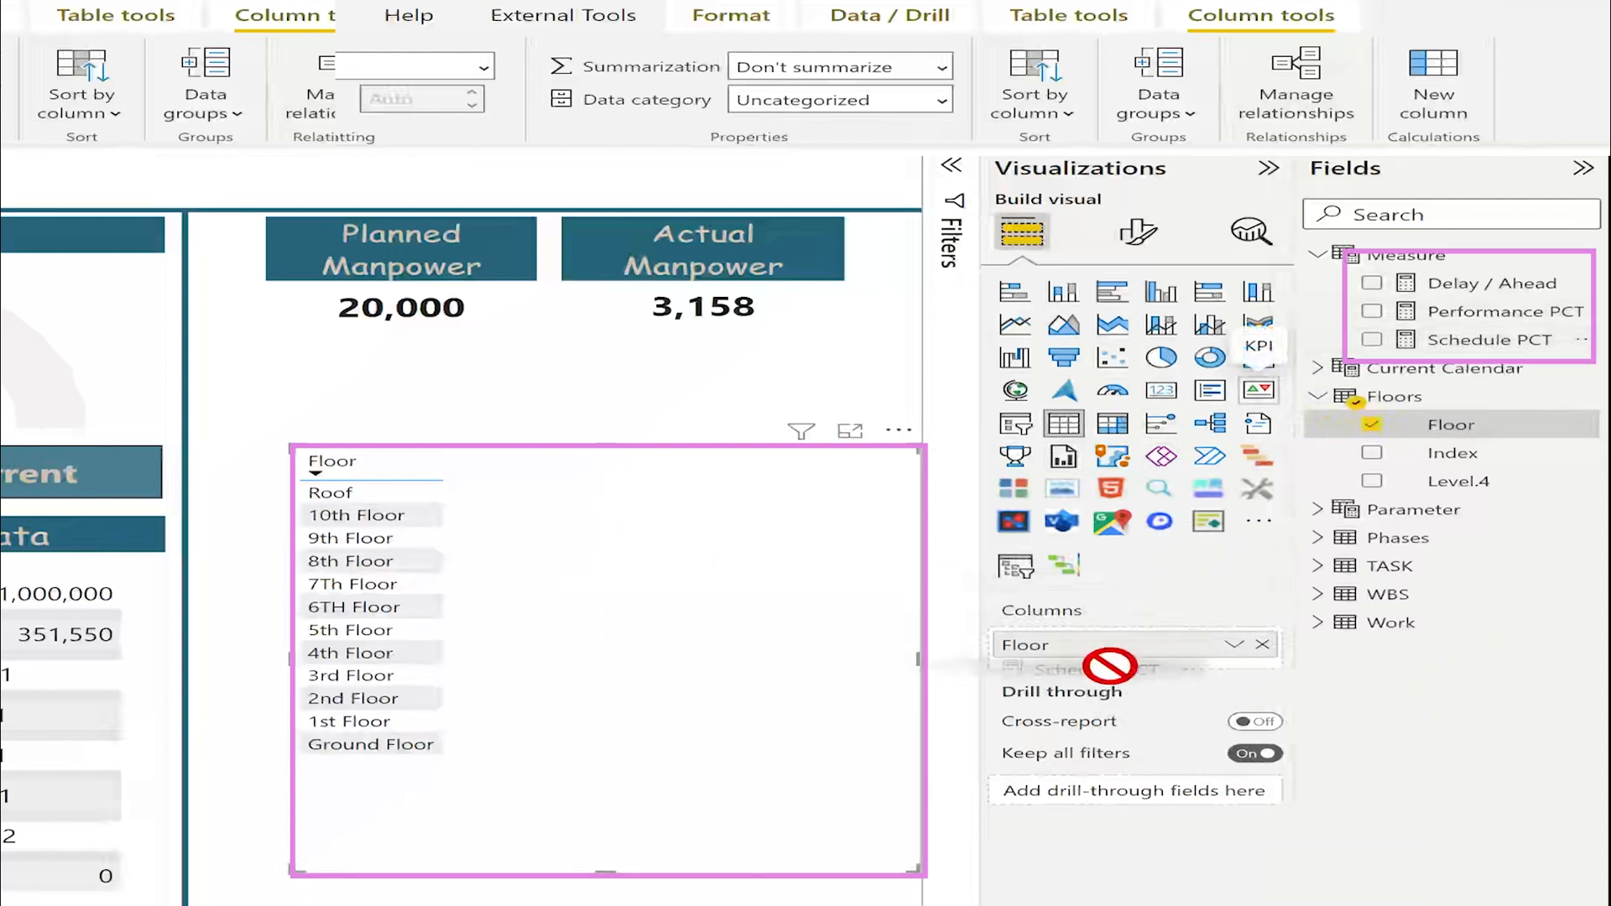
# - Add the Schedule PCT and Performance PCT measures from the Measure folder
pyautogui.click(1374, 340)
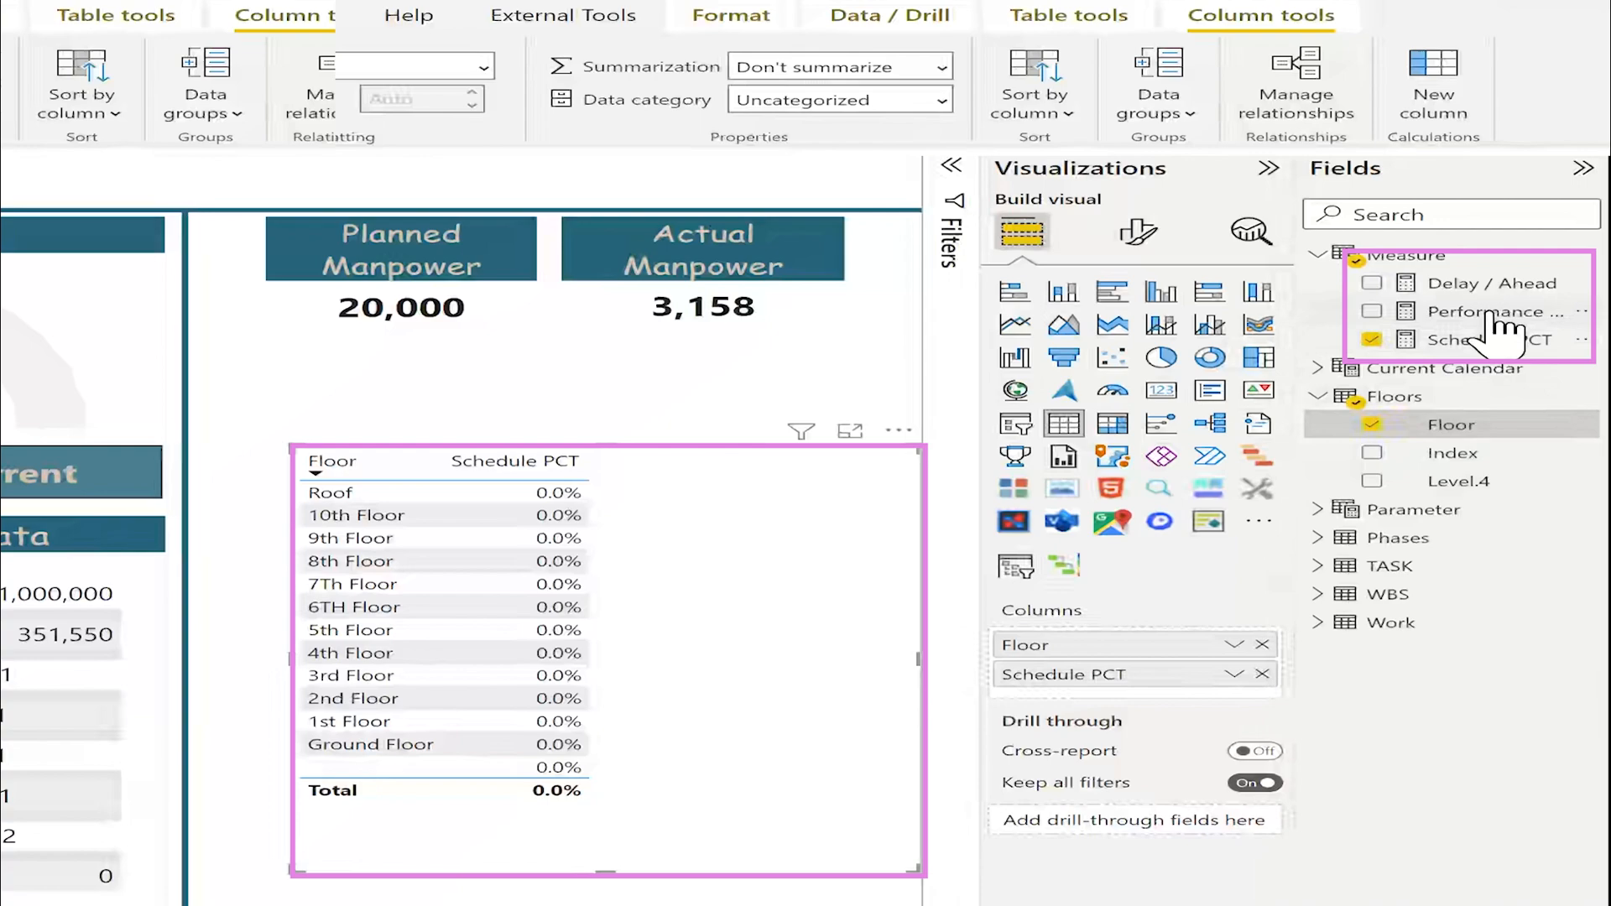
pyautogui.click(1372, 311)
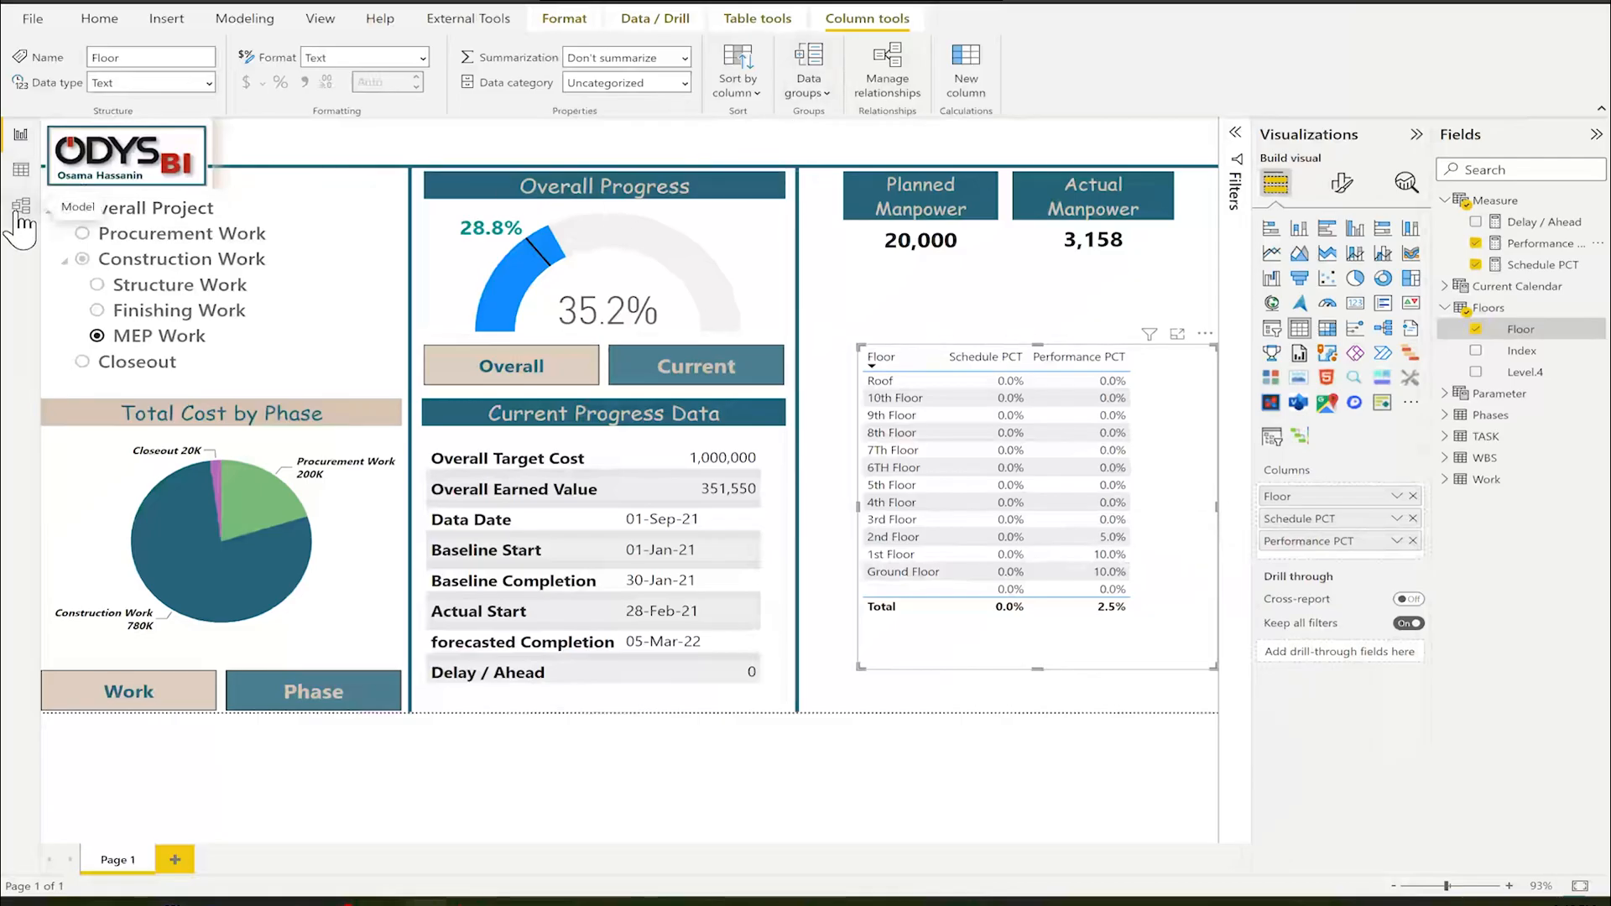
pyautogui.click(20, 206)
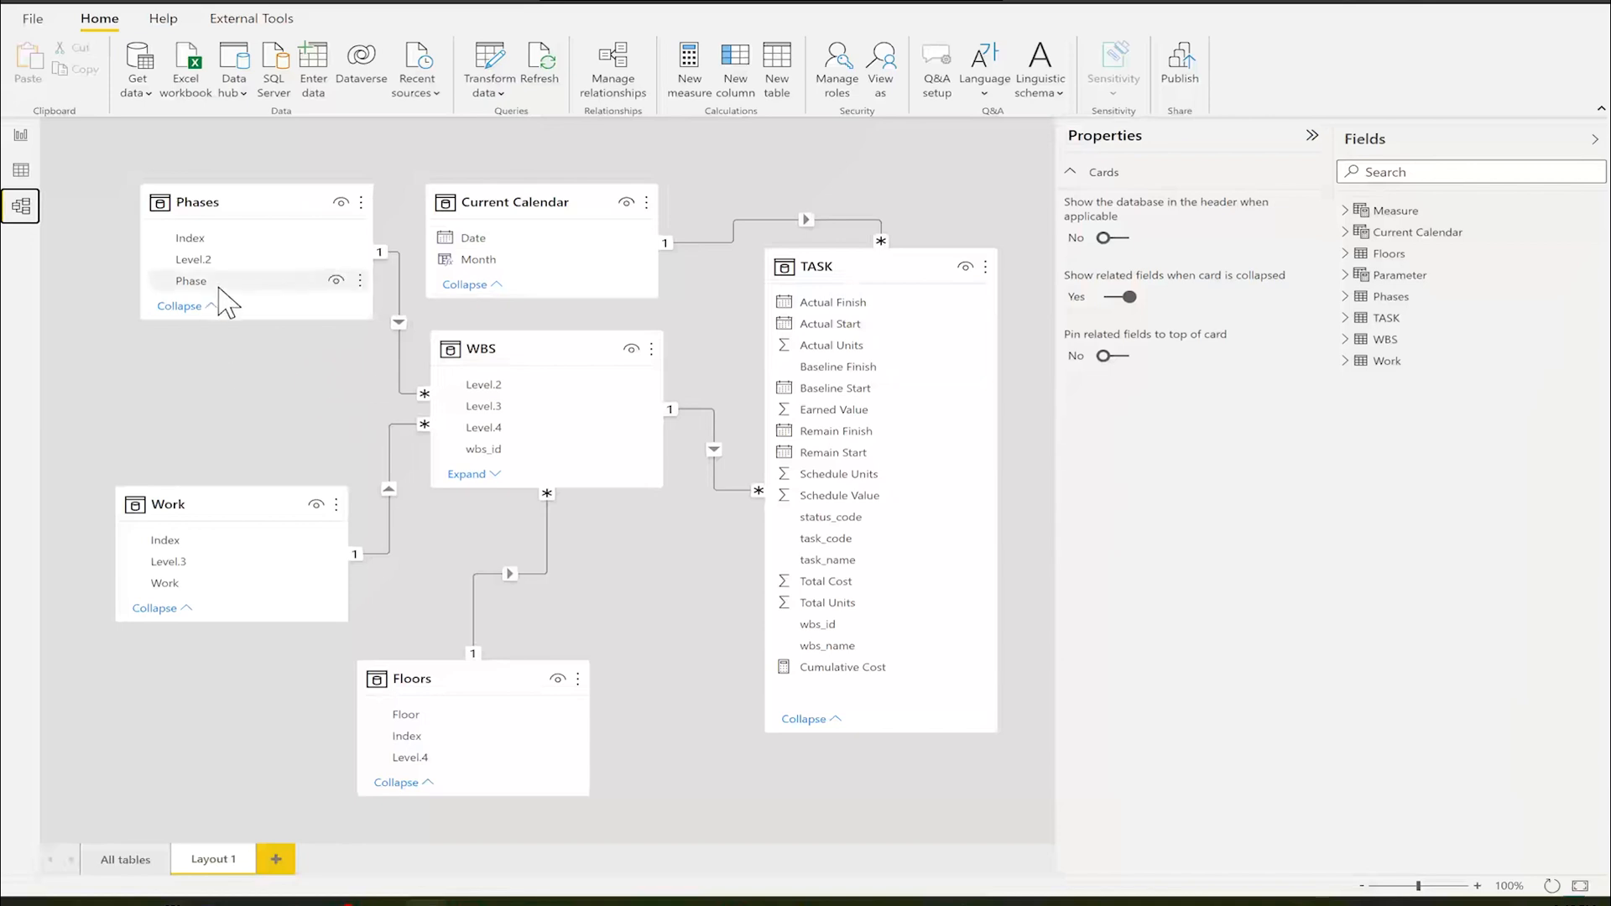
pyautogui.moveTo(446, 710)
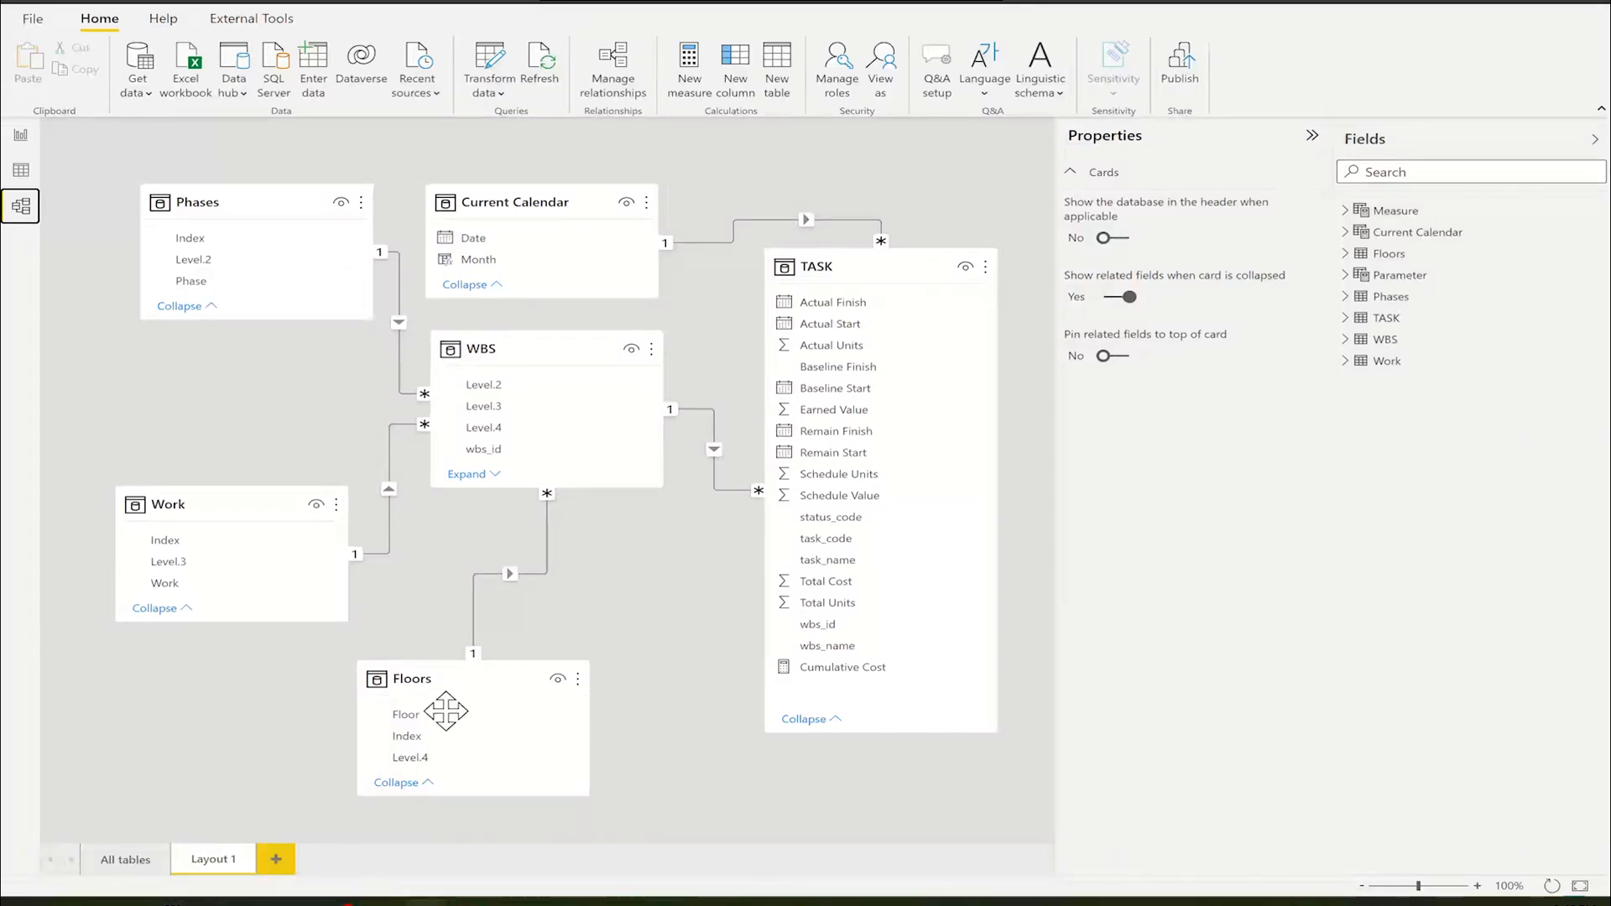
pyautogui.click(409, 757)
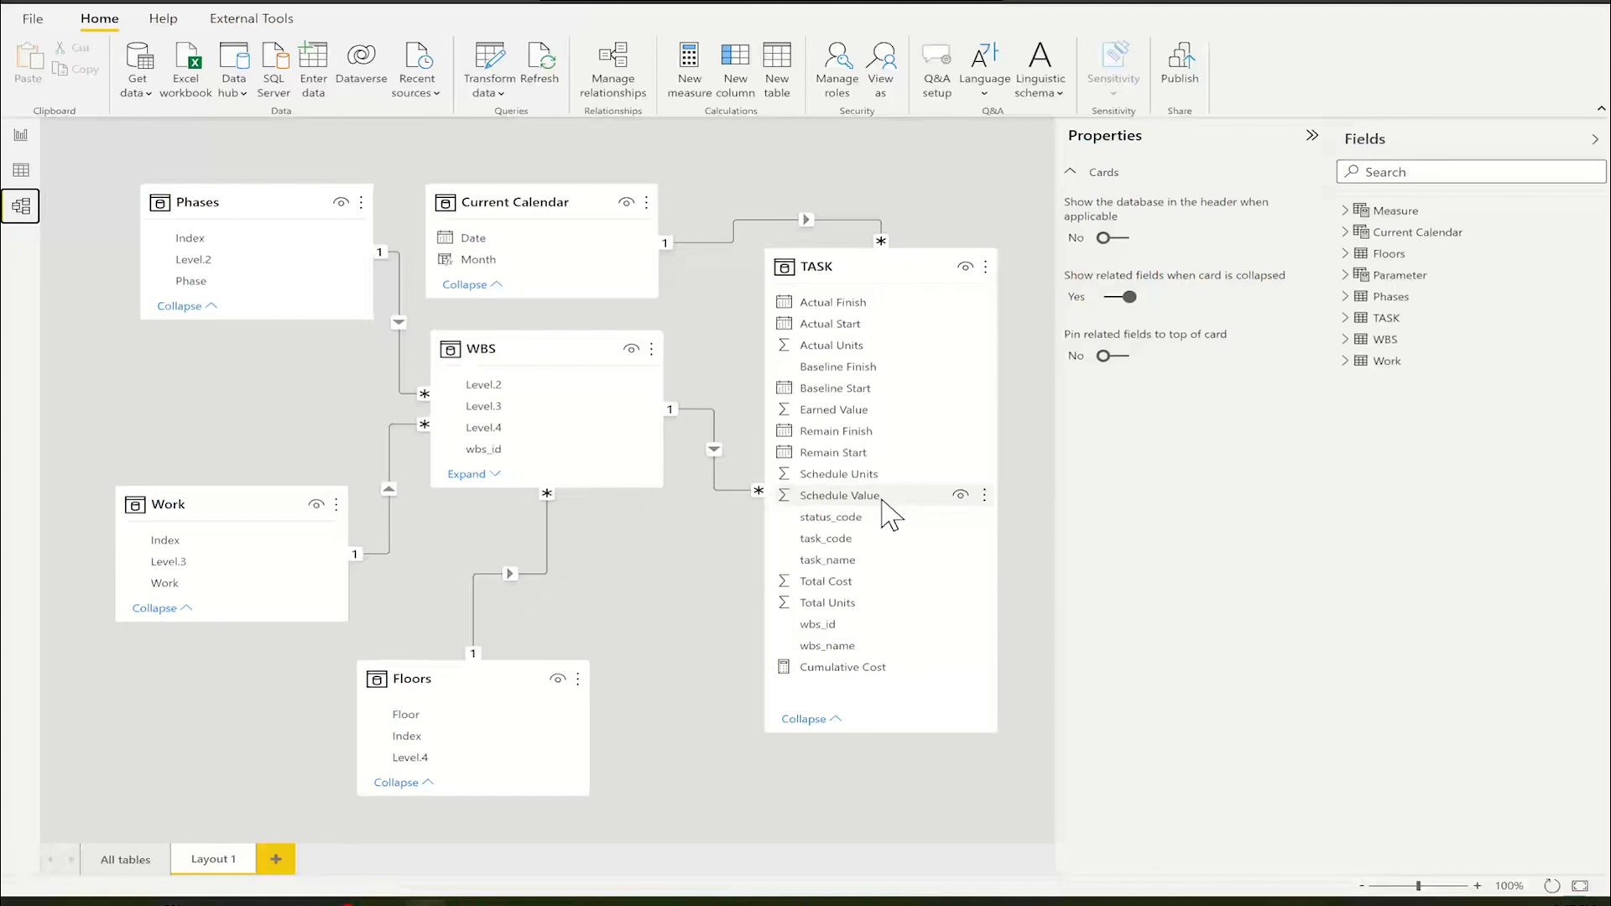
pyautogui.moveTo(912, 376)
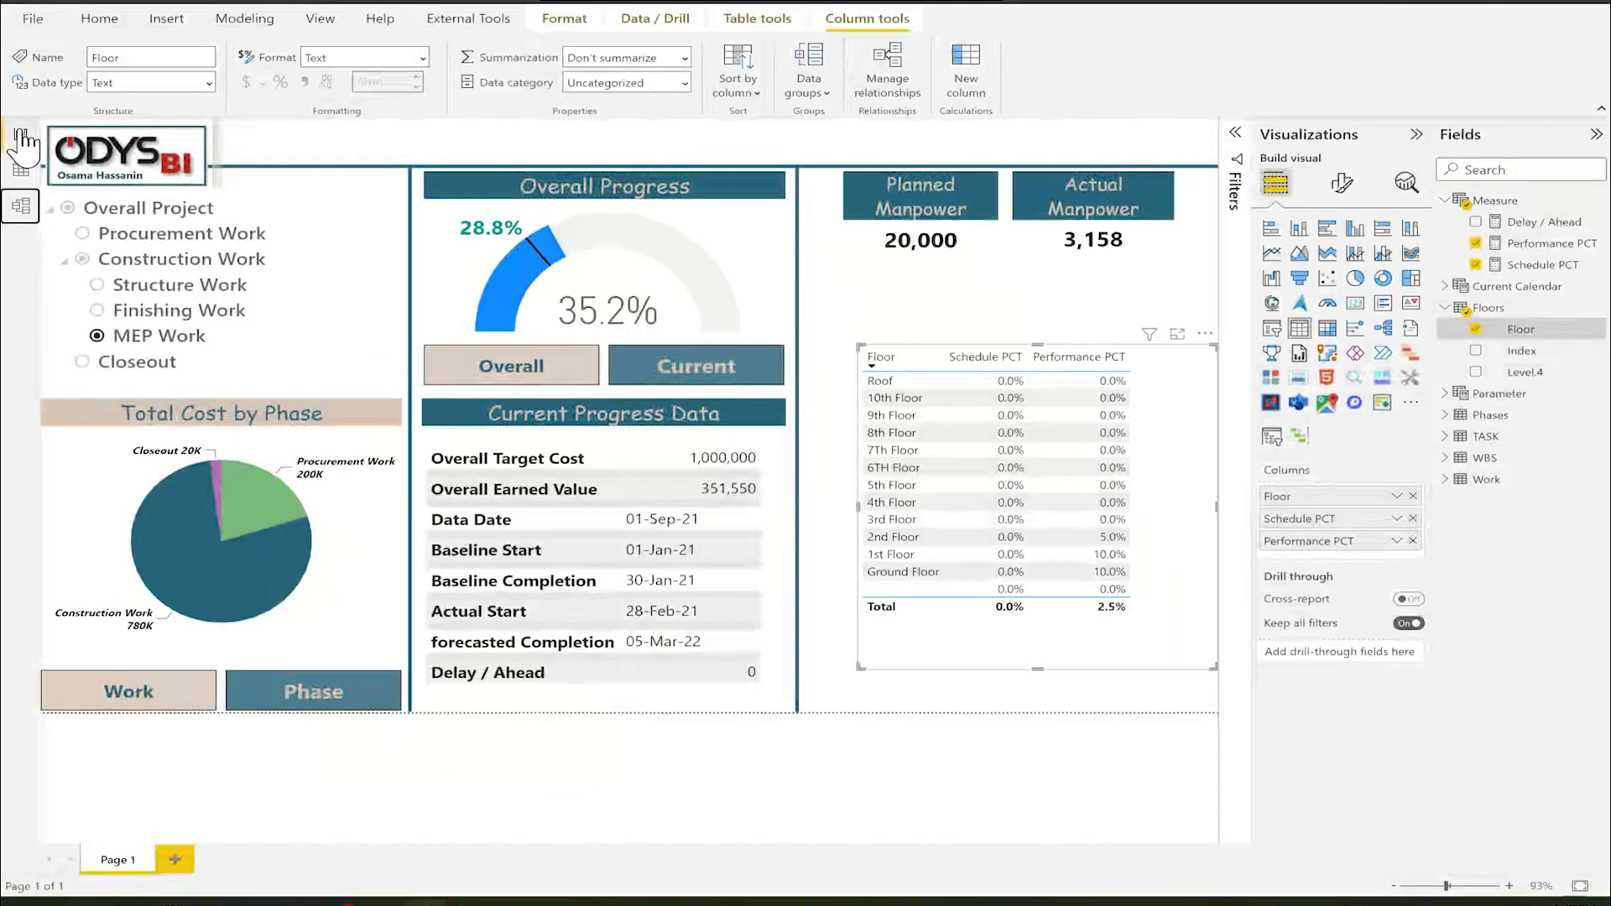
pyautogui.click(99, 18)
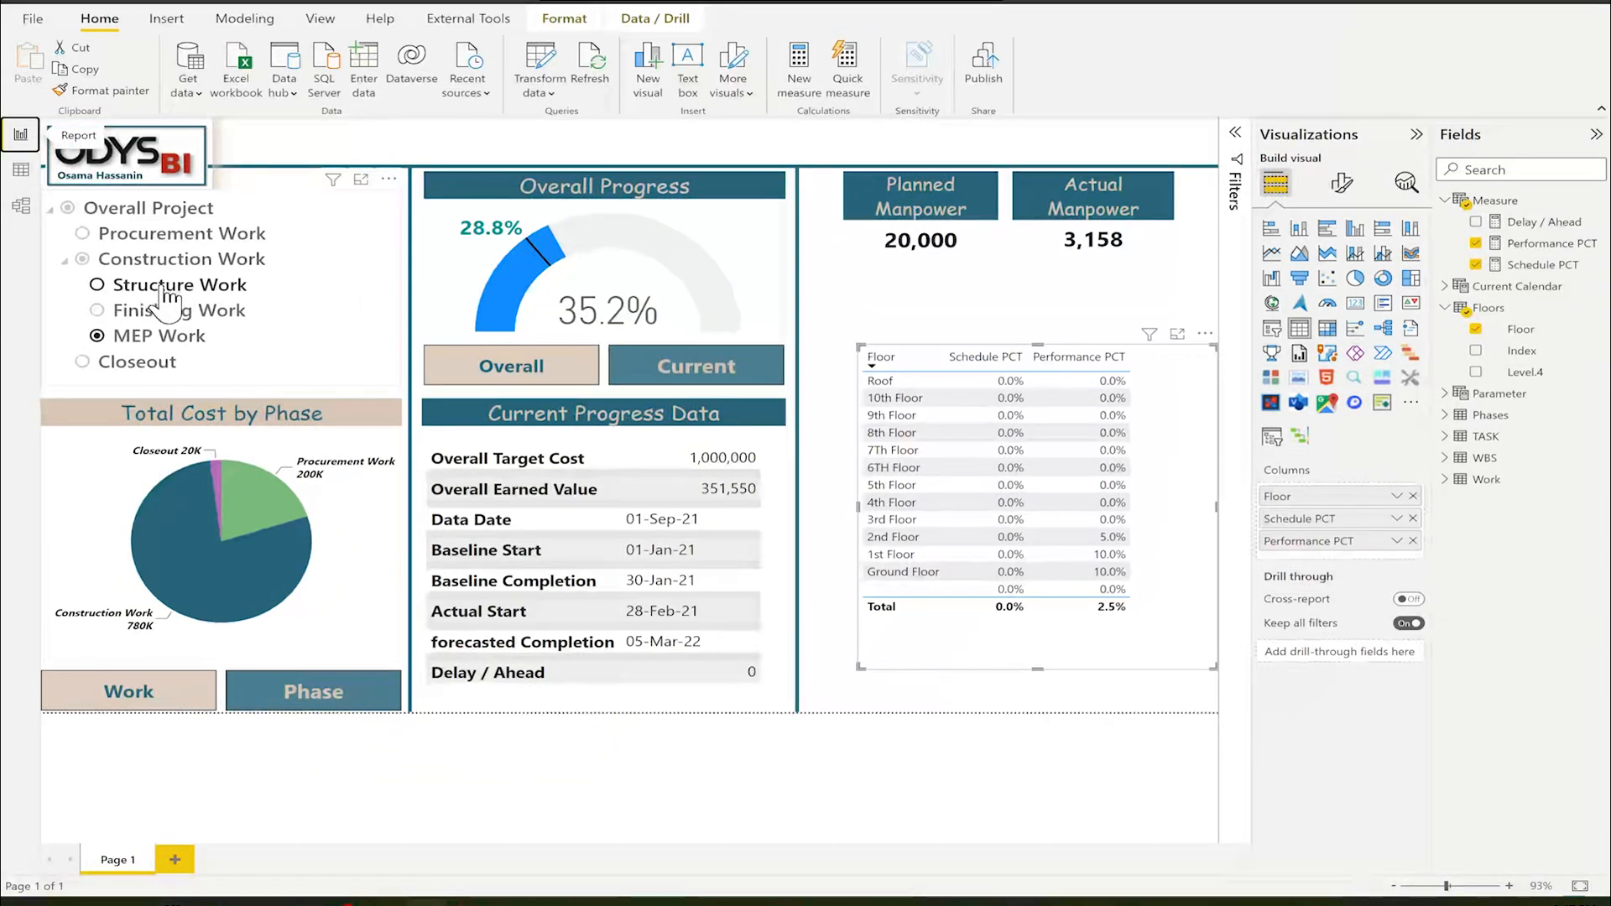
pyautogui.click(96, 285)
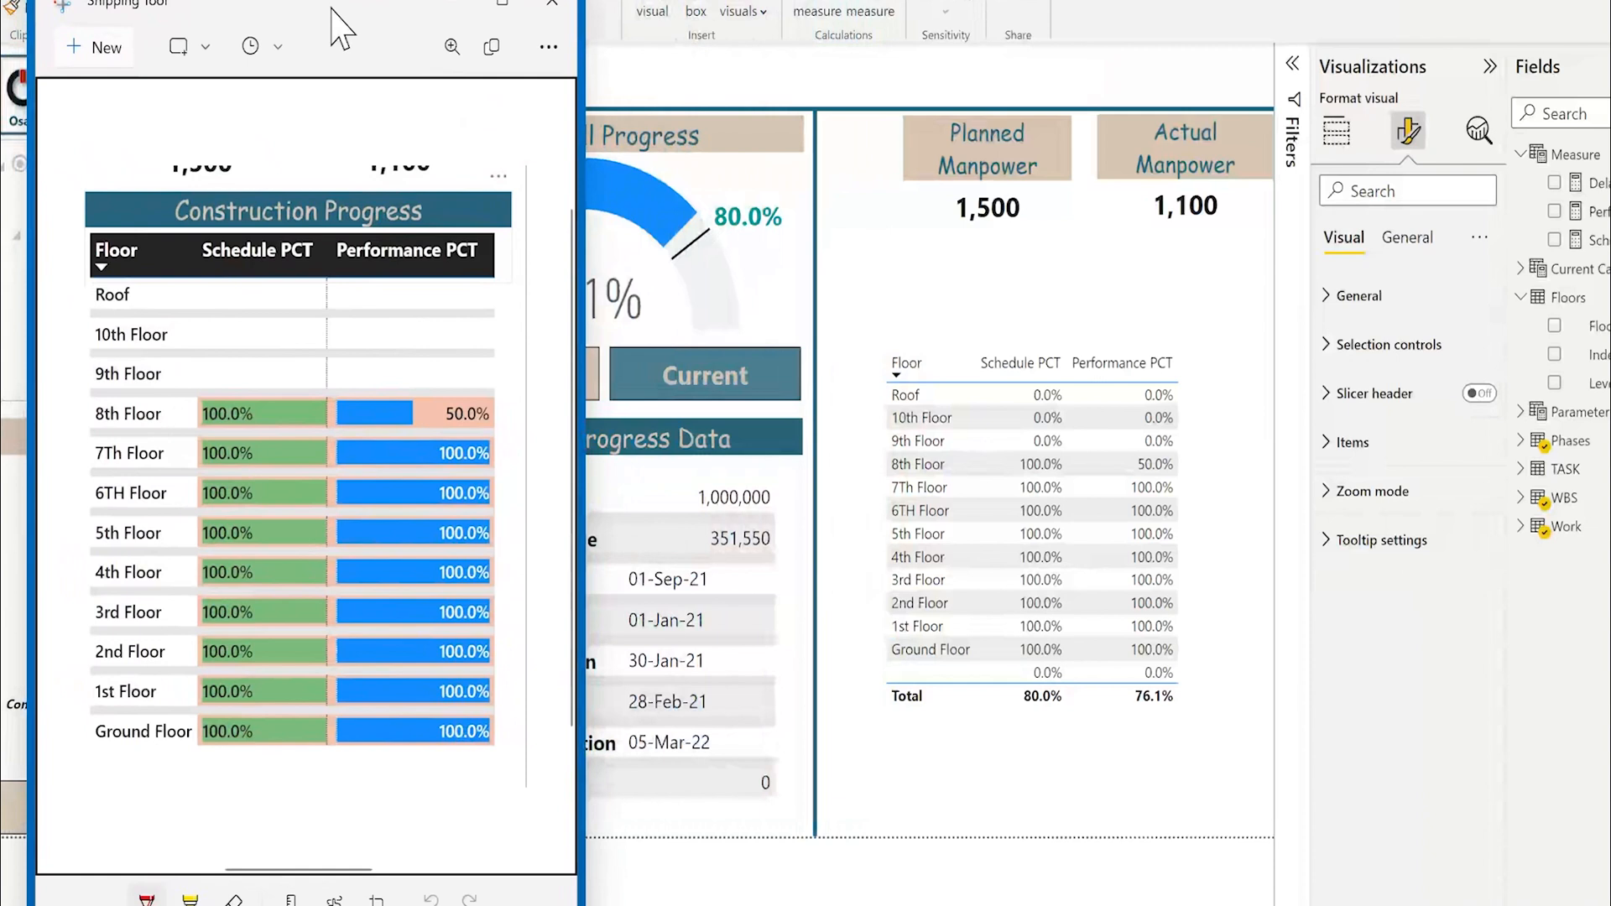
pyautogui.moveTo(327, 409)
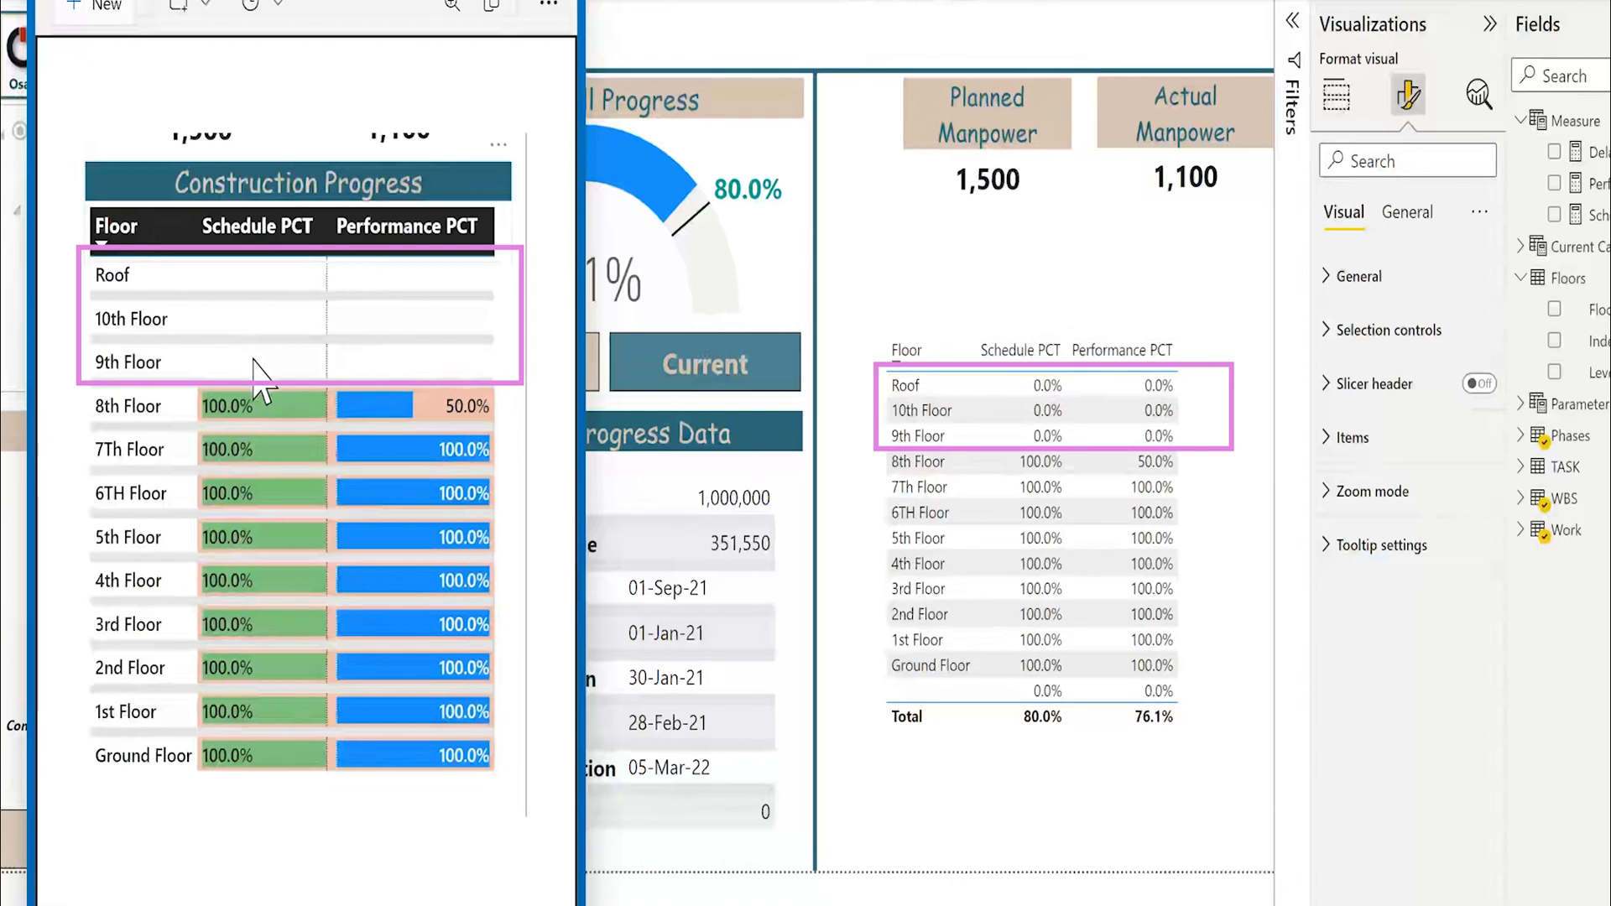
pyautogui.moveTo(265, 300)
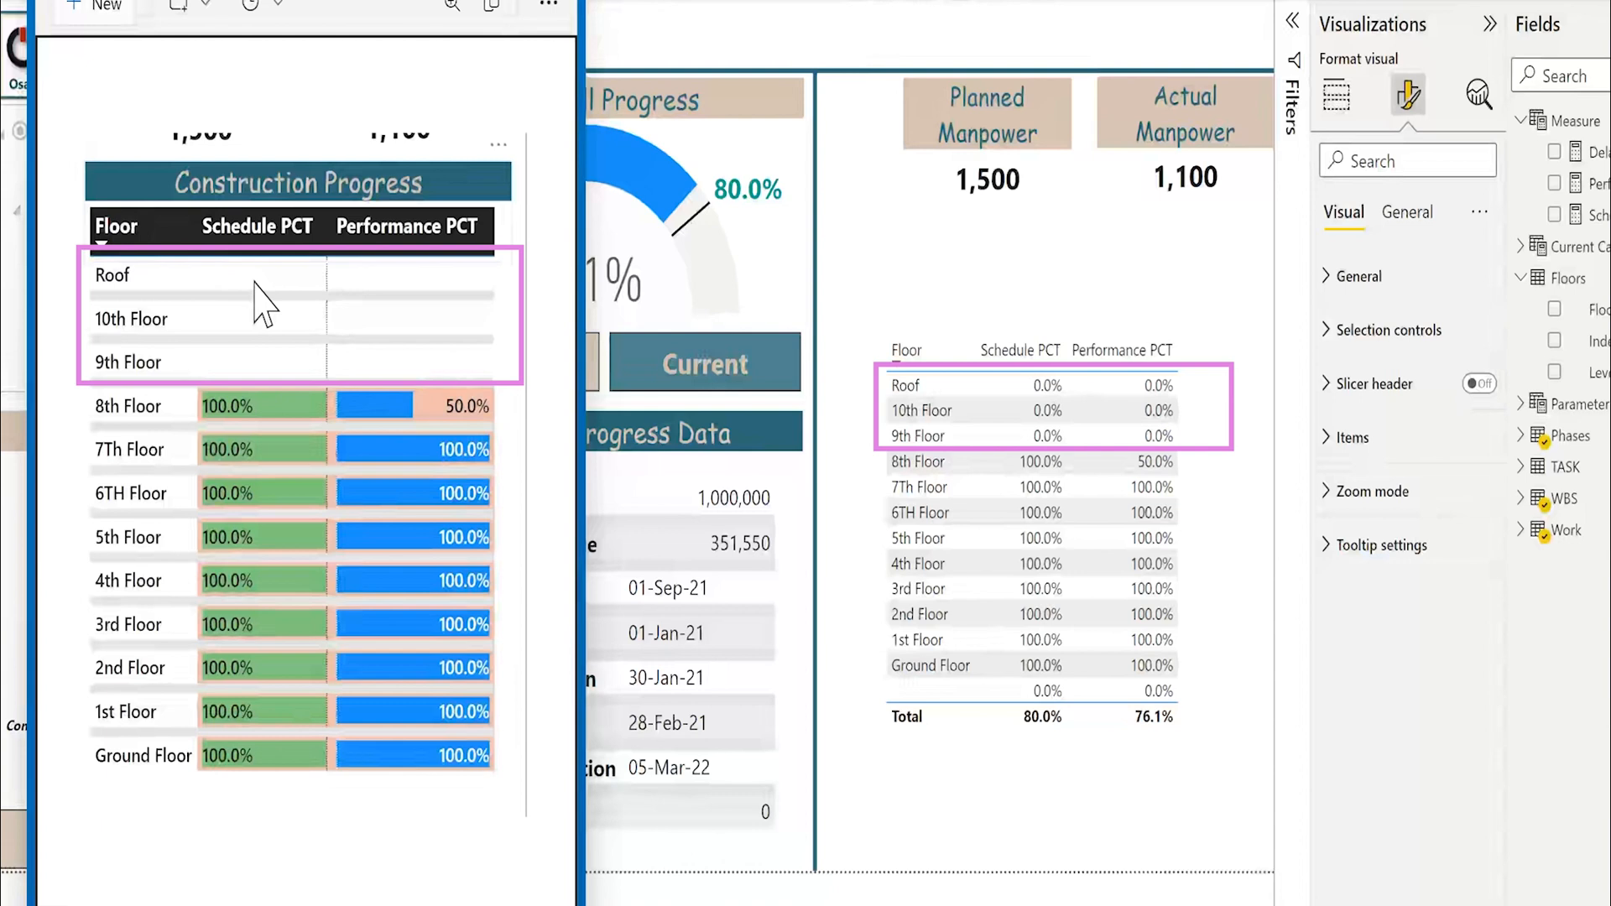
pyautogui.moveTo(1226, 699)
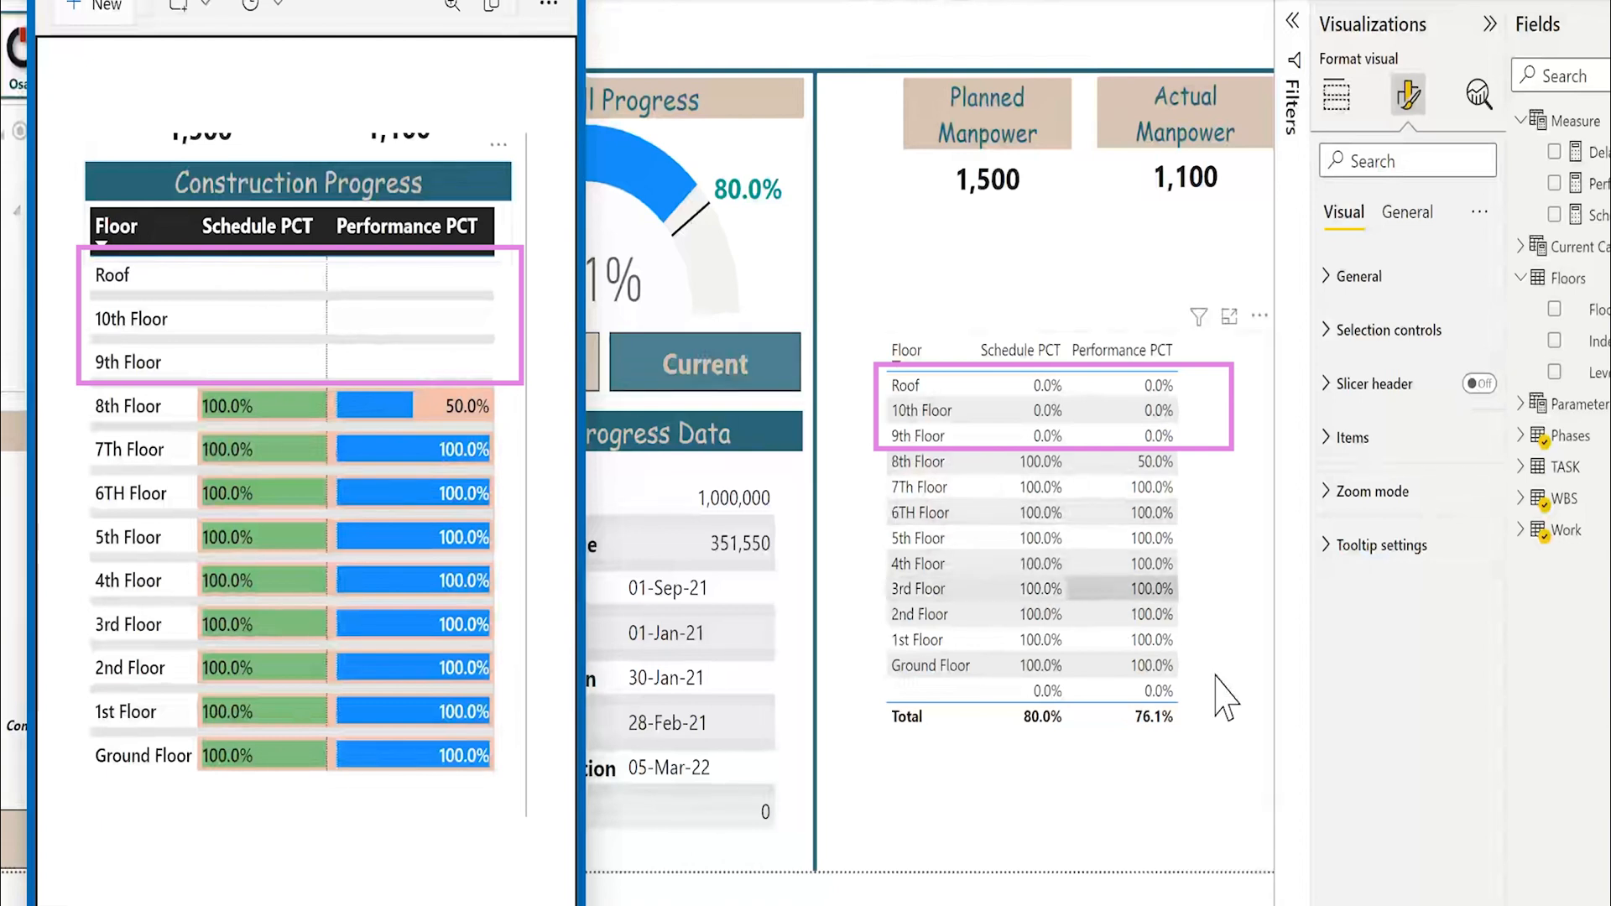
# - Turn on Font color for Schedule PCT under Cell elements and open its fx settings
pyautogui.click(1075, 565)
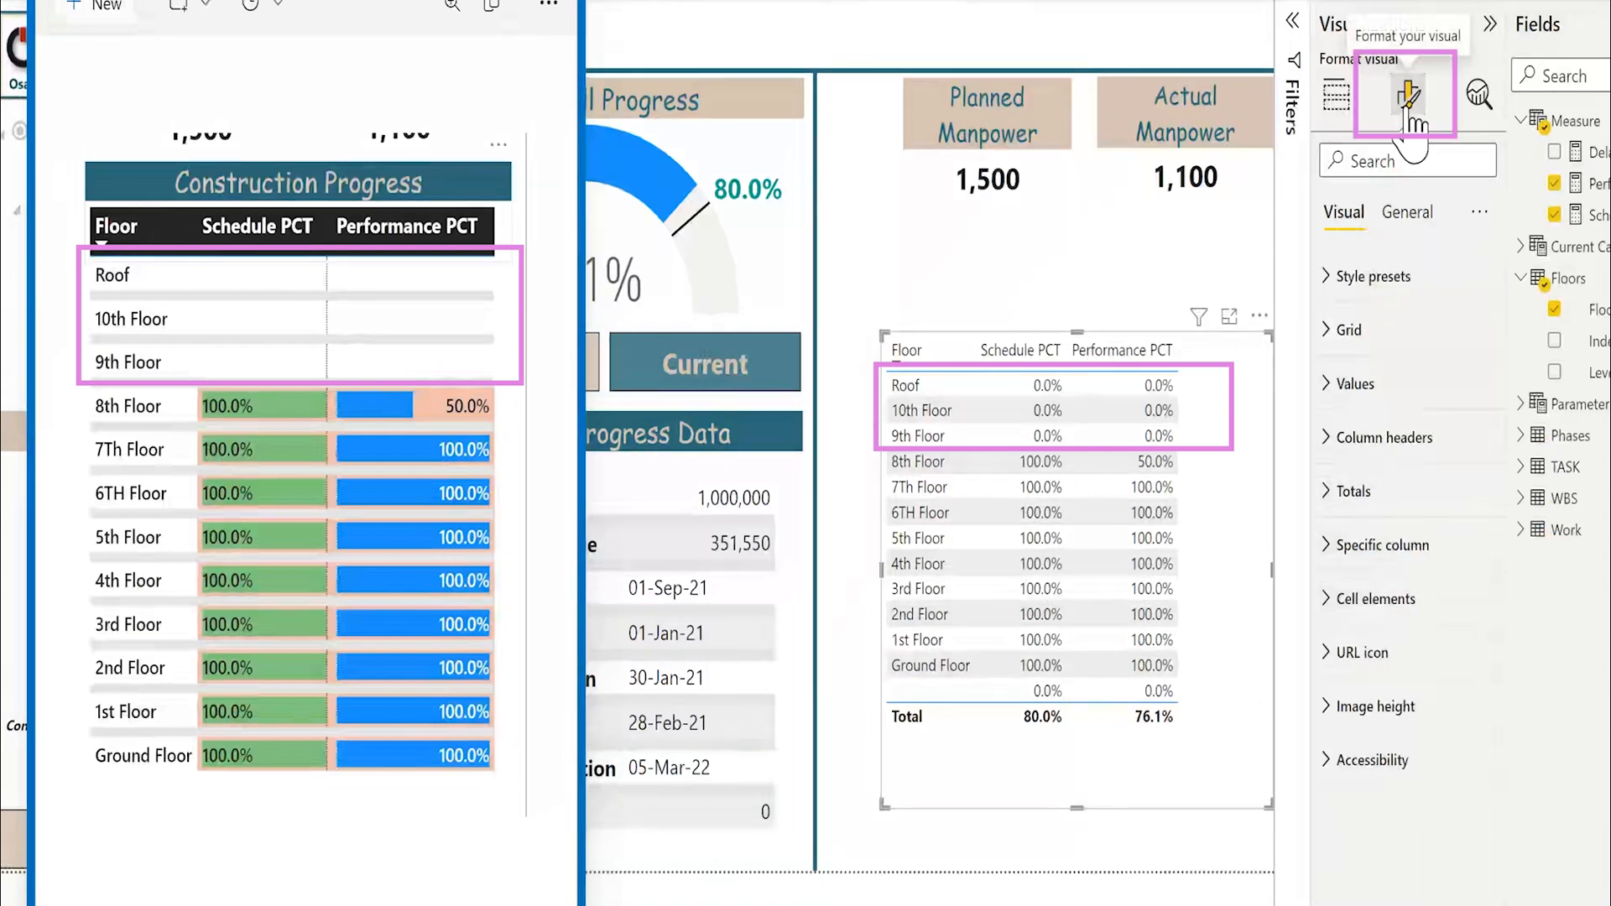
pyautogui.click(1370, 599)
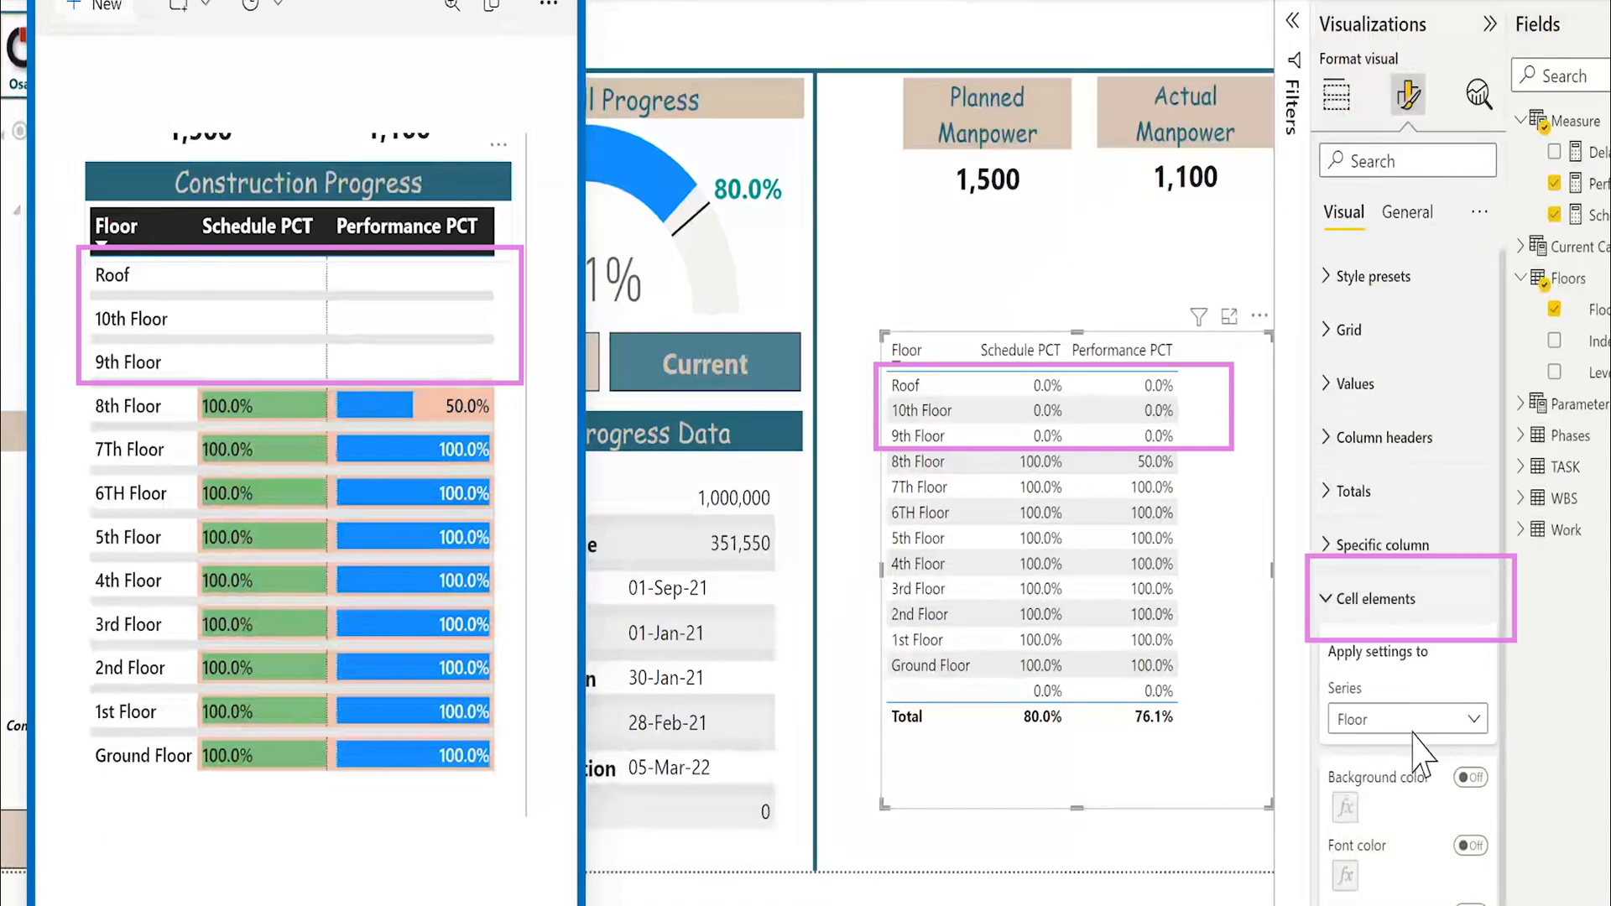
pyautogui.click(1406, 718)
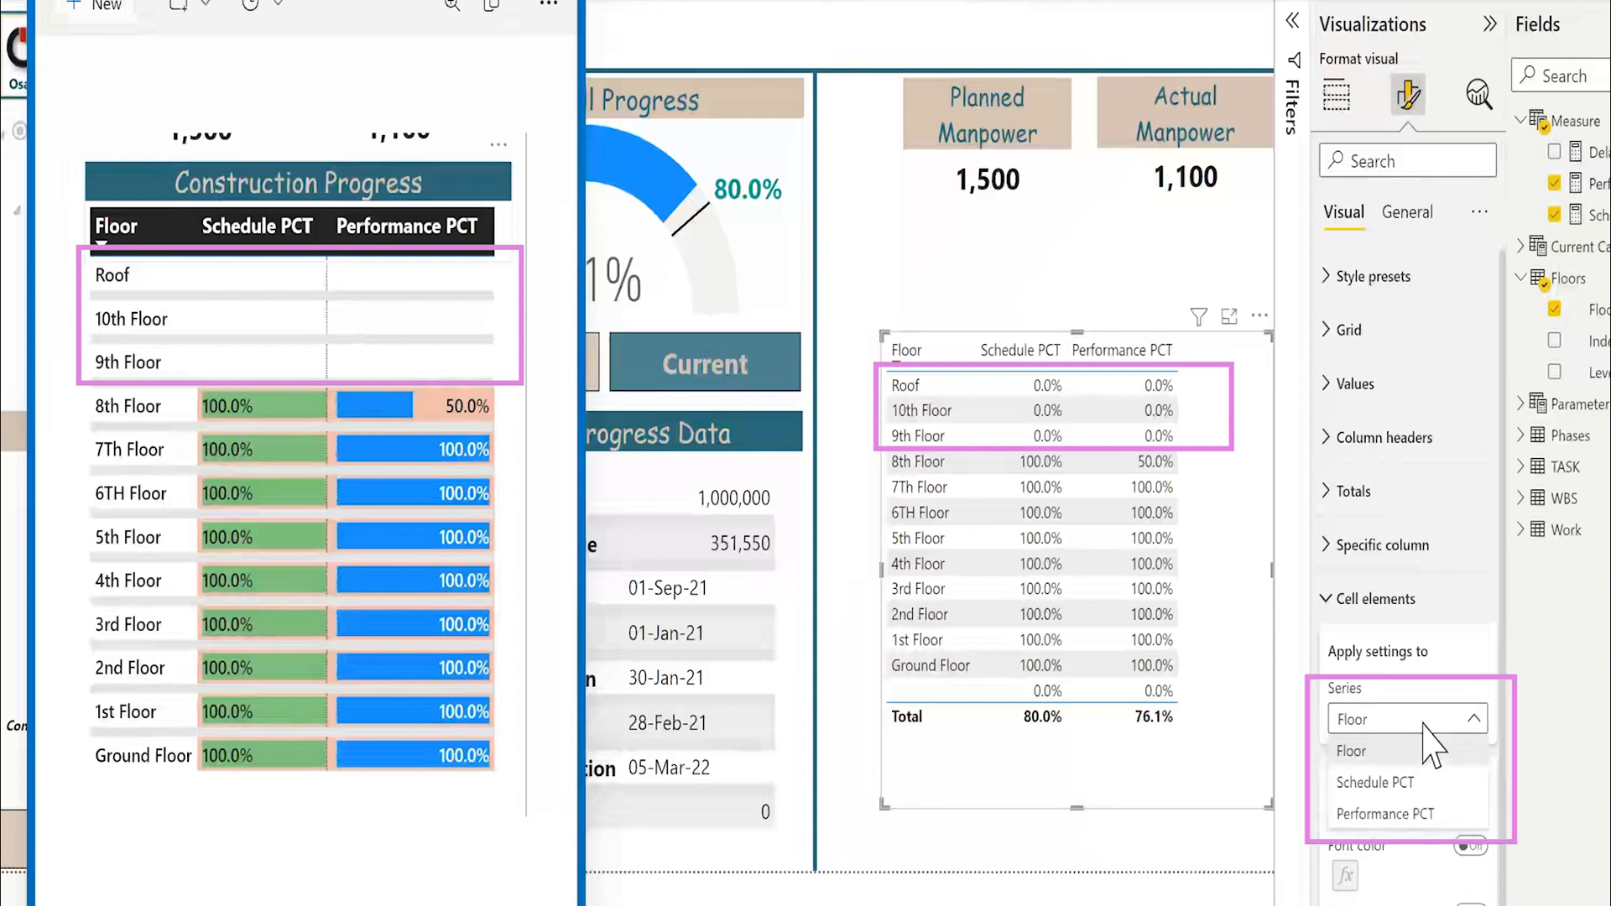
pyautogui.click(1375, 783)
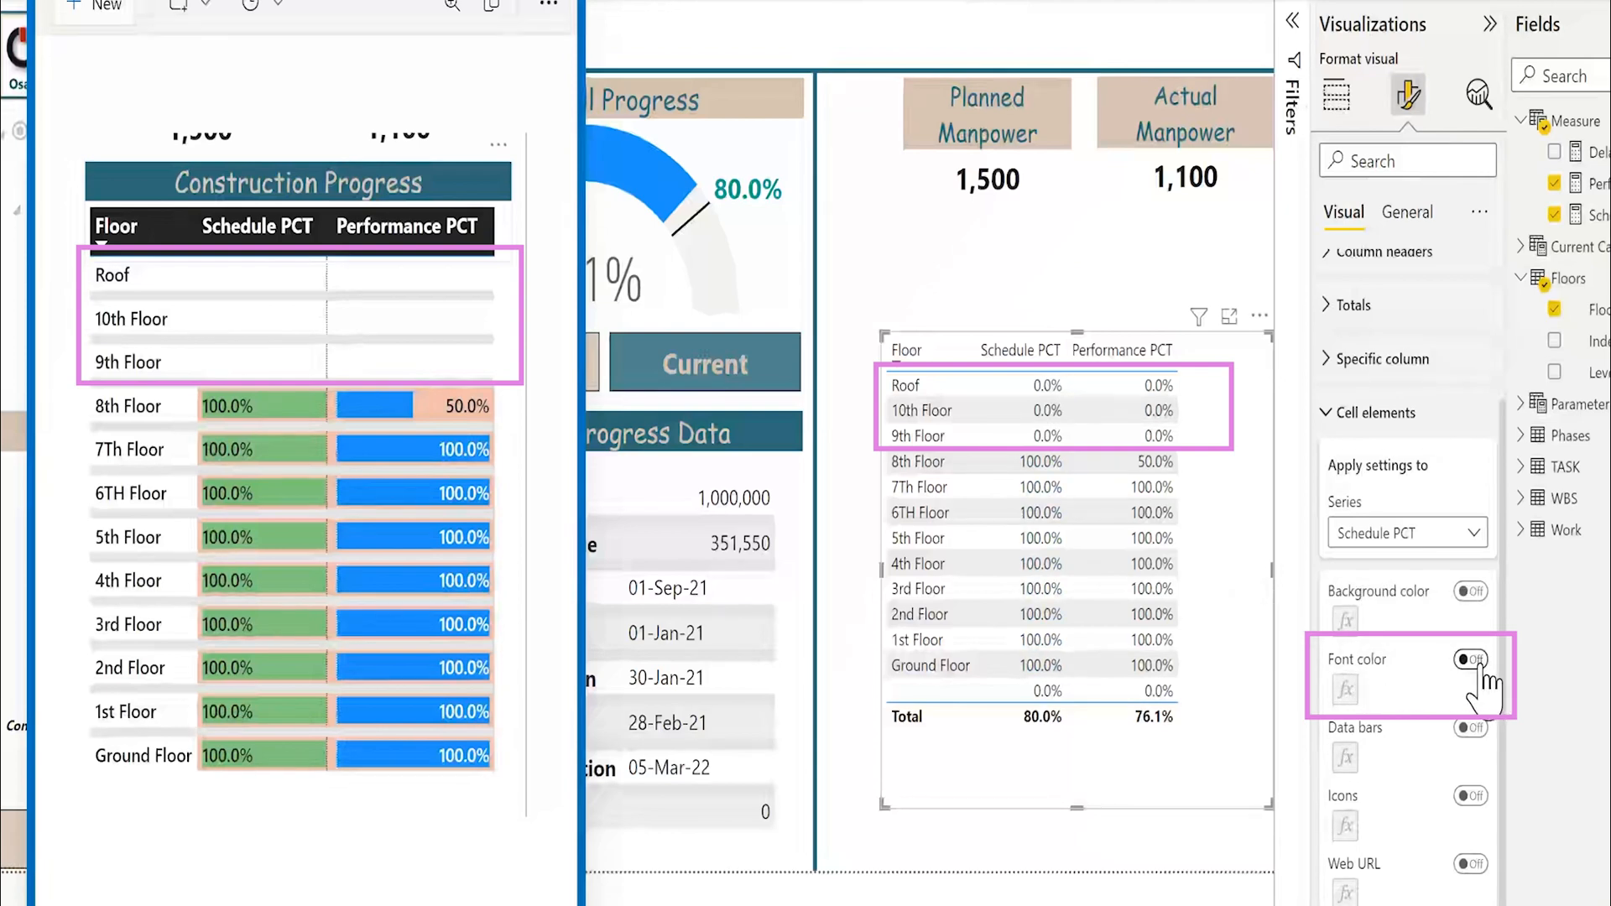
pyautogui.click(1473, 659)
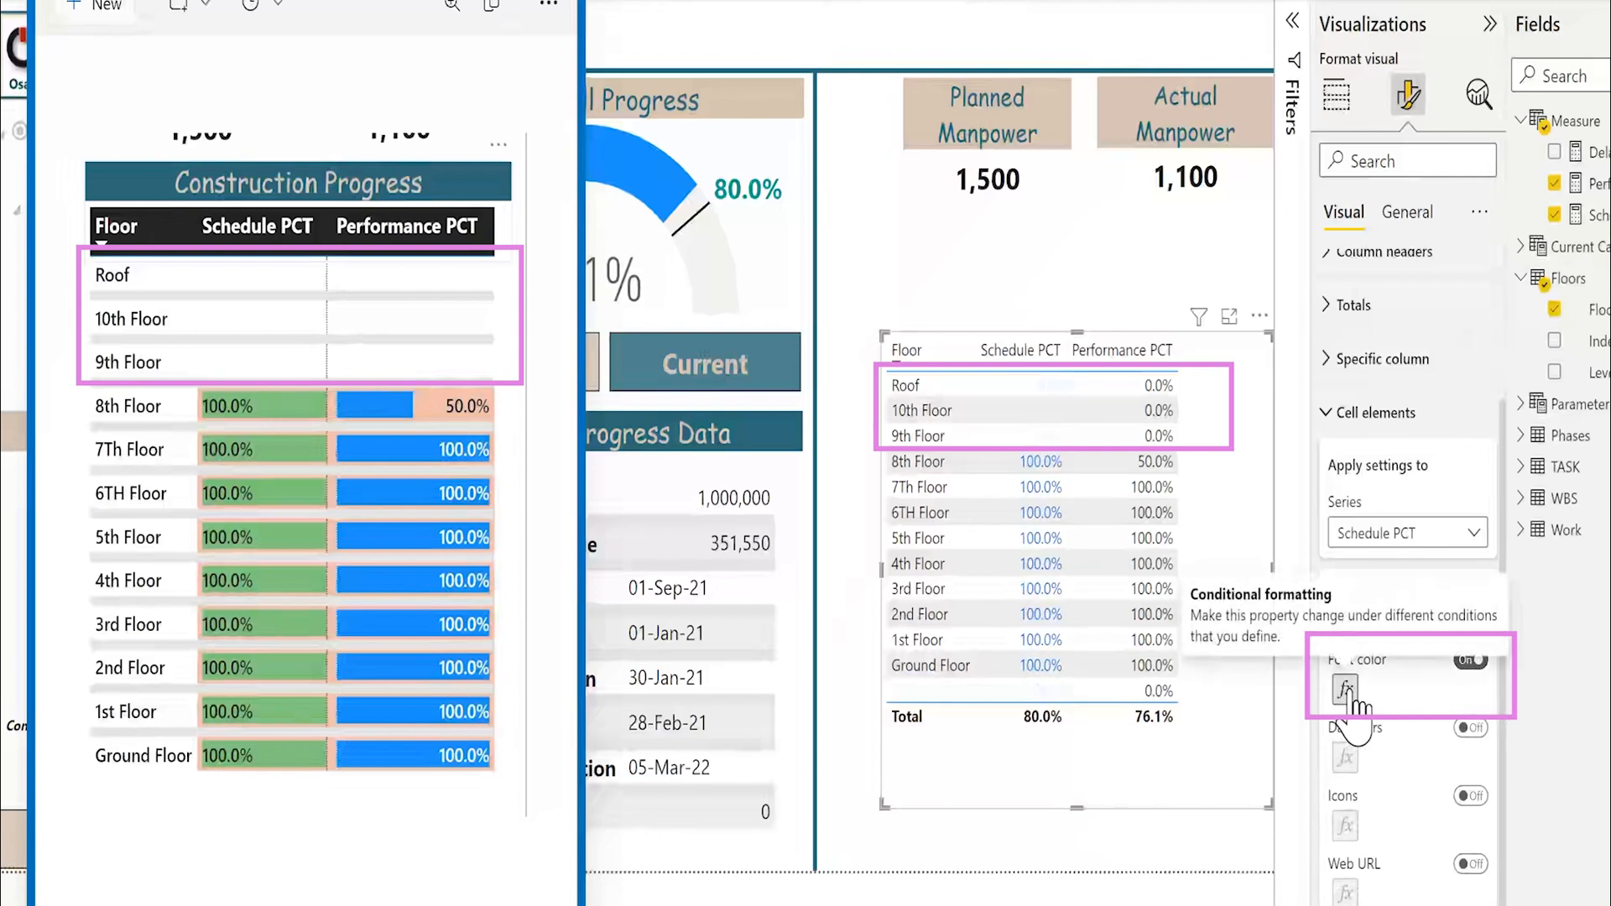
pyautogui.click(1344, 688)
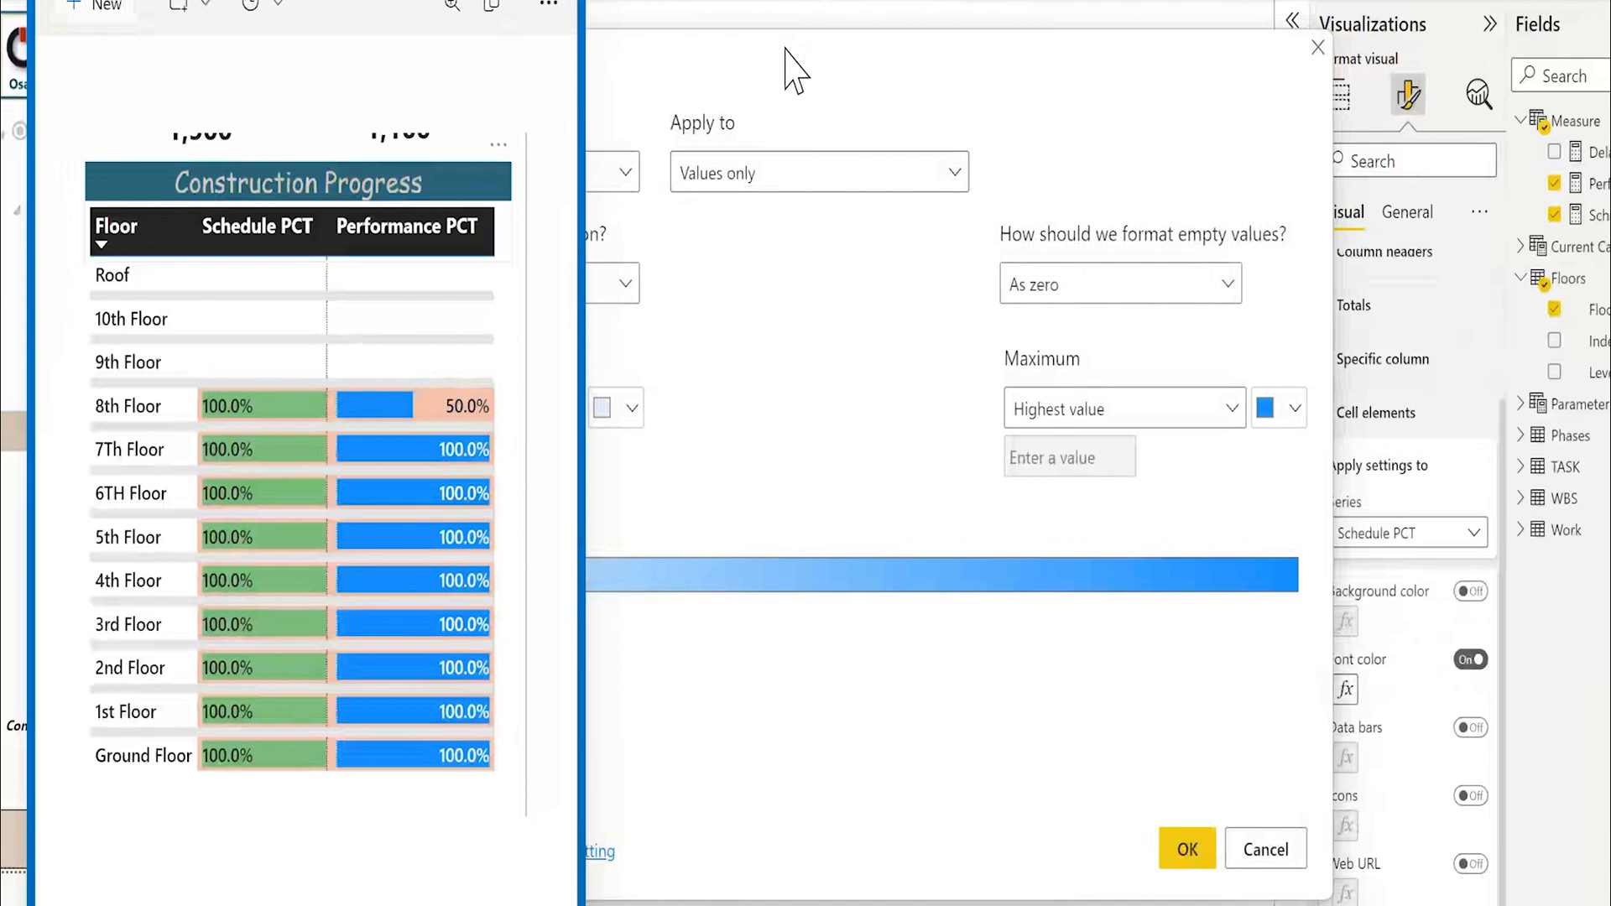
# - Add a Rules-style font colour: Schedule PCT equal to 0 (Number) becomes White
pyautogui.click(775, 183)
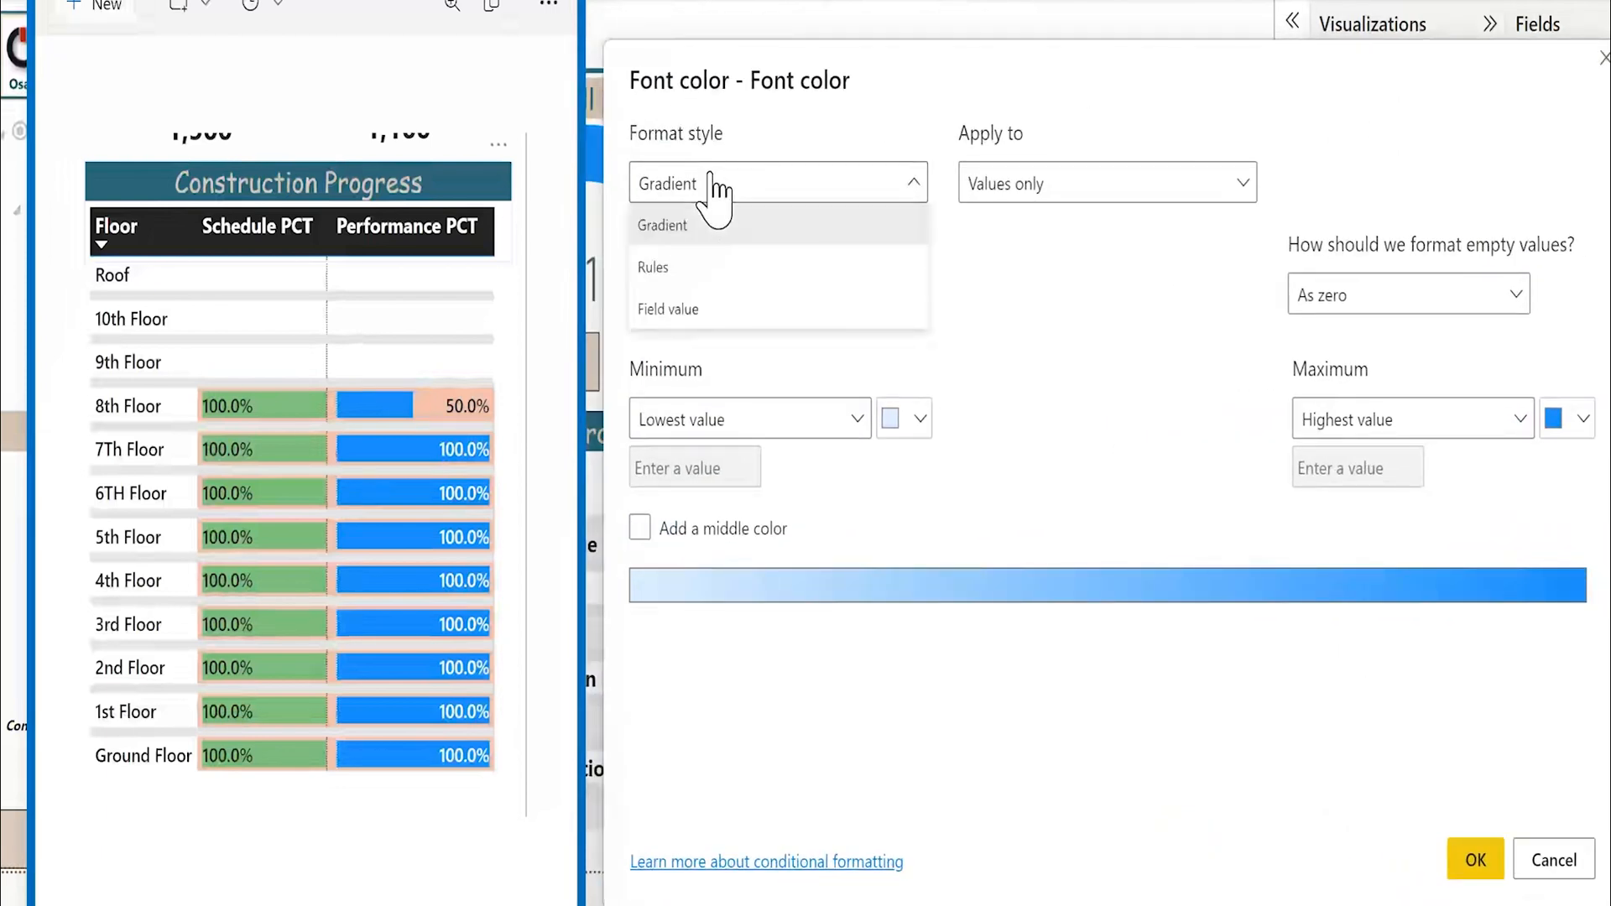
pyautogui.click(654, 267)
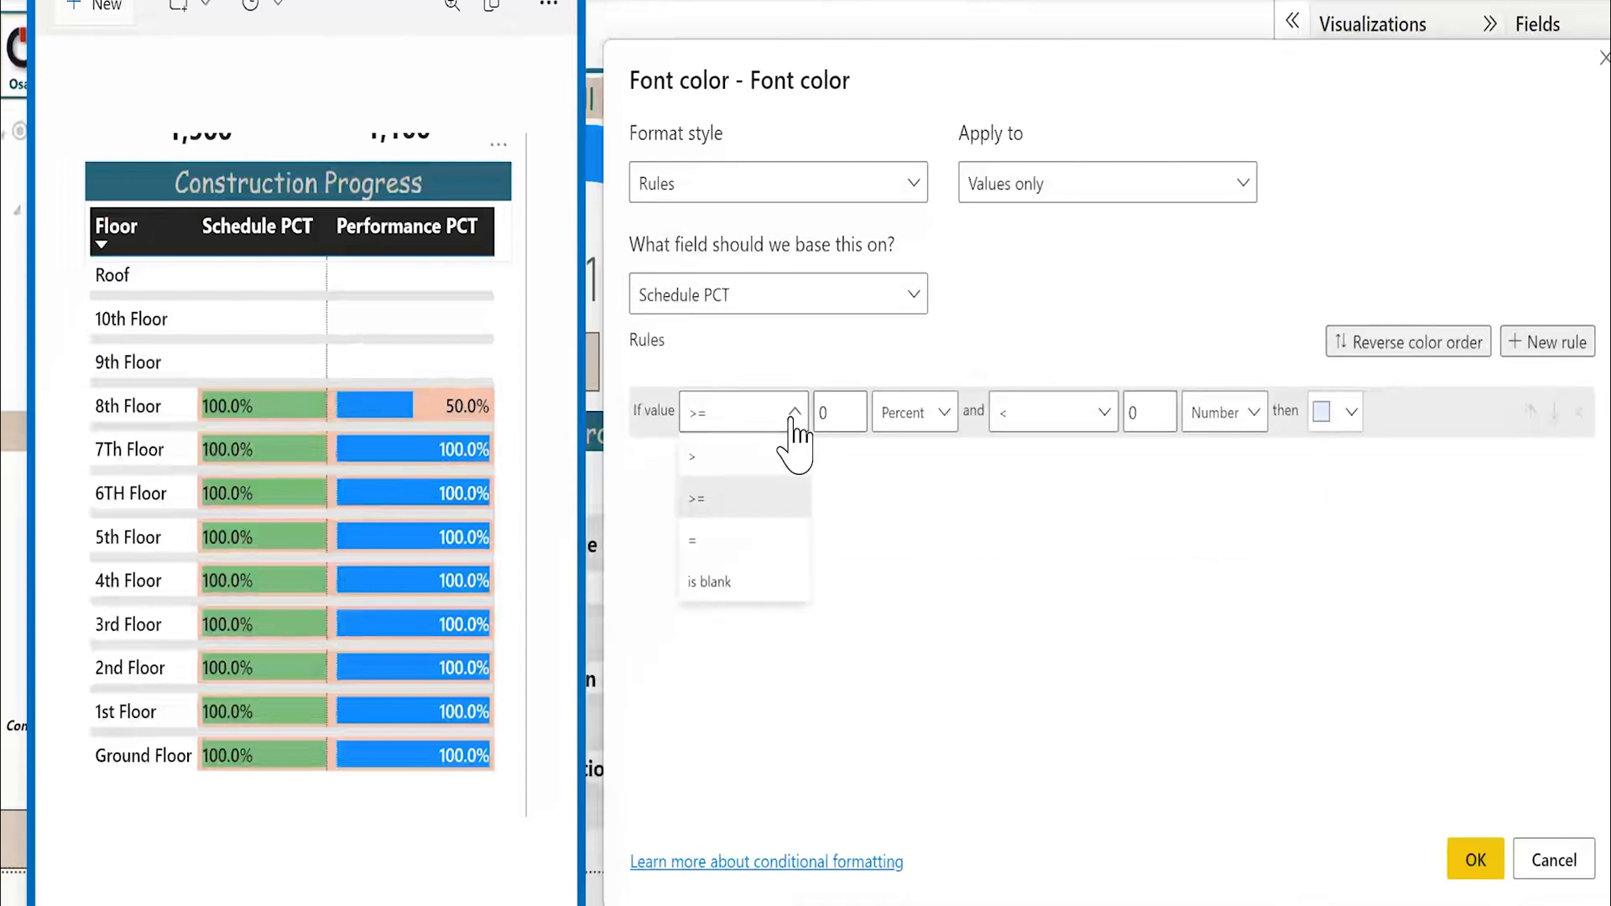
pyautogui.click(693, 542)
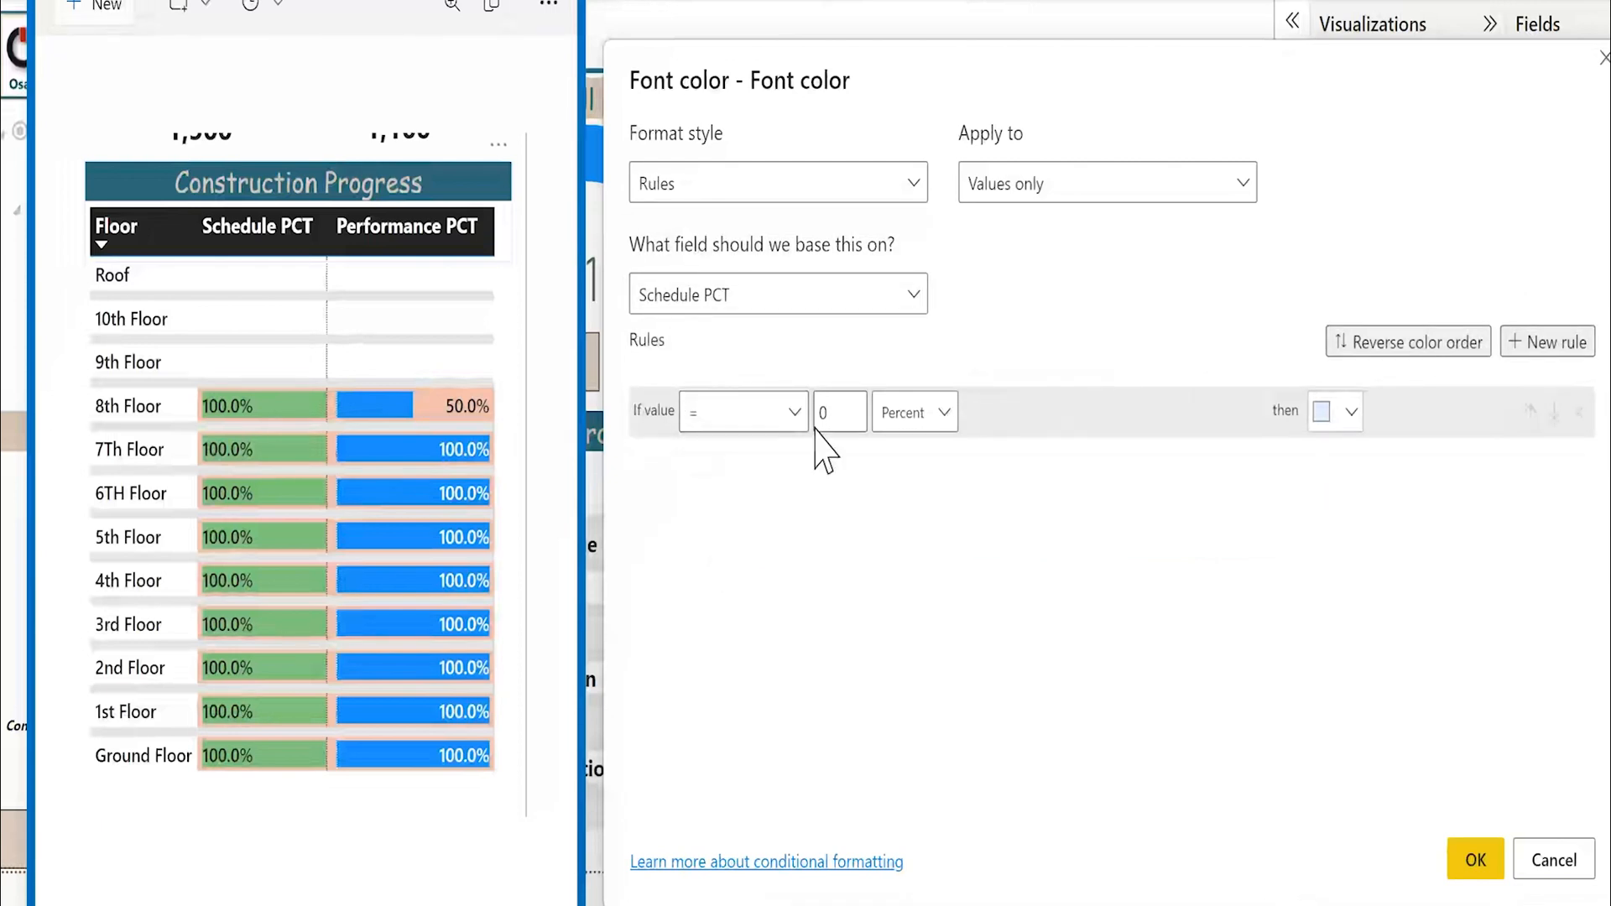
pyautogui.click(912, 411)
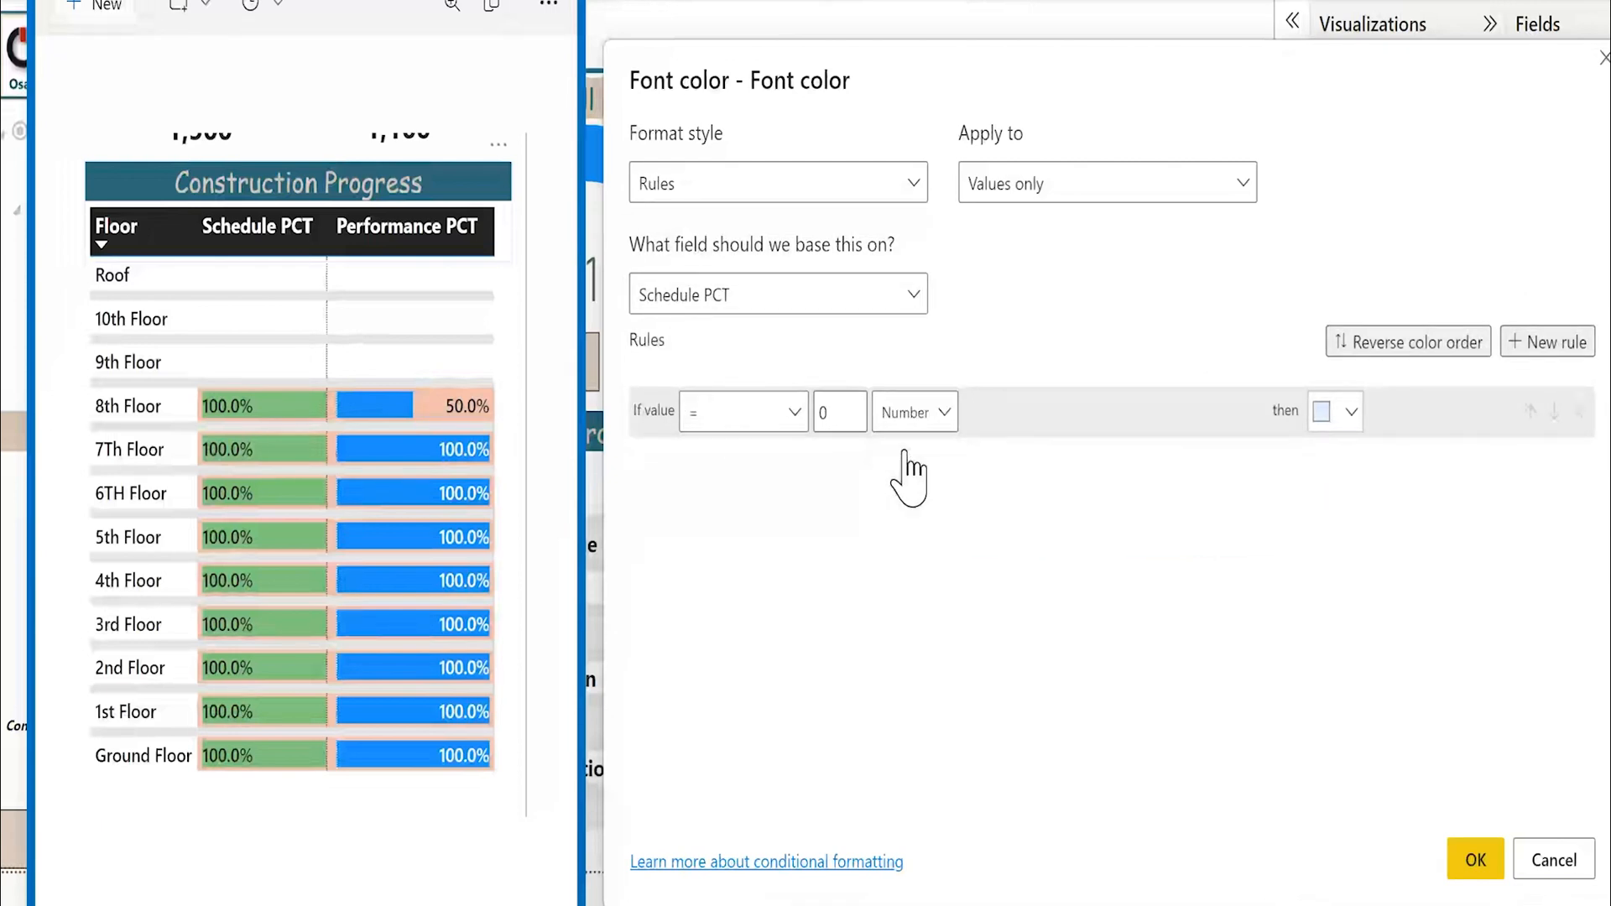
pyautogui.click(1333, 411)
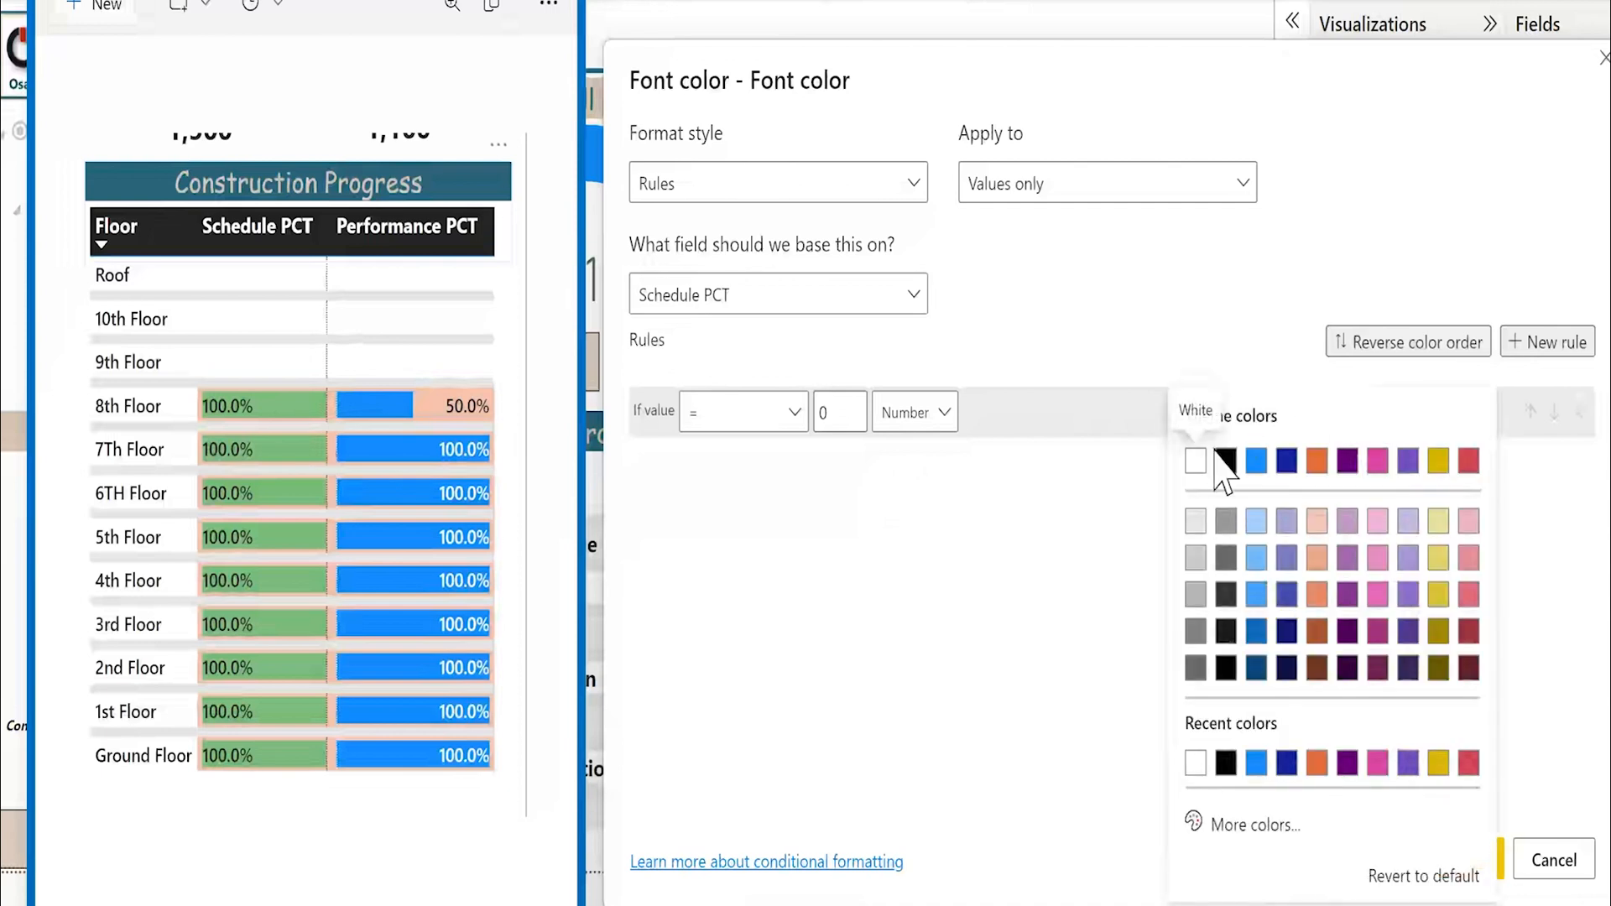
pyautogui.click(1195, 462)
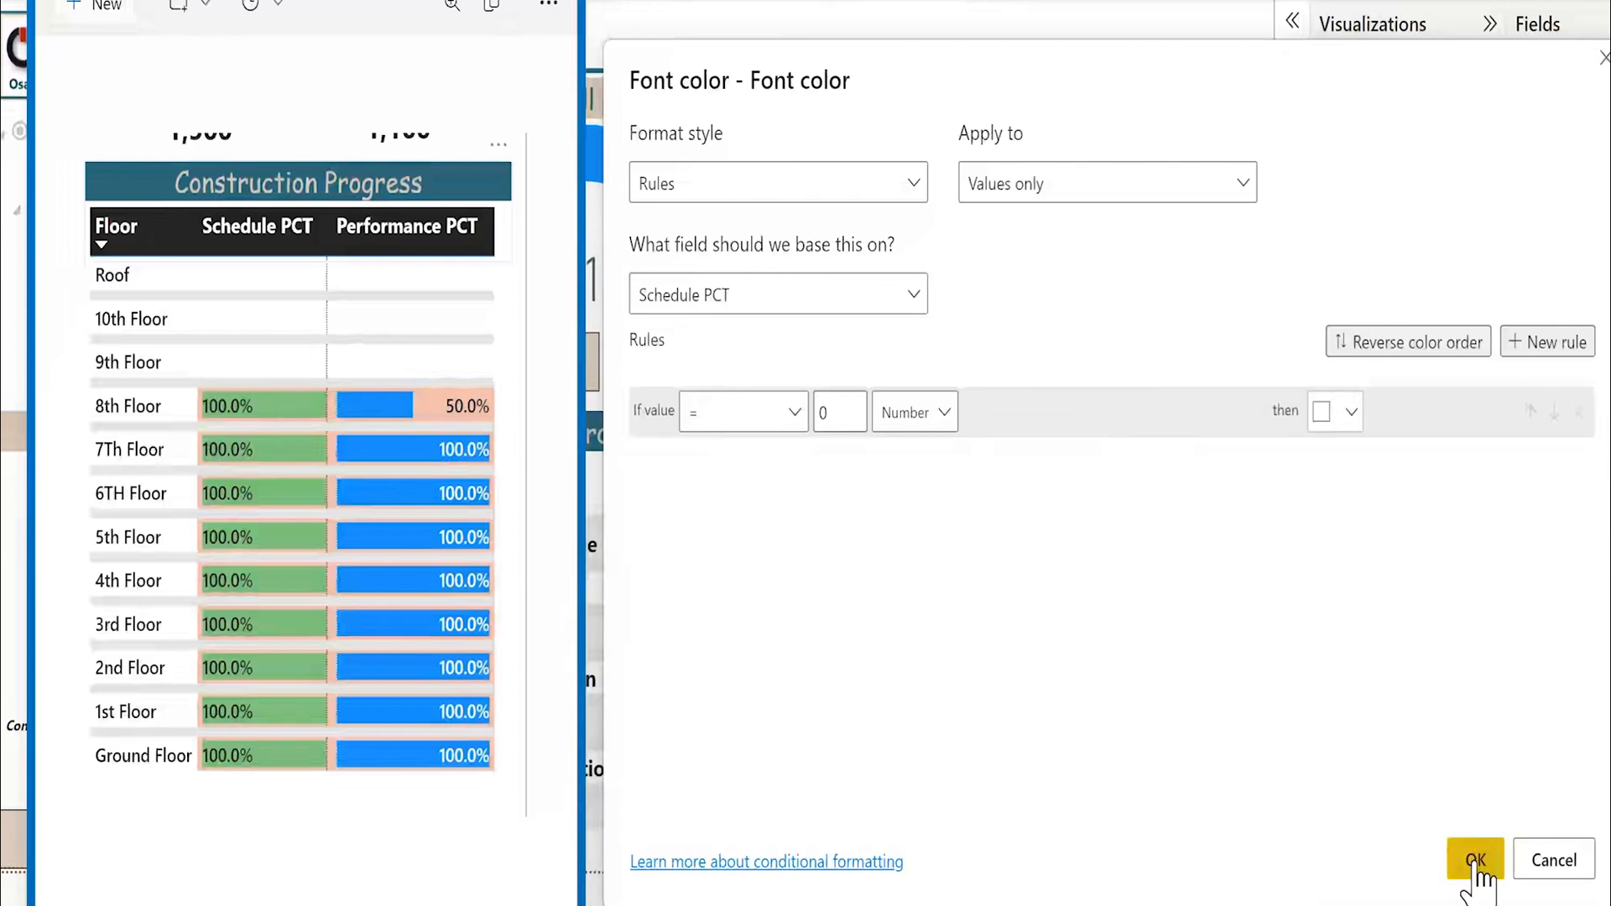
pyautogui.click(1475, 860)
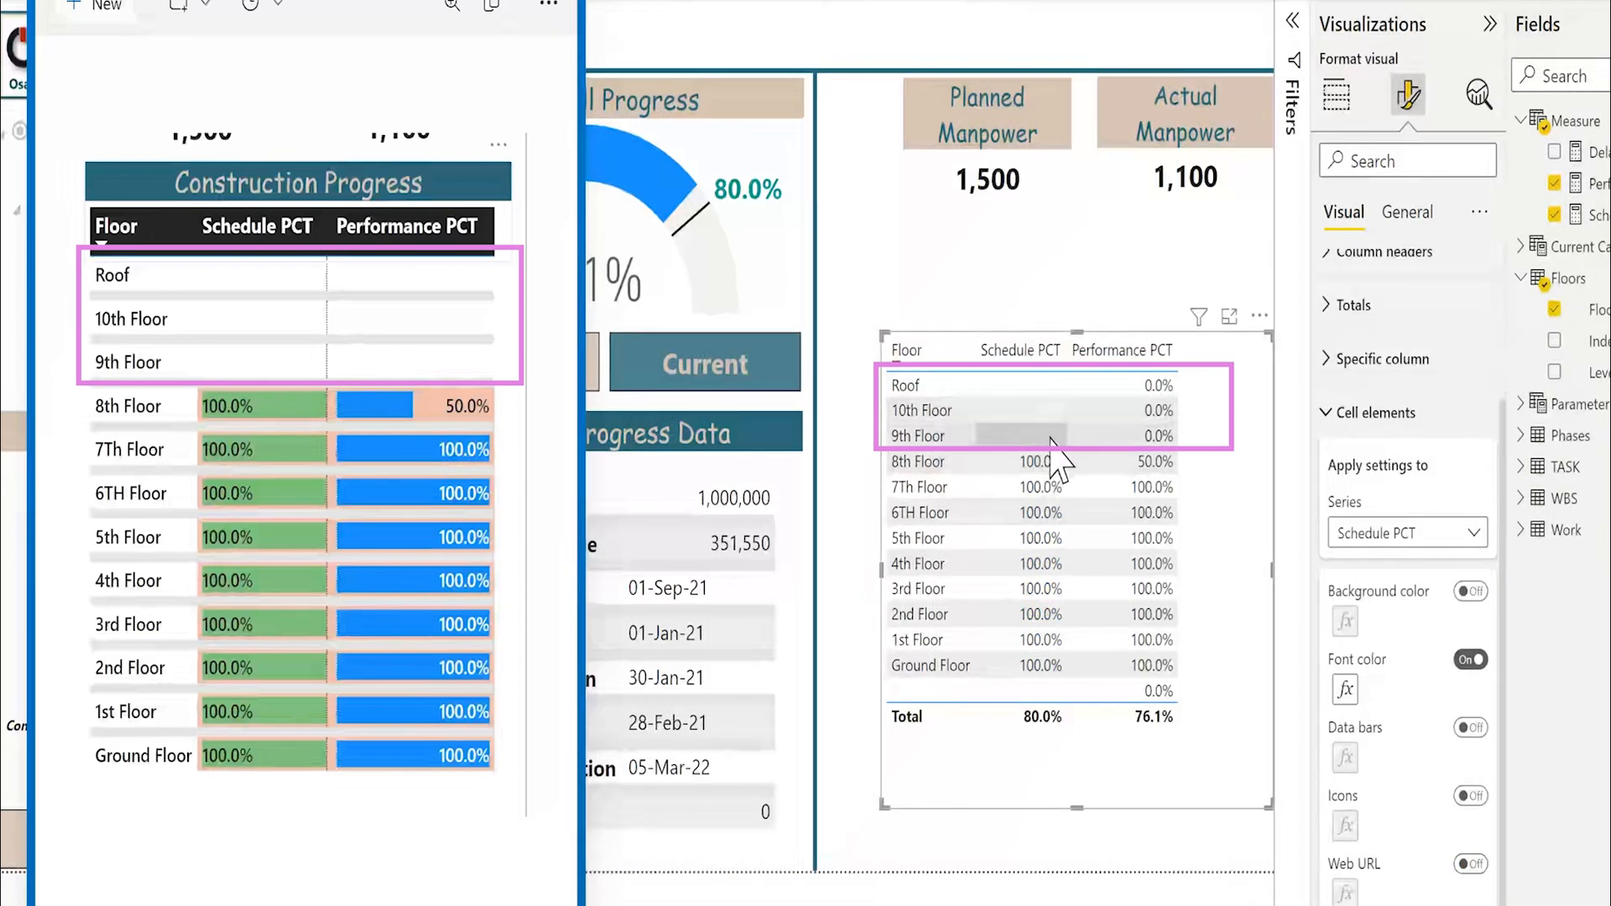
pyautogui.moveTo(1240, 459)
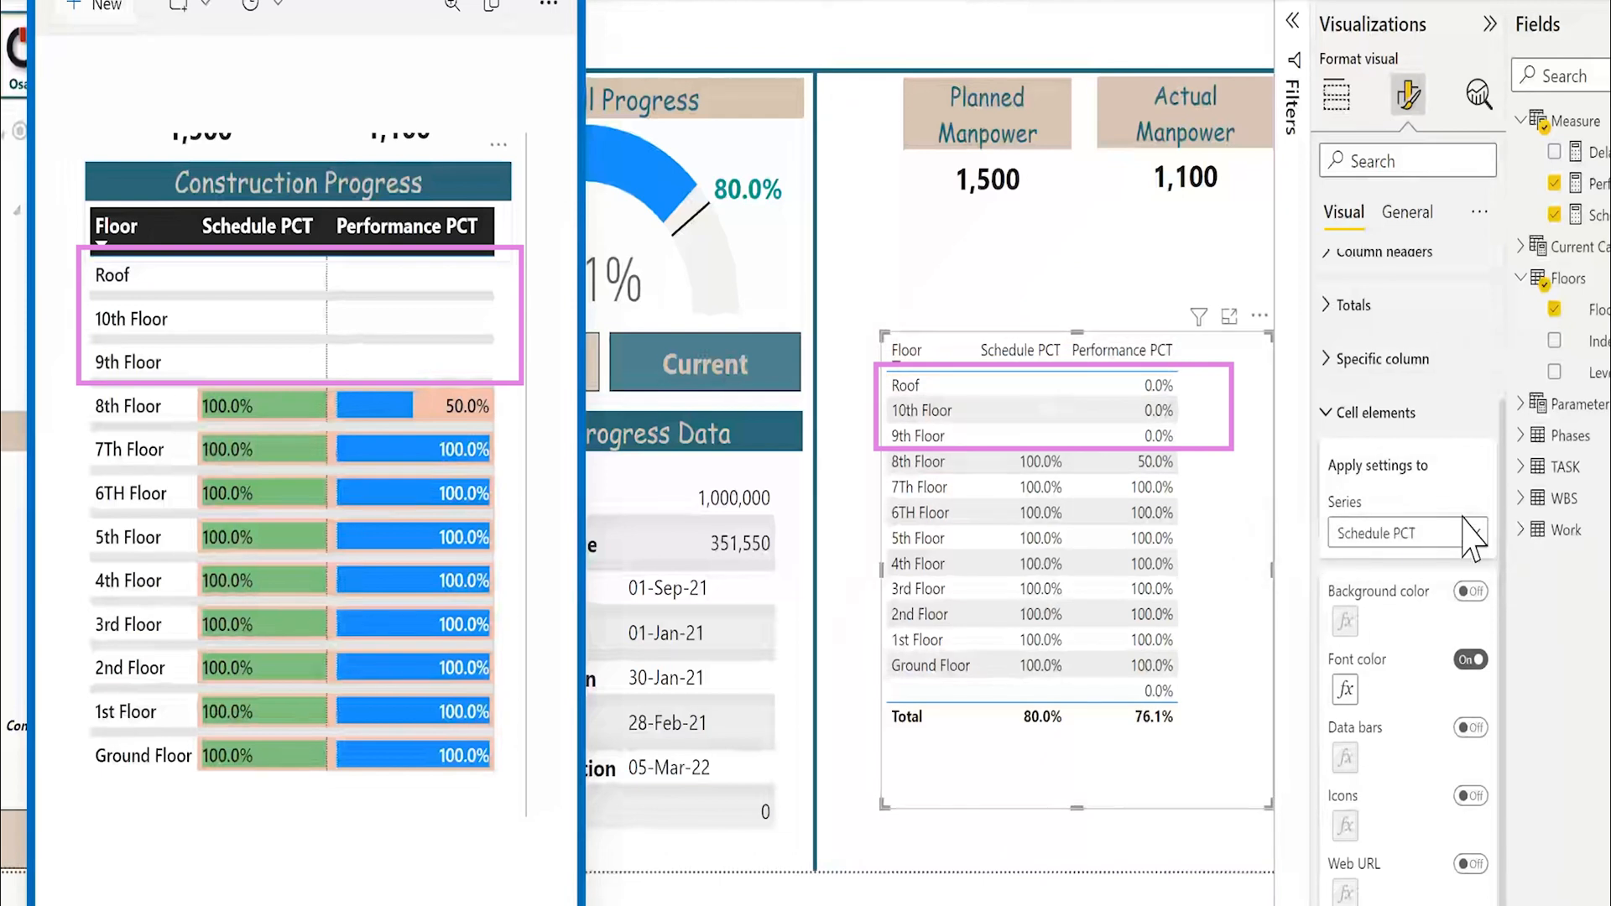
# - Turn on Font color for Performance PCT using the Rules format style
pyautogui.click(1477, 532)
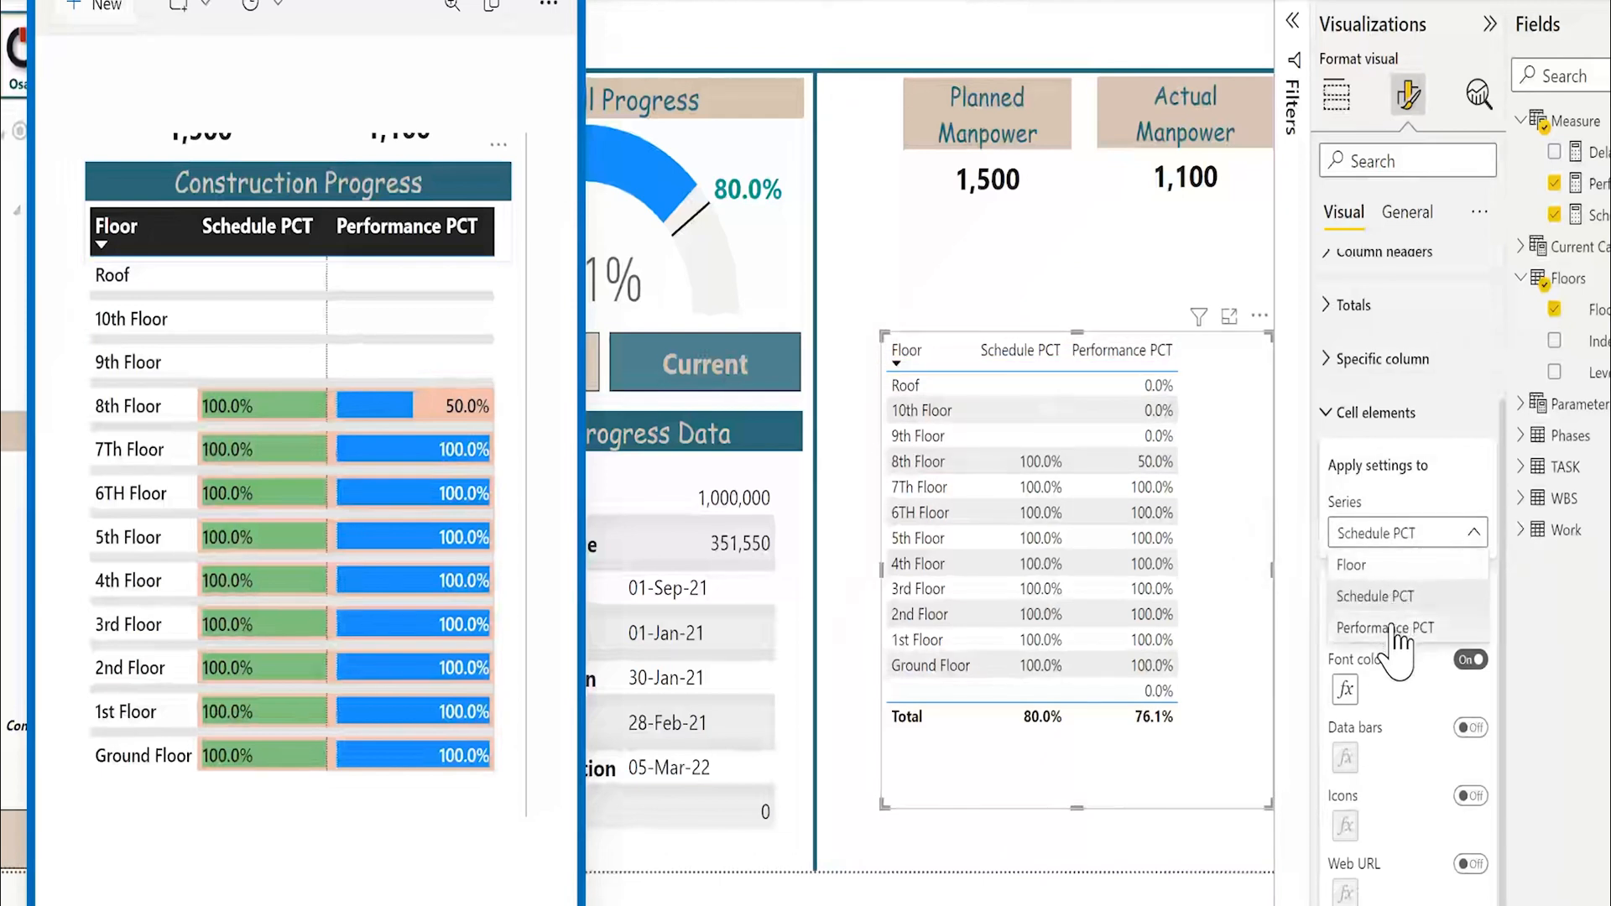
pyautogui.click(1387, 628)
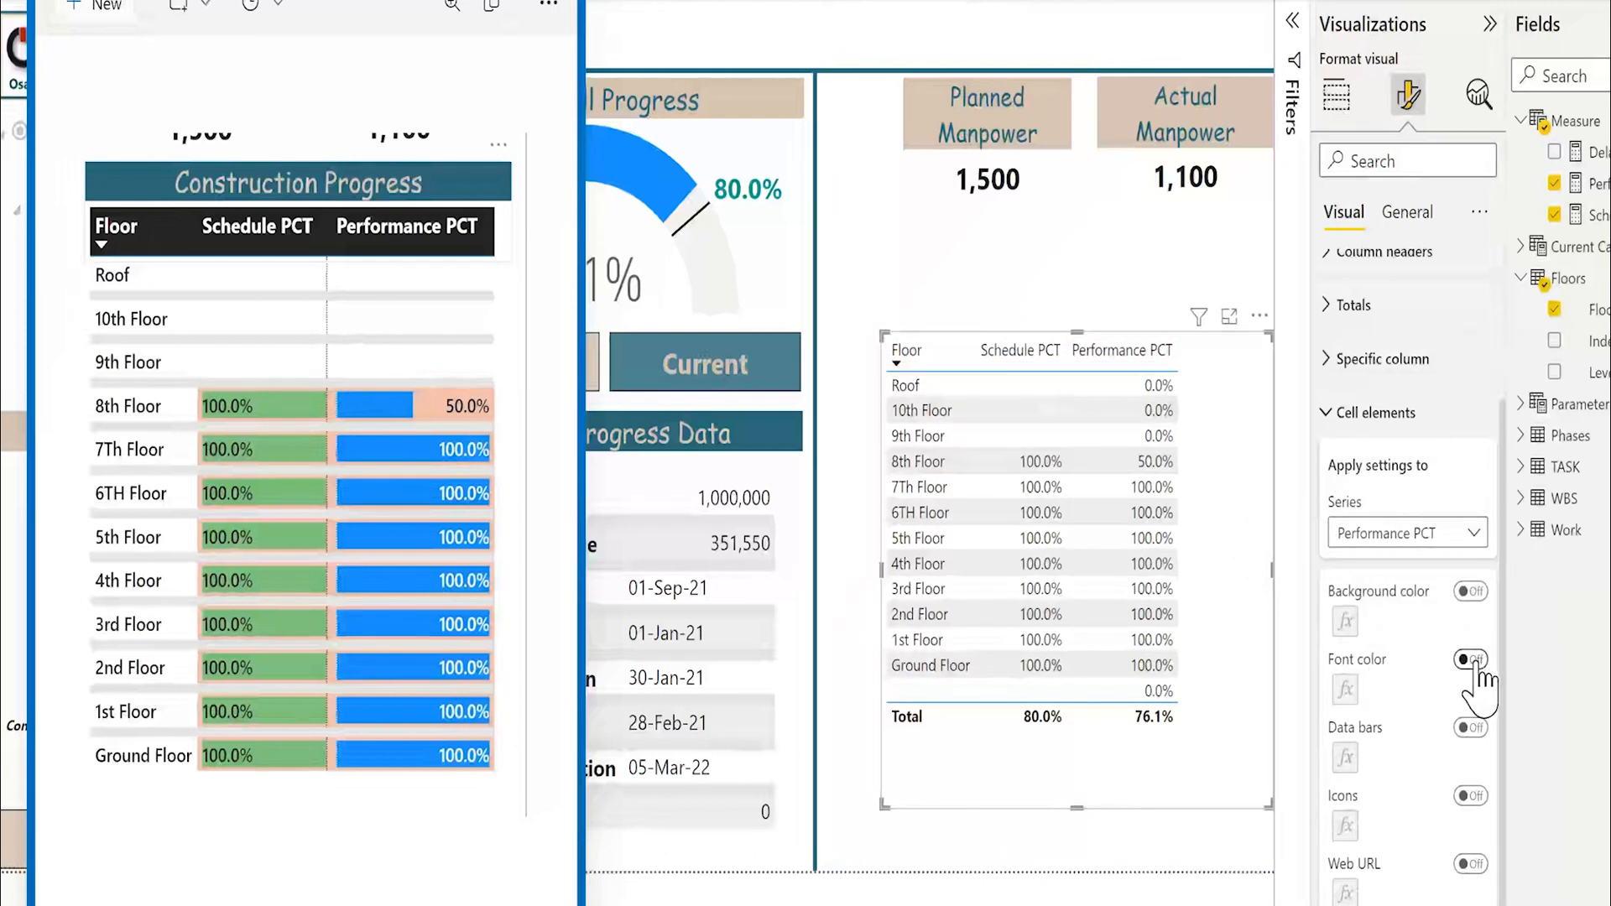
pyautogui.click(1470, 658)
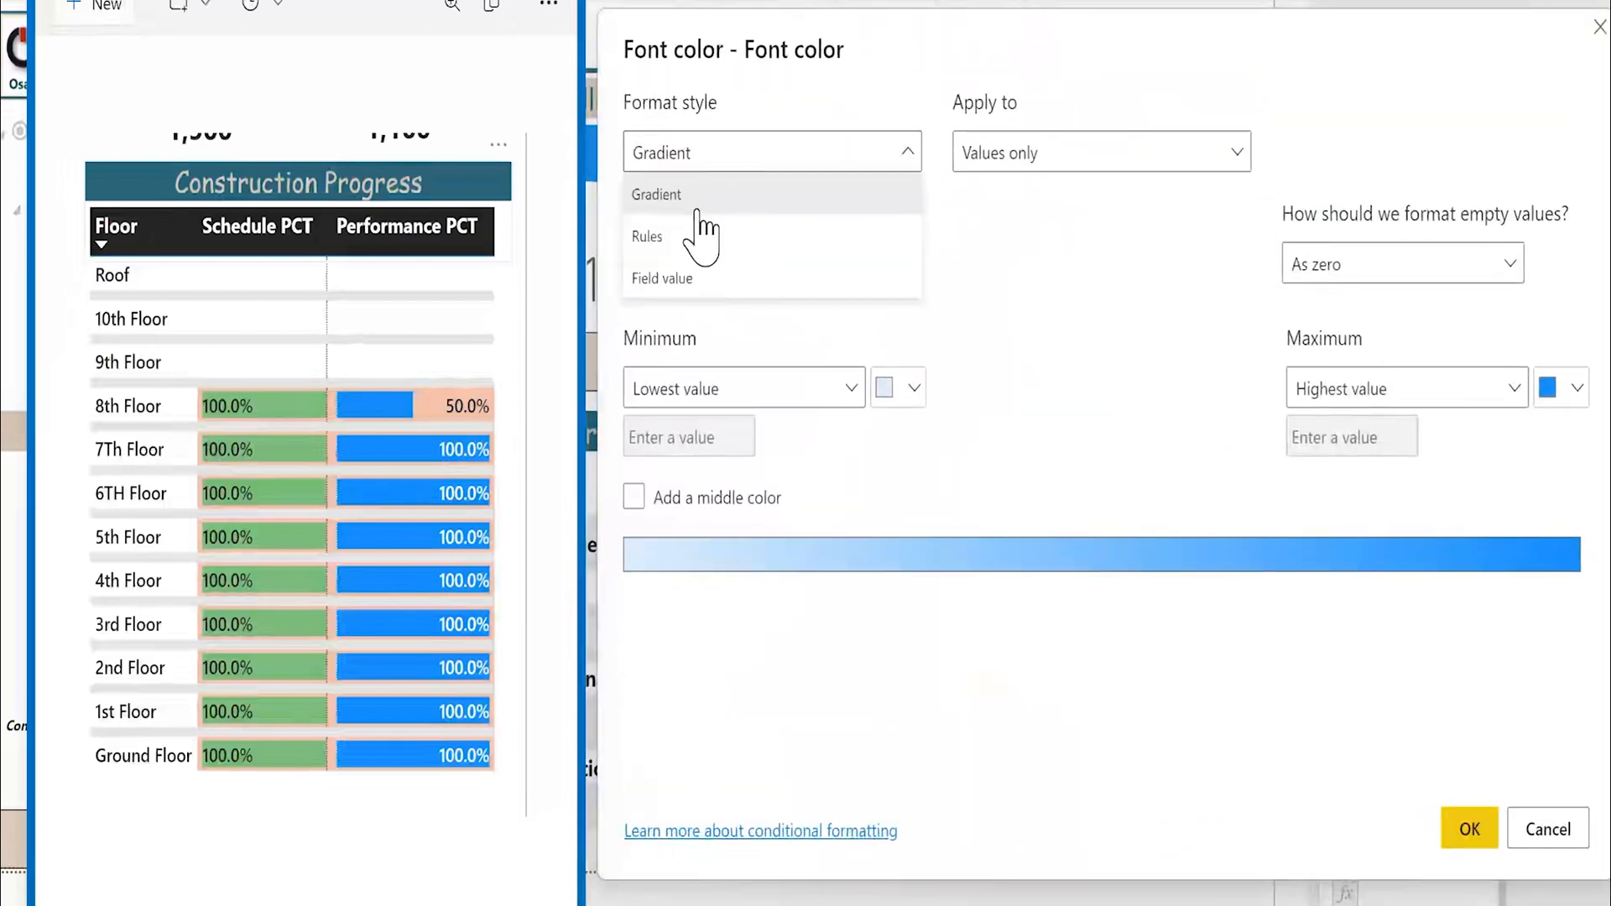
pyautogui.click(646, 237)
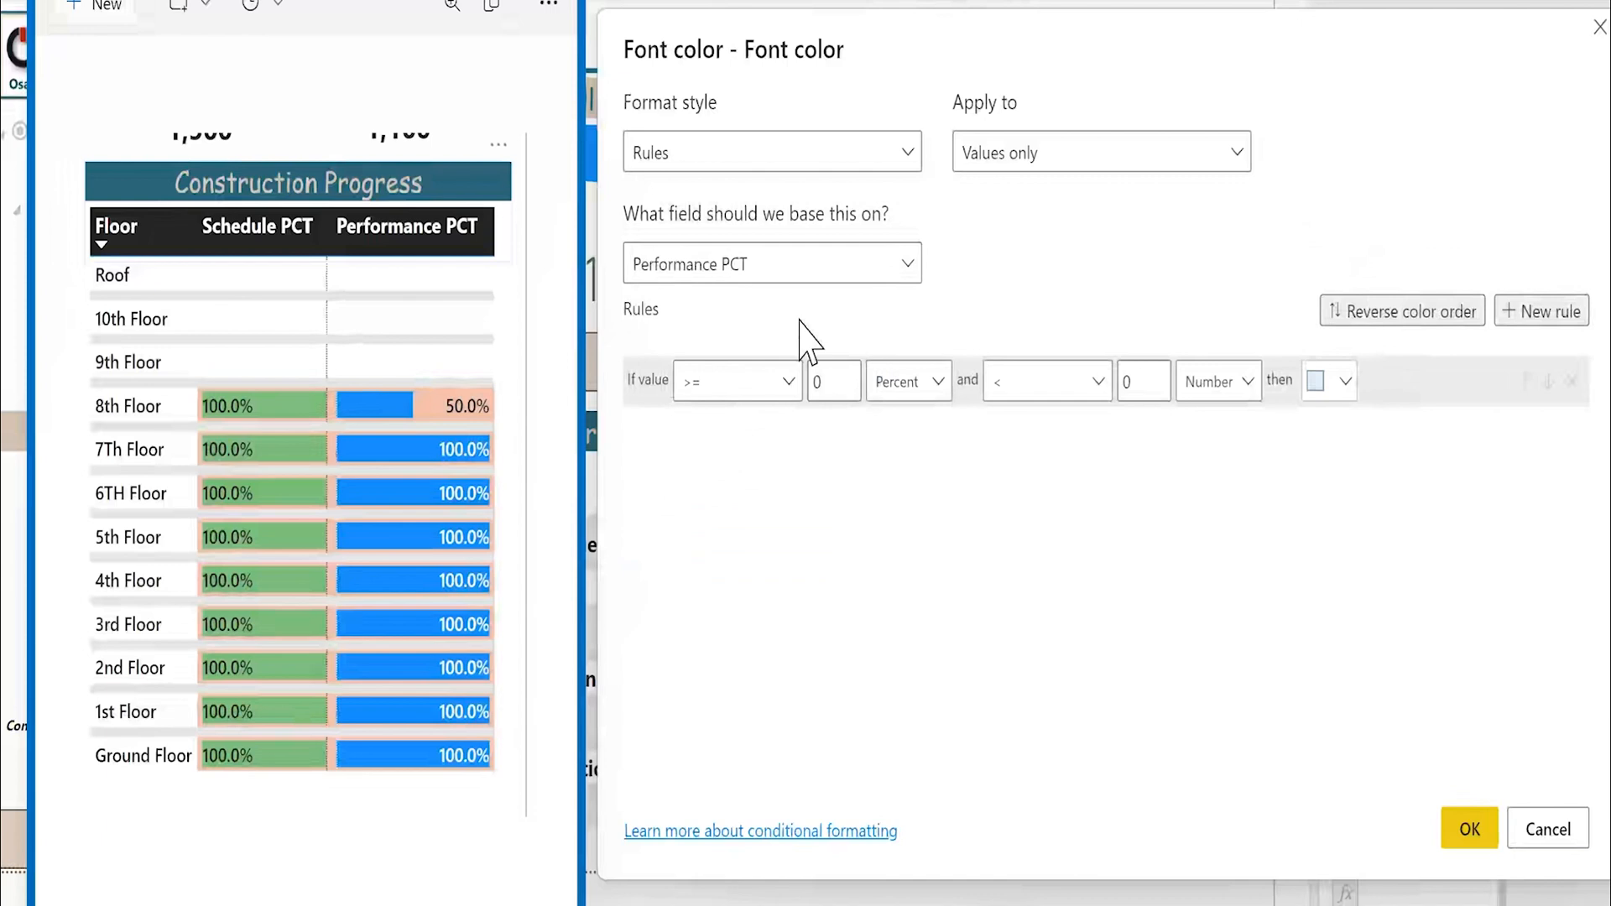
# - Add a rule colouring Performance PCT values equal to 0 (Number) white
pyautogui.click(736, 380)
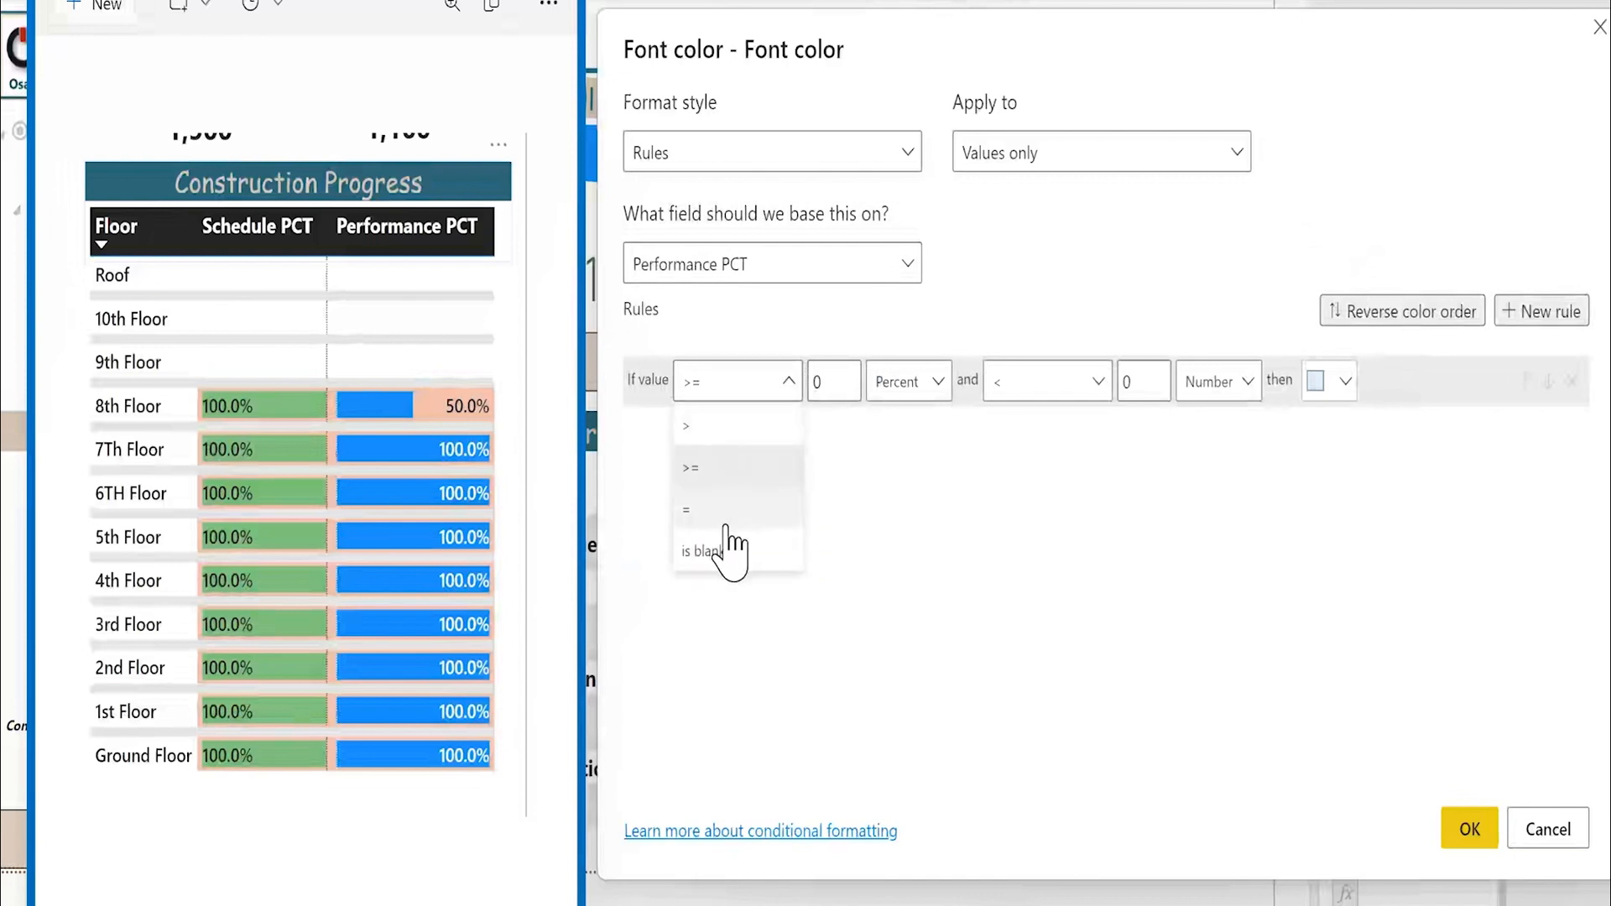
pyautogui.click(685, 509)
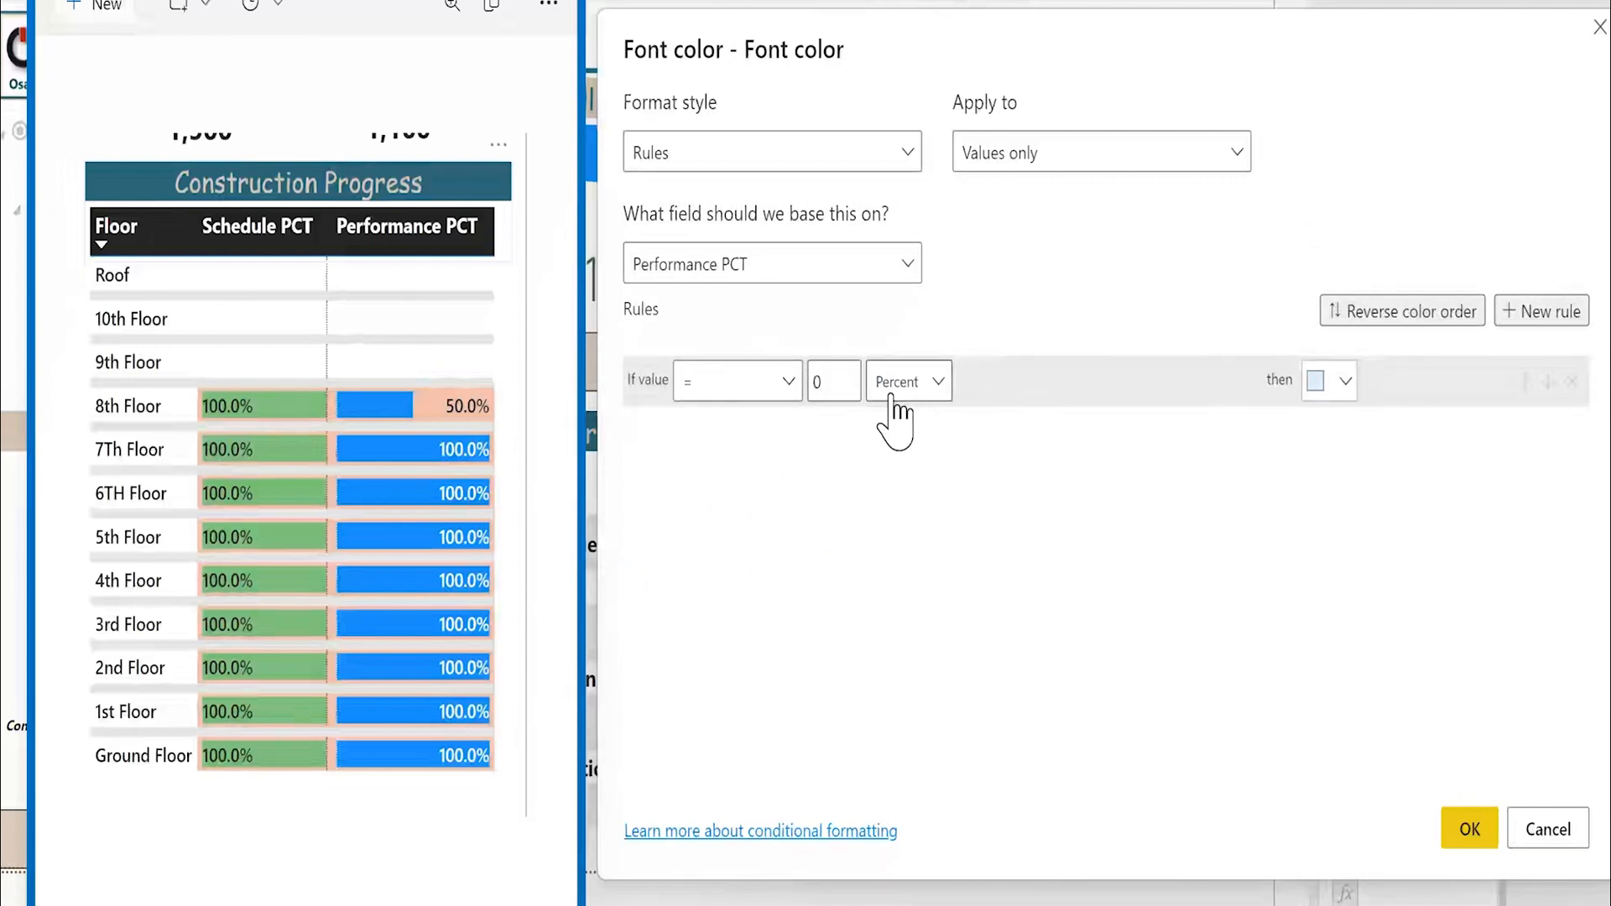
pyautogui.click(908, 381)
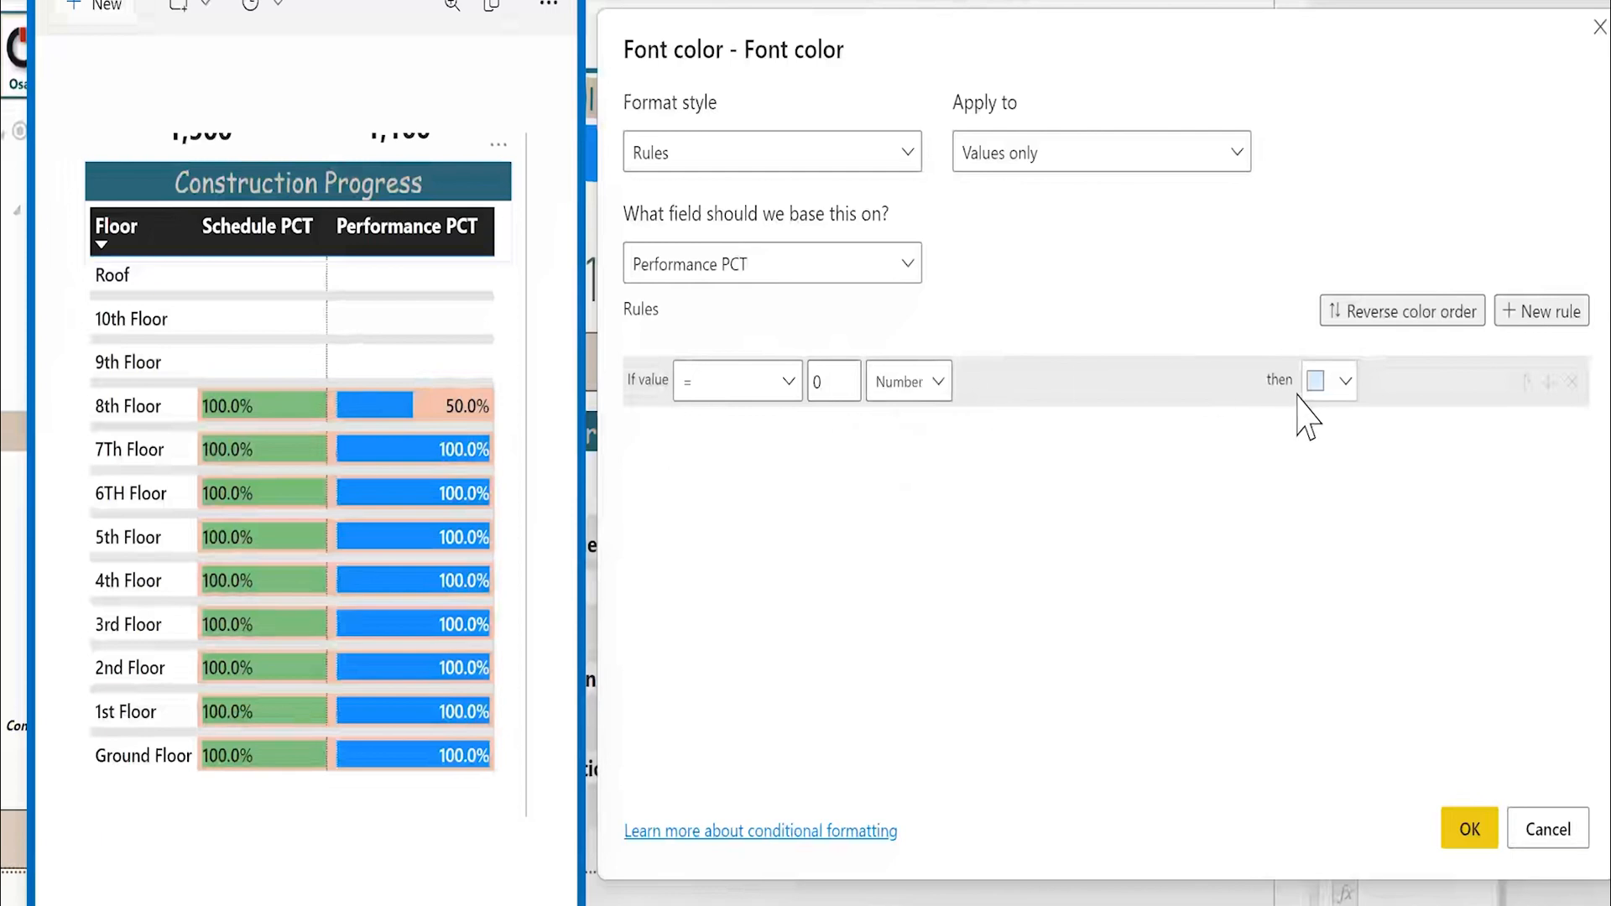
pyautogui.click(1346, 380)
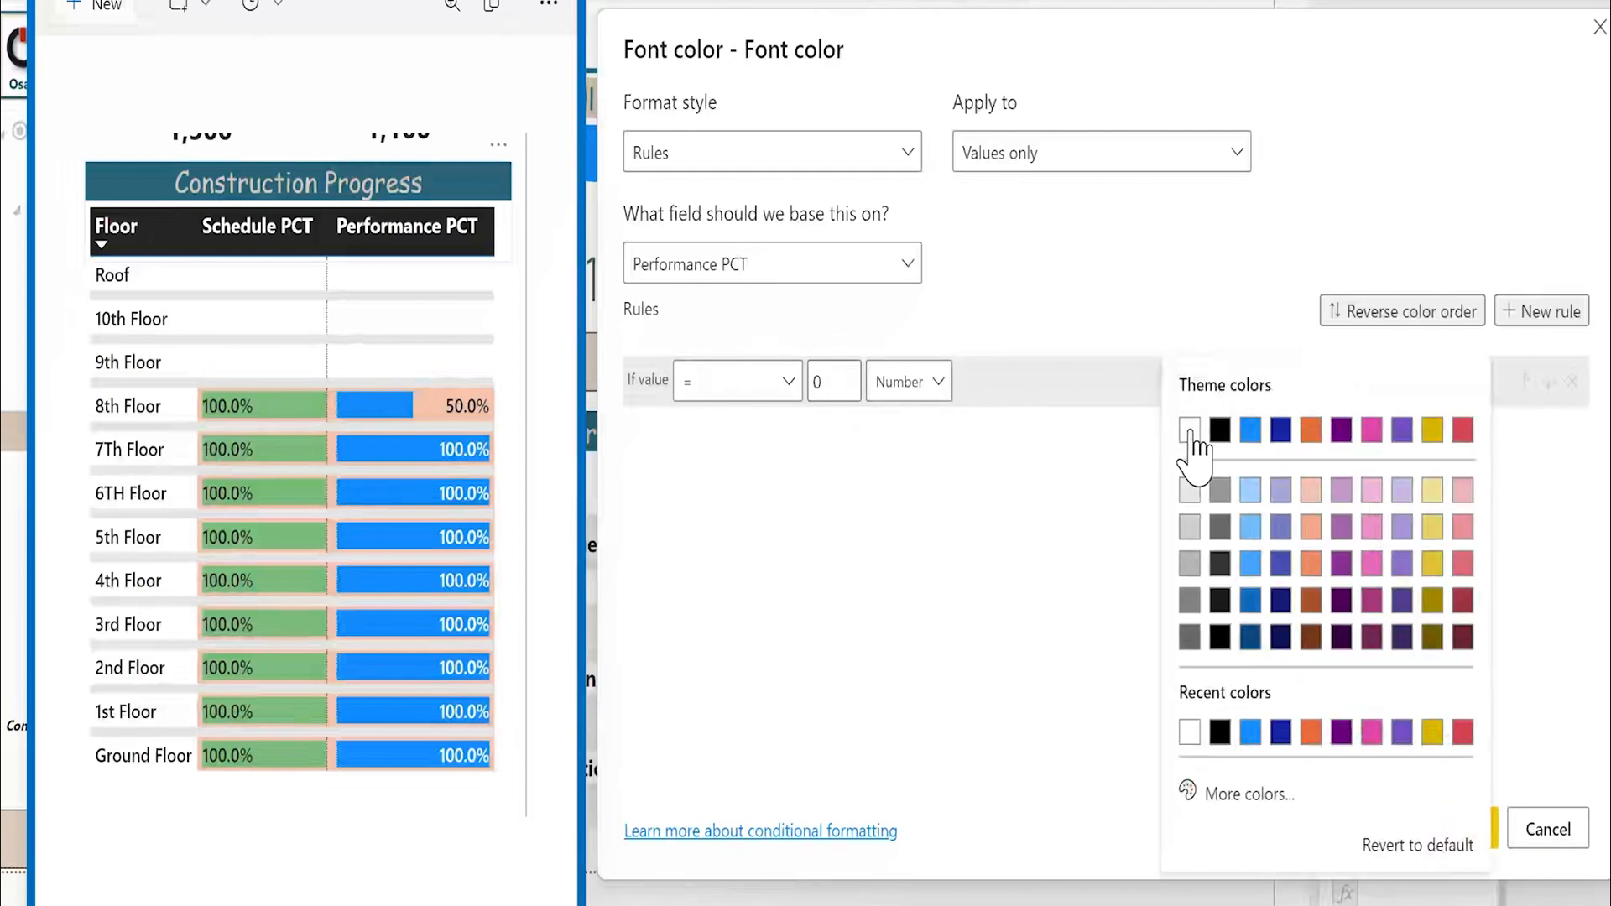
pyautogui.click(1189, 430)
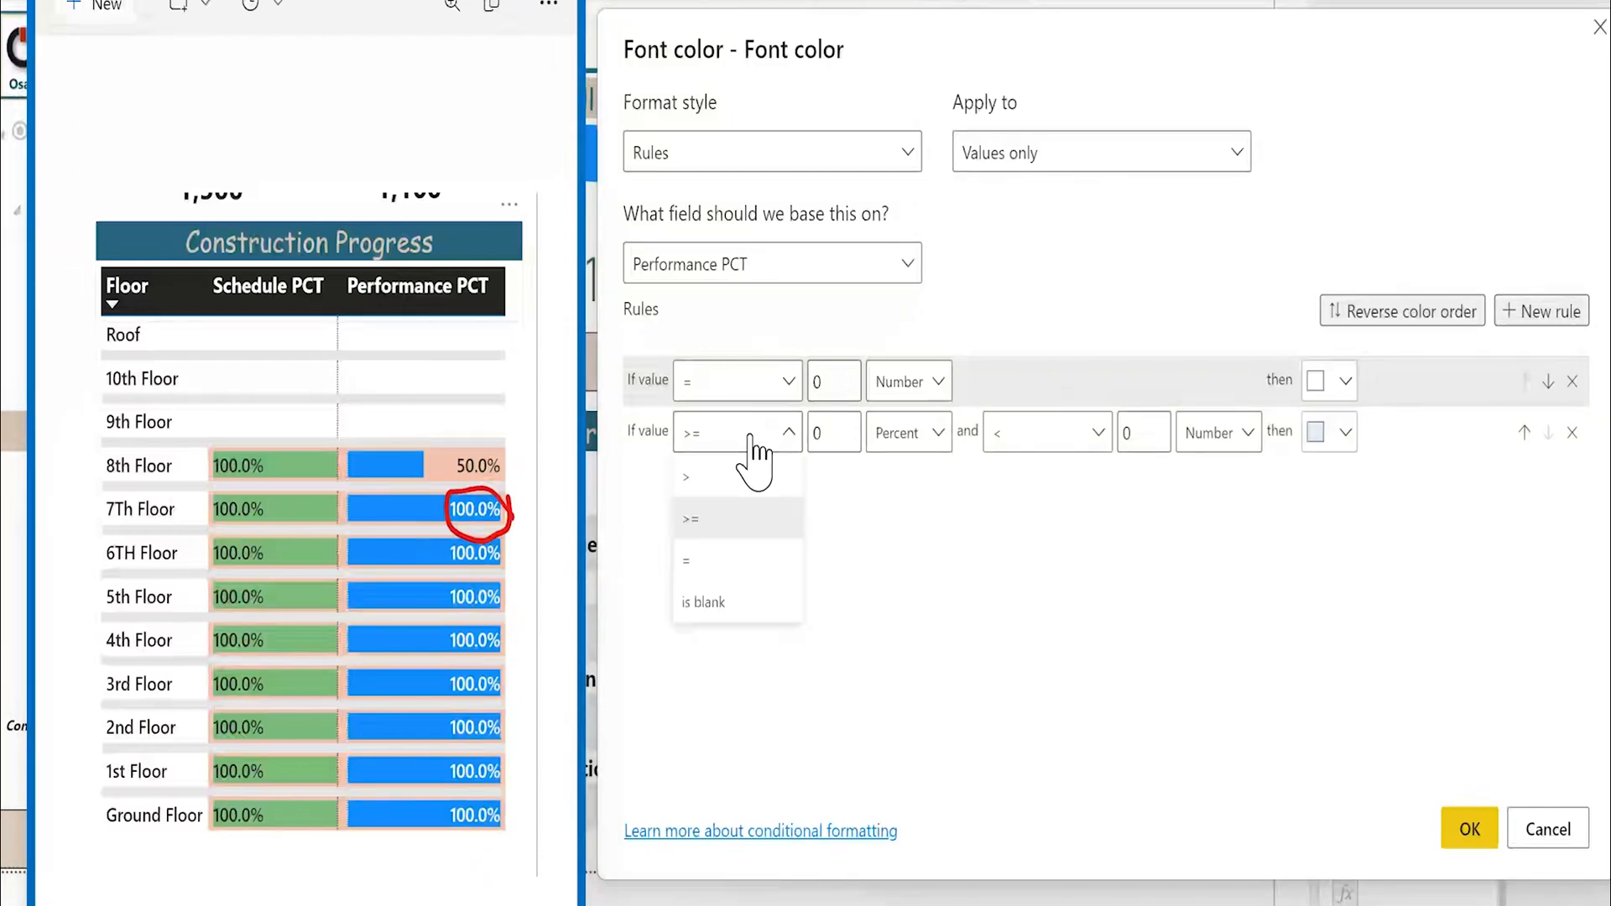
# - Add a second rule making values equal to 1 (Number) white, and apply
pyautogui.click(688, 559)
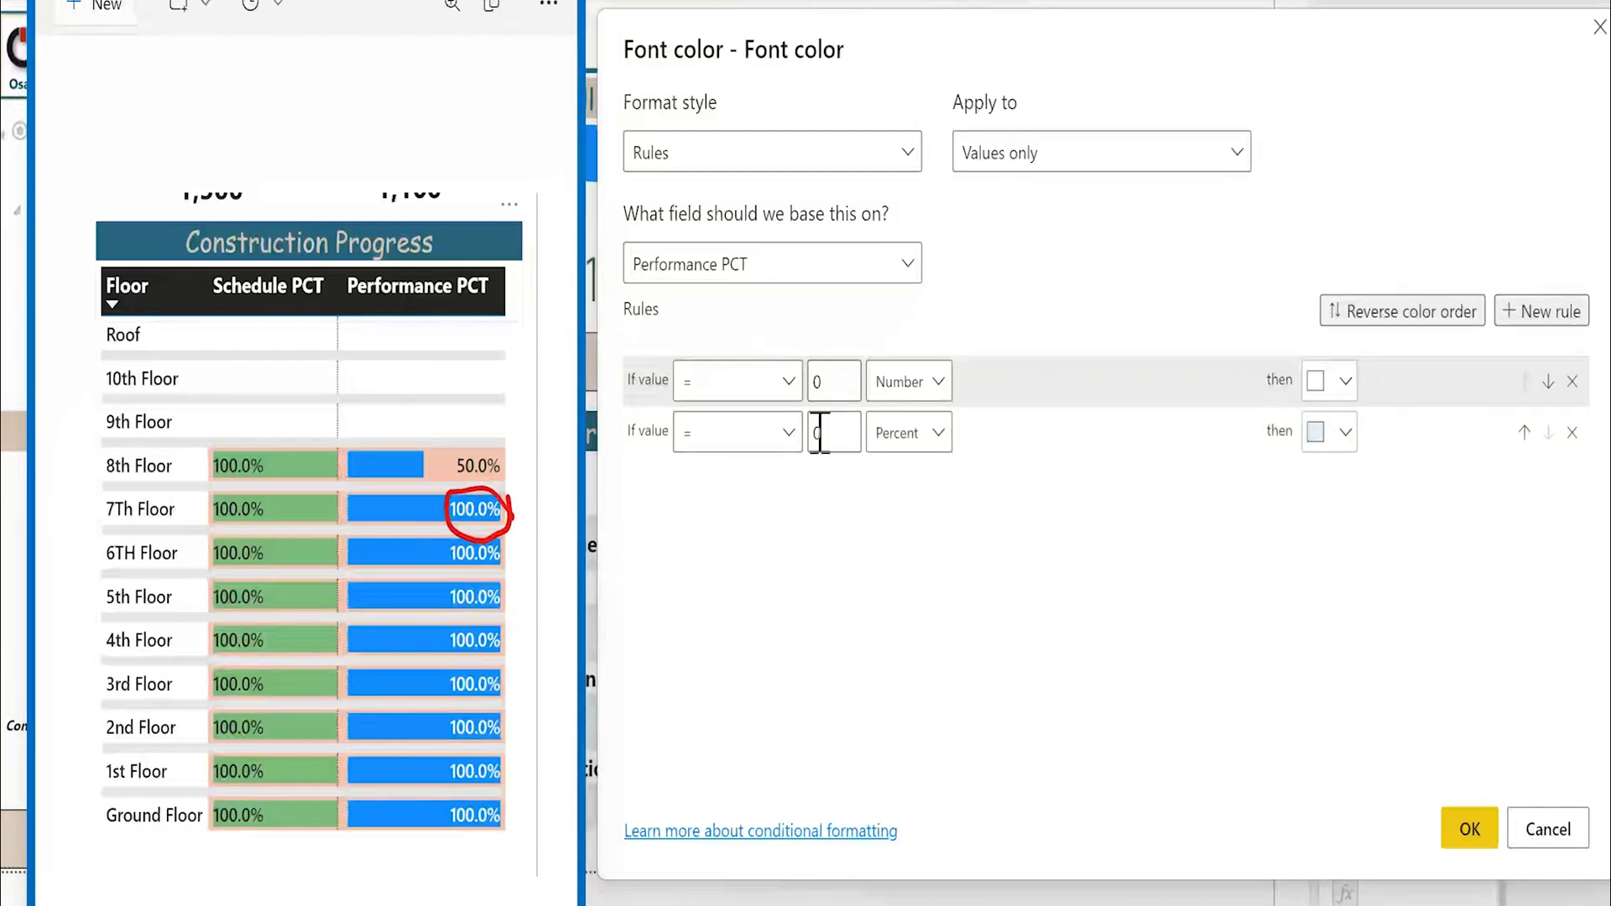
pyautogui.click(904, 432)
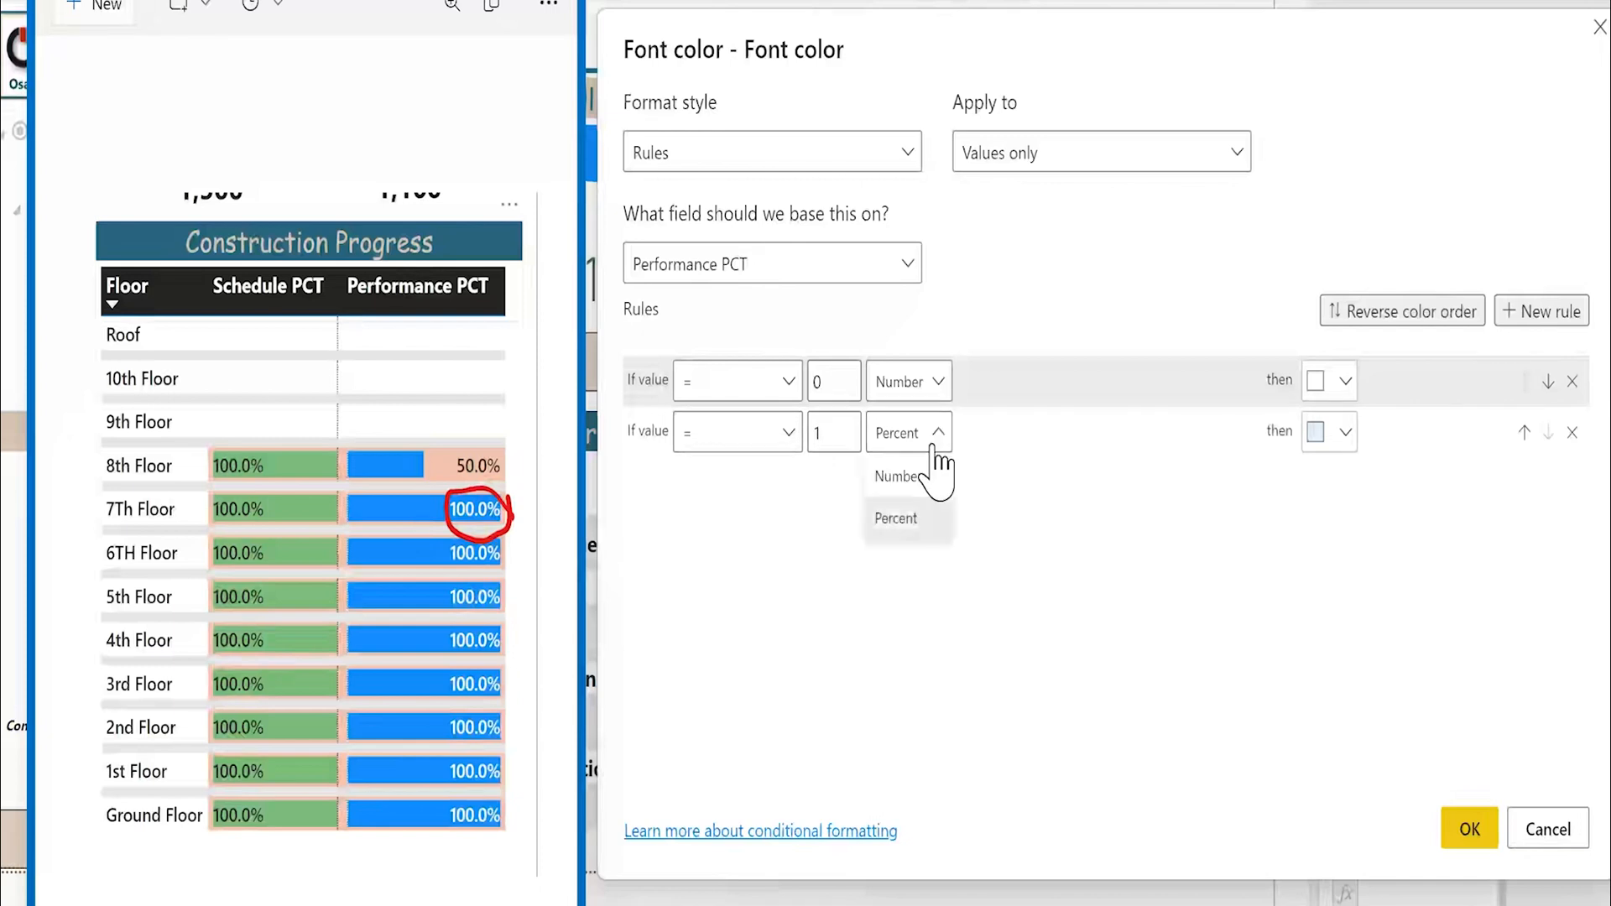
pyautogui.click(896, 476)
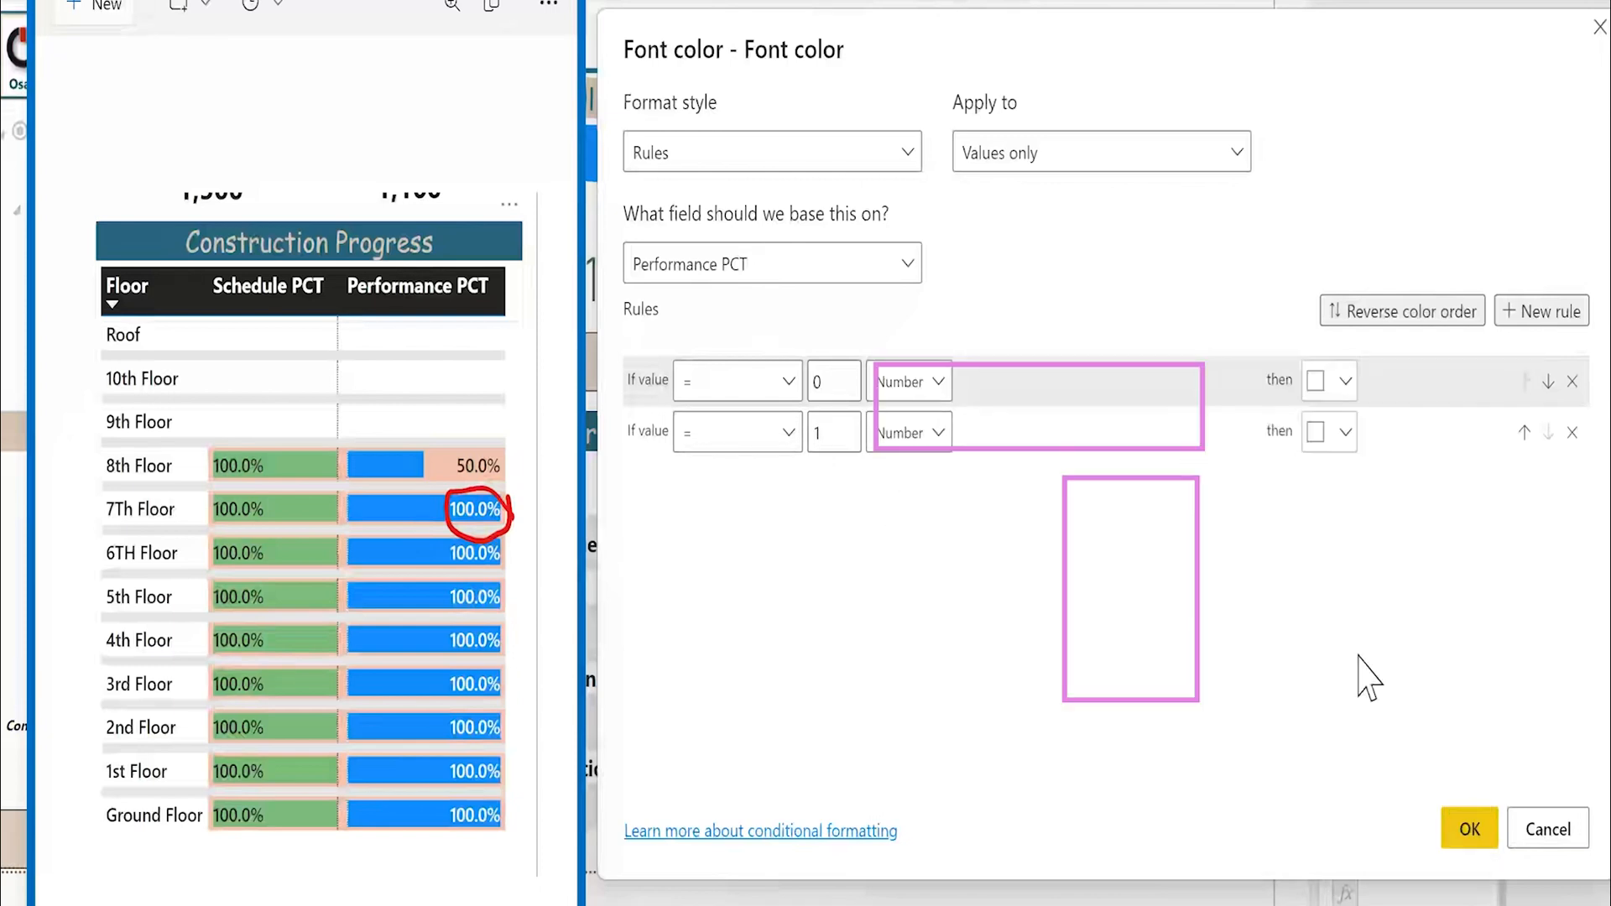
pyautogui.click(1468, 829)
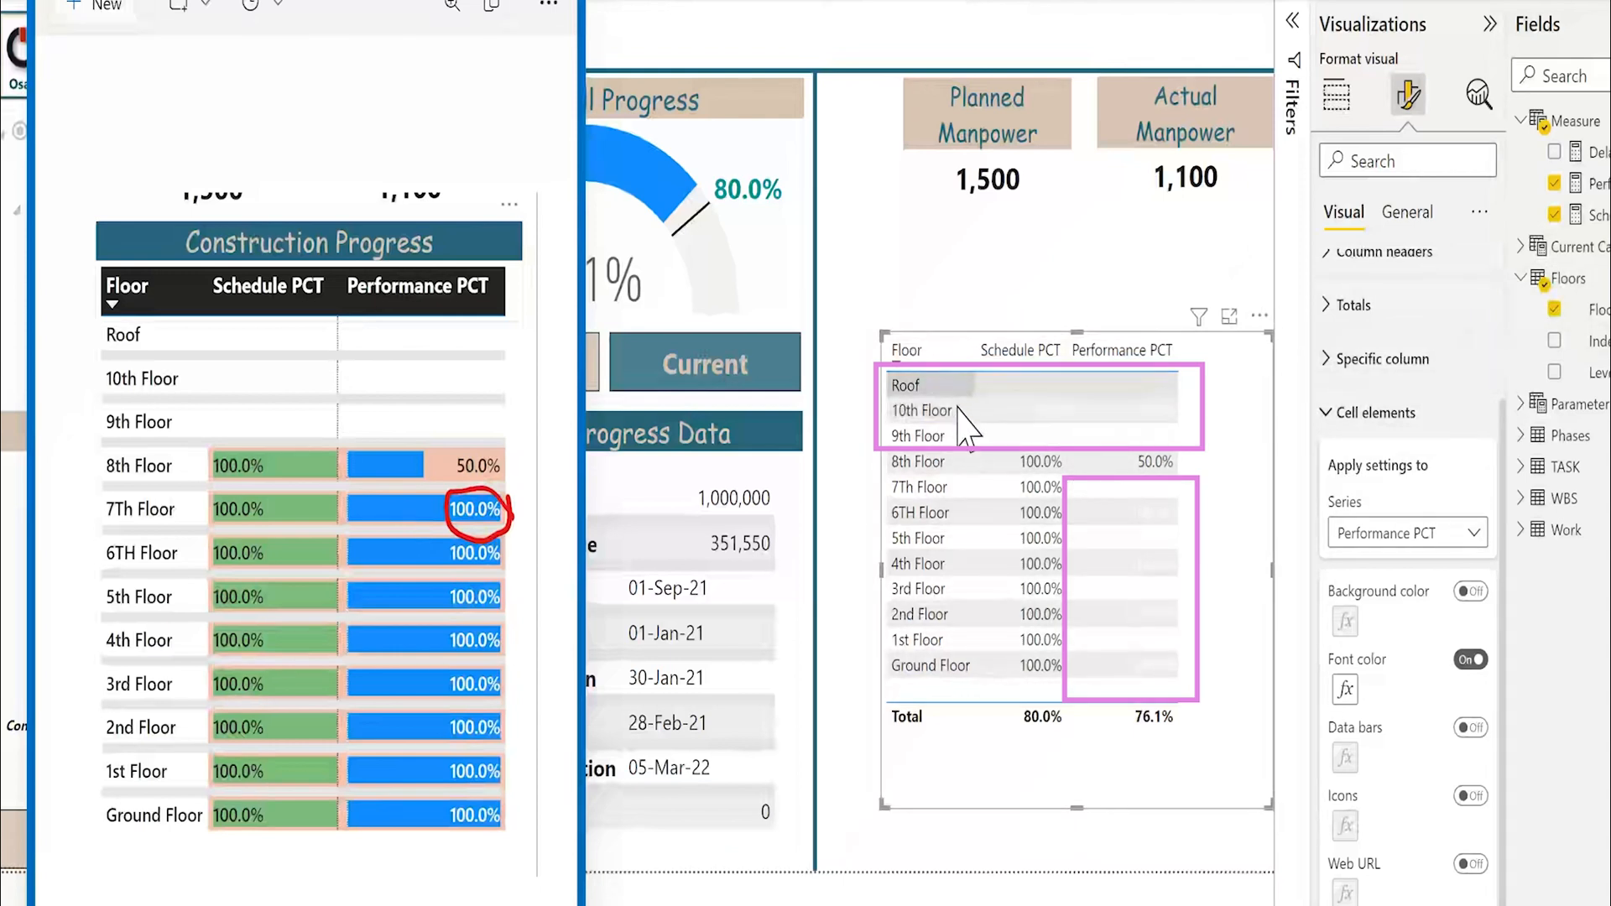
pyautogui.moveTo(1488, 504)
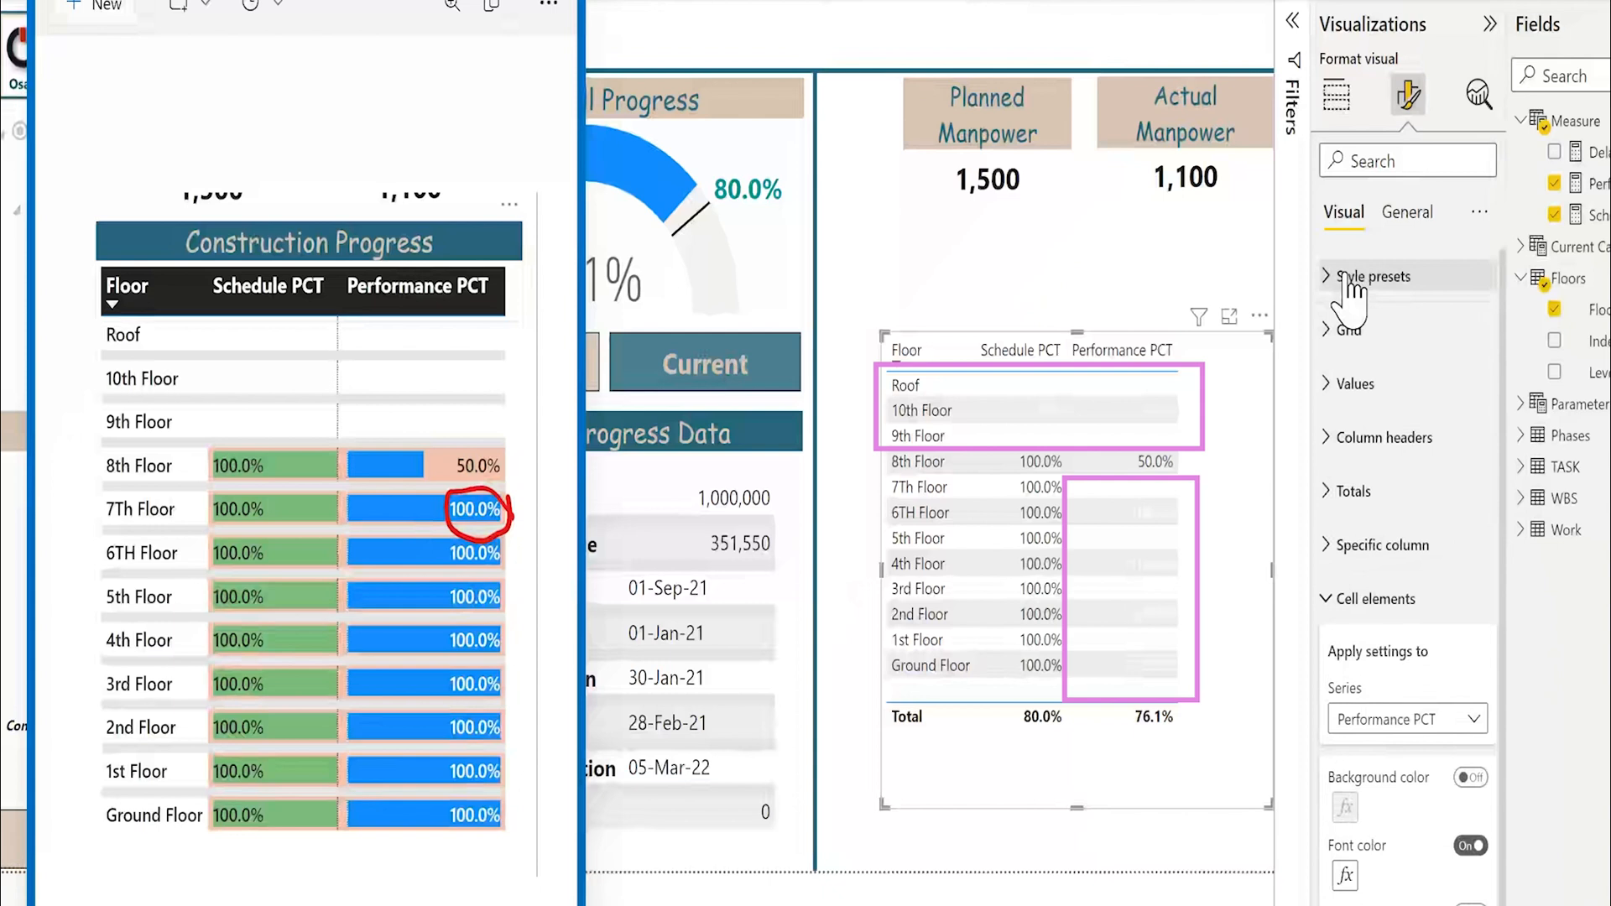
# - Set the table's Style presets to None
pyautogui.click(1372, 275)
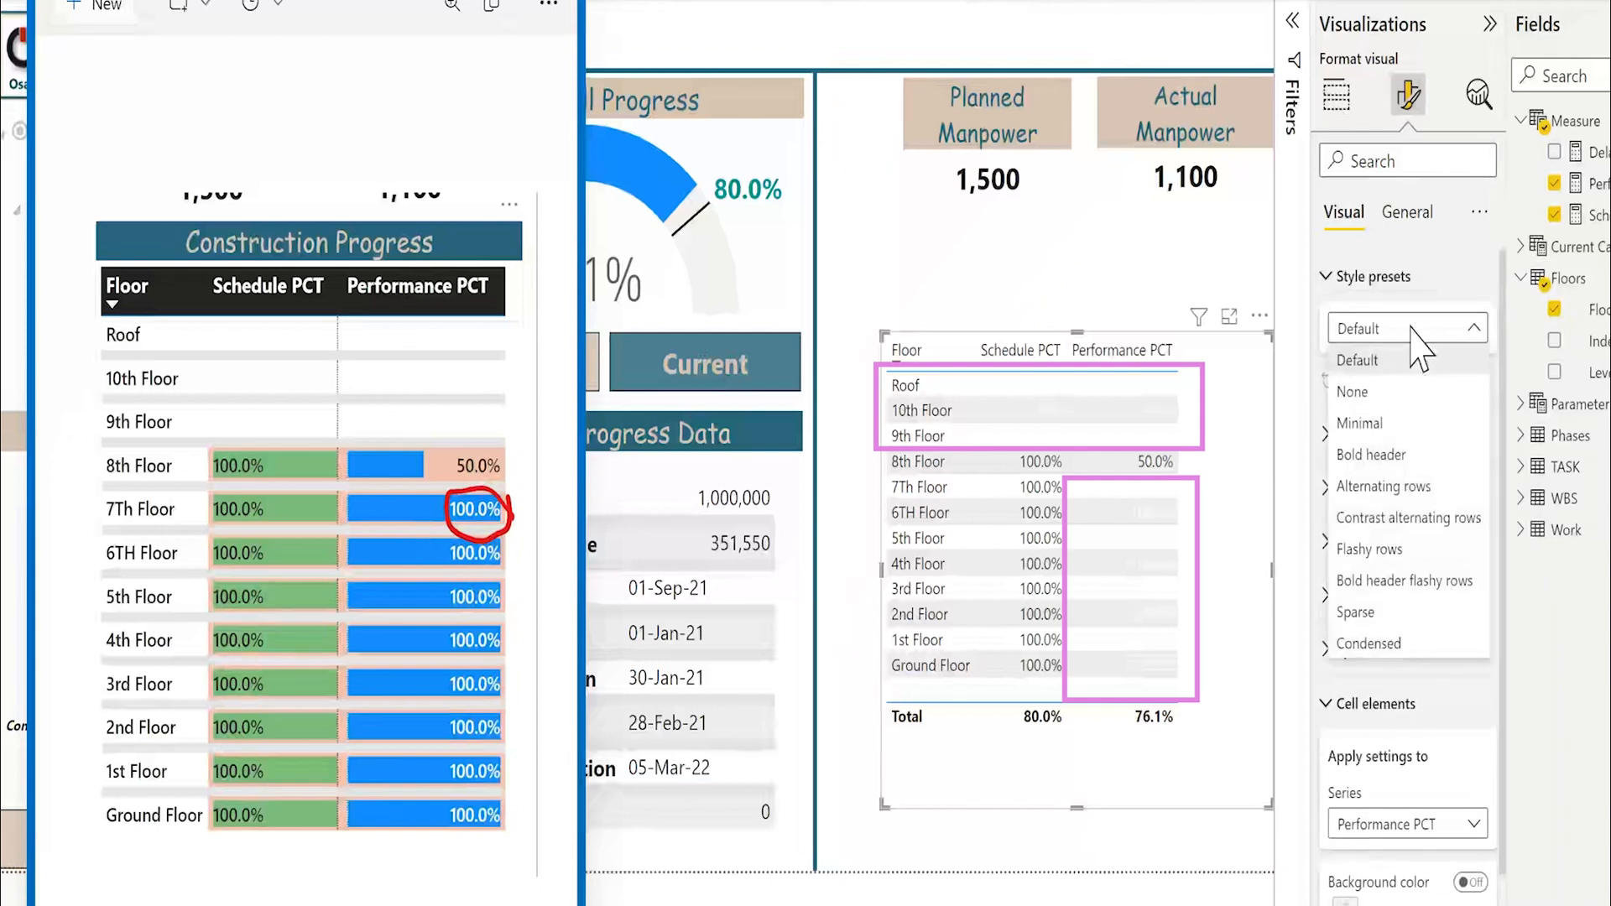
pyautogui.click(1352, 392)
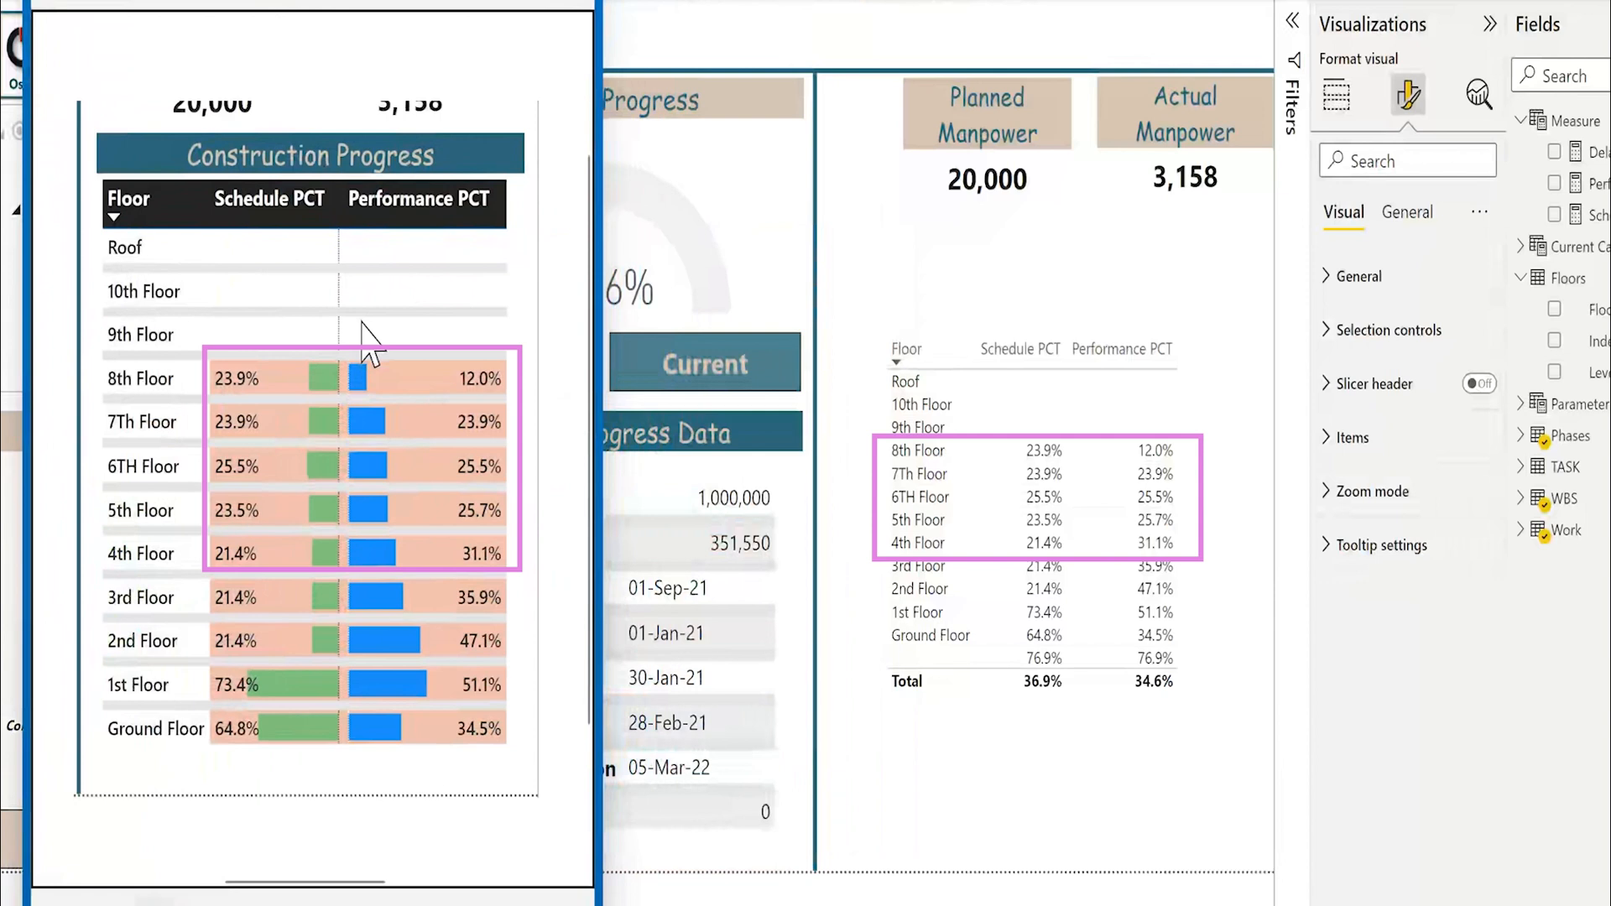
pyautogui.moveTo(272, 272)
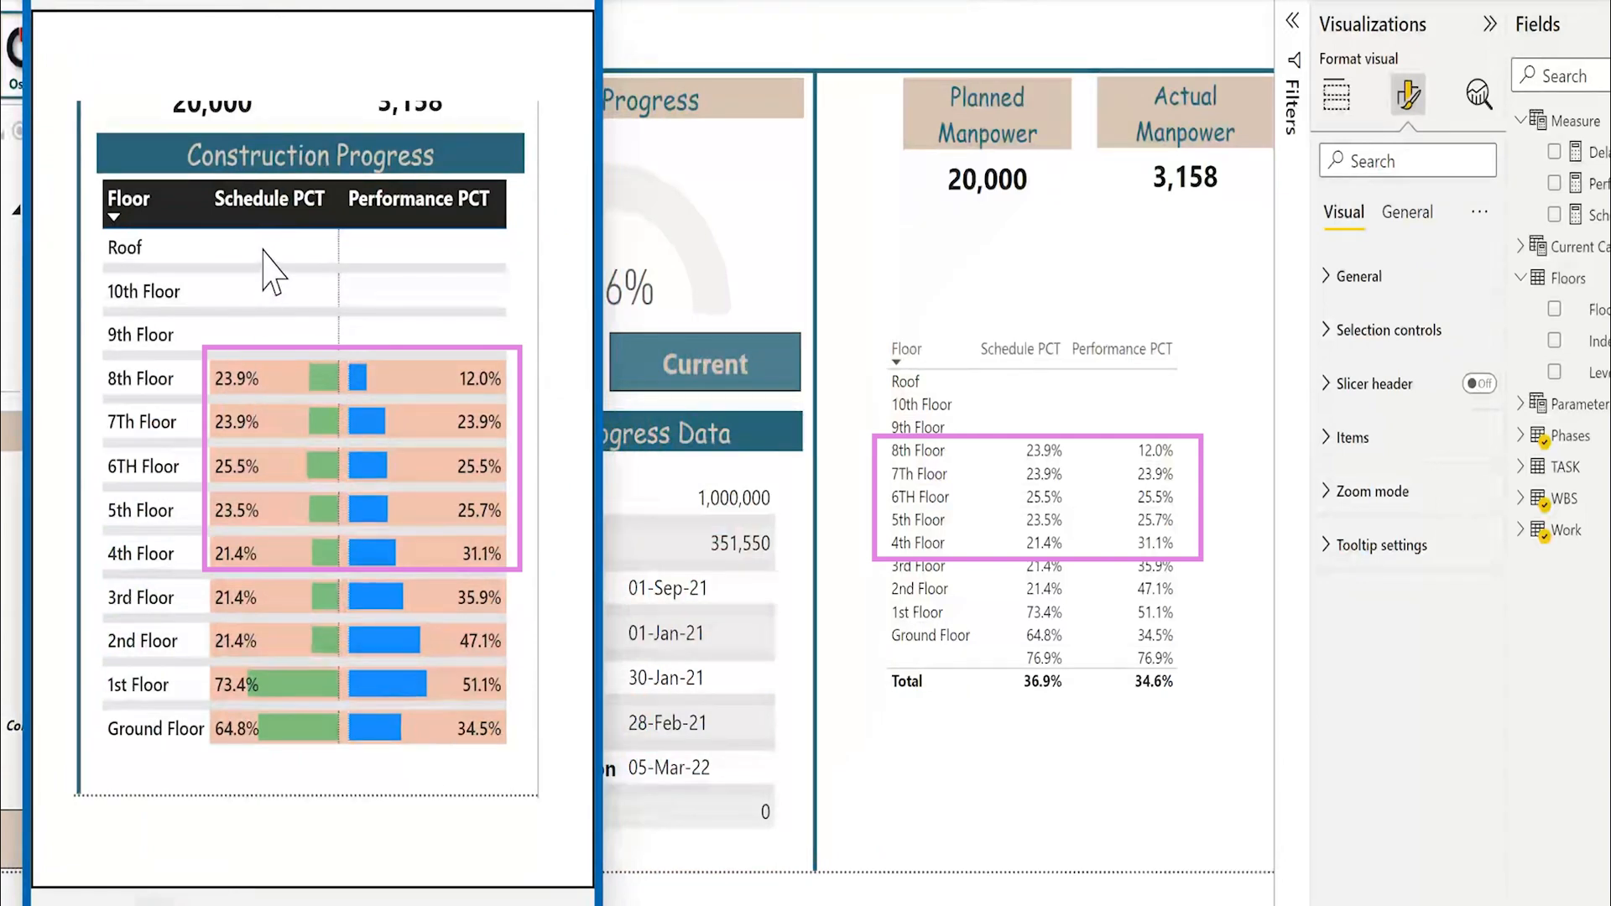
pyautogui.moveTo(475, 283)
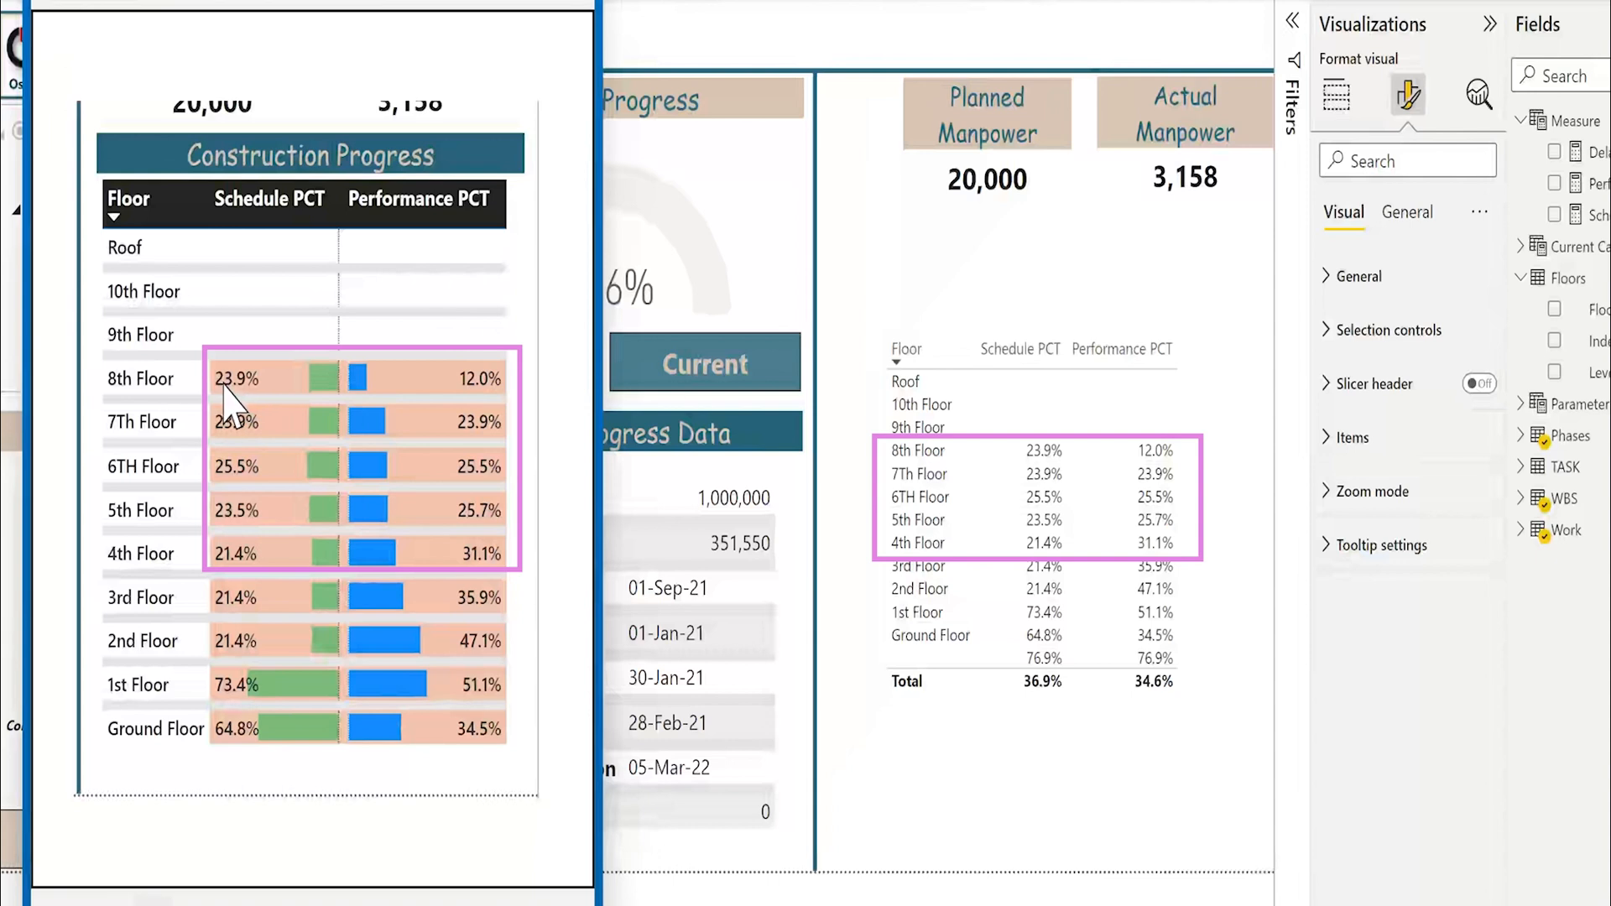
pyautogui.moveTo(1049, 401)
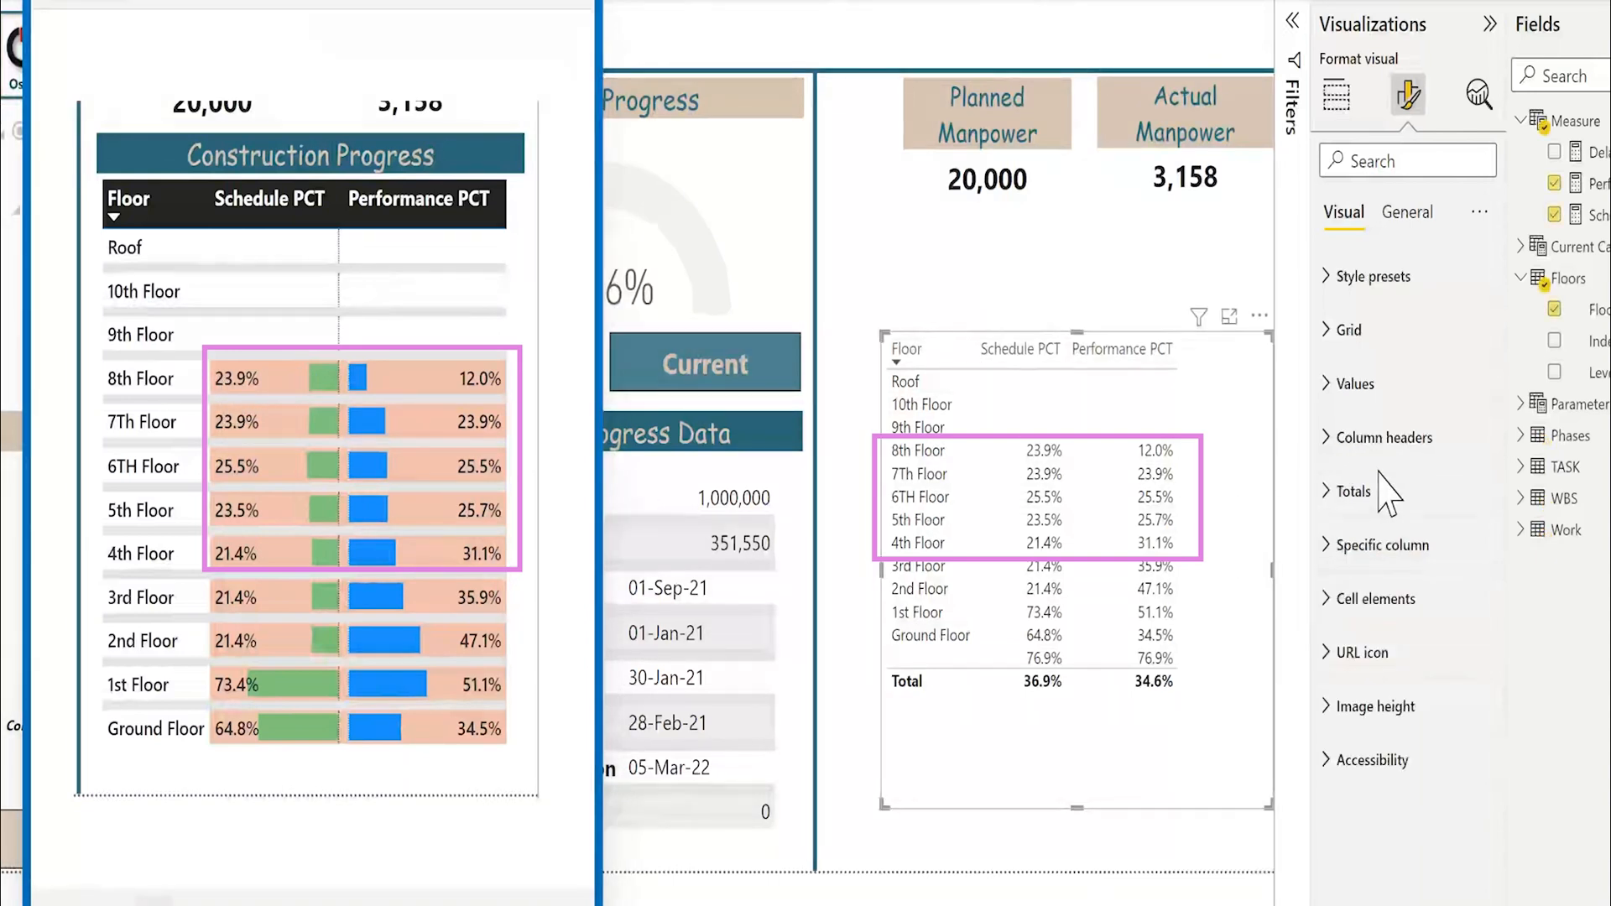
# - Expand the table's Cell elements formatting section
pyautogui.click(1373, 599)
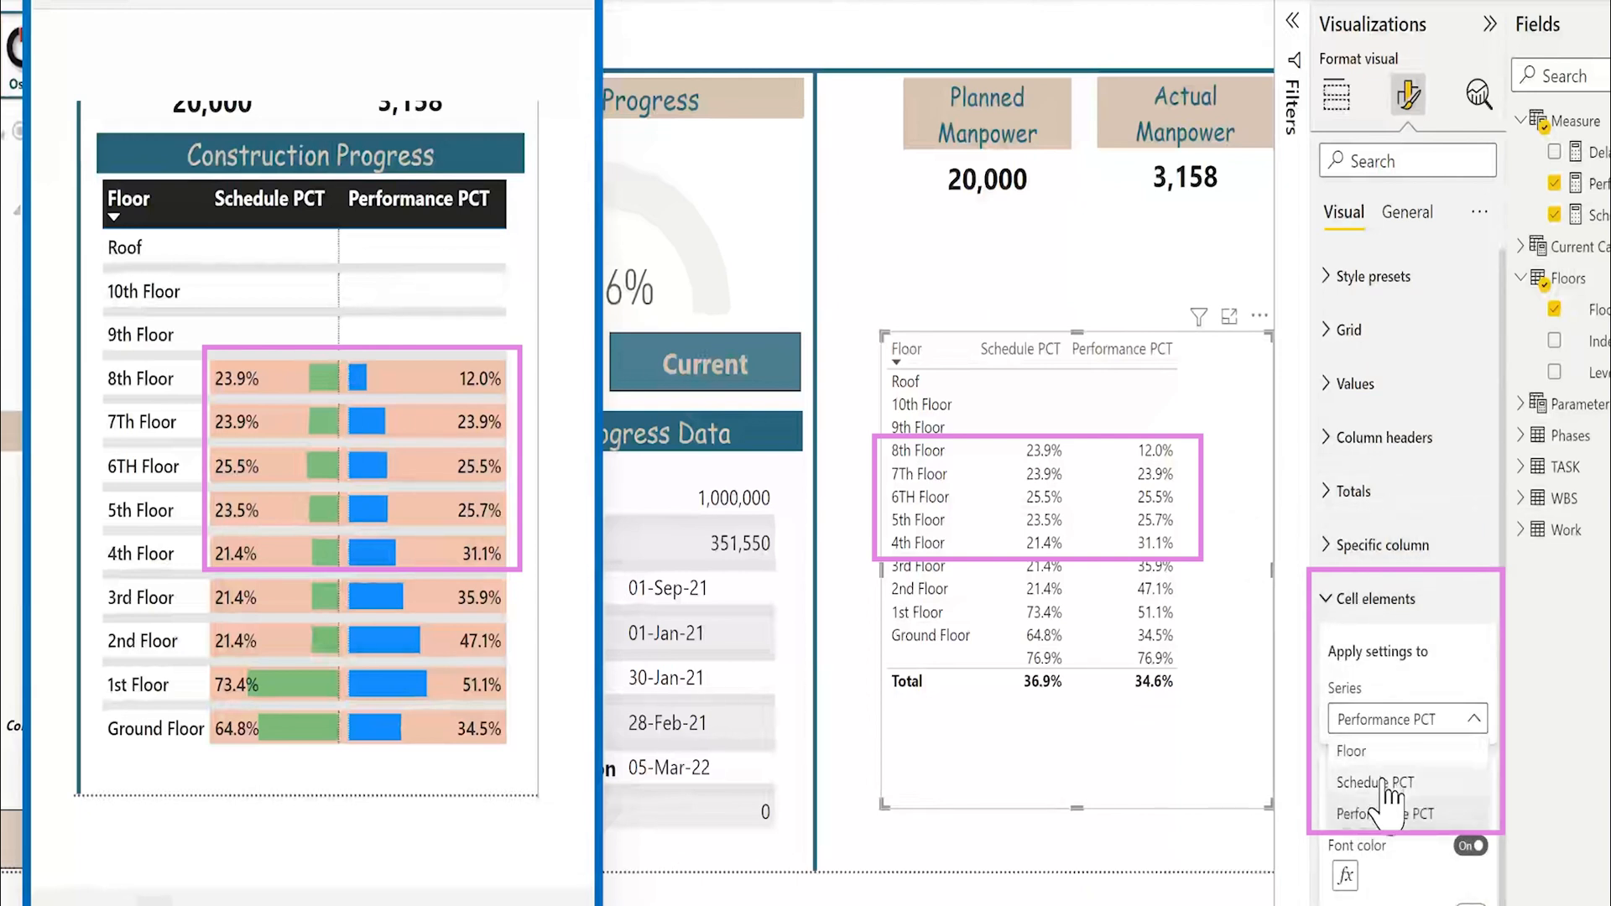
# - Give Schedule PCT background rules: equal to 0 white, above 0 salmon
pyautogui.click(1378, 782)
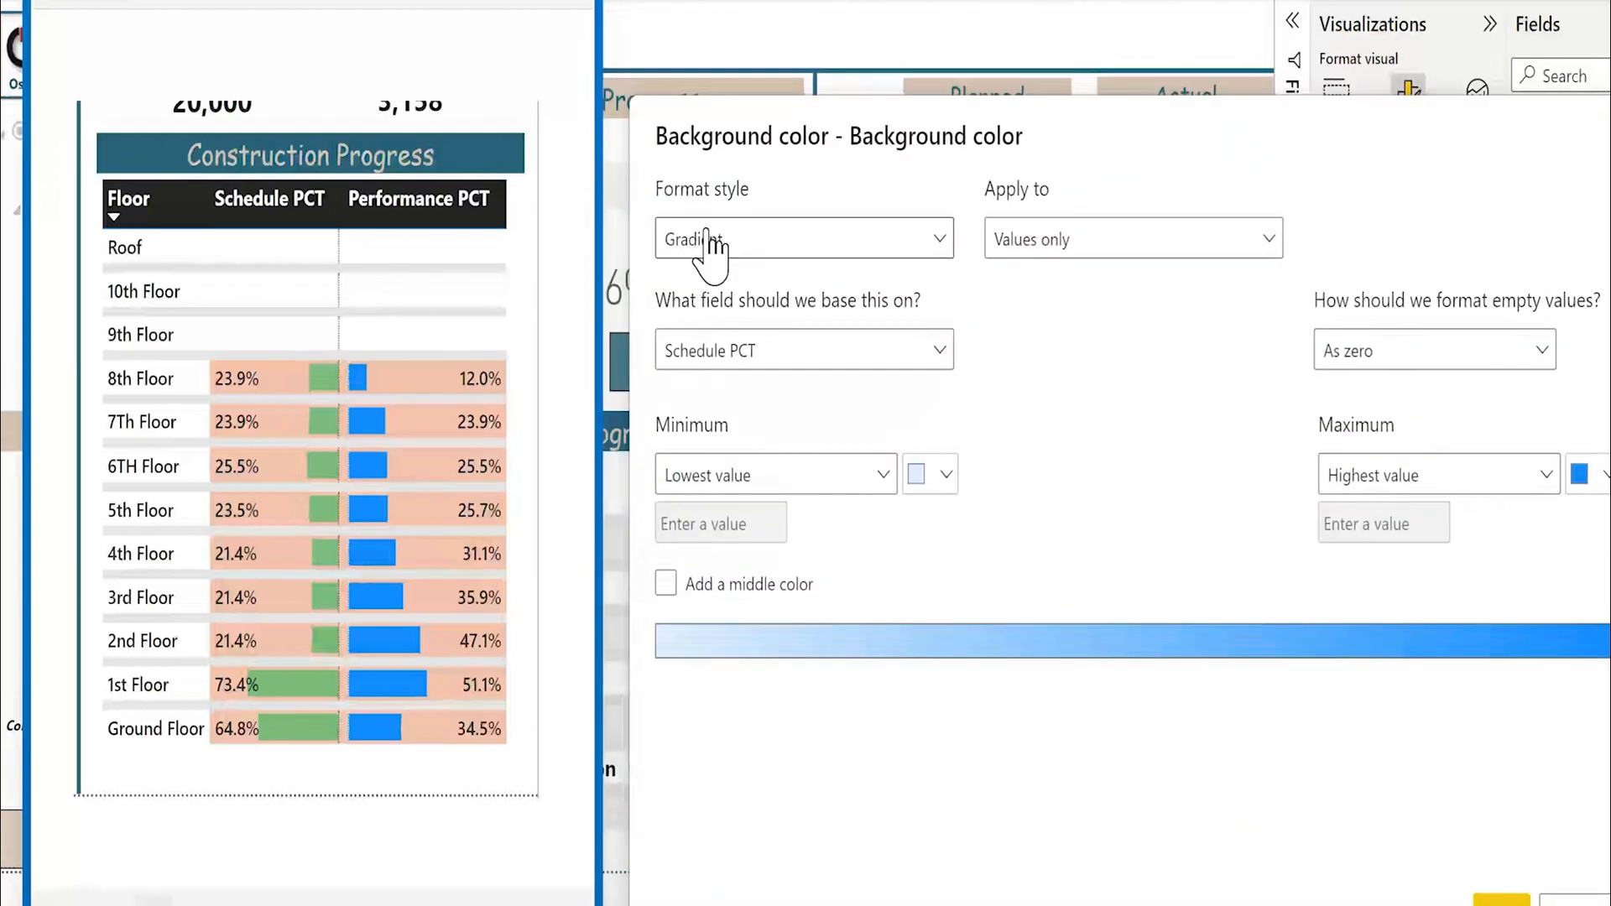
pyautogui.click(804, 238)
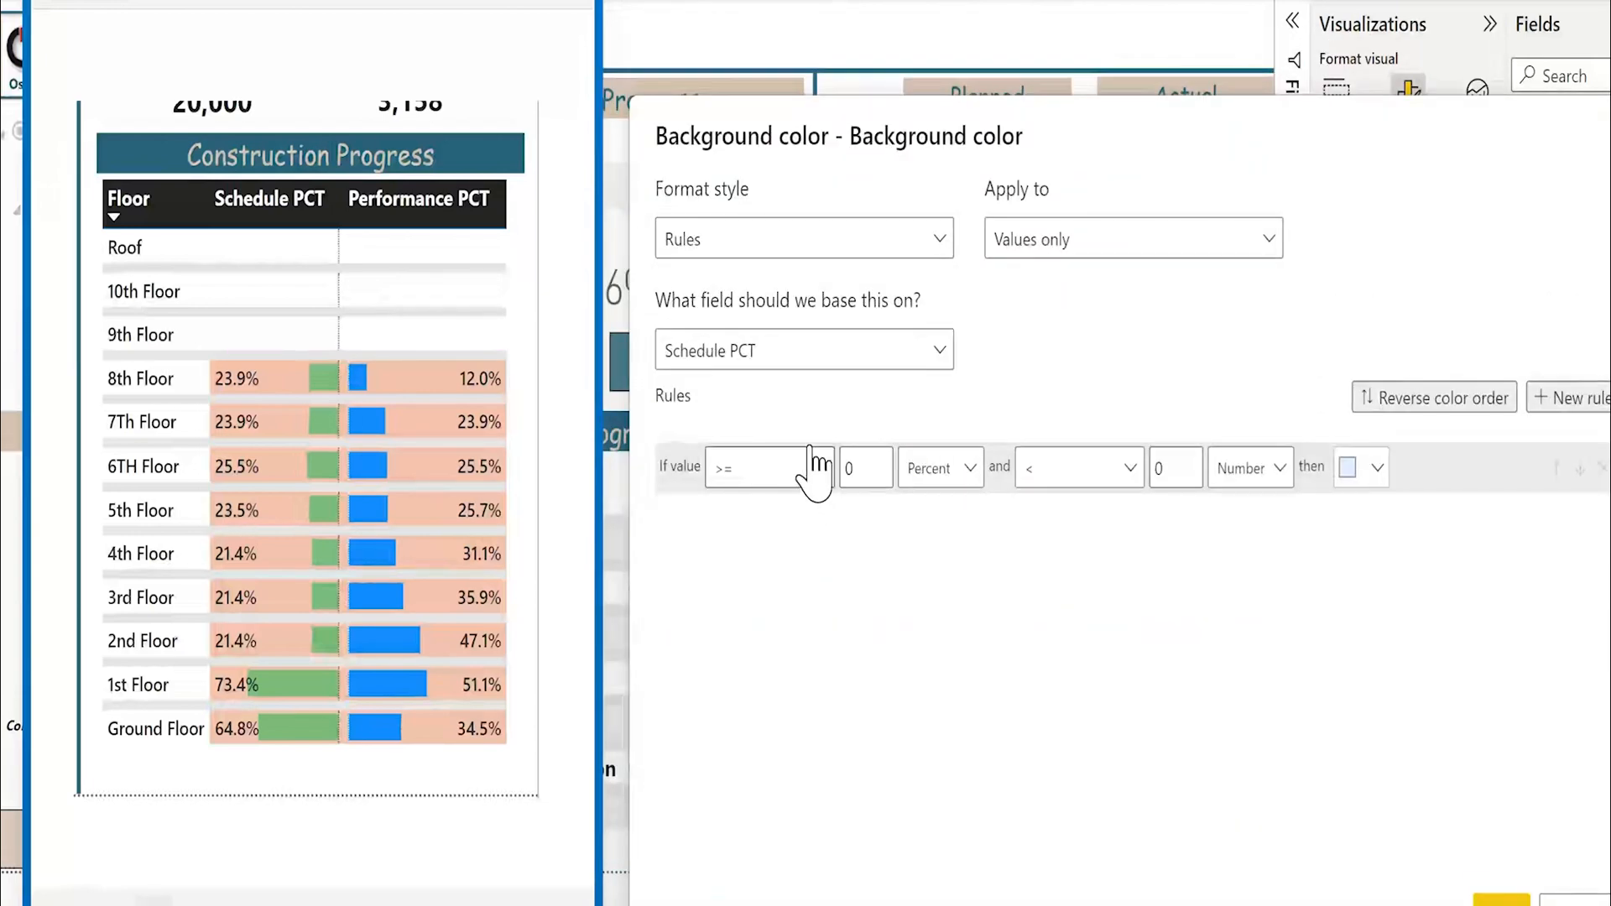
pyautogui.click(765, 467)
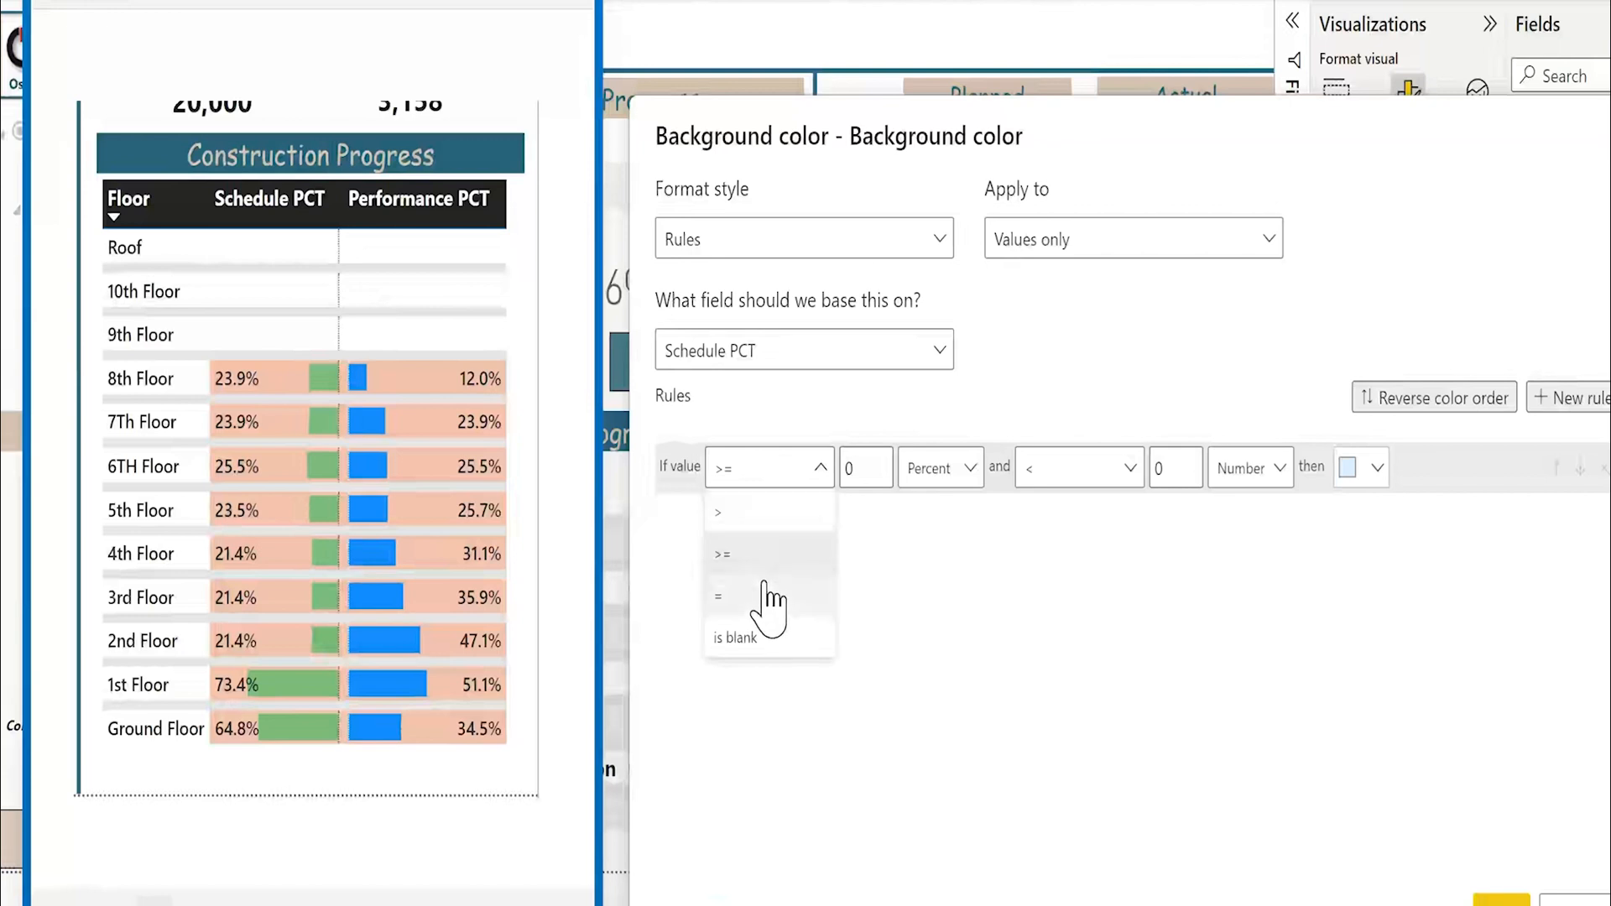
pyautogui.click(719, 595)
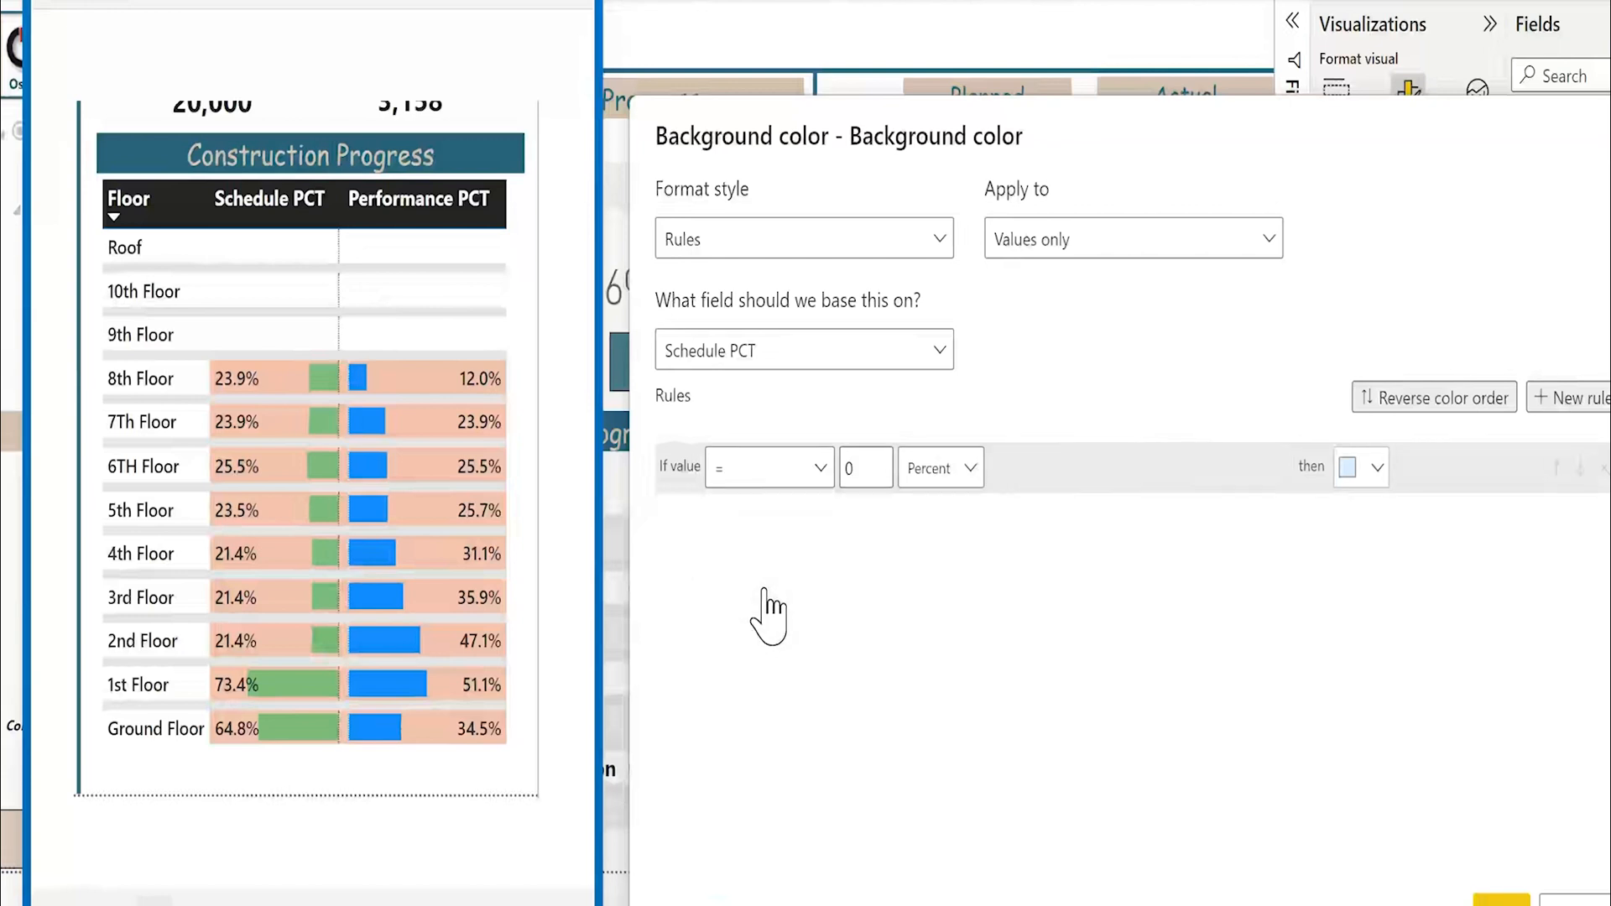
pyautogui.click(937, 468)
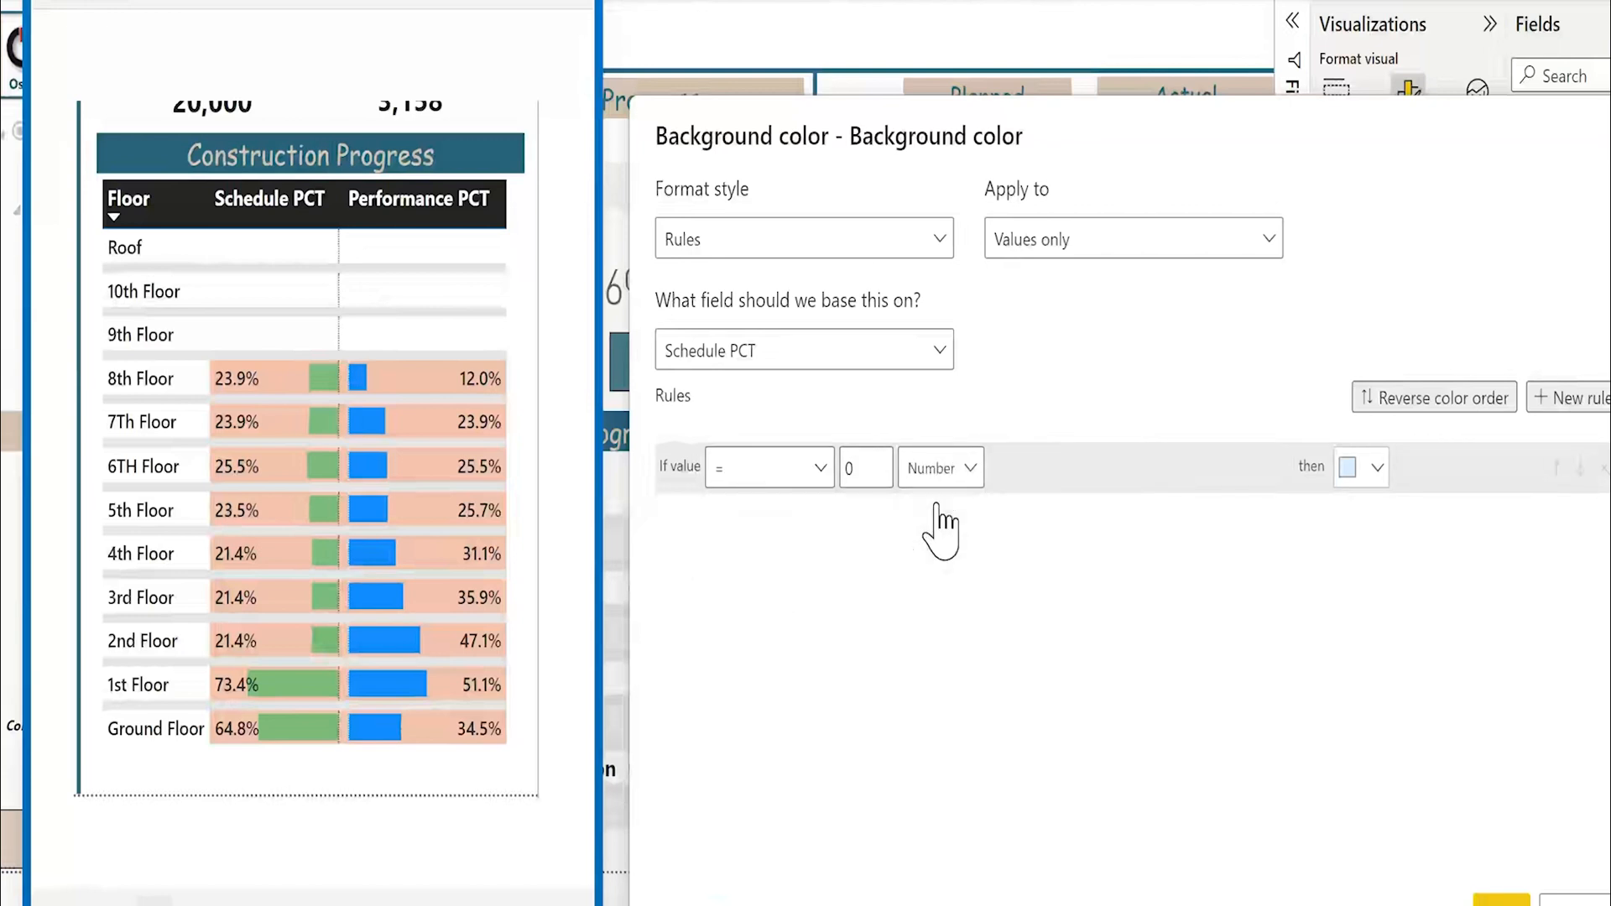
pyautogui.click(1359, 467)
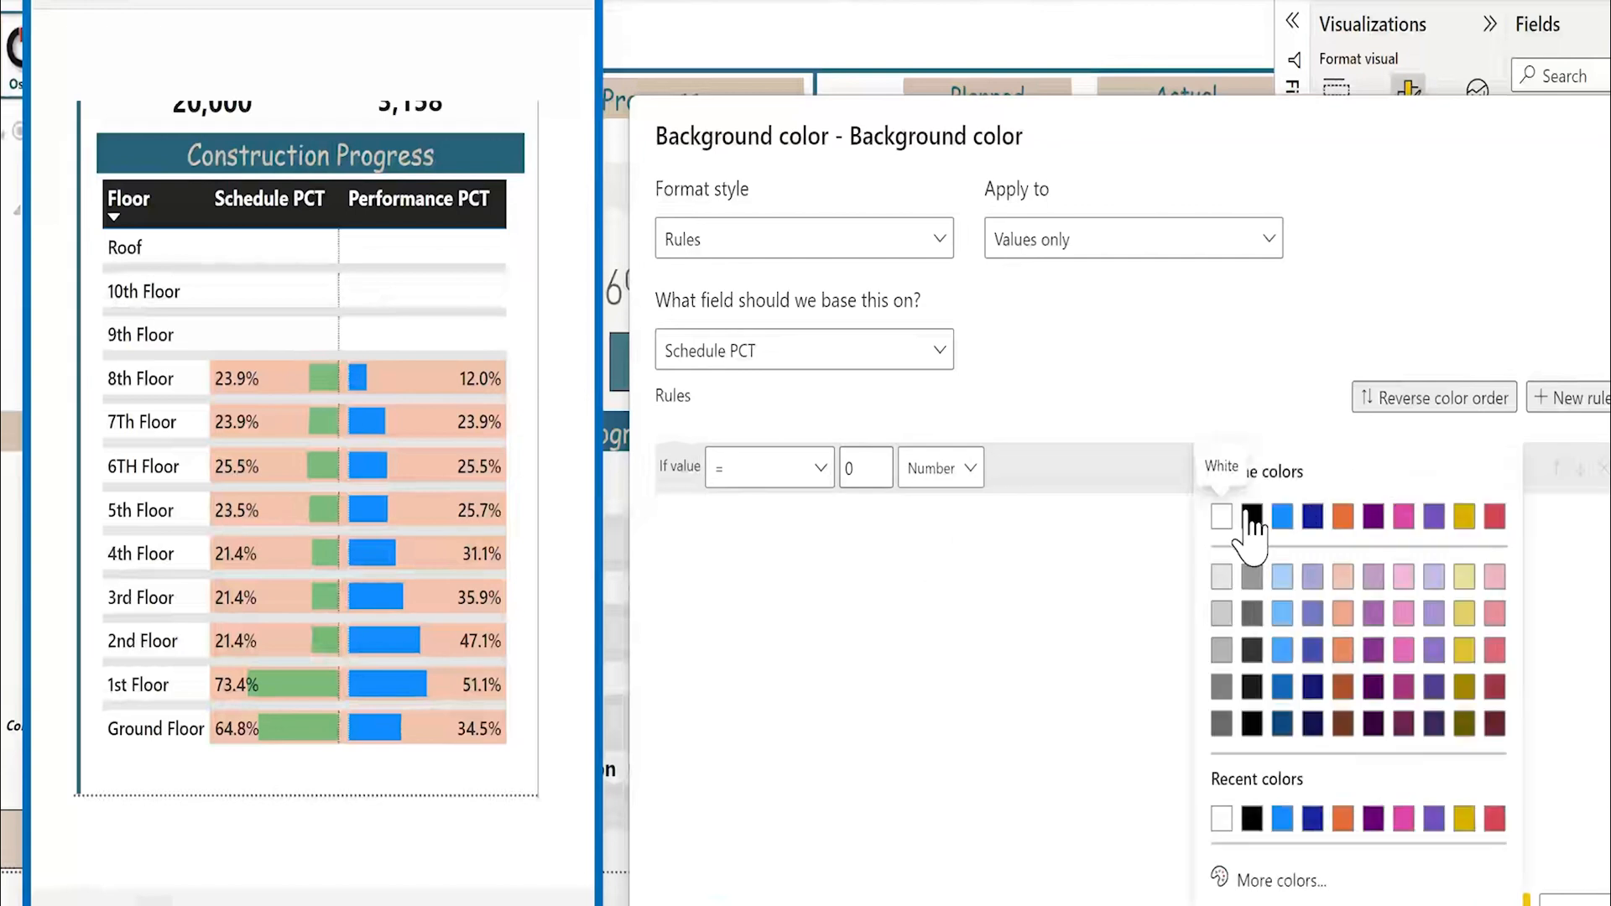
pyautogui.click(1221, 517)
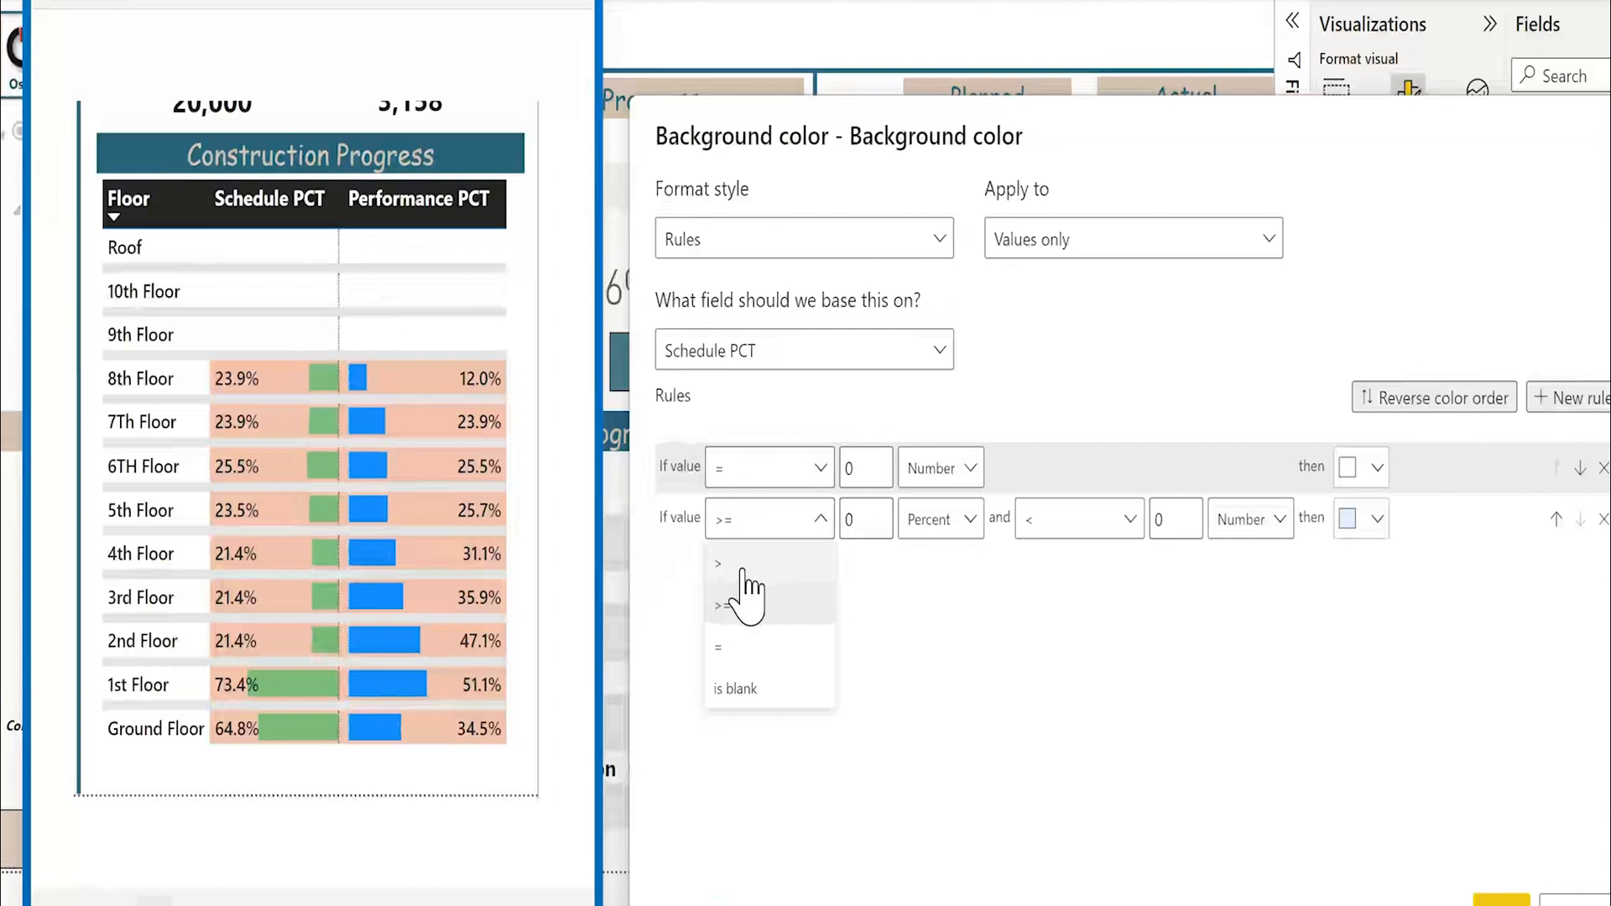
pyautogui.click(718, 562)
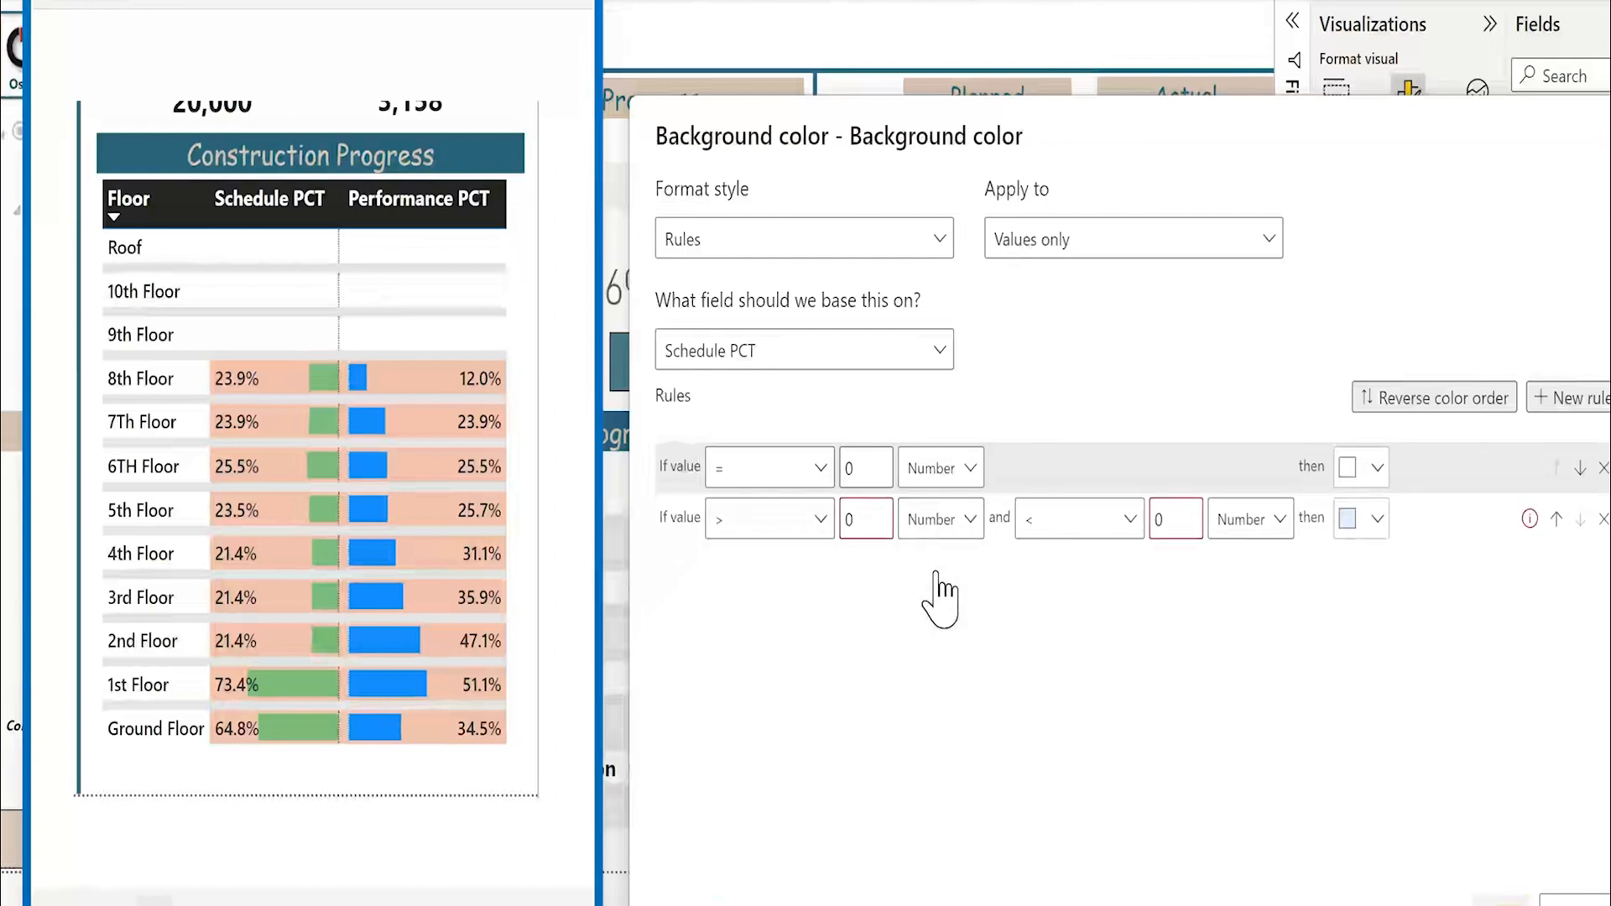
pyautogui.click(1173, 519)
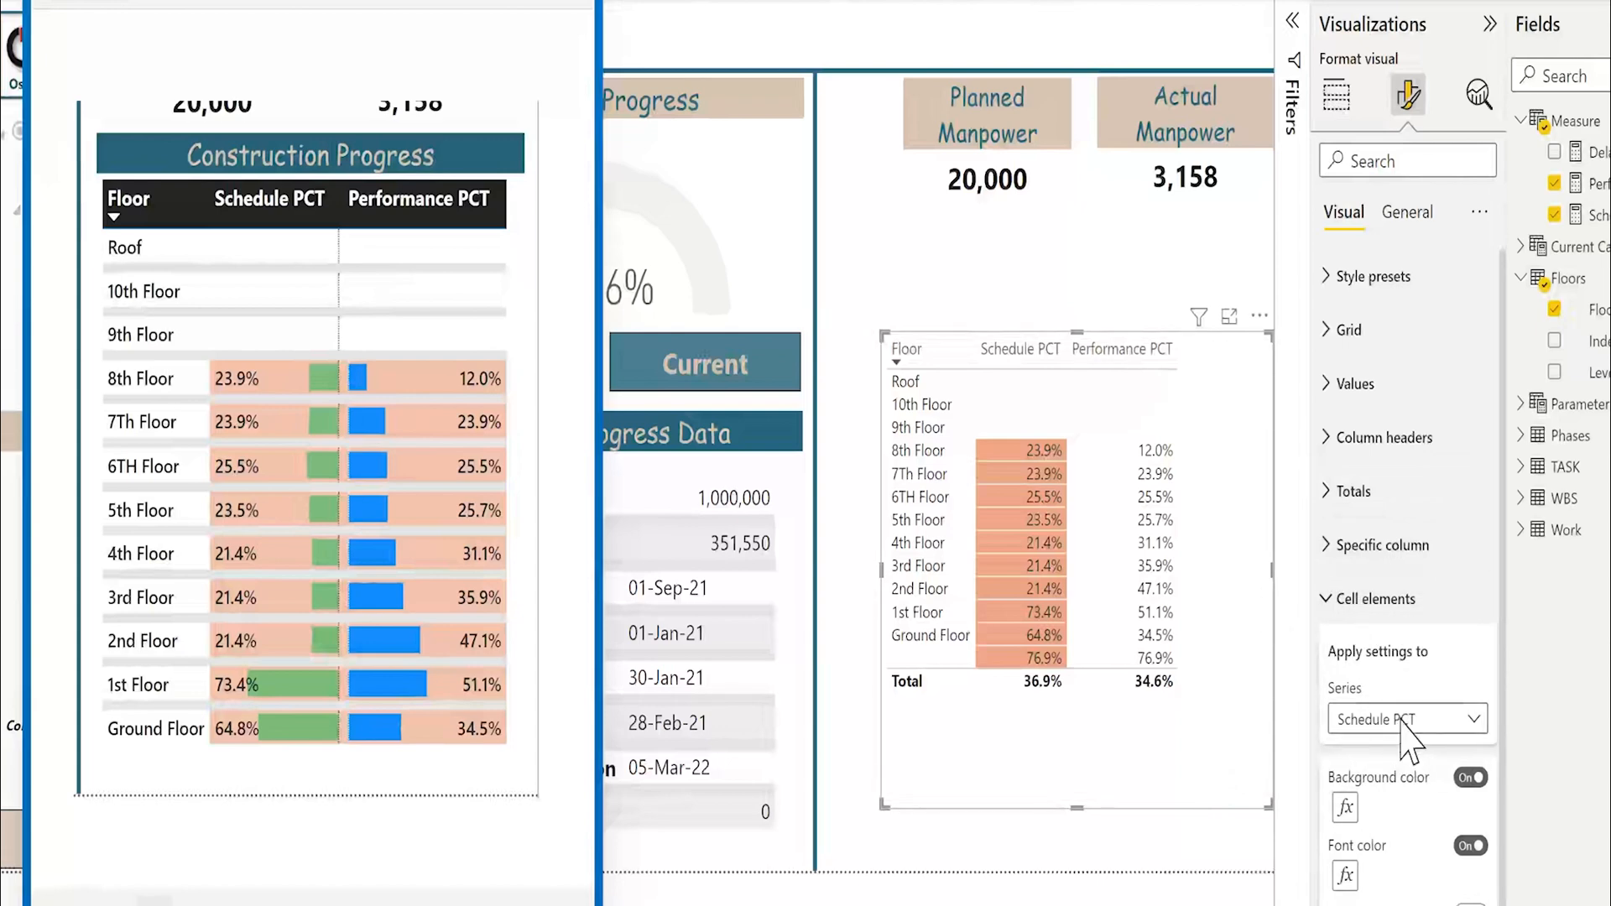
# - Give Performance PCT a rules-based Number background color matching Schedule PCT's salmon
pyautogui.click(1406, 719)
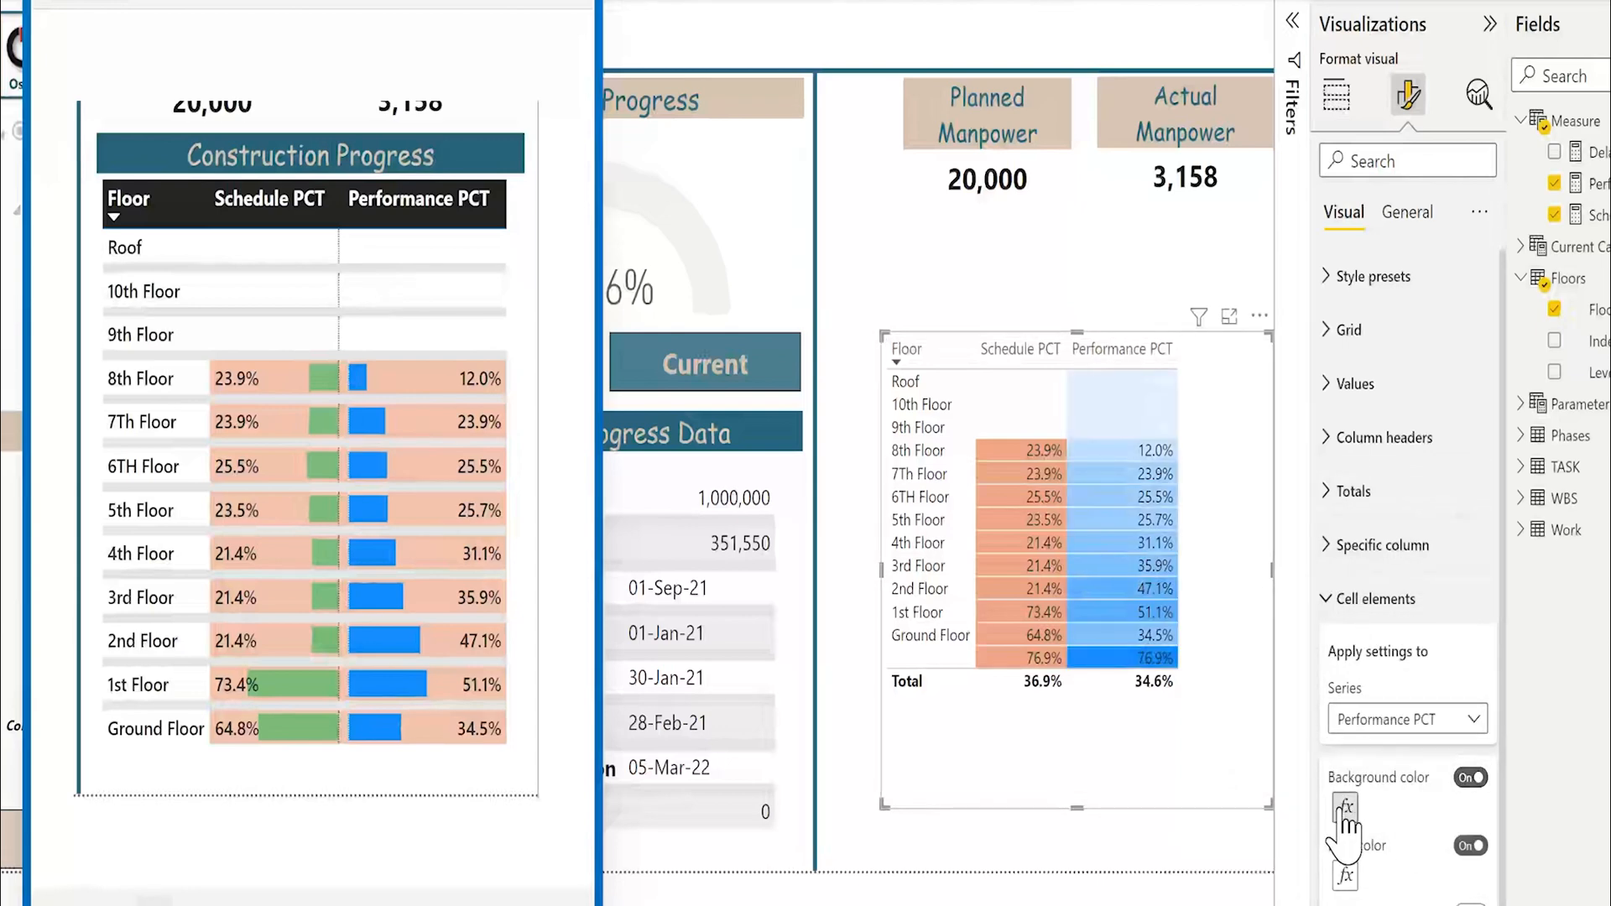
pyautogui.click(1343, 811)
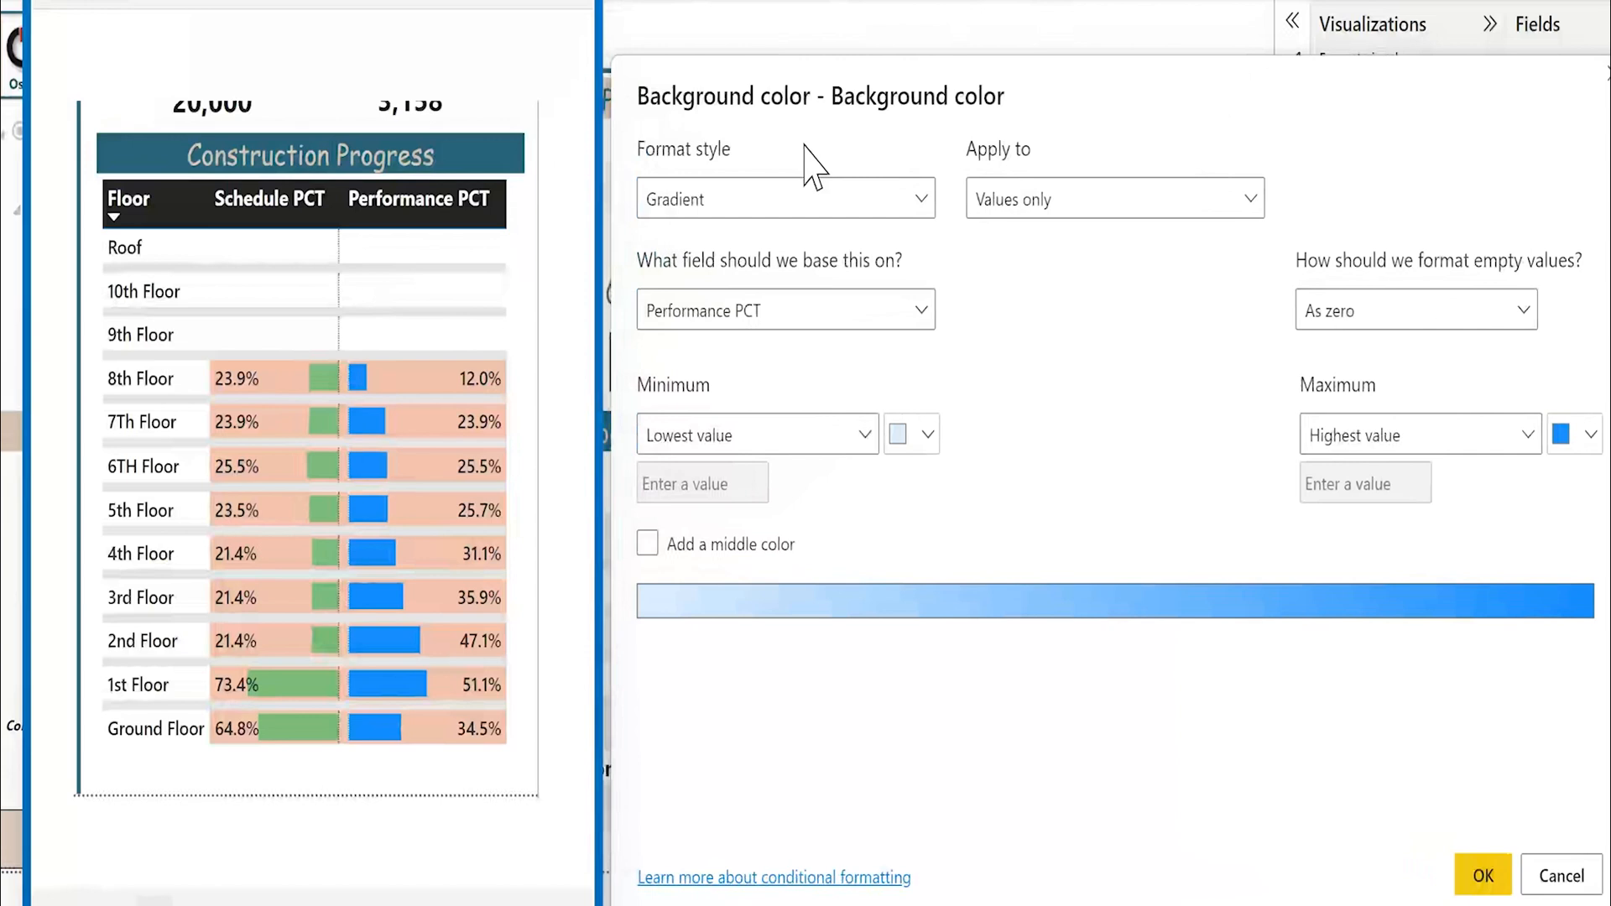
pyautogui.click(784, 198)
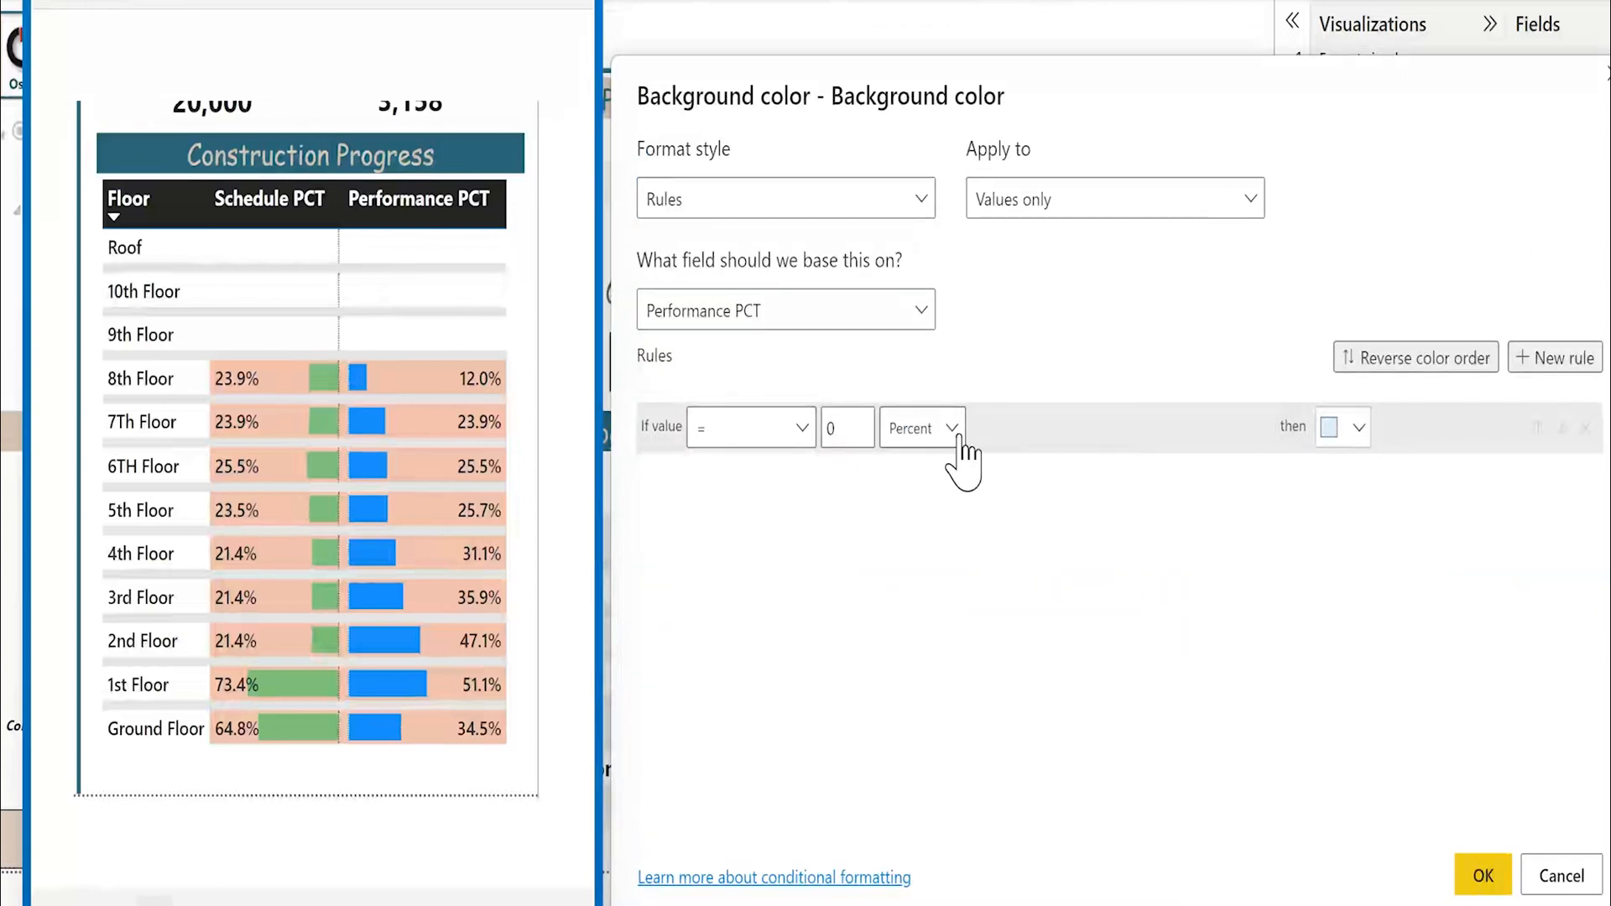
pyautogui.click(1553, 356)
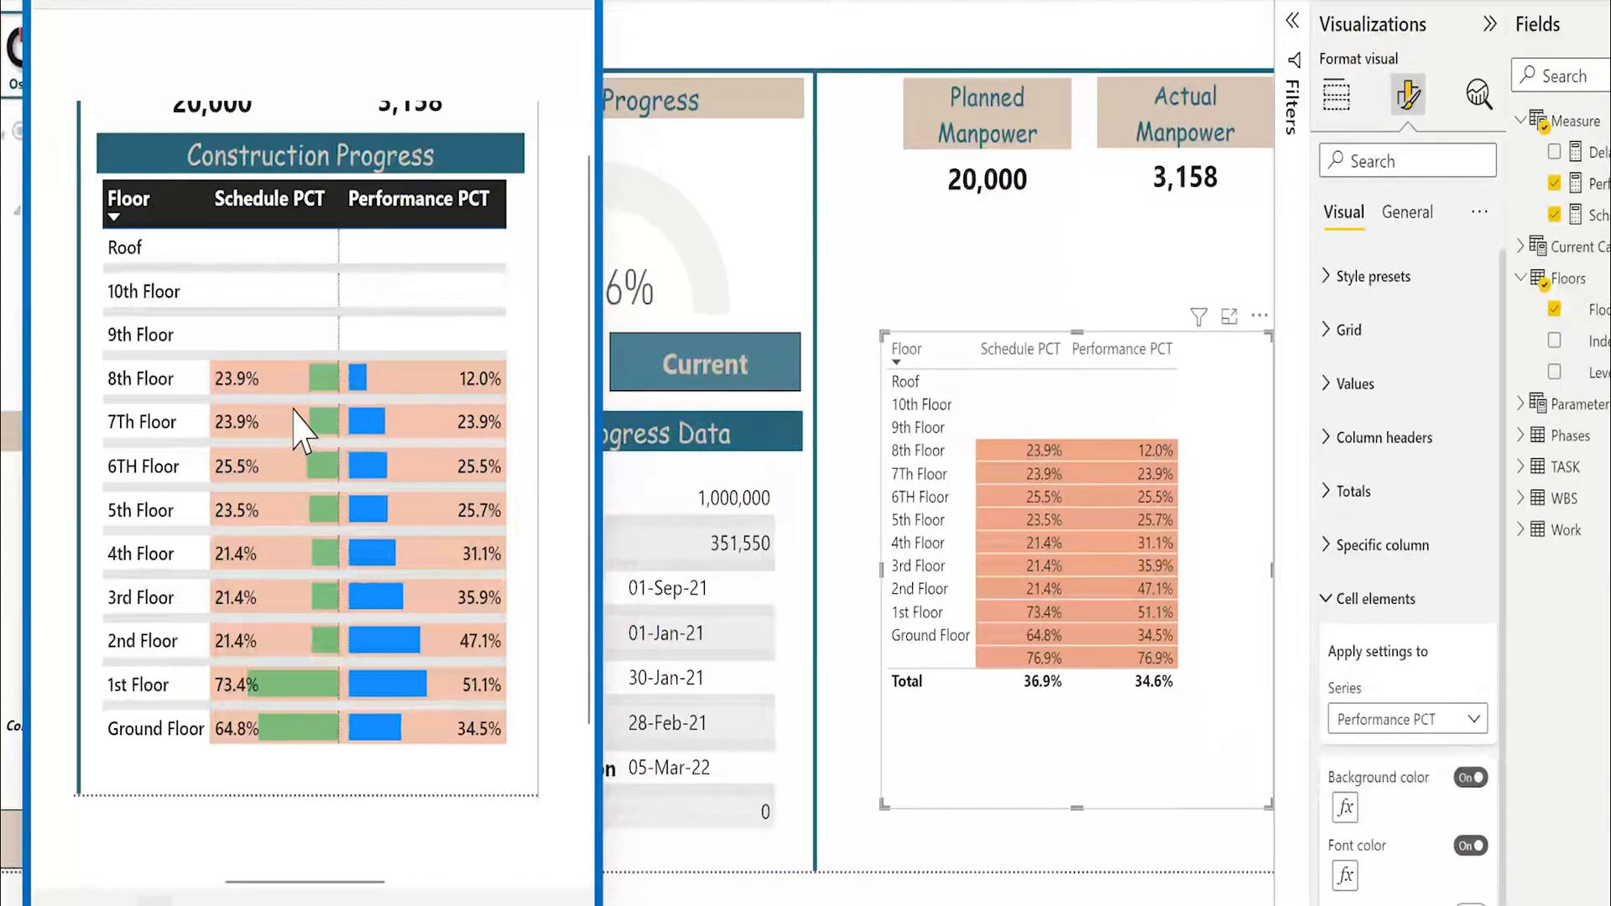
pyautogui.moveTo(313, 673)
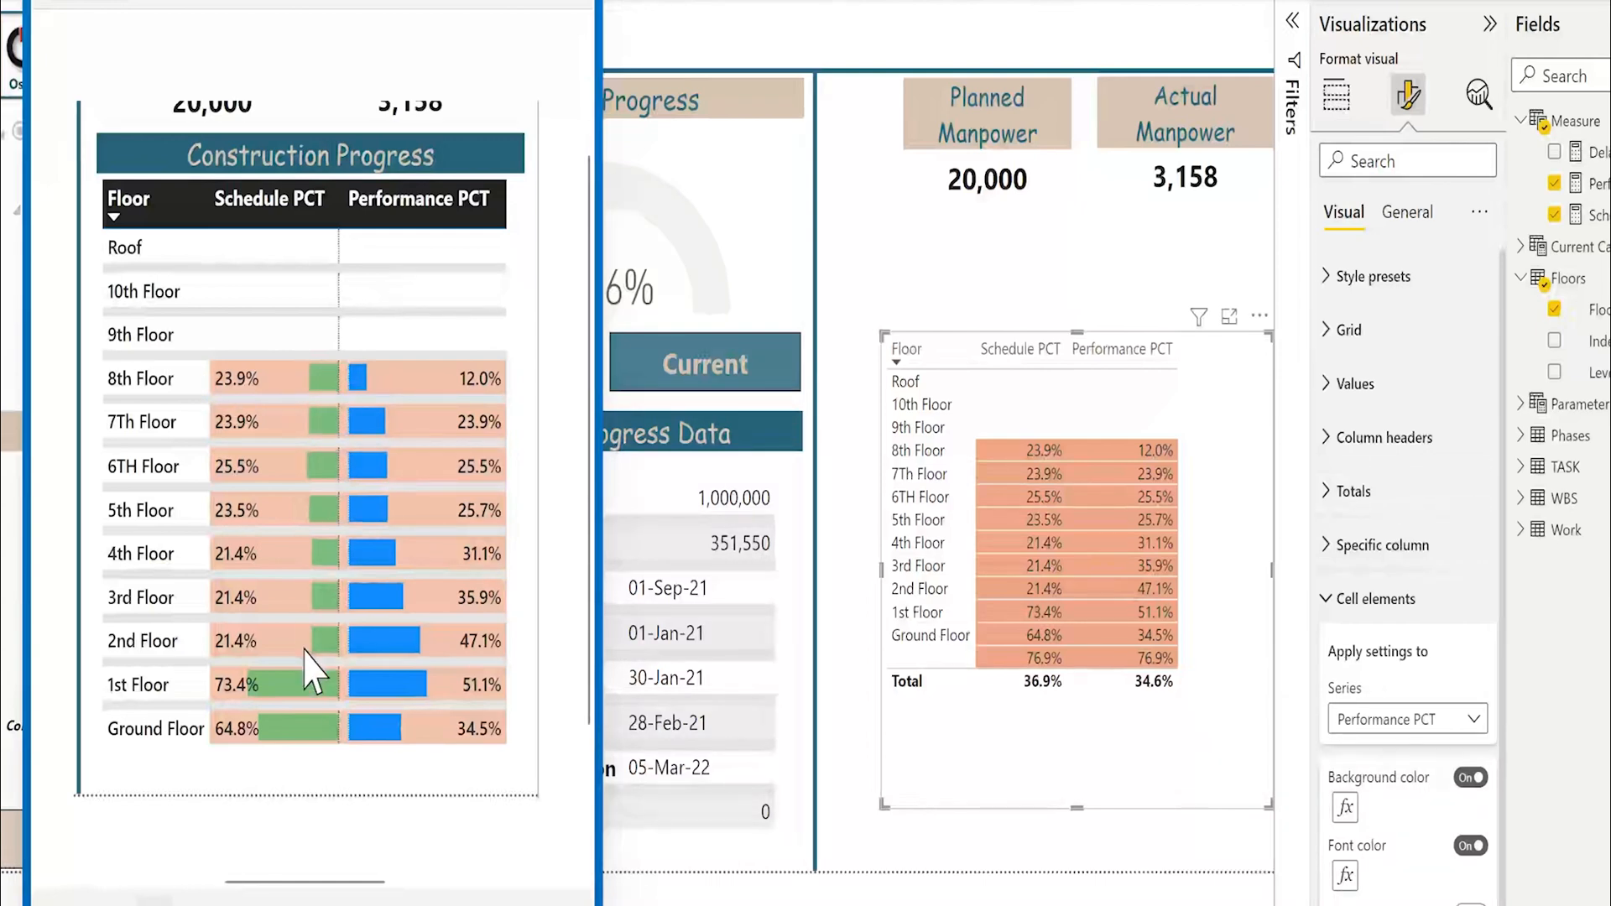
pyautogui.moveTo(1408, 720)
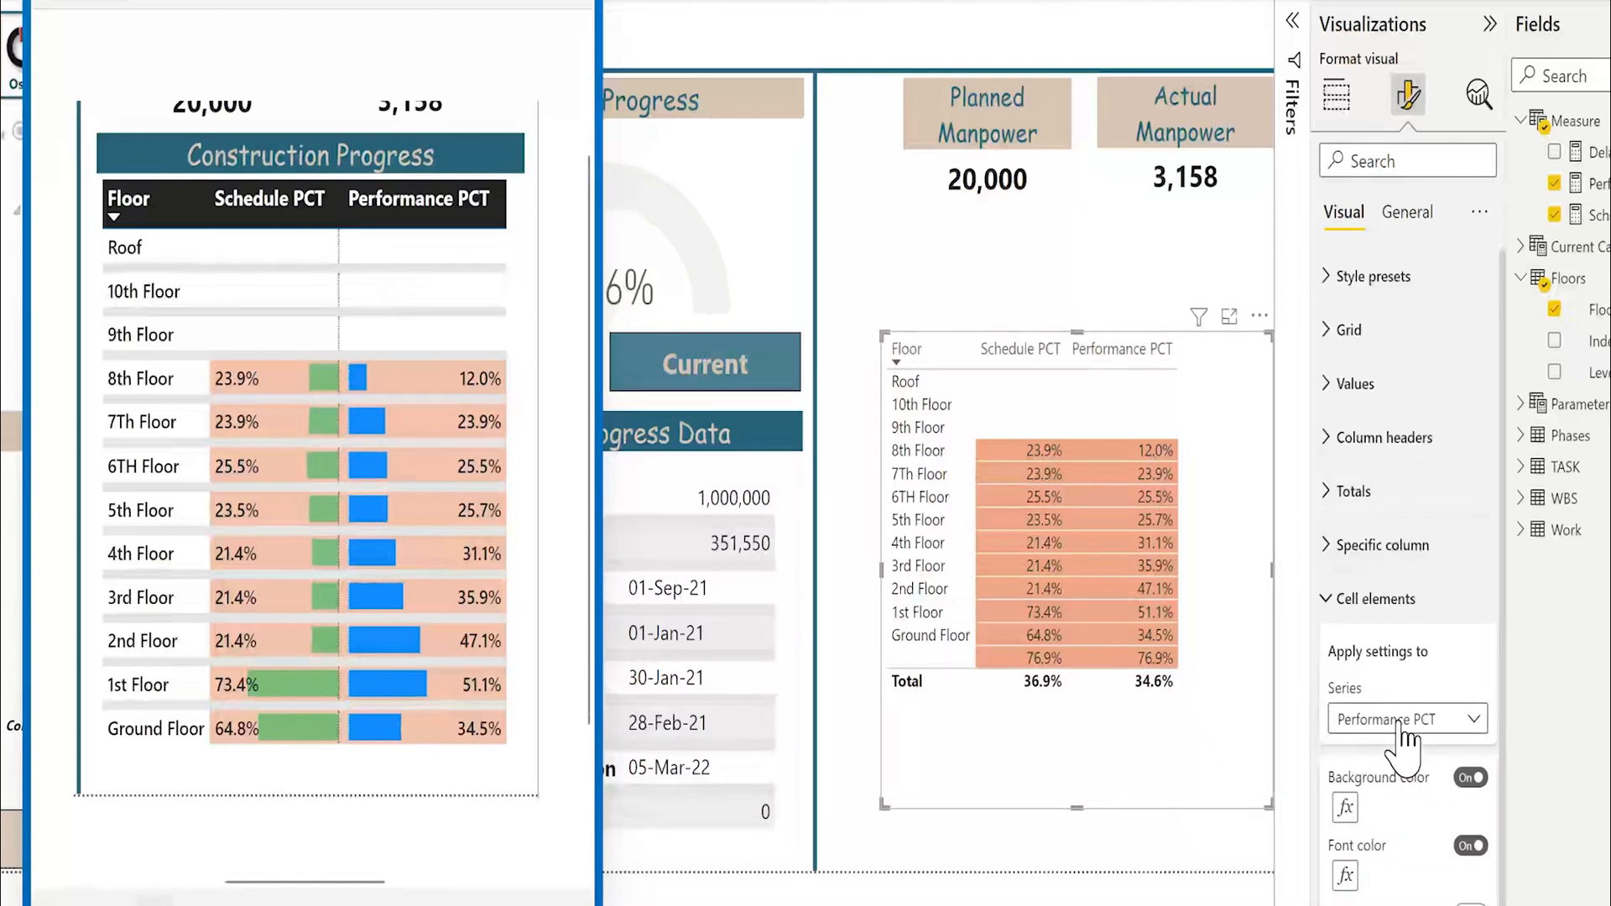
# - Turn on data bars for the Schedule PCT series and bring up their settings dialog
pyautogui.click(1407, 719)
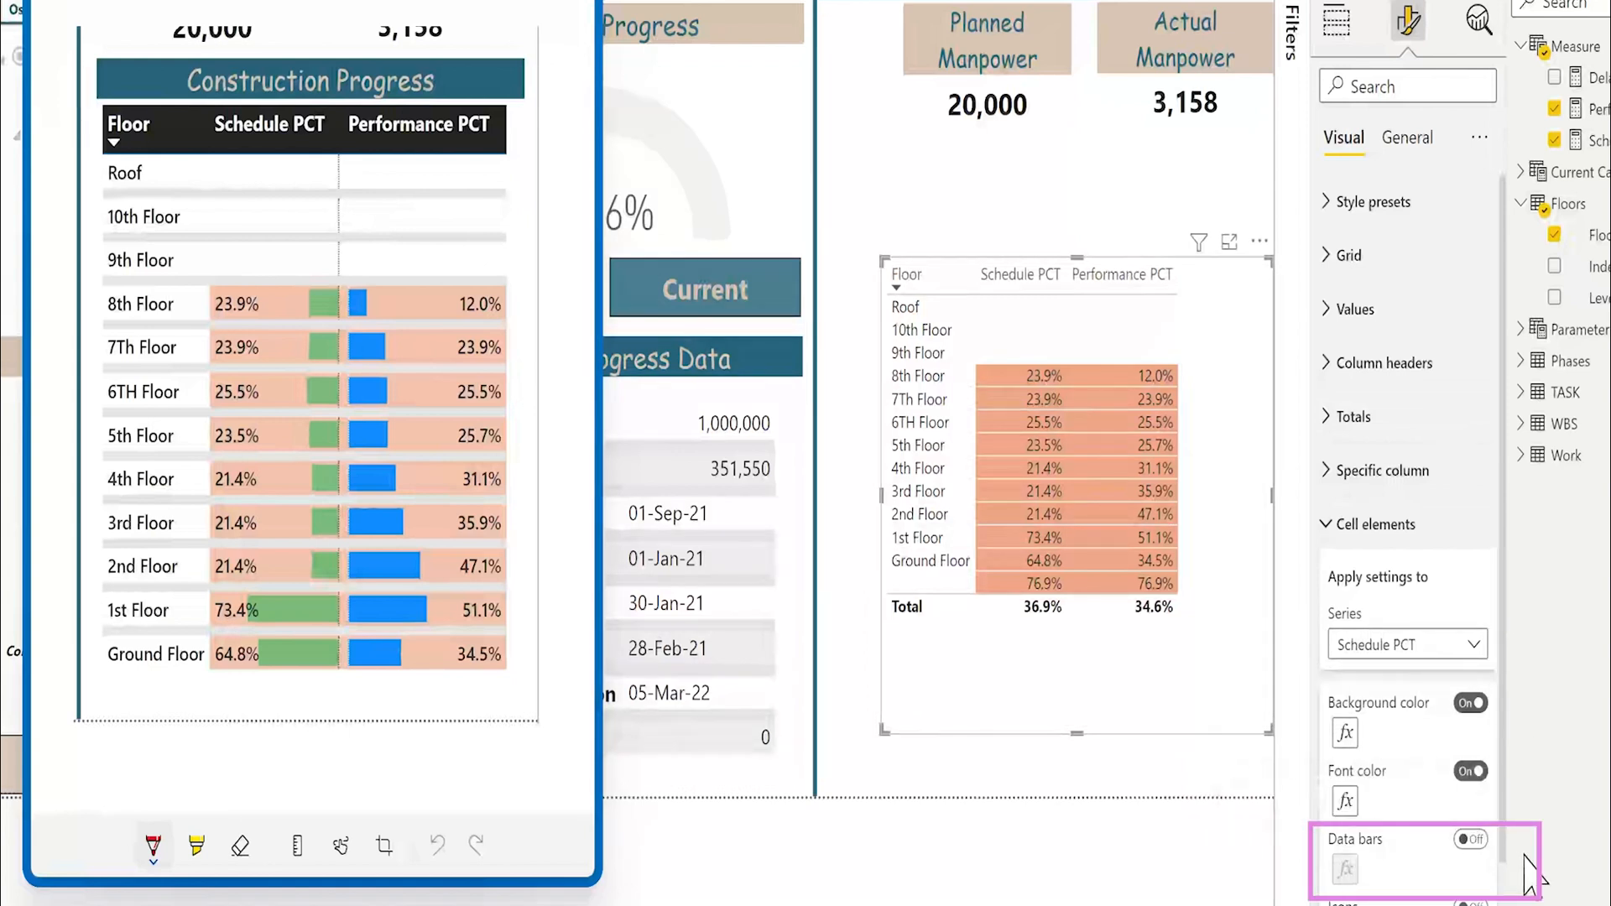
pyautogui.click(1469, 839)
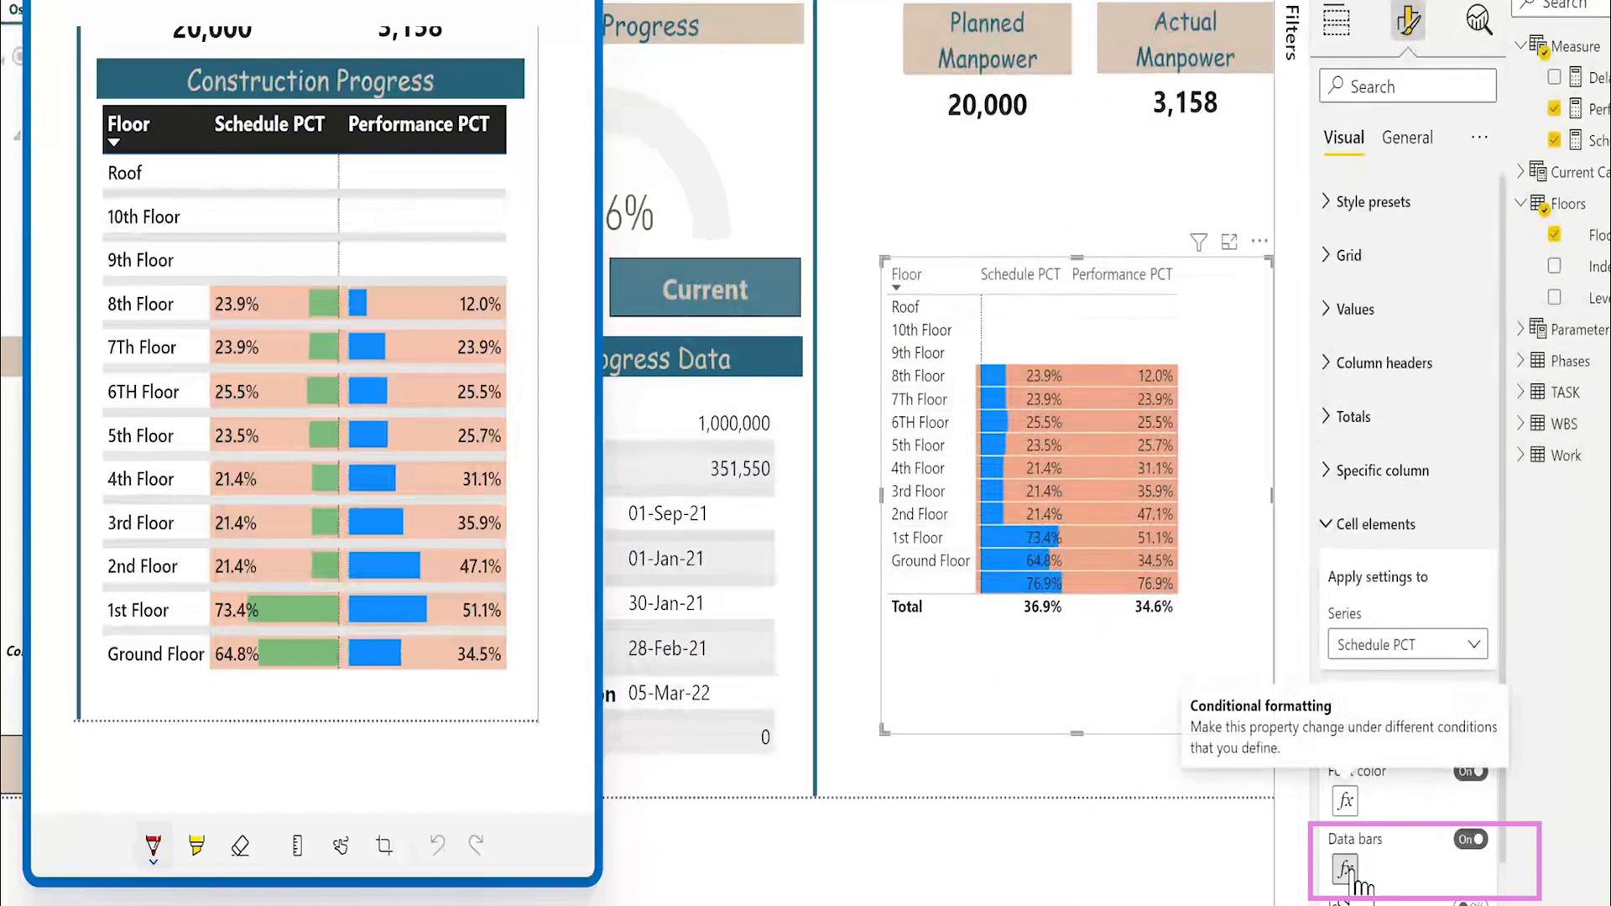
pyautogui.click(1344, 868)
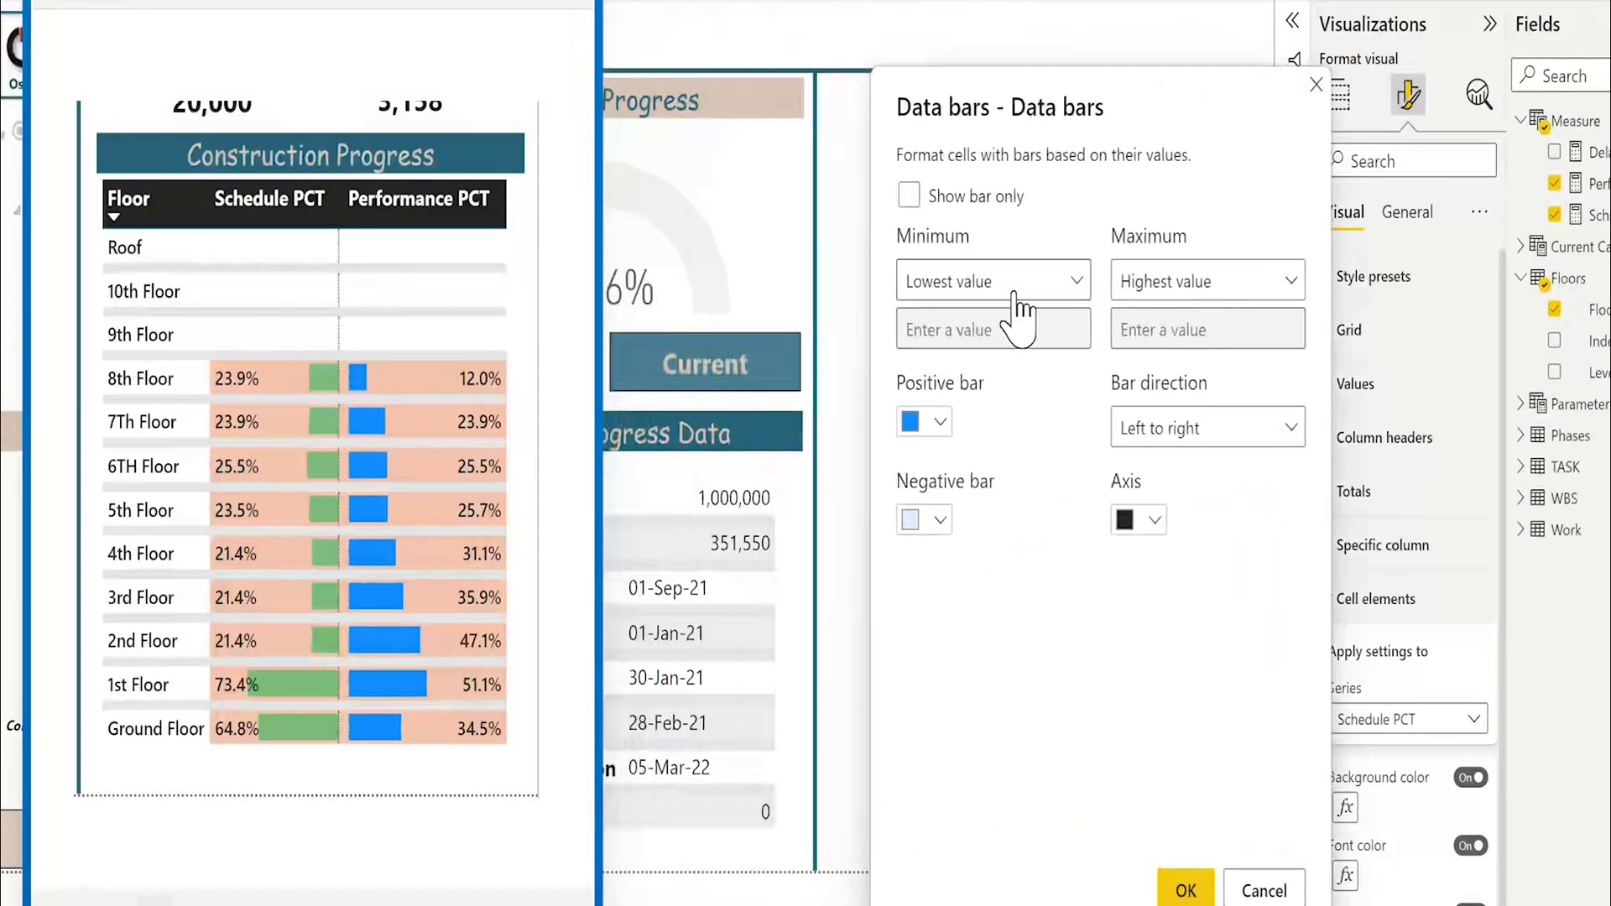
pyautogui.moveTo(1084, 399)
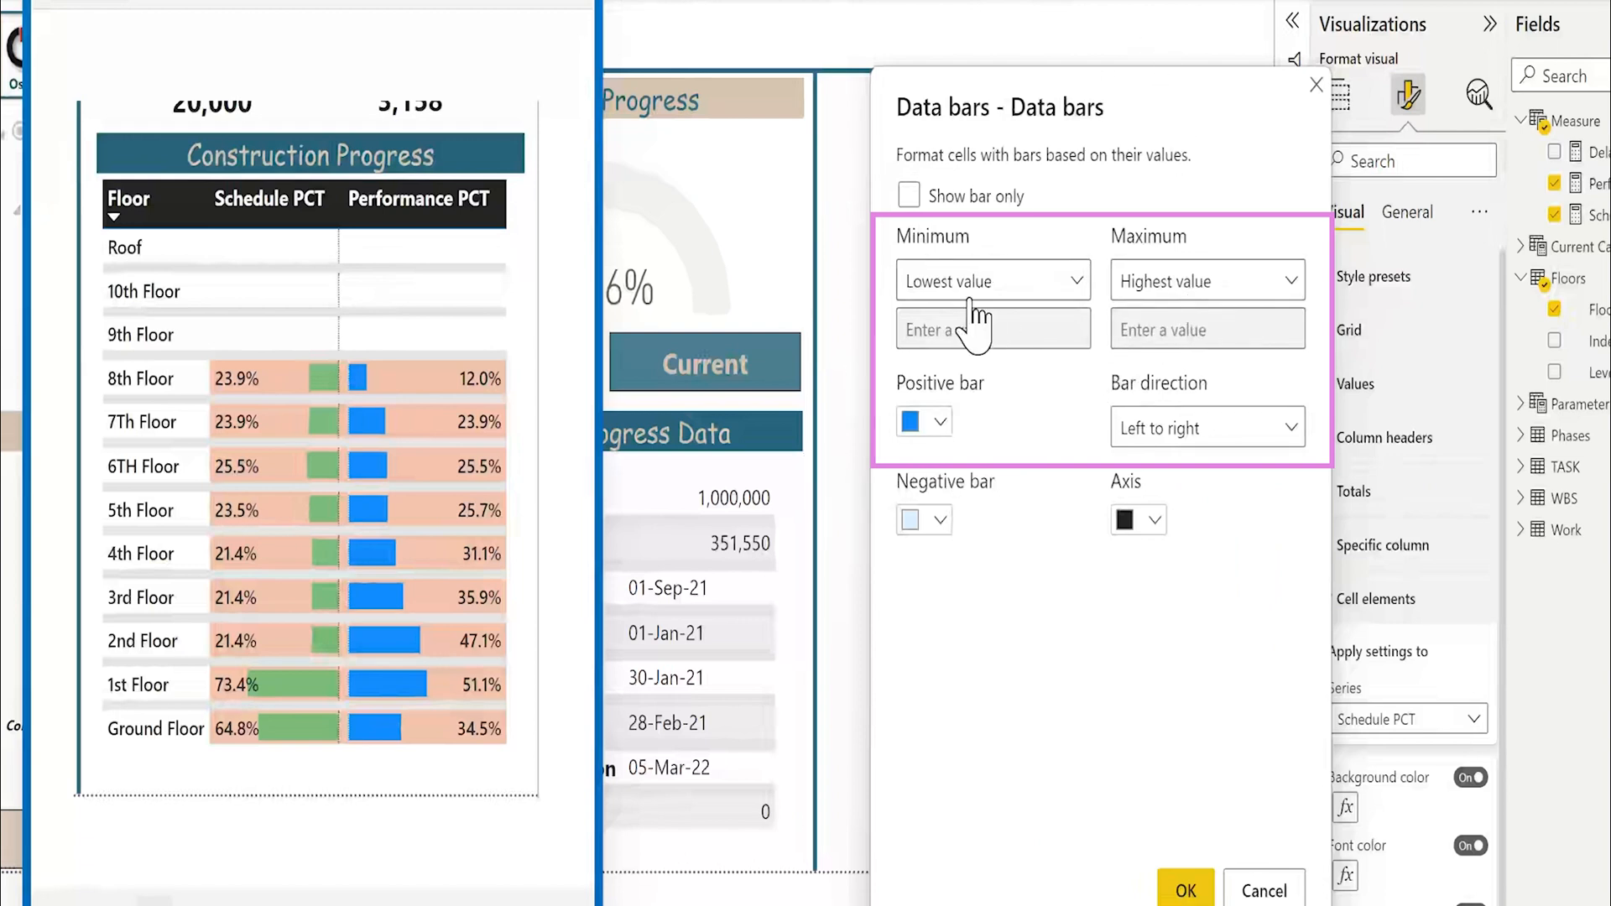
# - Set Schedule PCT data bars to Custom minimum 0, Custom maximum 1, with green bars
pyautogui.click(992, 280)
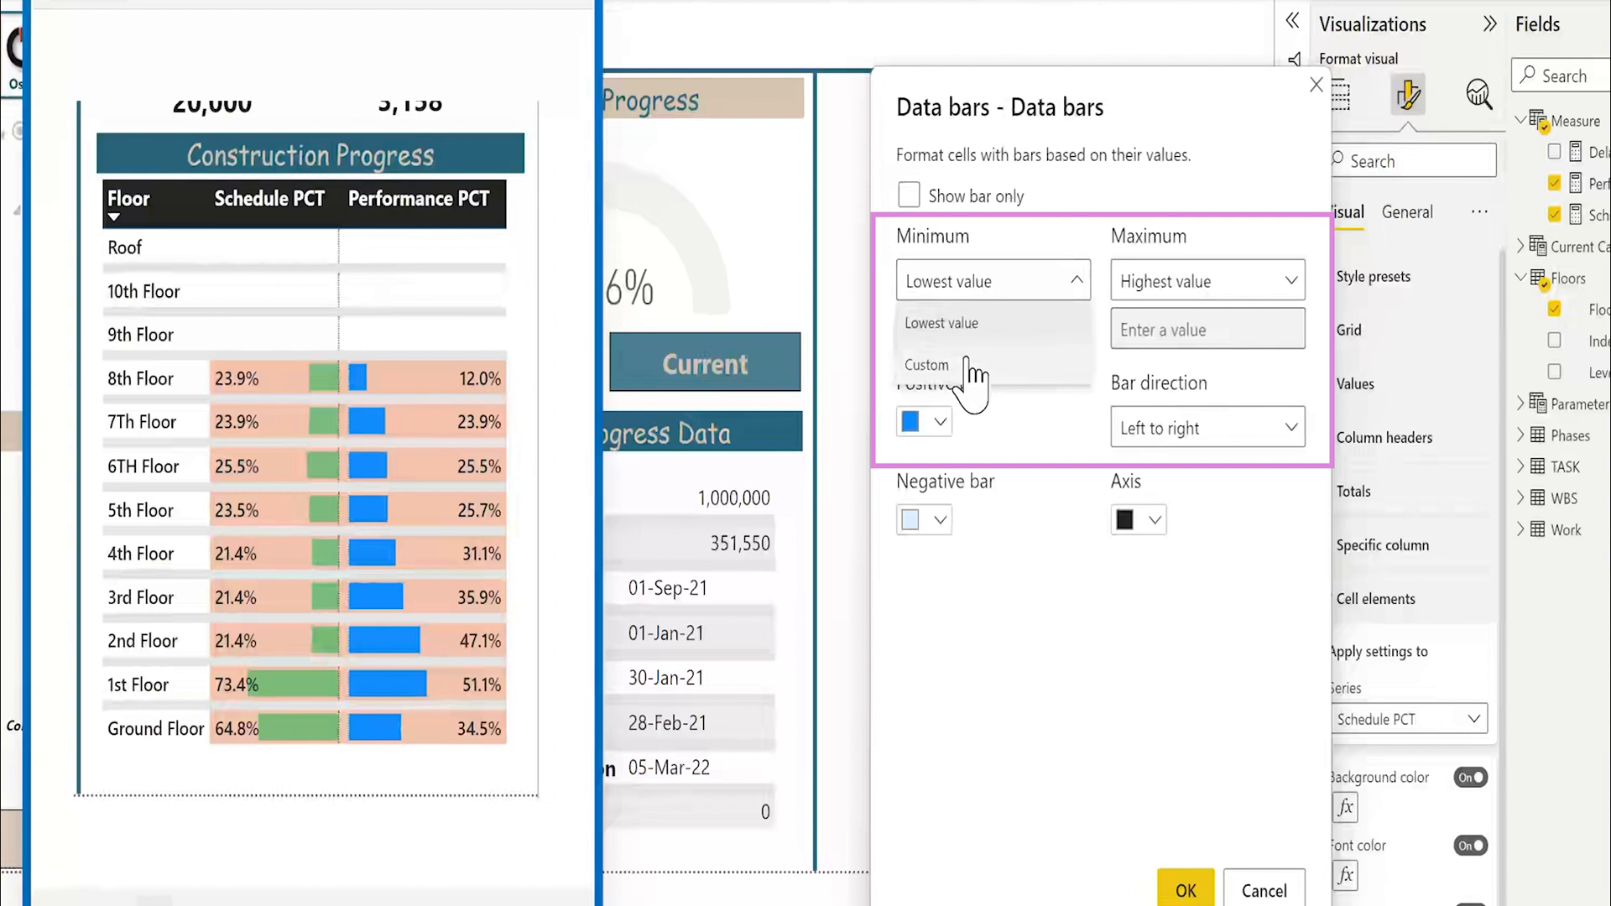
pyautogui.click(926, 365)
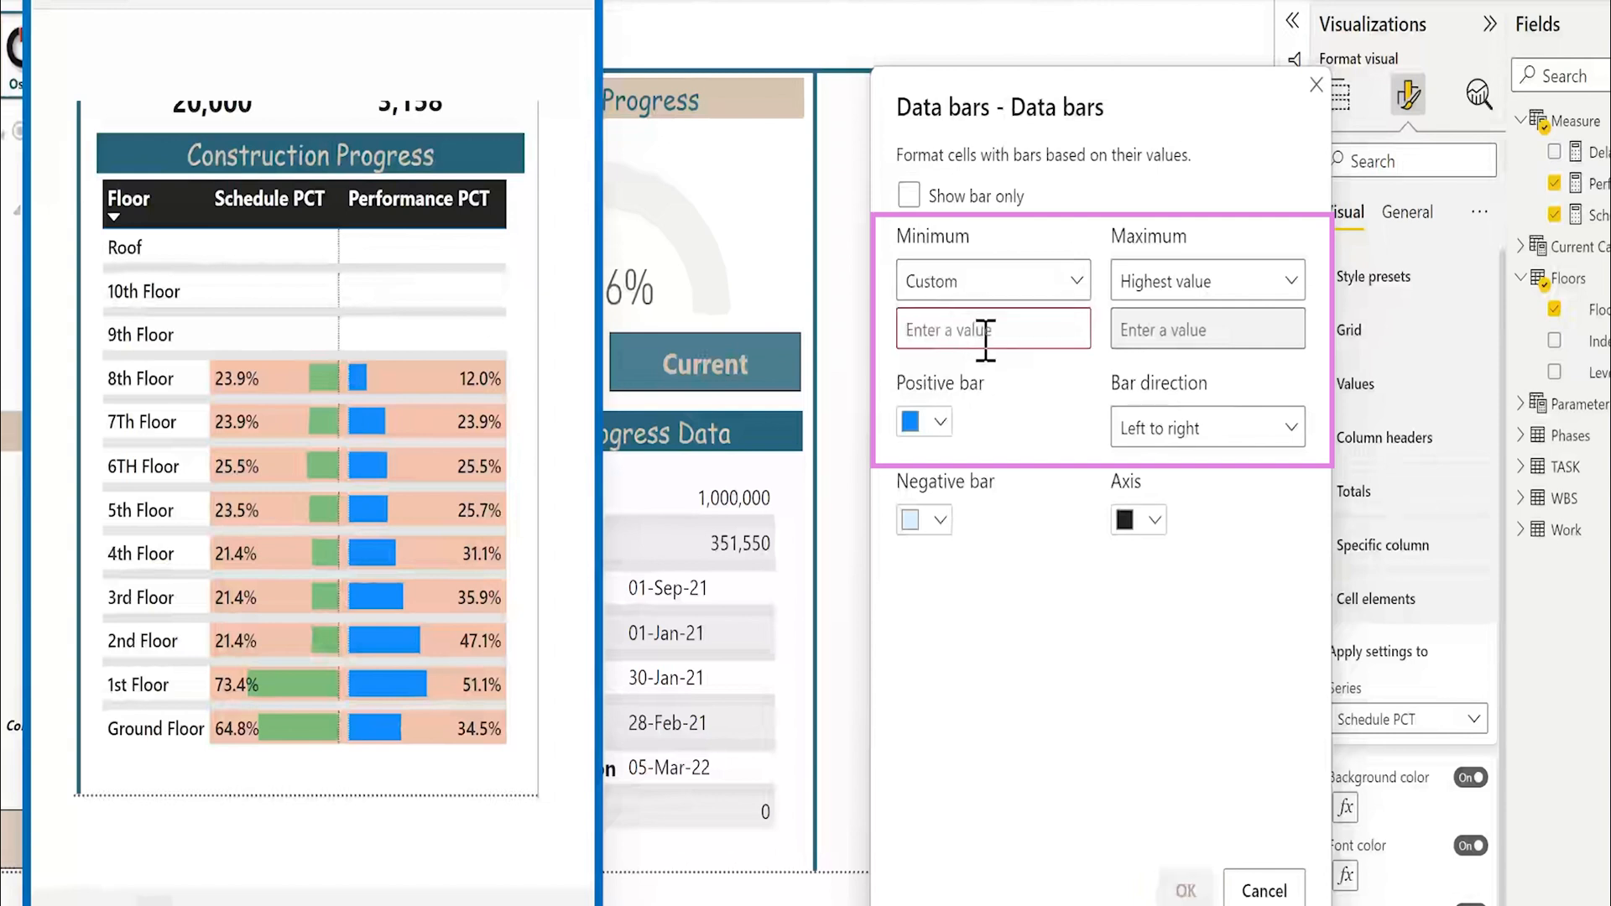
pyautogui.click(1204, 281)
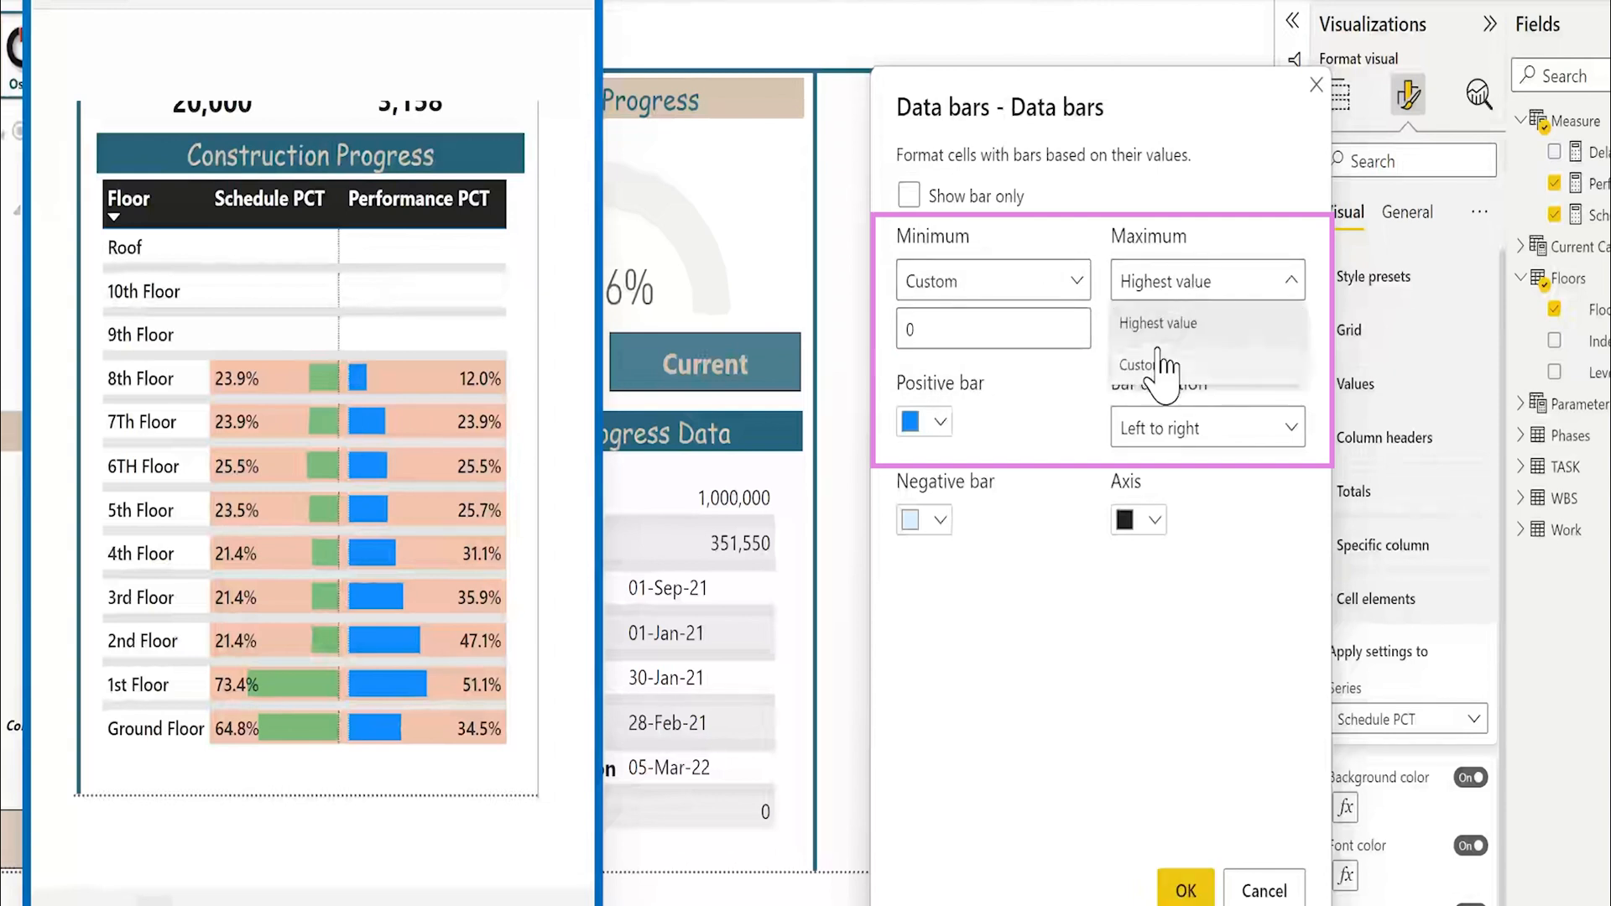
pyautogui.click(1143, 365)
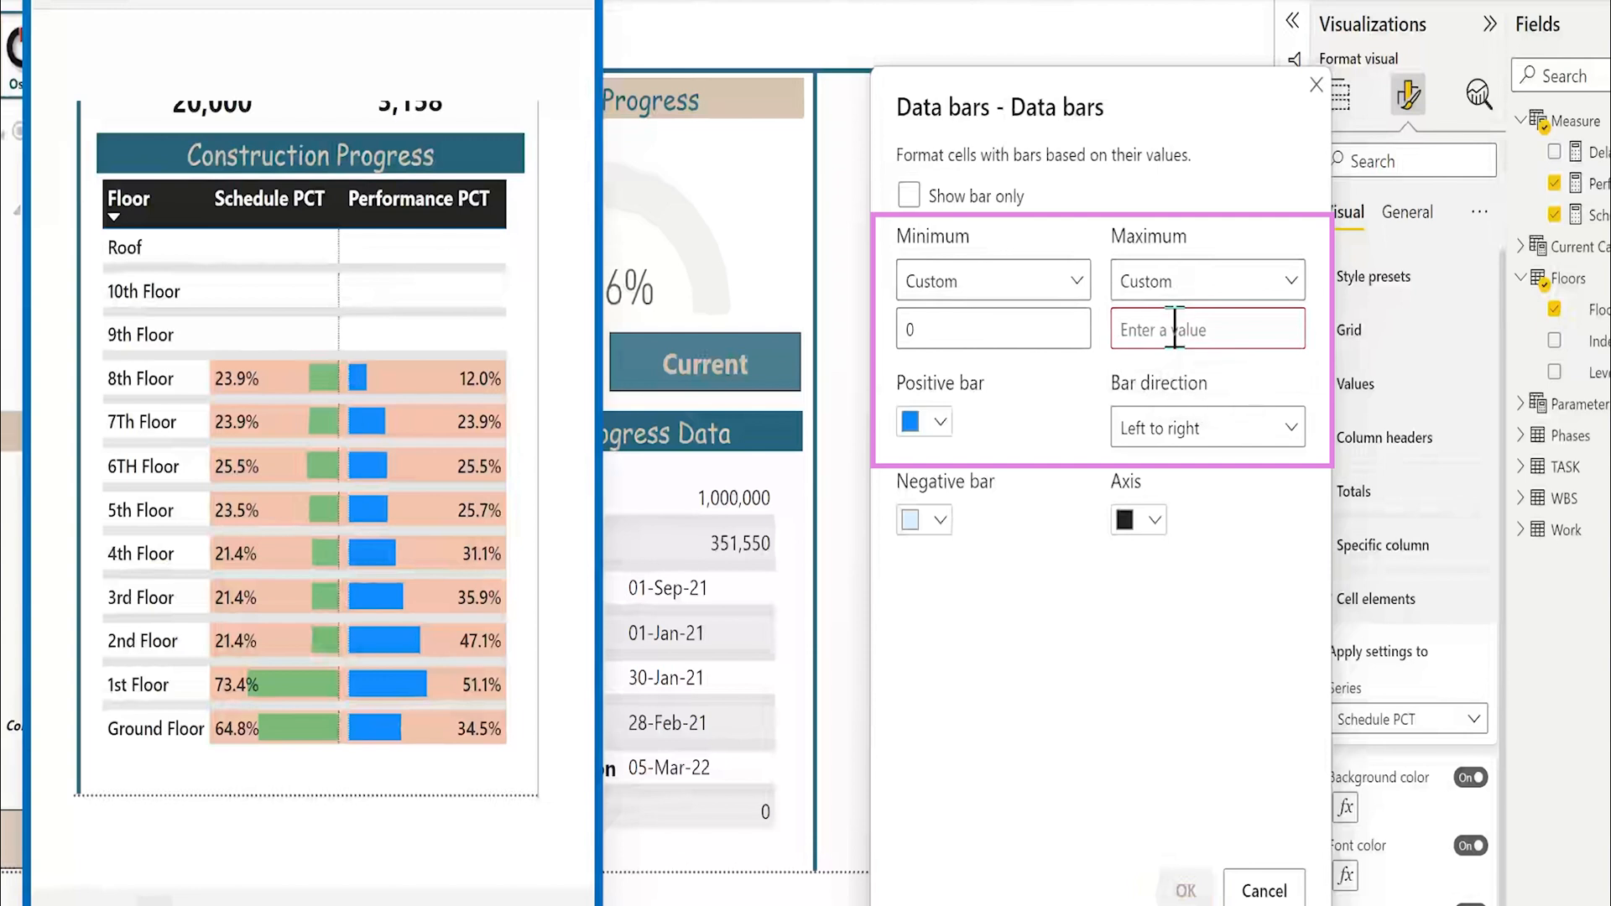
pyautogui.click(923, 421)
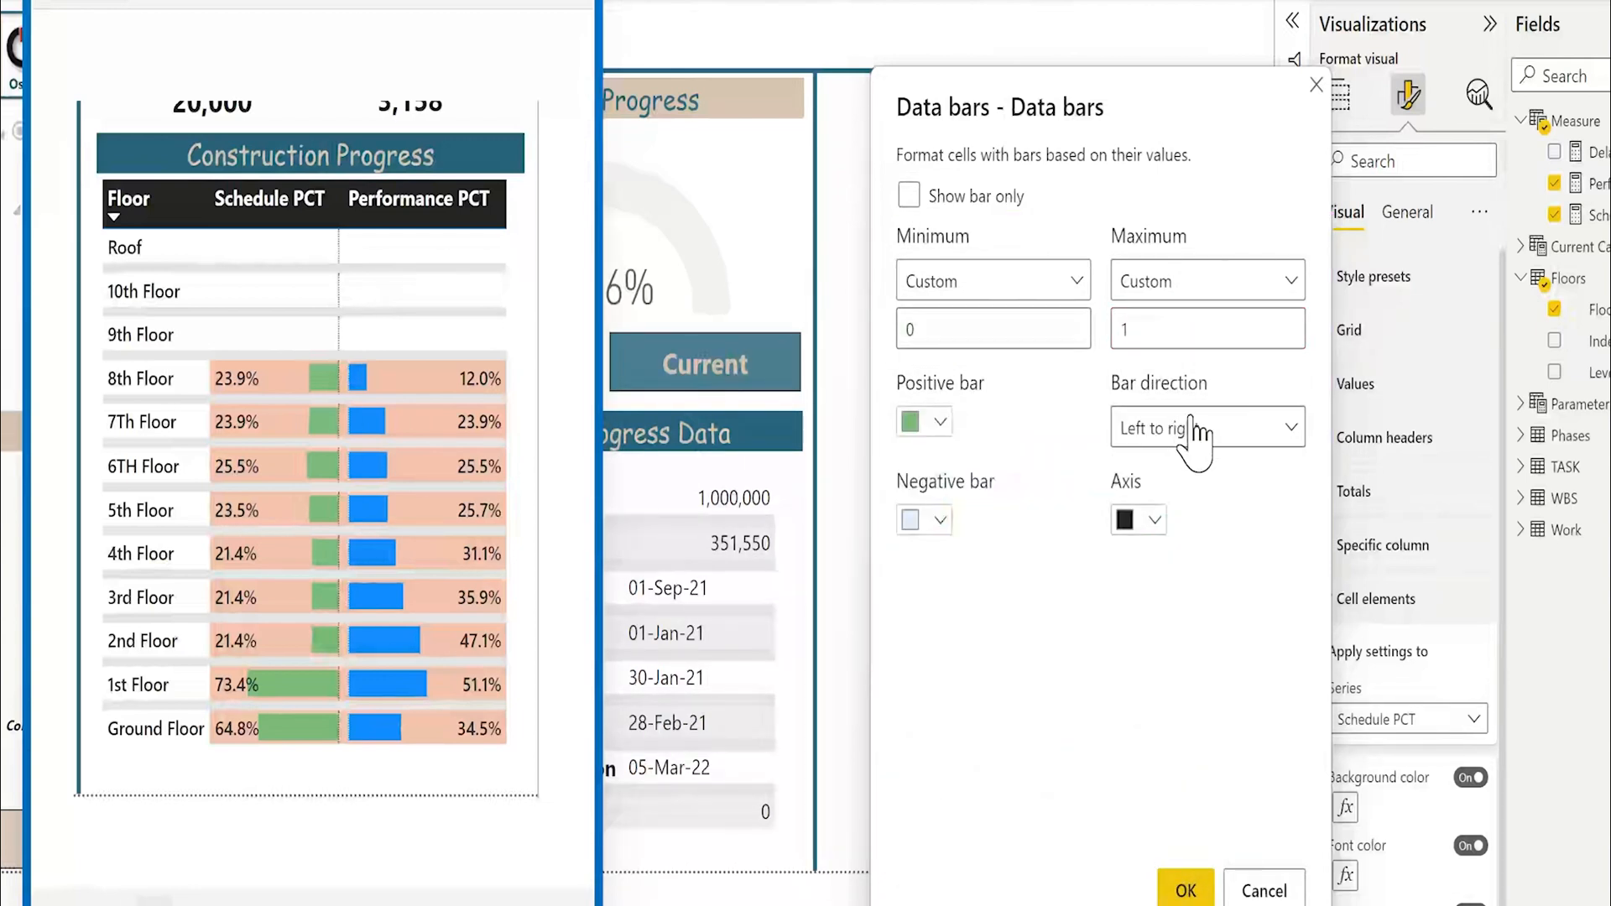
pyautogui.click(1207, 426)
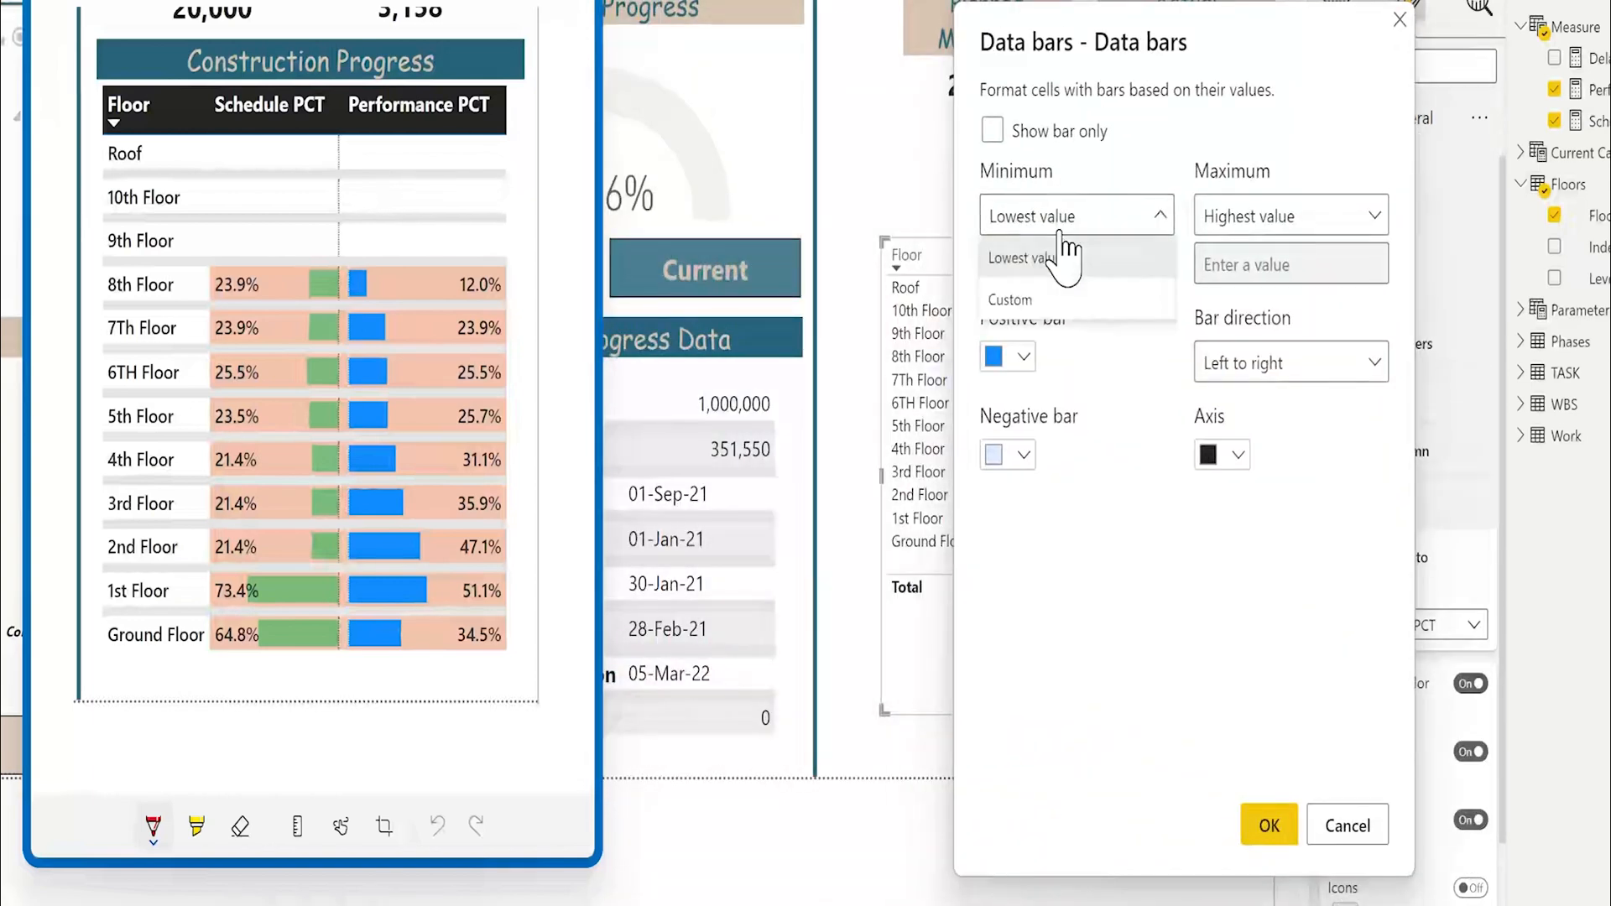
# - Set Performance PCT data bars to Custom minimum 0 and maximum 1, keeping blue bars
pyautogui.click(1009, 301)
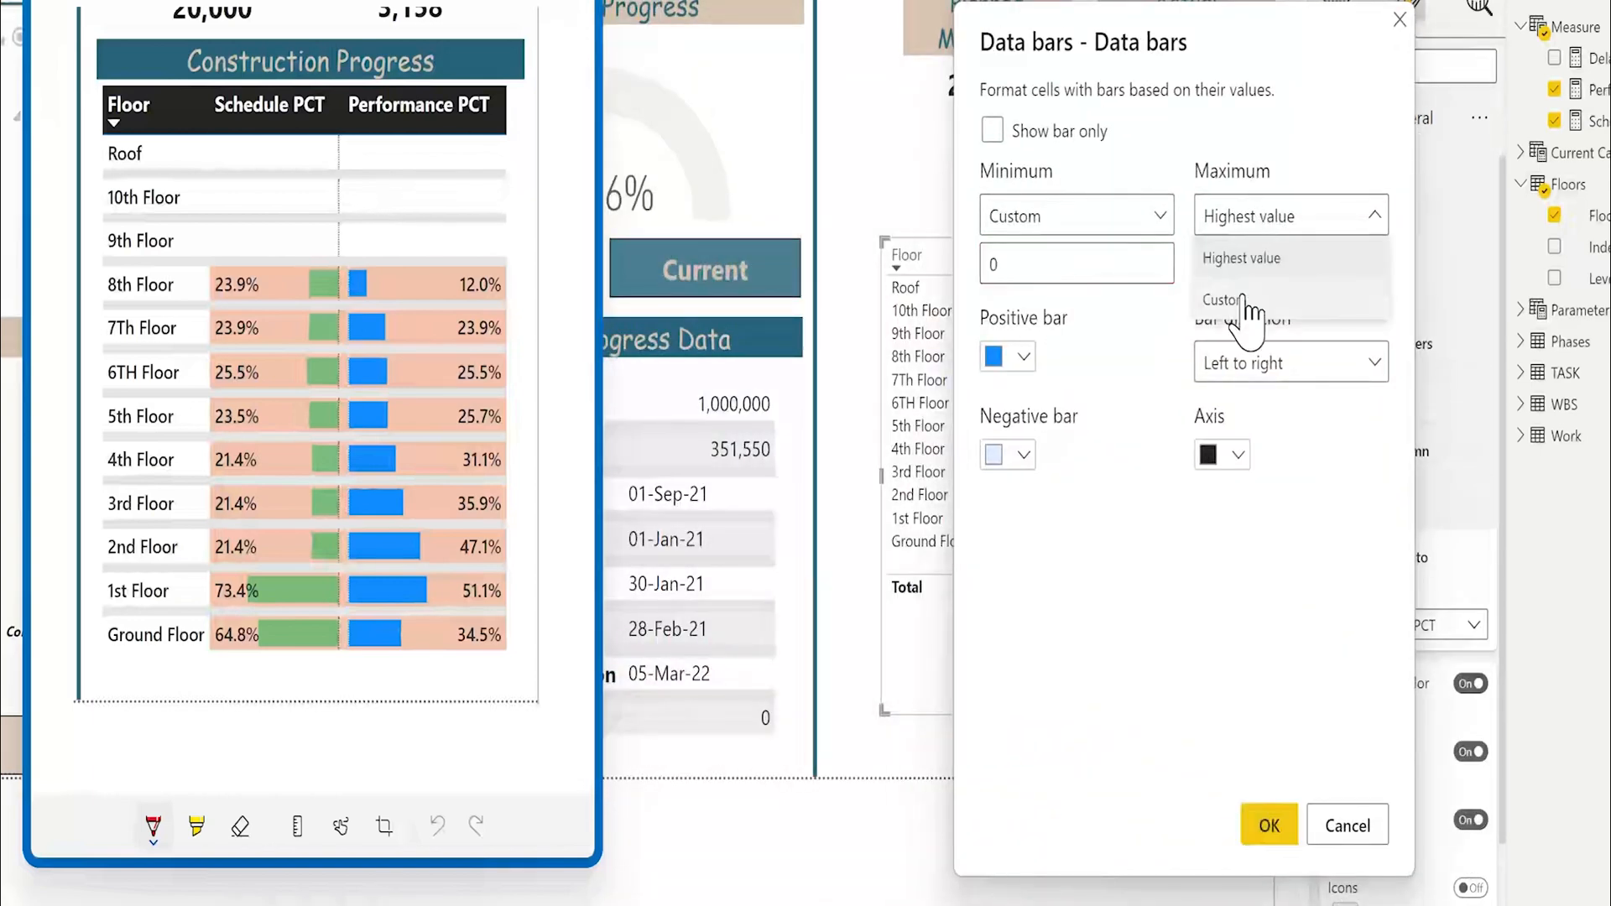
pyautogui.click(1222, 300)
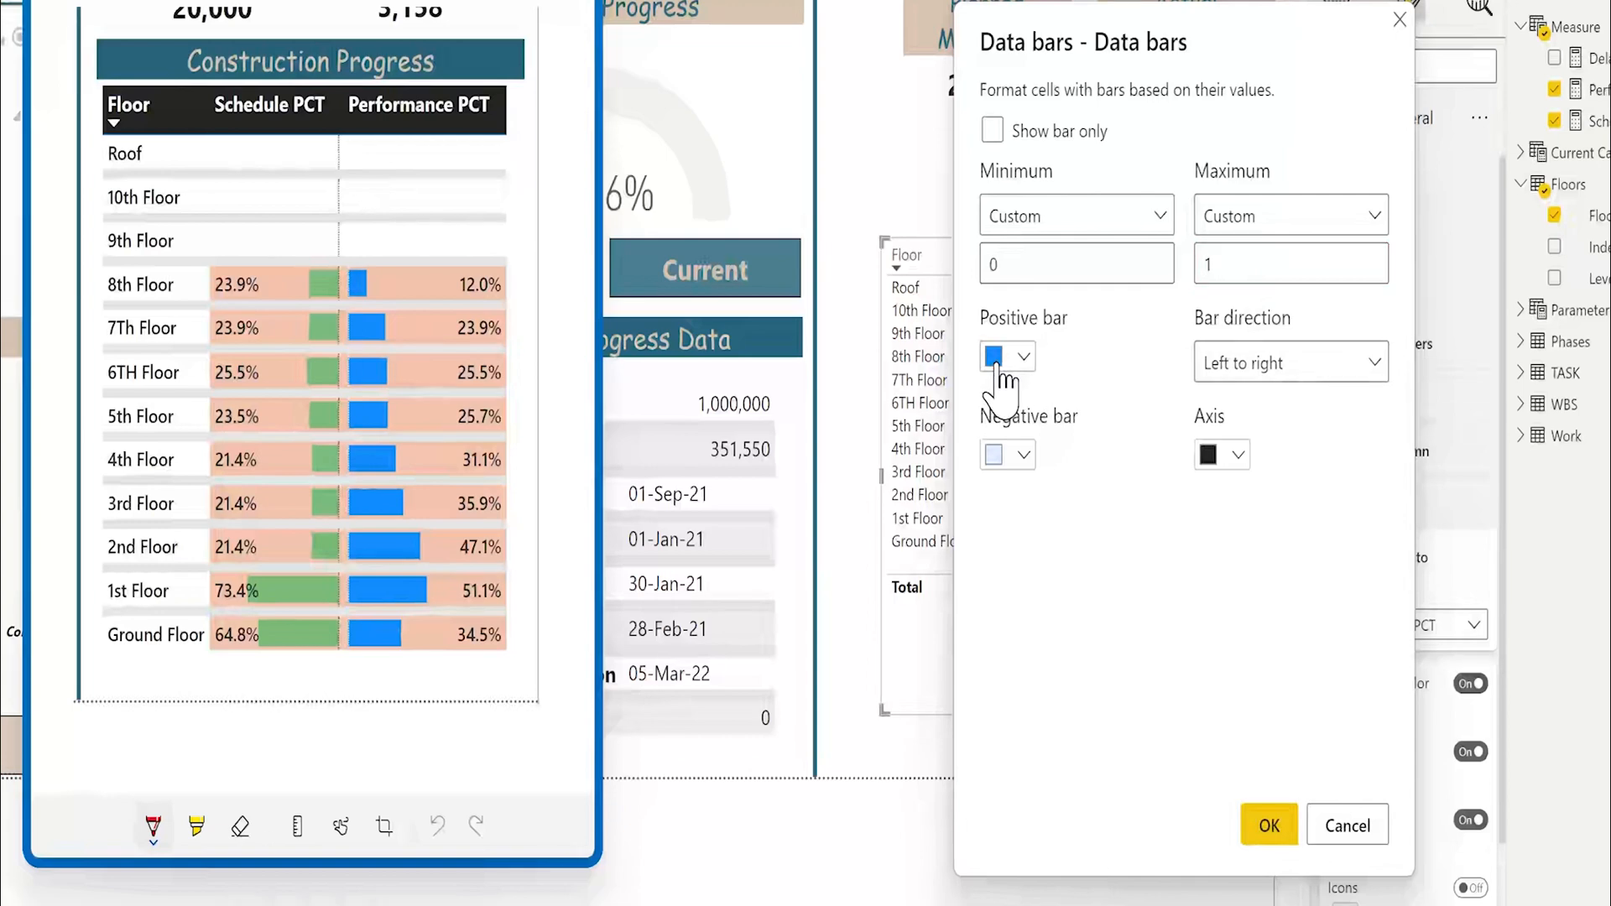
pyautogui.click(1268, 825)
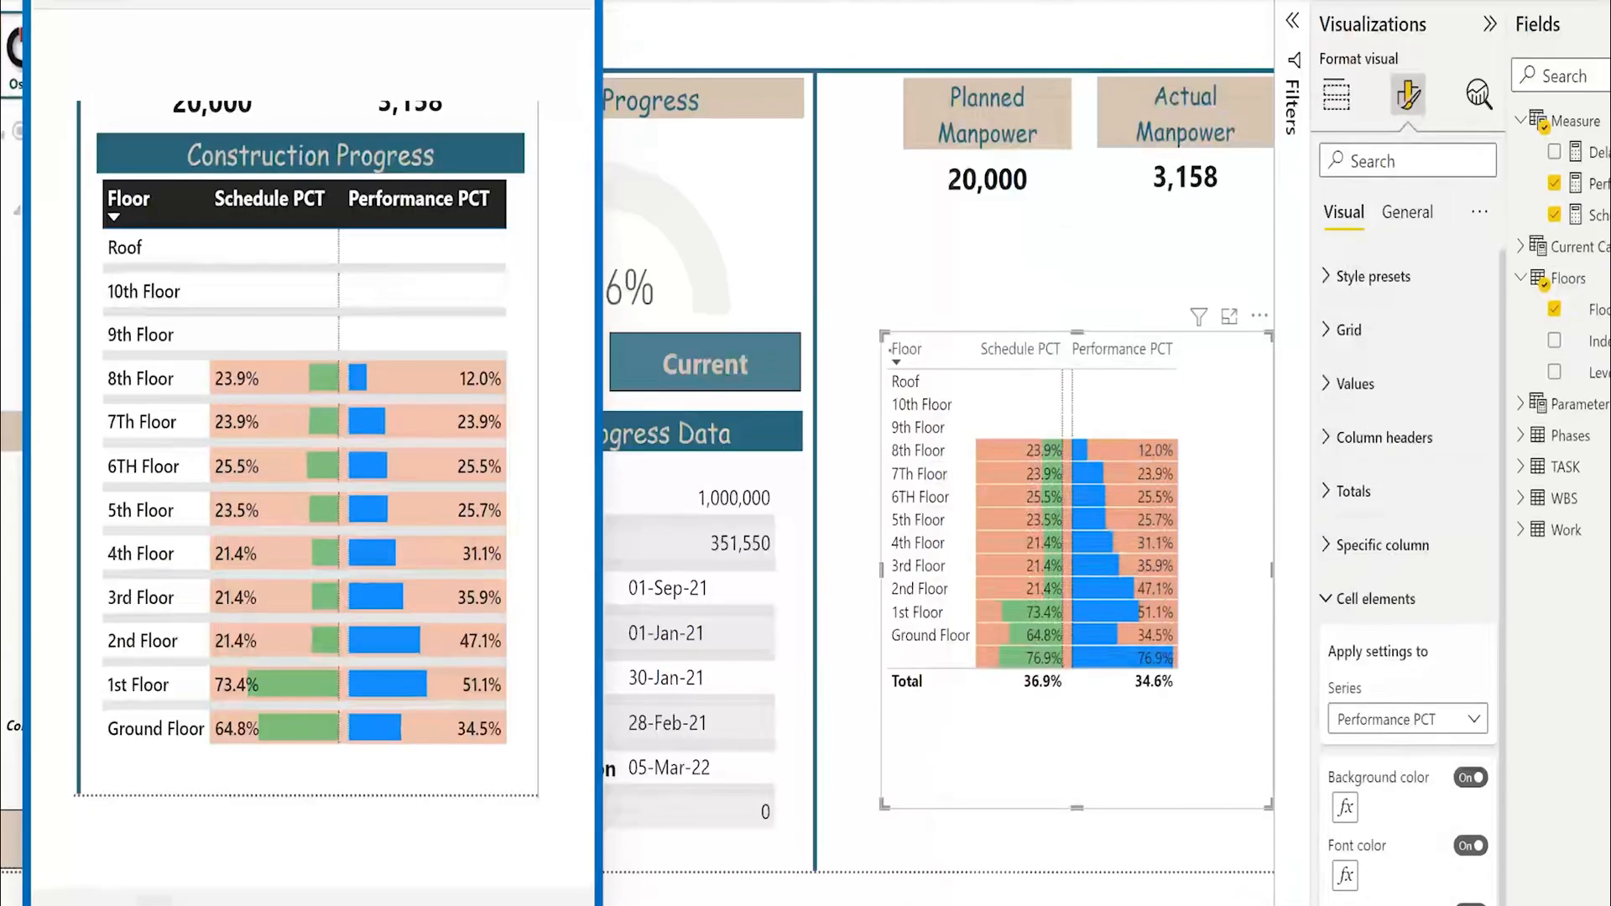
pyautogui.moveTo(1063, 601)
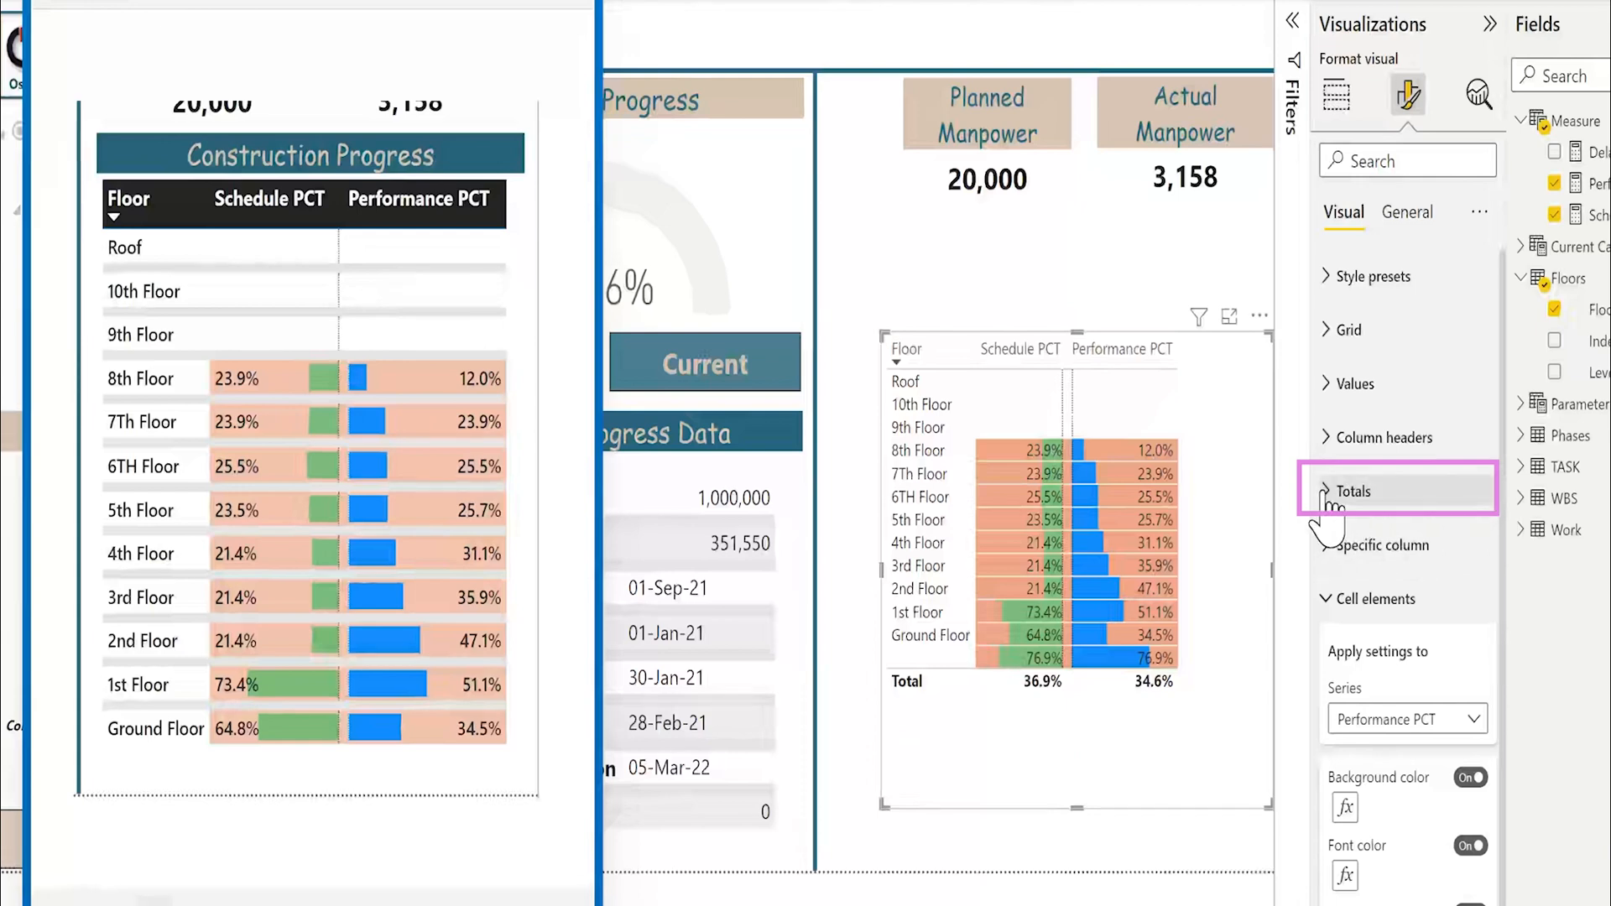
# - Expand Totals in Format visual and switch the Values toggle off
pyautogui.click(1355, 491)
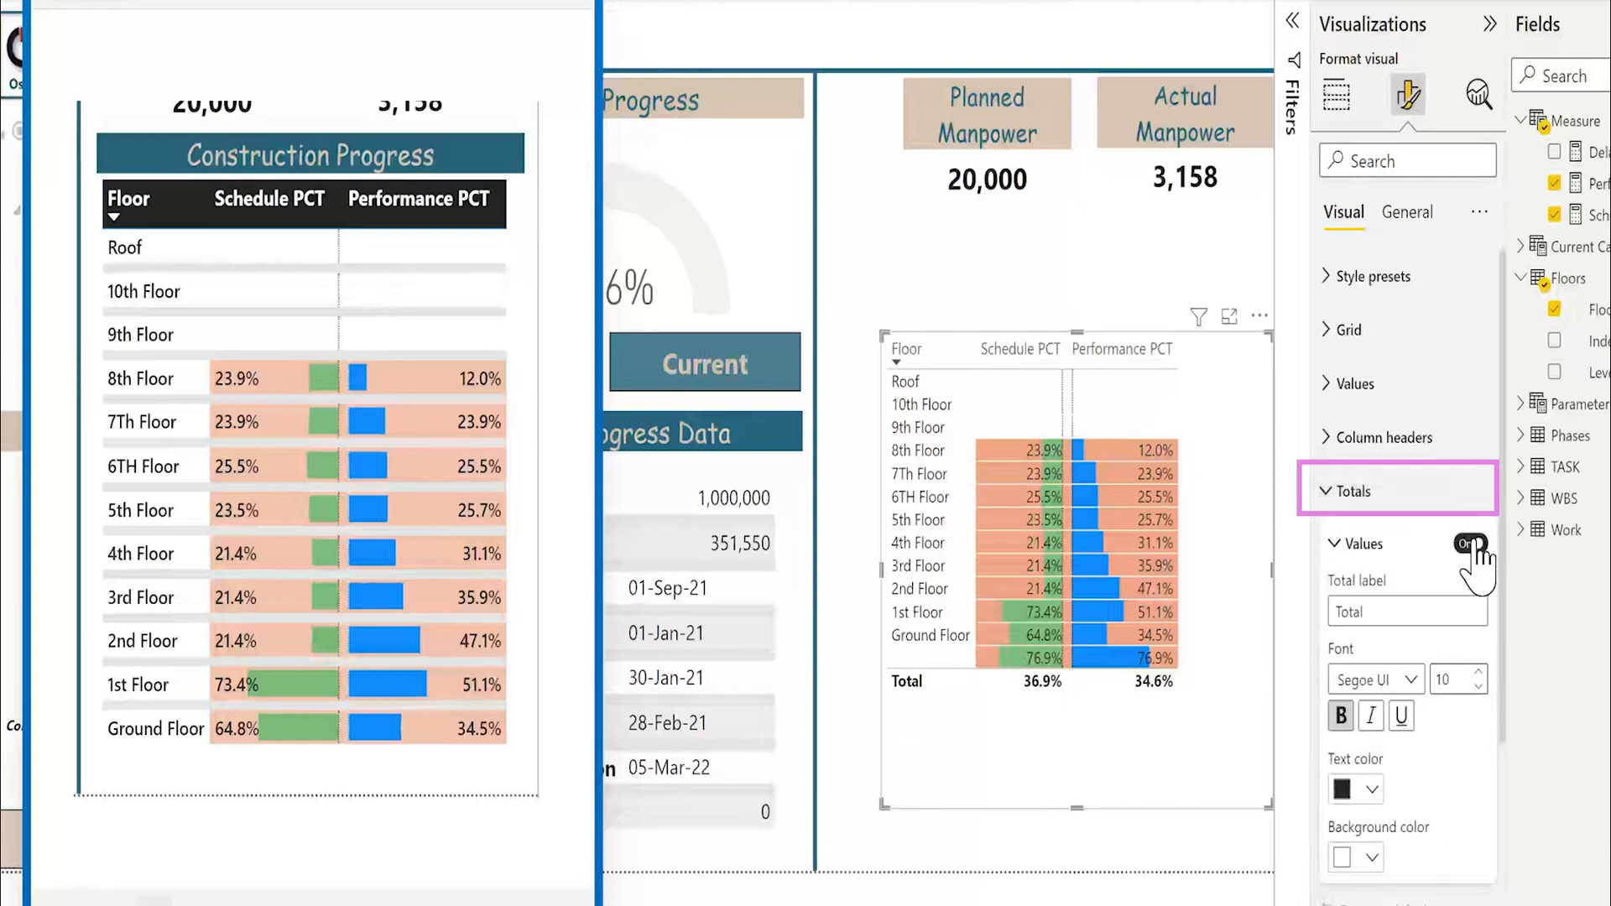
pyautogui.click(1352, 491)
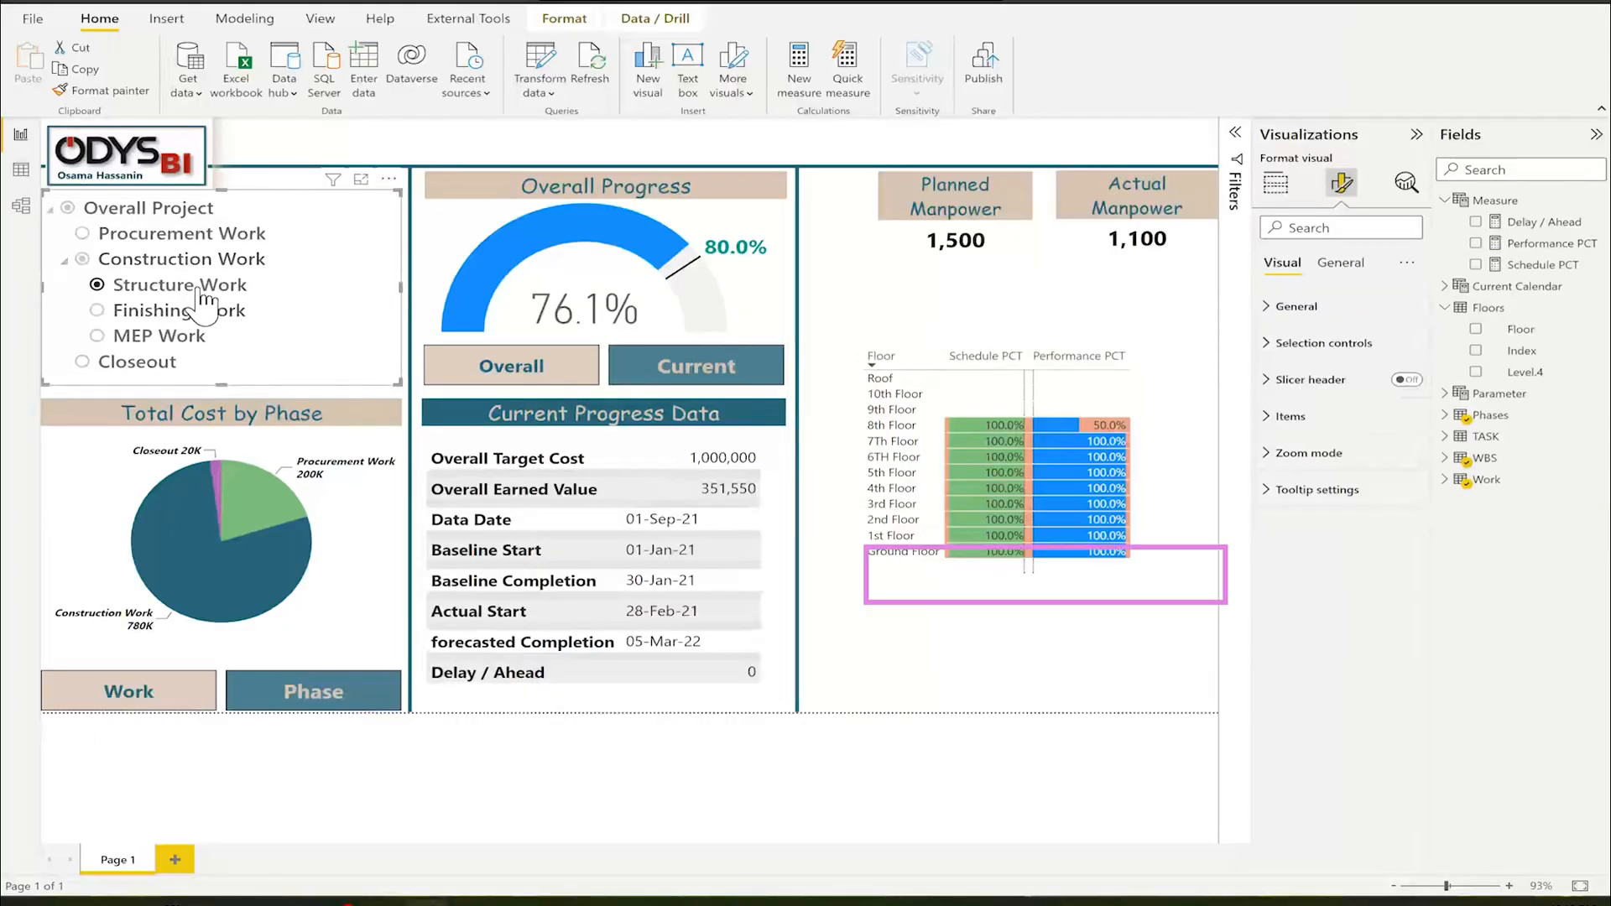
pyautogui.moveTo(925, 575)
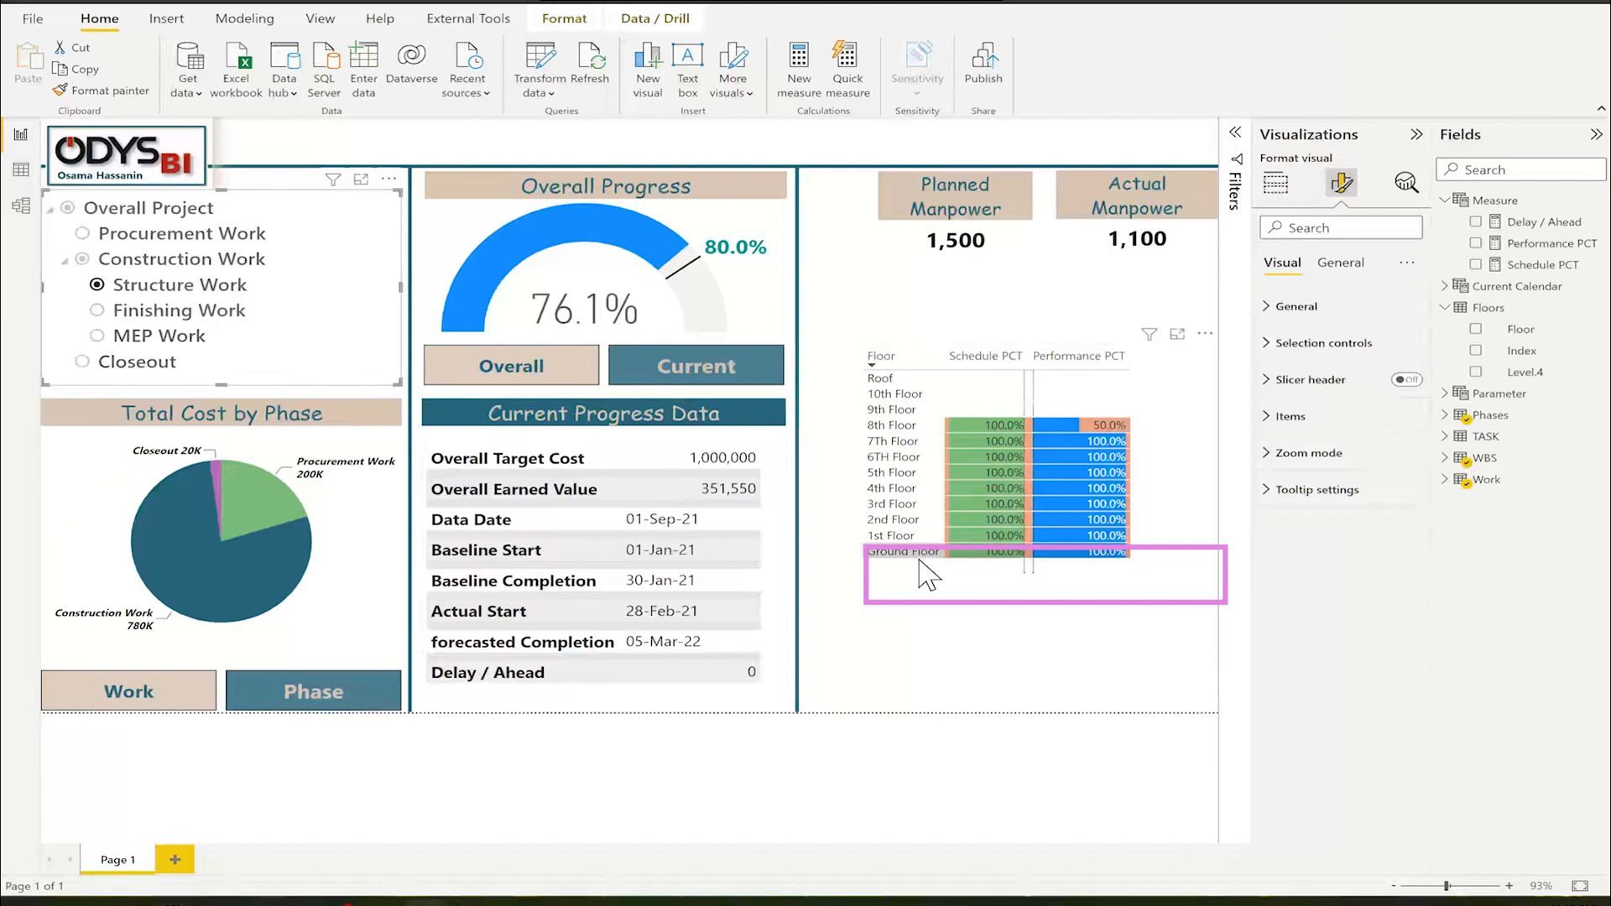
pyautogui.moveTo(1104, 576)
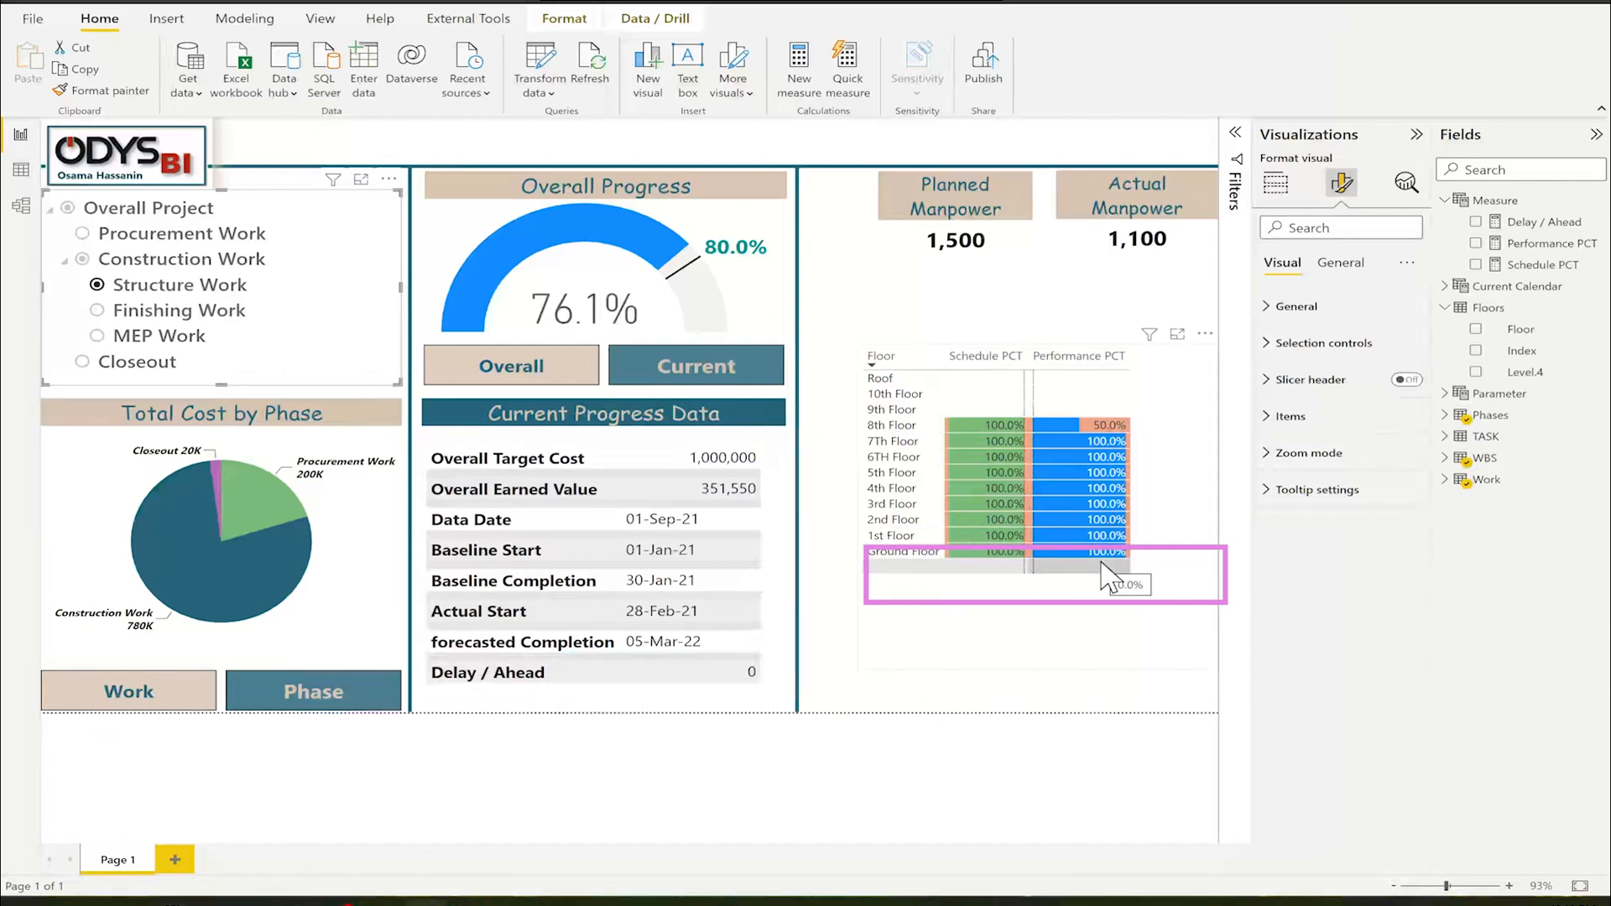
# - Filter the table's Floor field to exclude (Blank), then select Procurement Work in the slicer
pyautogui.click(1235, 135)
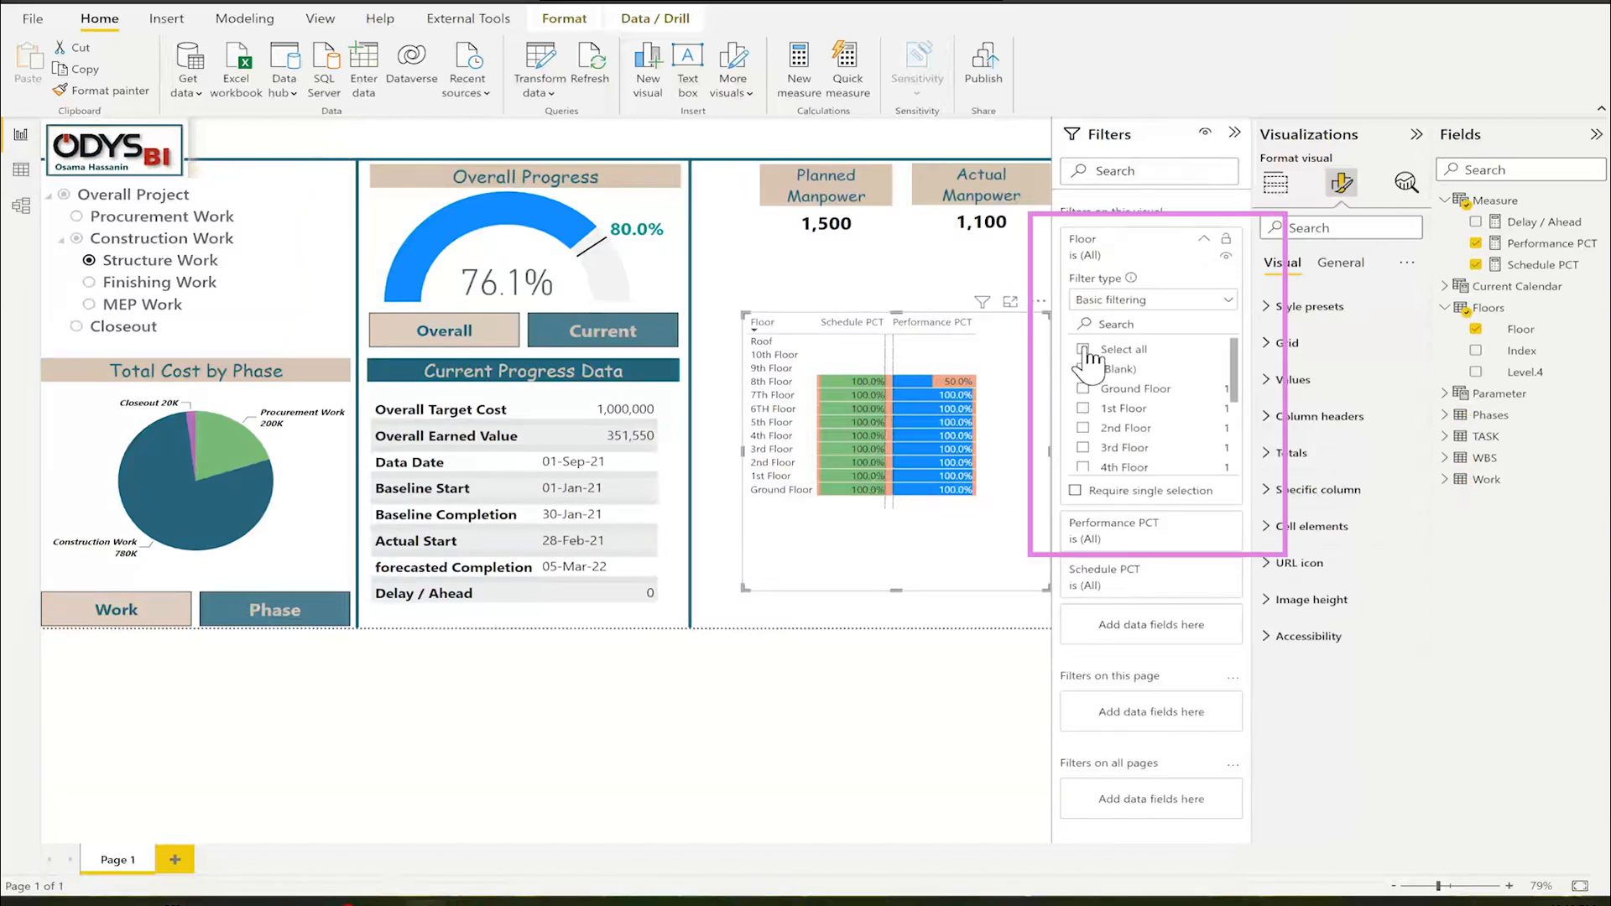
pyautogui.click(1084, 349)
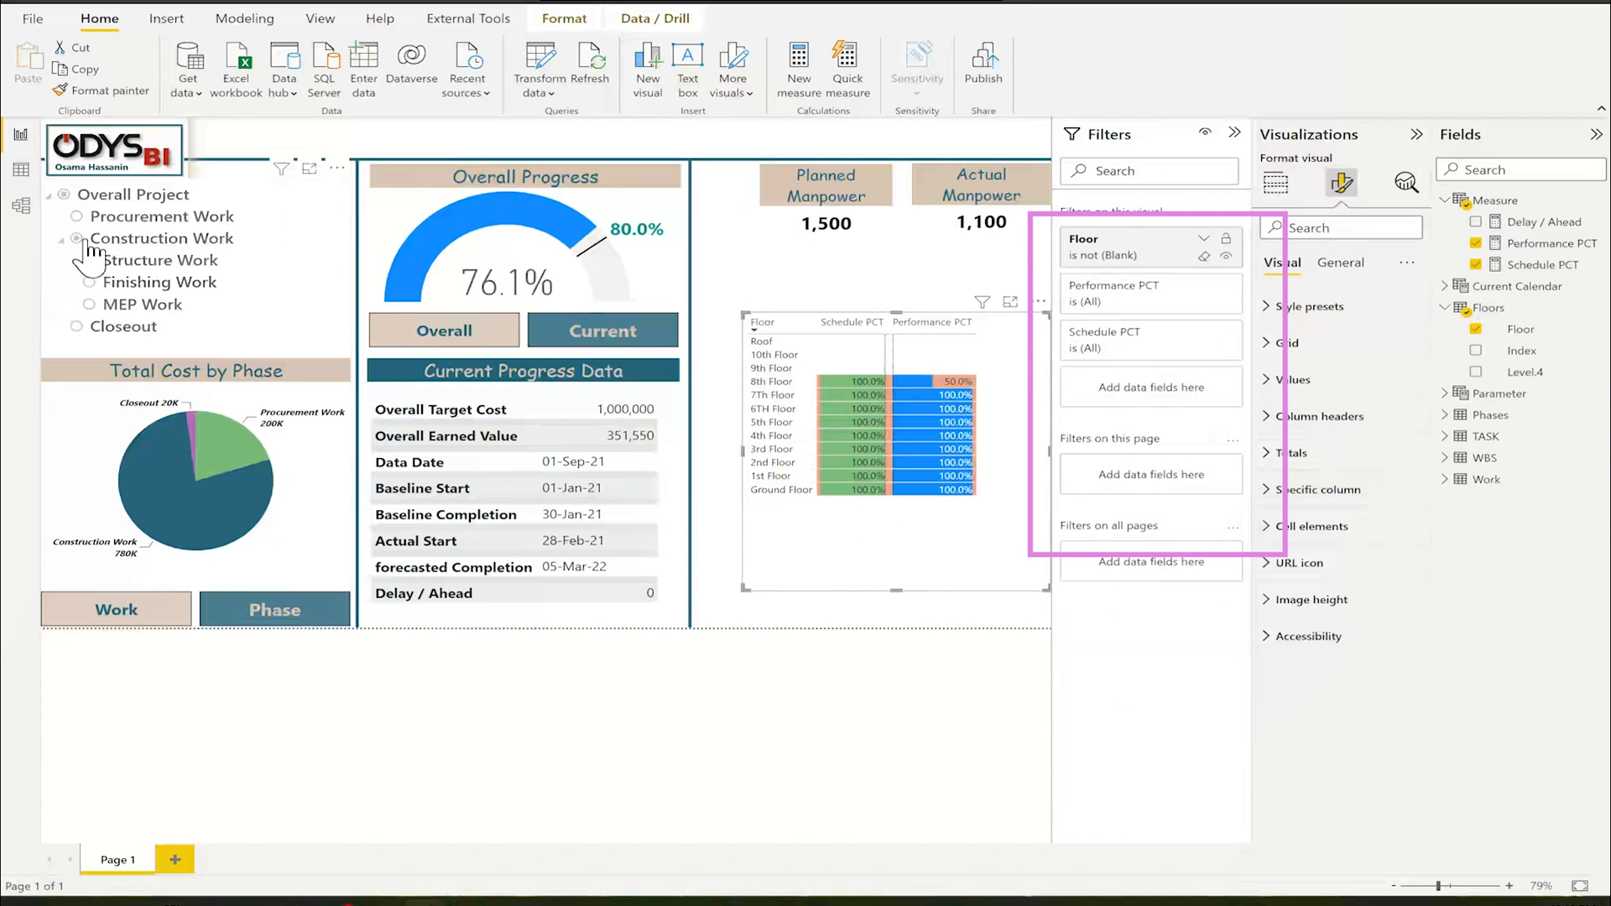
pyautogui.click(75, 282)
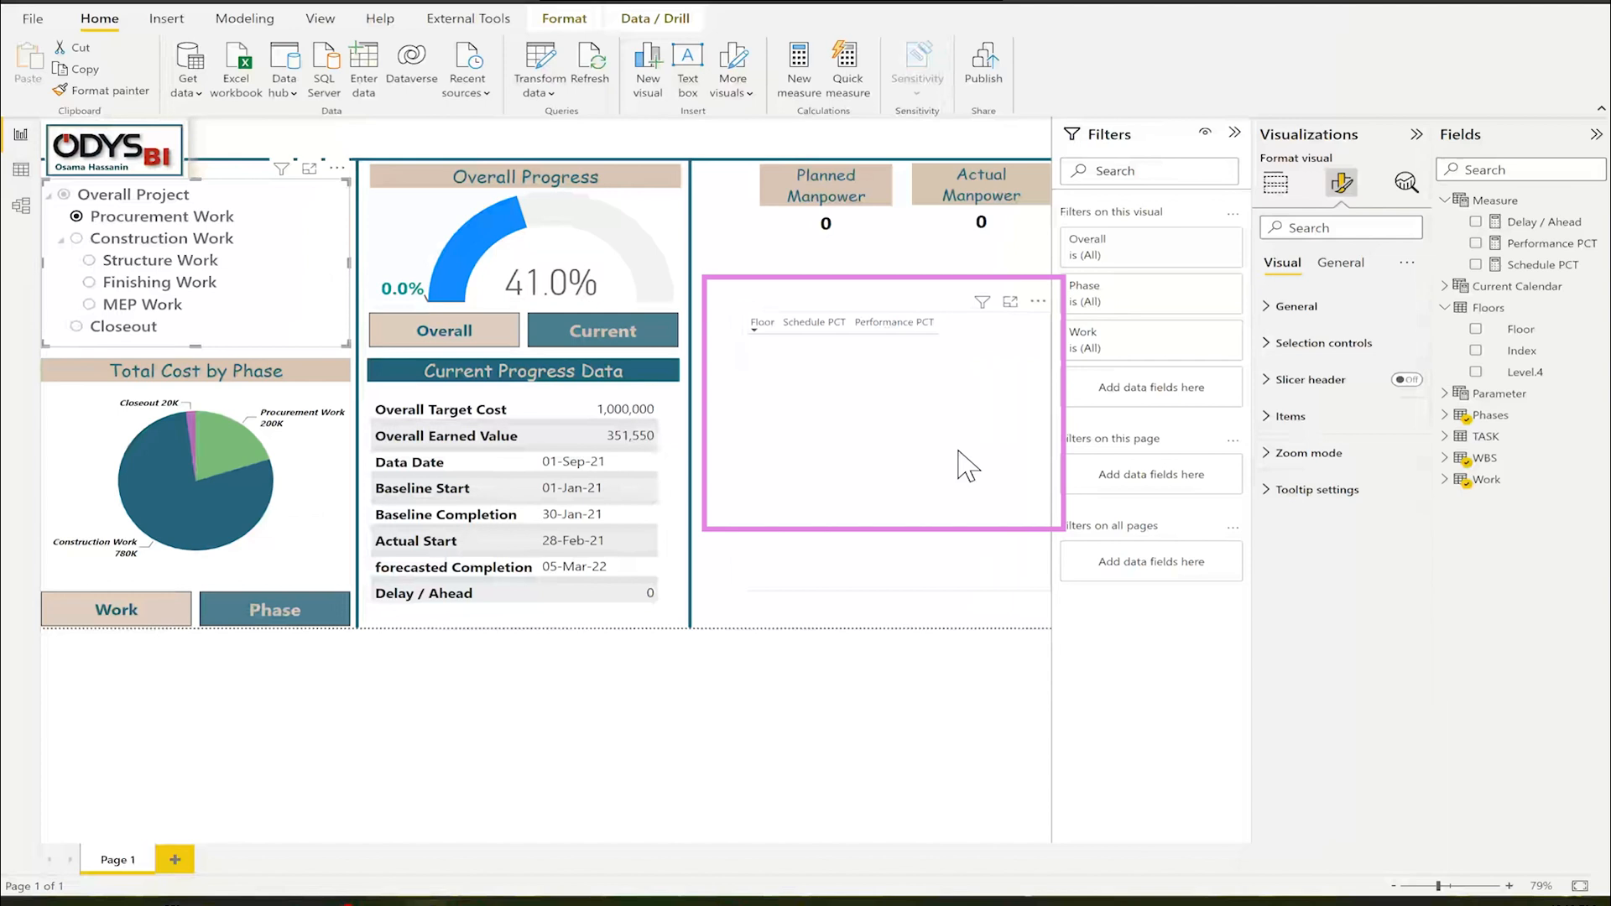
pyautogui.moveTo(812, 371)
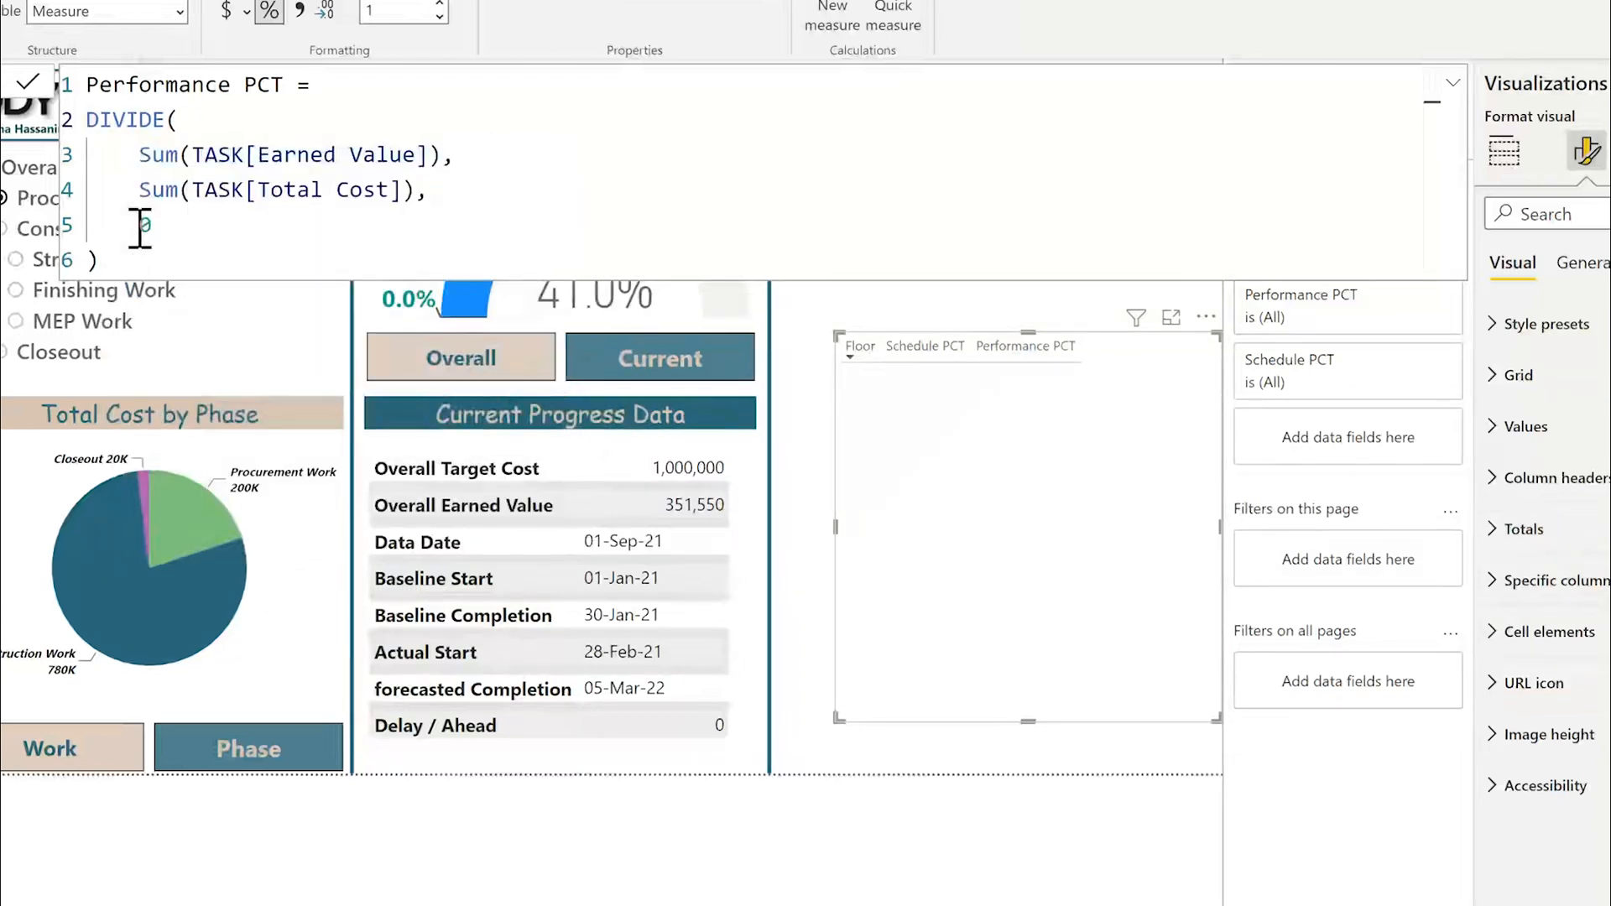
# - Rewrite Performance PCT as VAR PCT = DIVIDE(...) RETURN IF(PCT=BLANK(),0,PCT)
pyautogui.write('VAR PCT=')
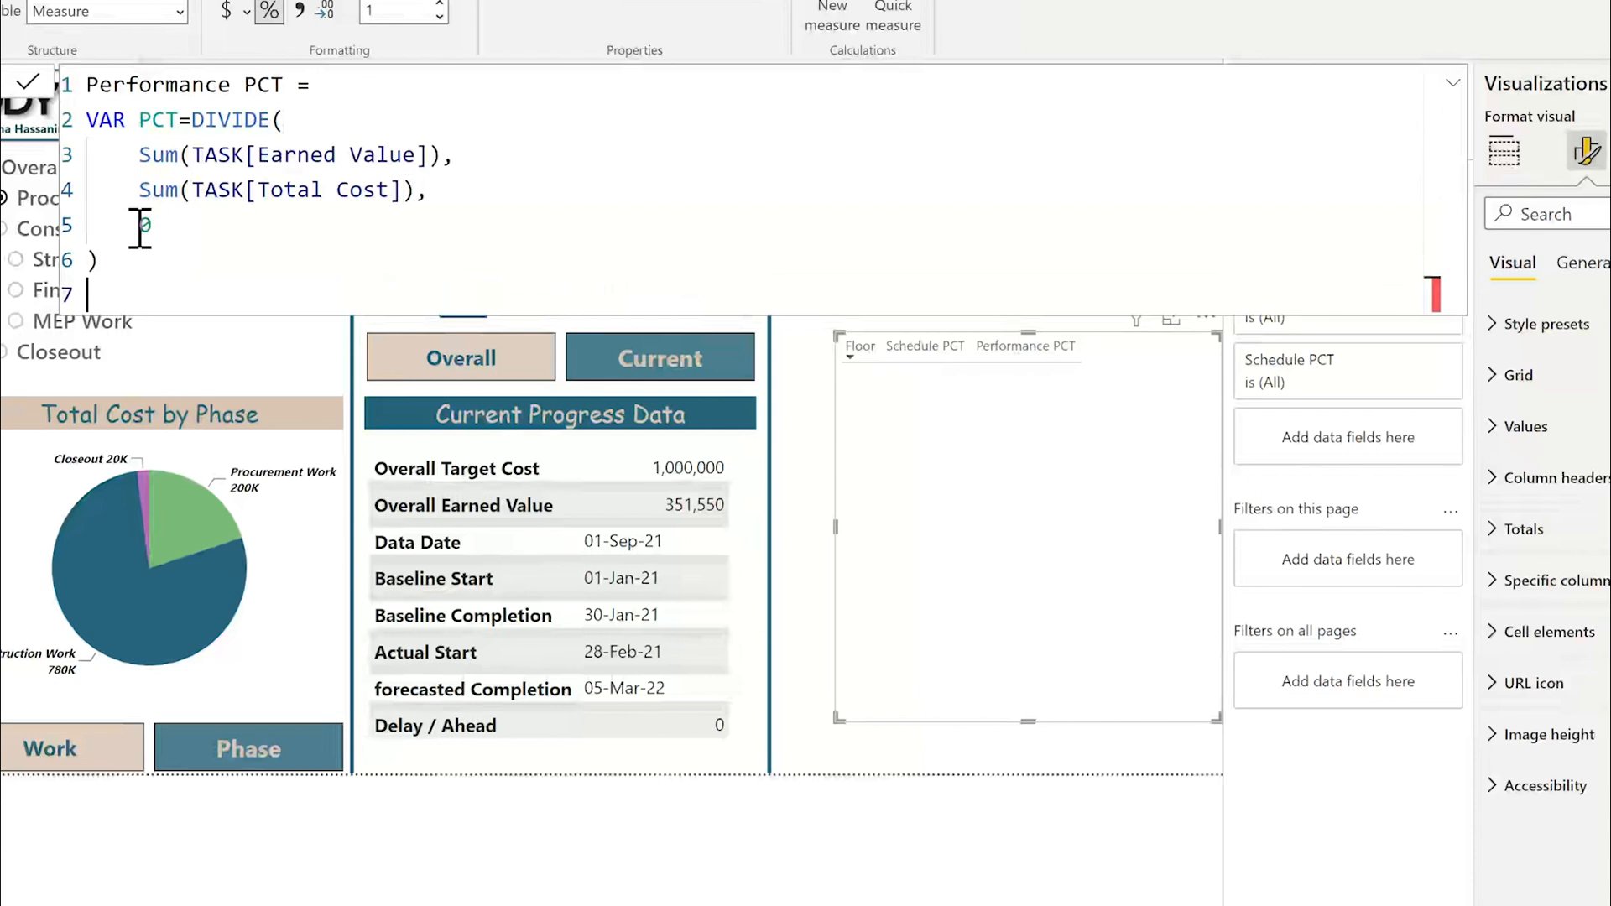
pyautogui.write('Return')
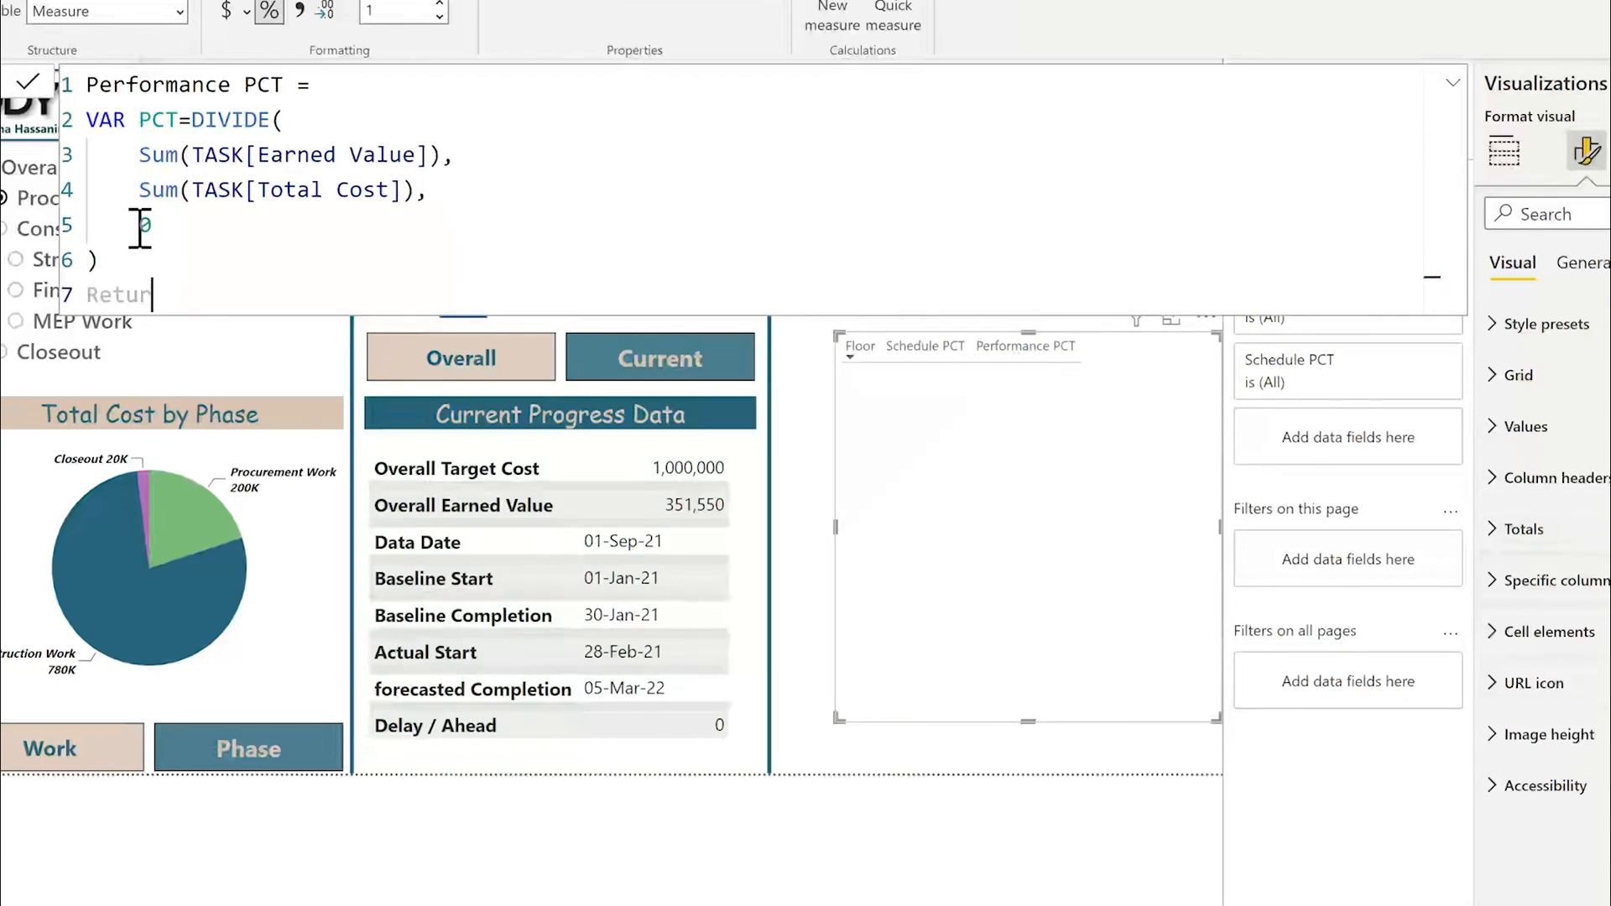
pyautogui.write('if(')
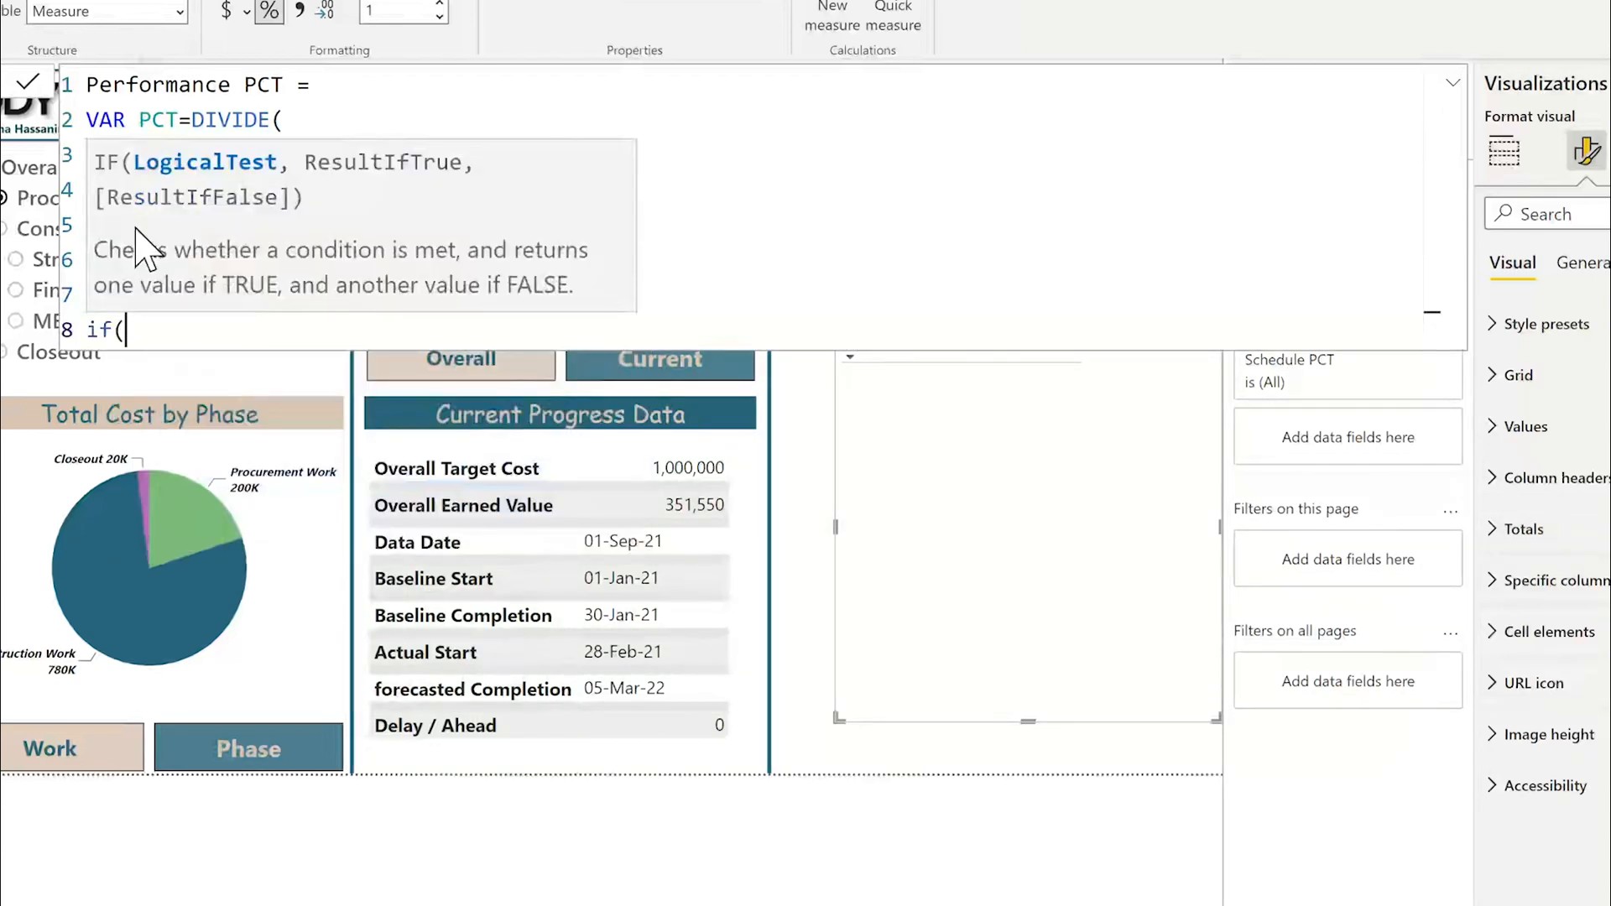
pyautogui.write('PCT=B')
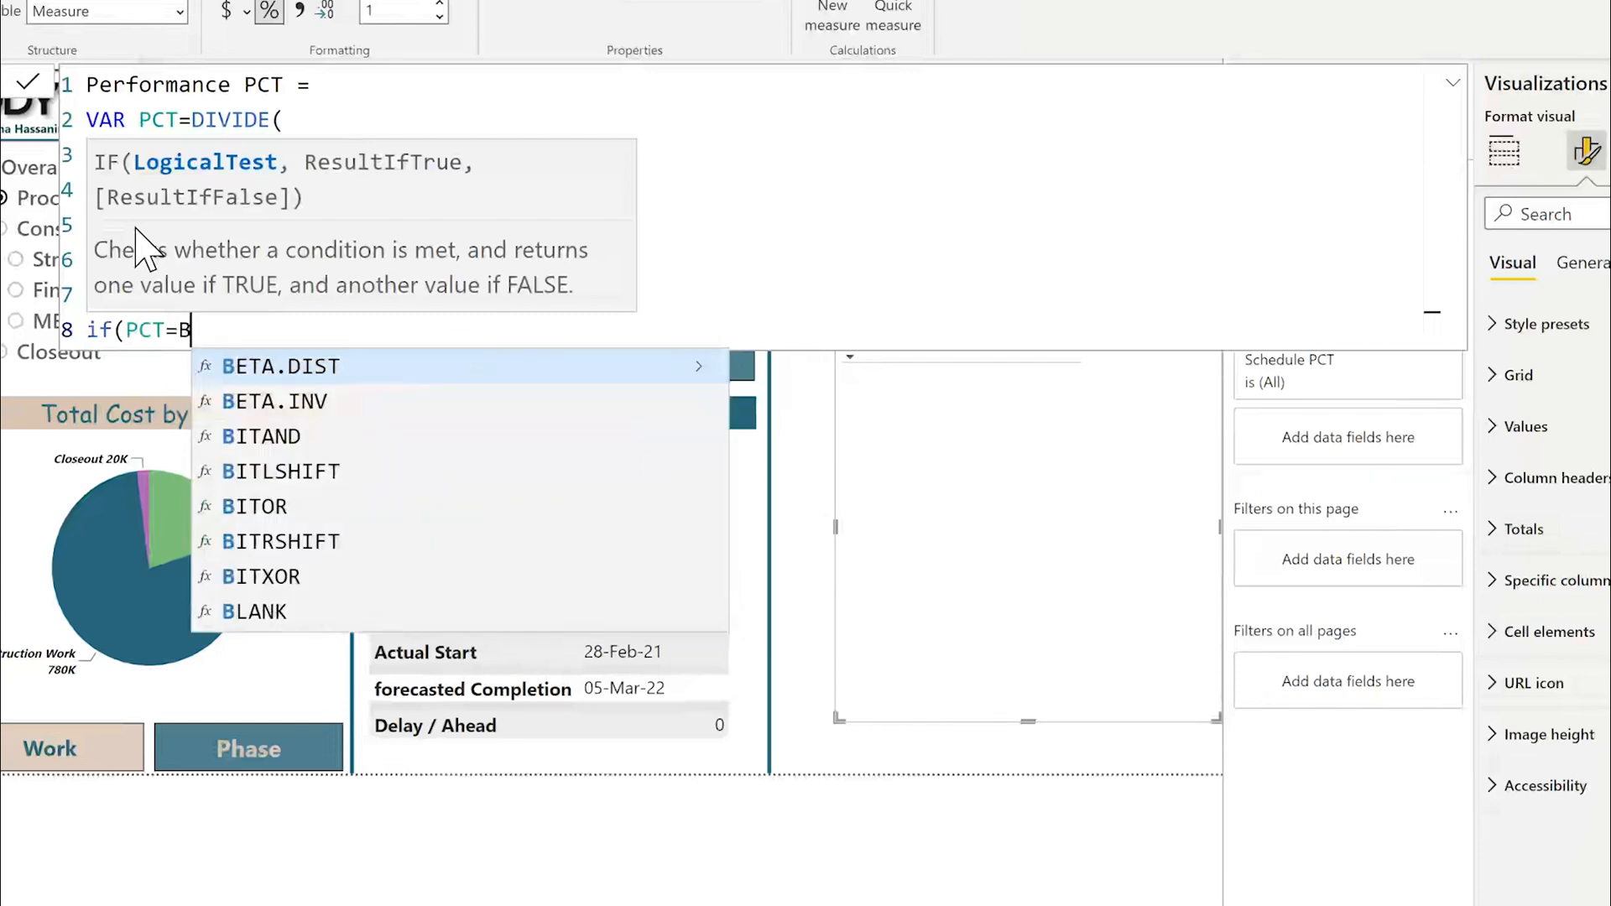
pyautogui.write('lank(),0')
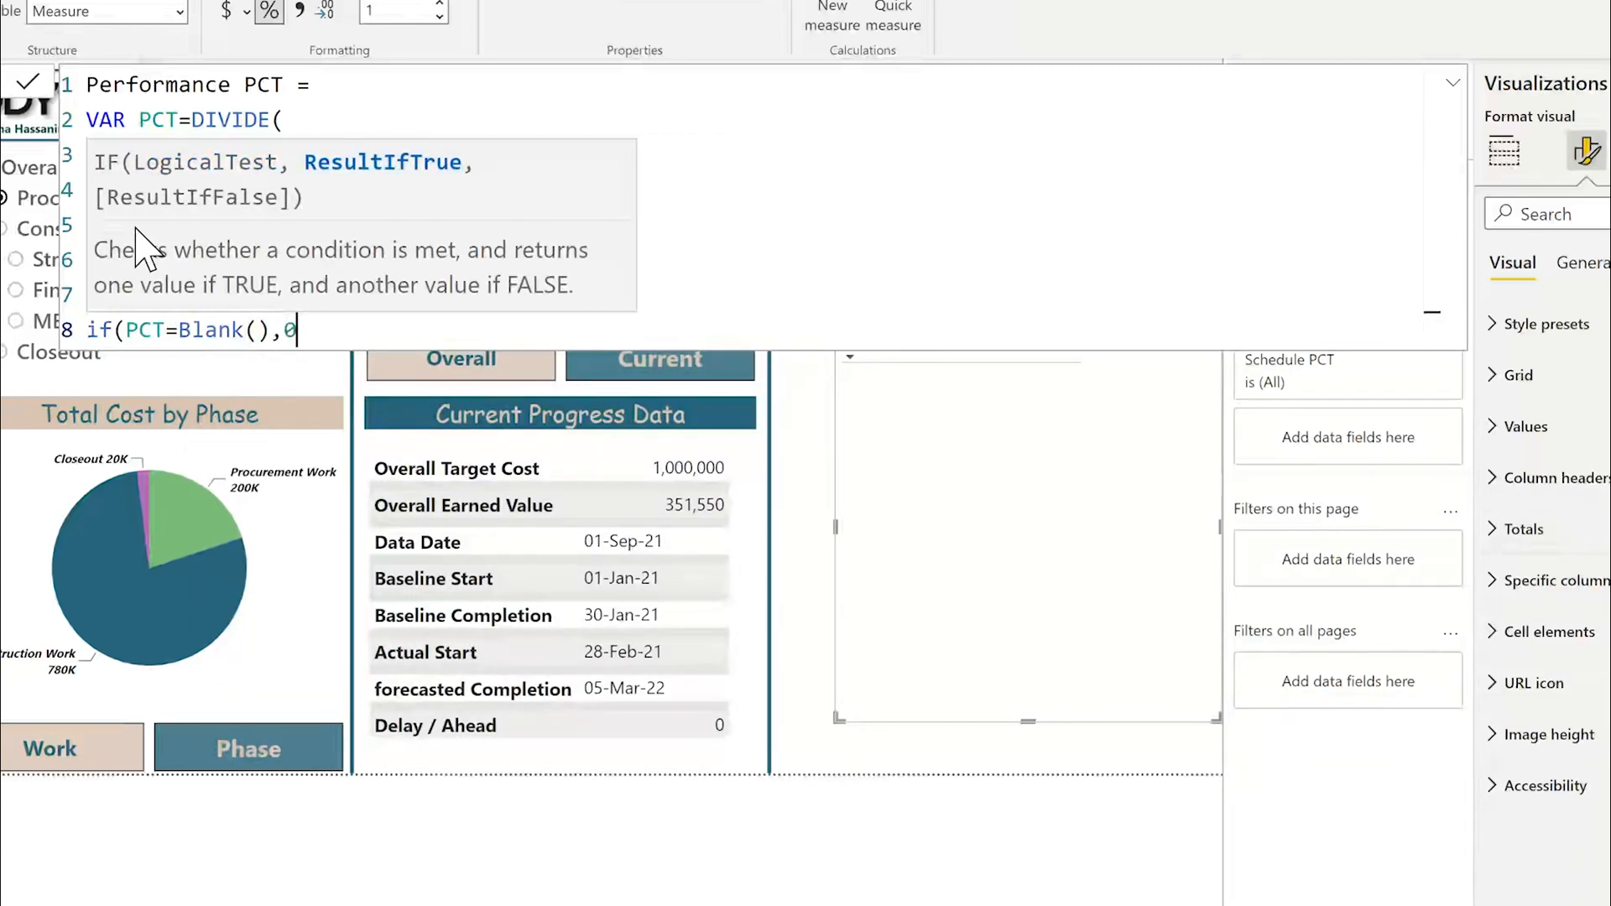
pyautogui.write(',PC')
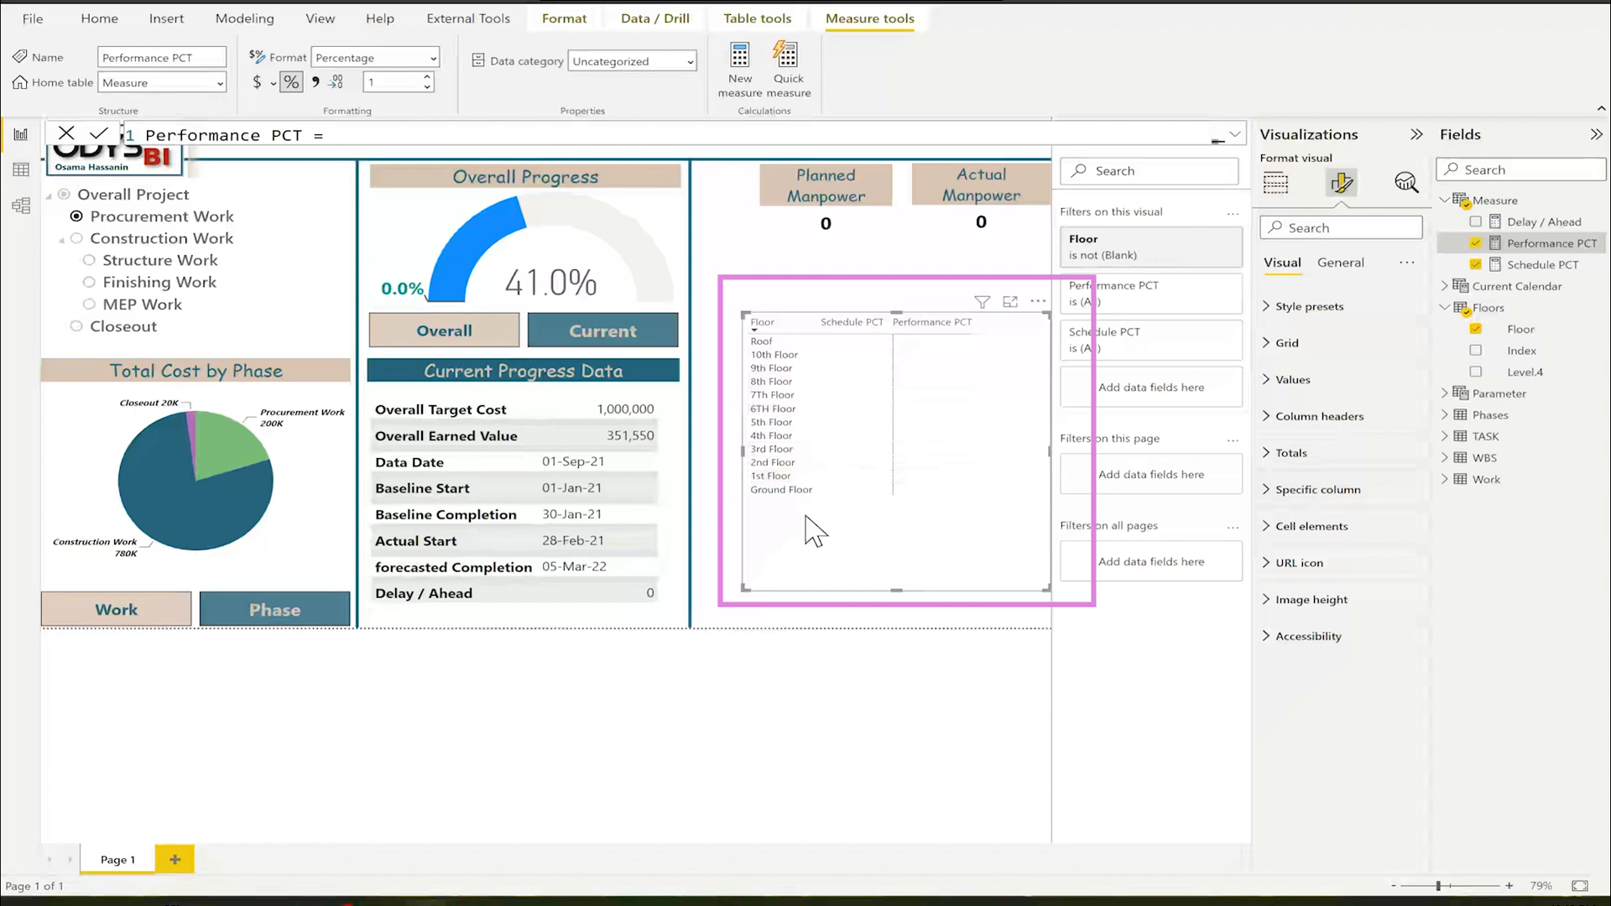
pyautogui.click(1544, 264)
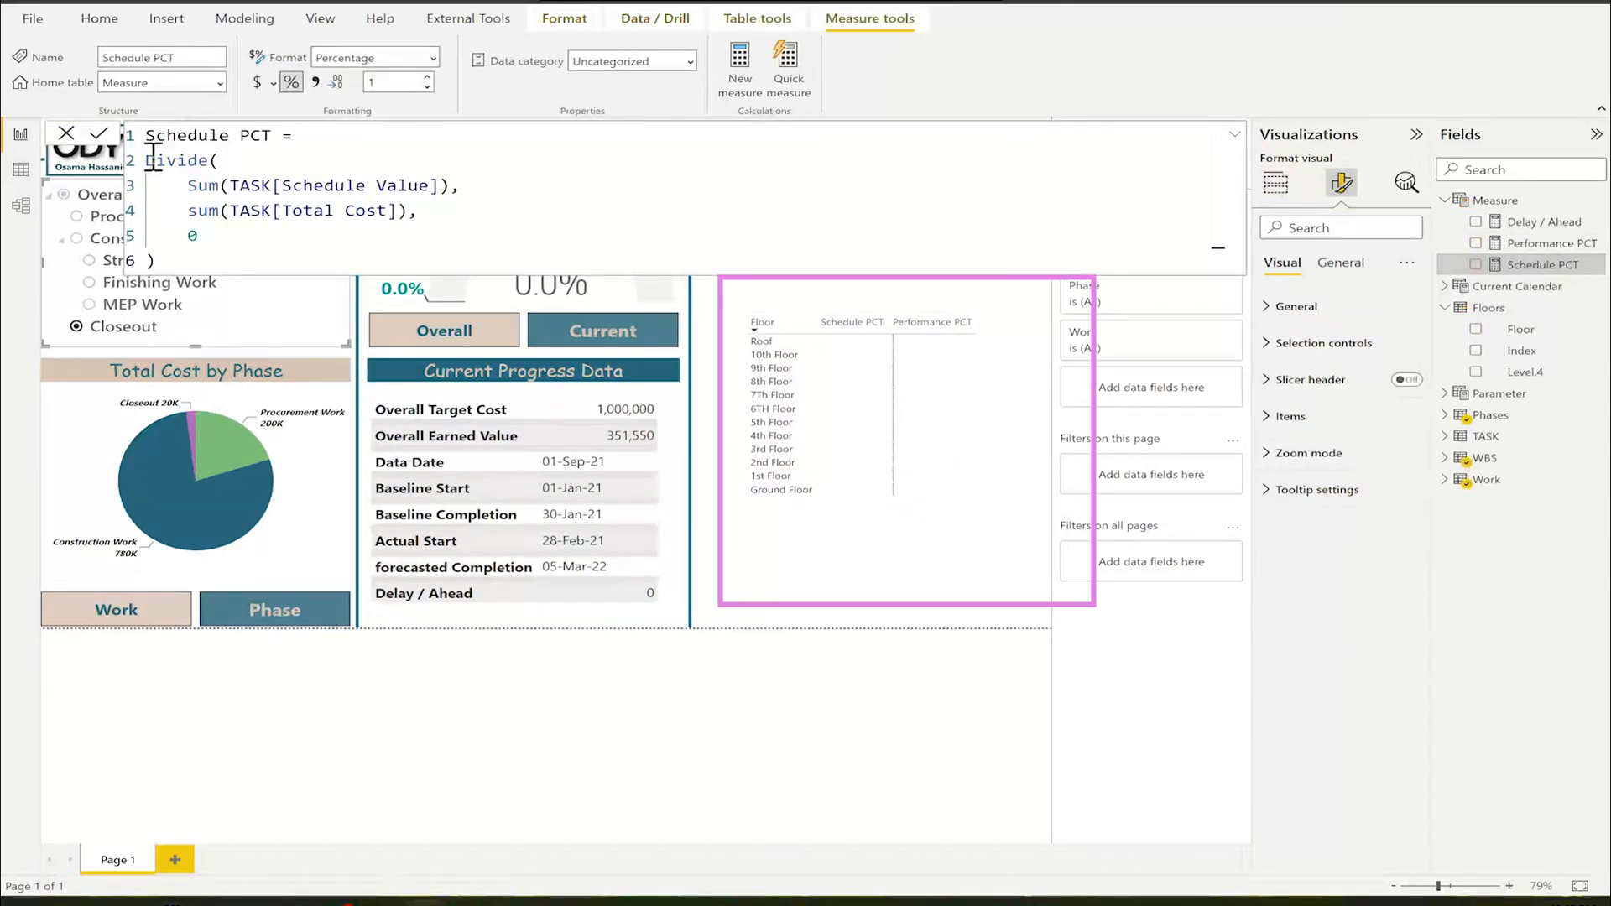
# - Rewrite Schedule PCT as VAR PCT = Divide(...) Return if(PCT=Blank(),0,PCT)
pyautogui.write('VAR P')
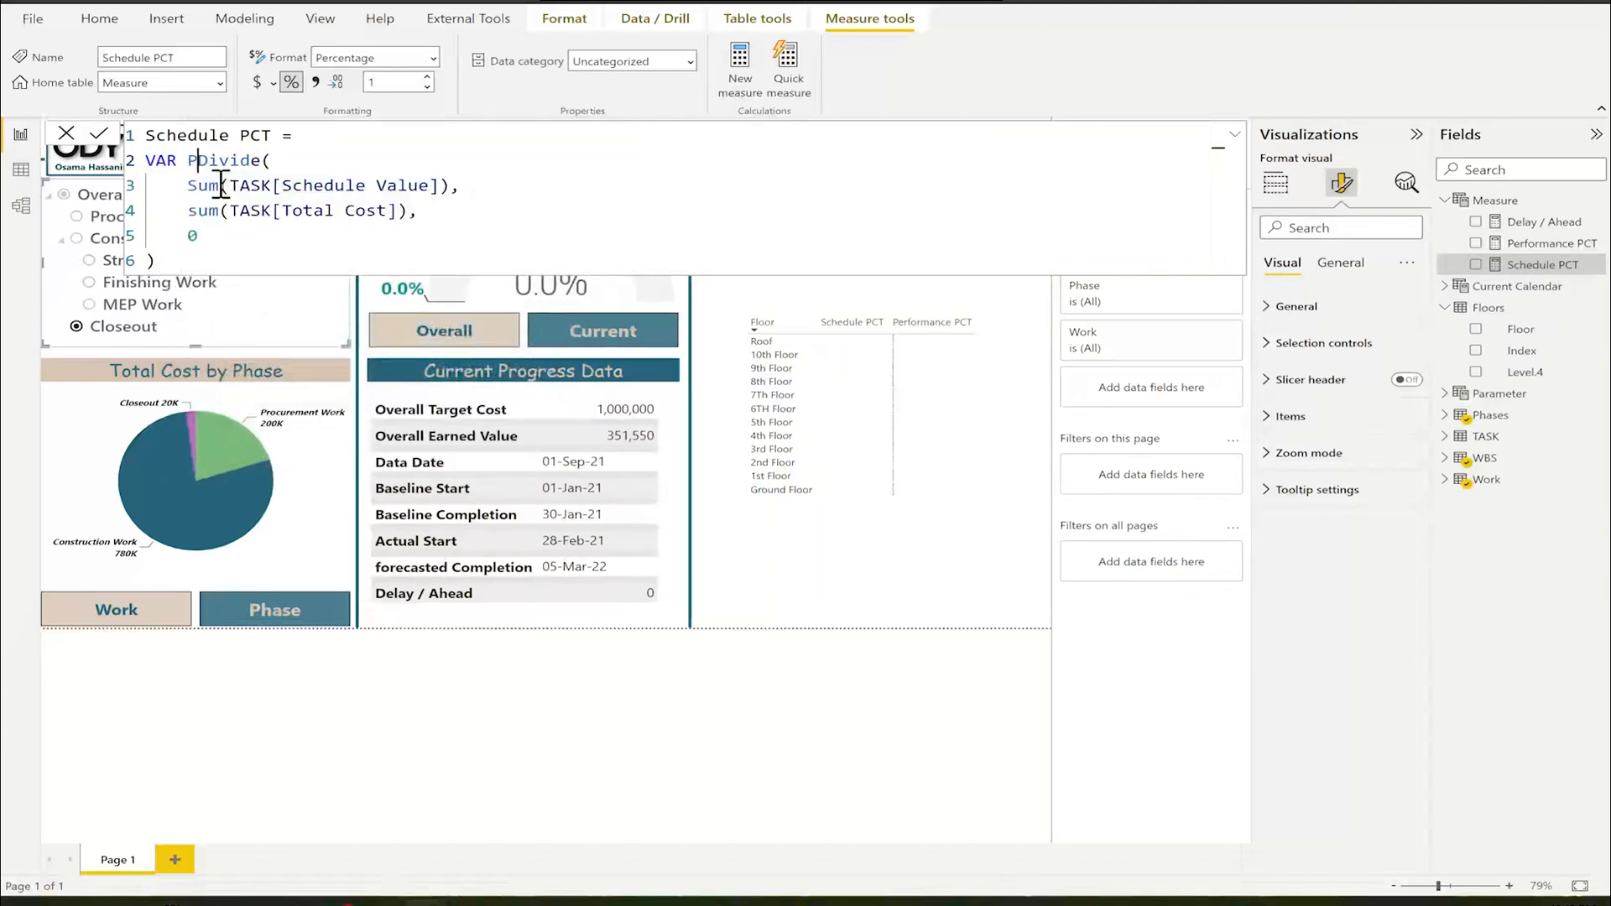
pyautogui.write('CT=')
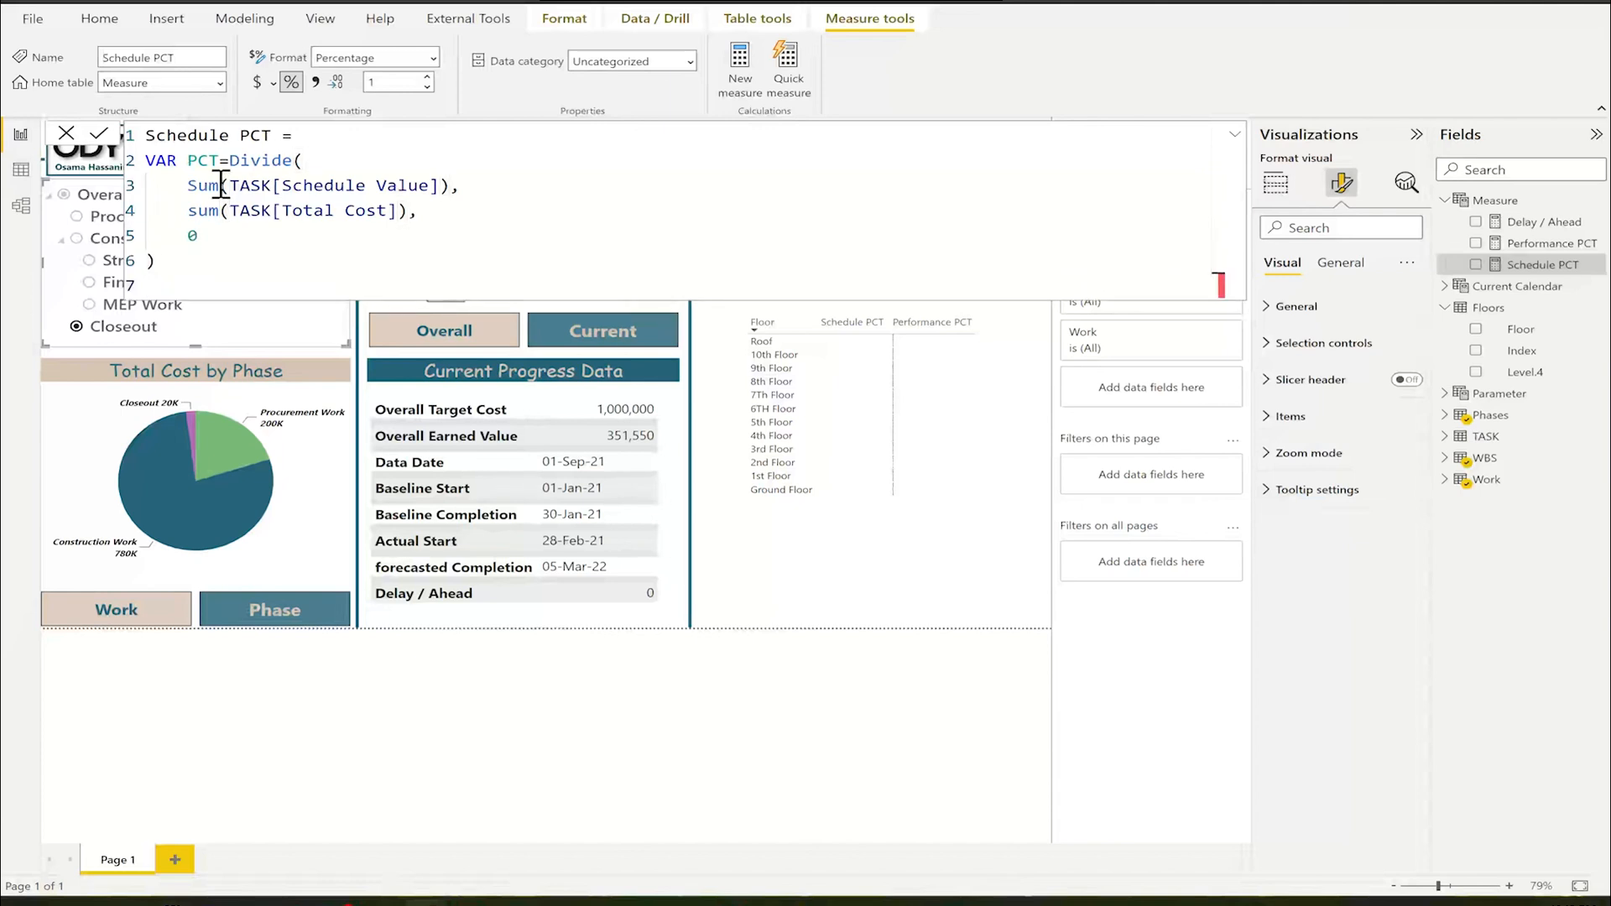
pyautogui.write('Return')
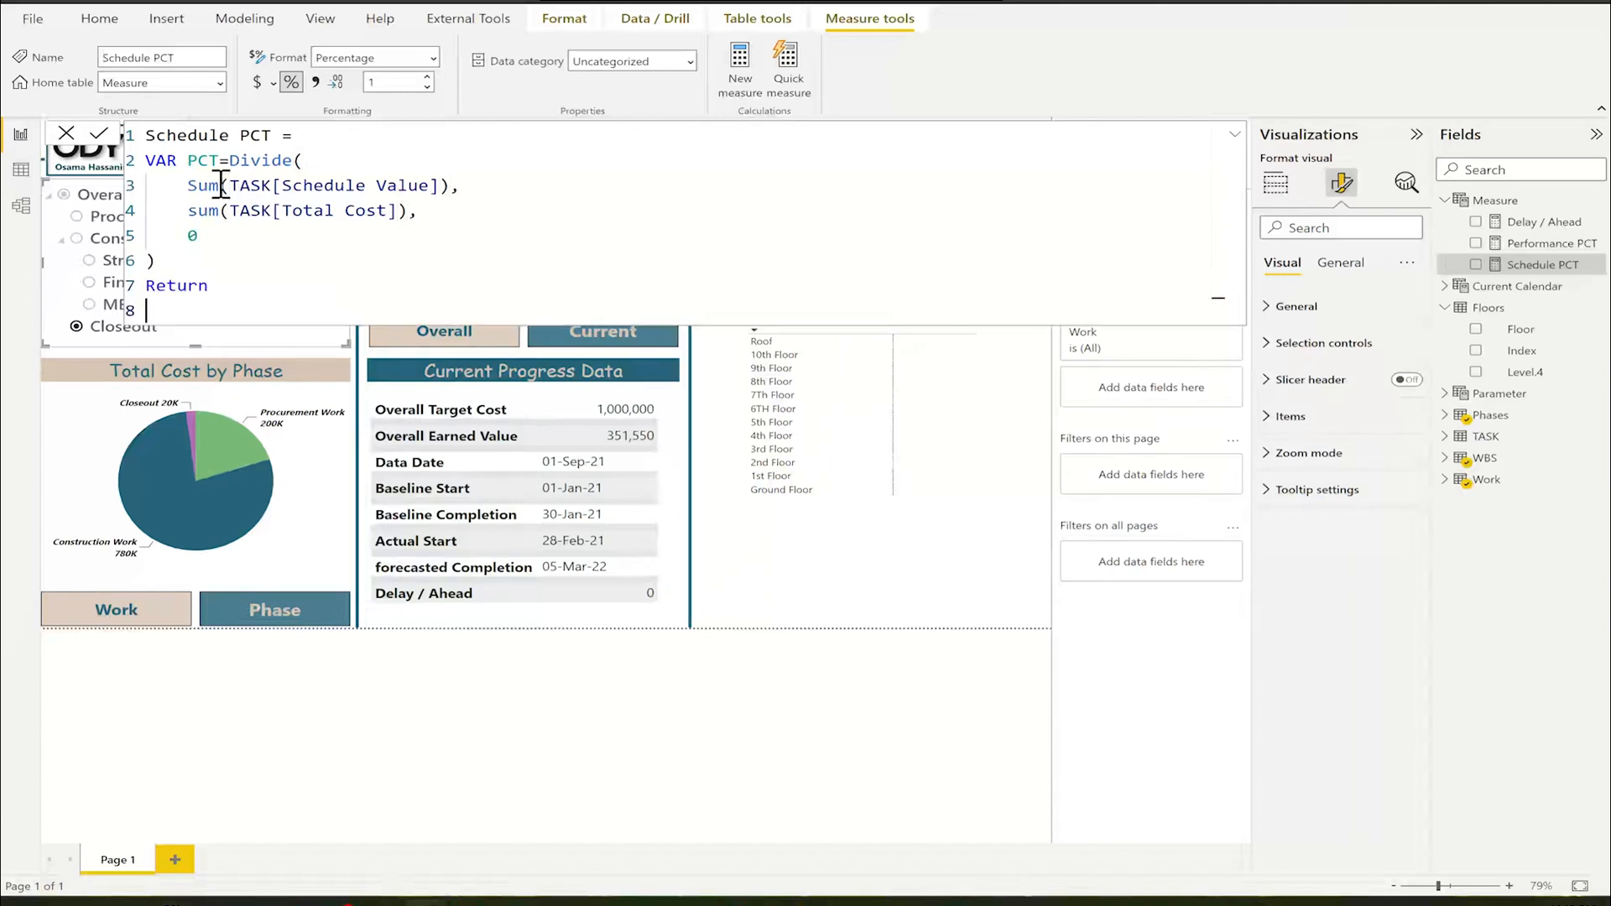
pyautogui.write('if(')
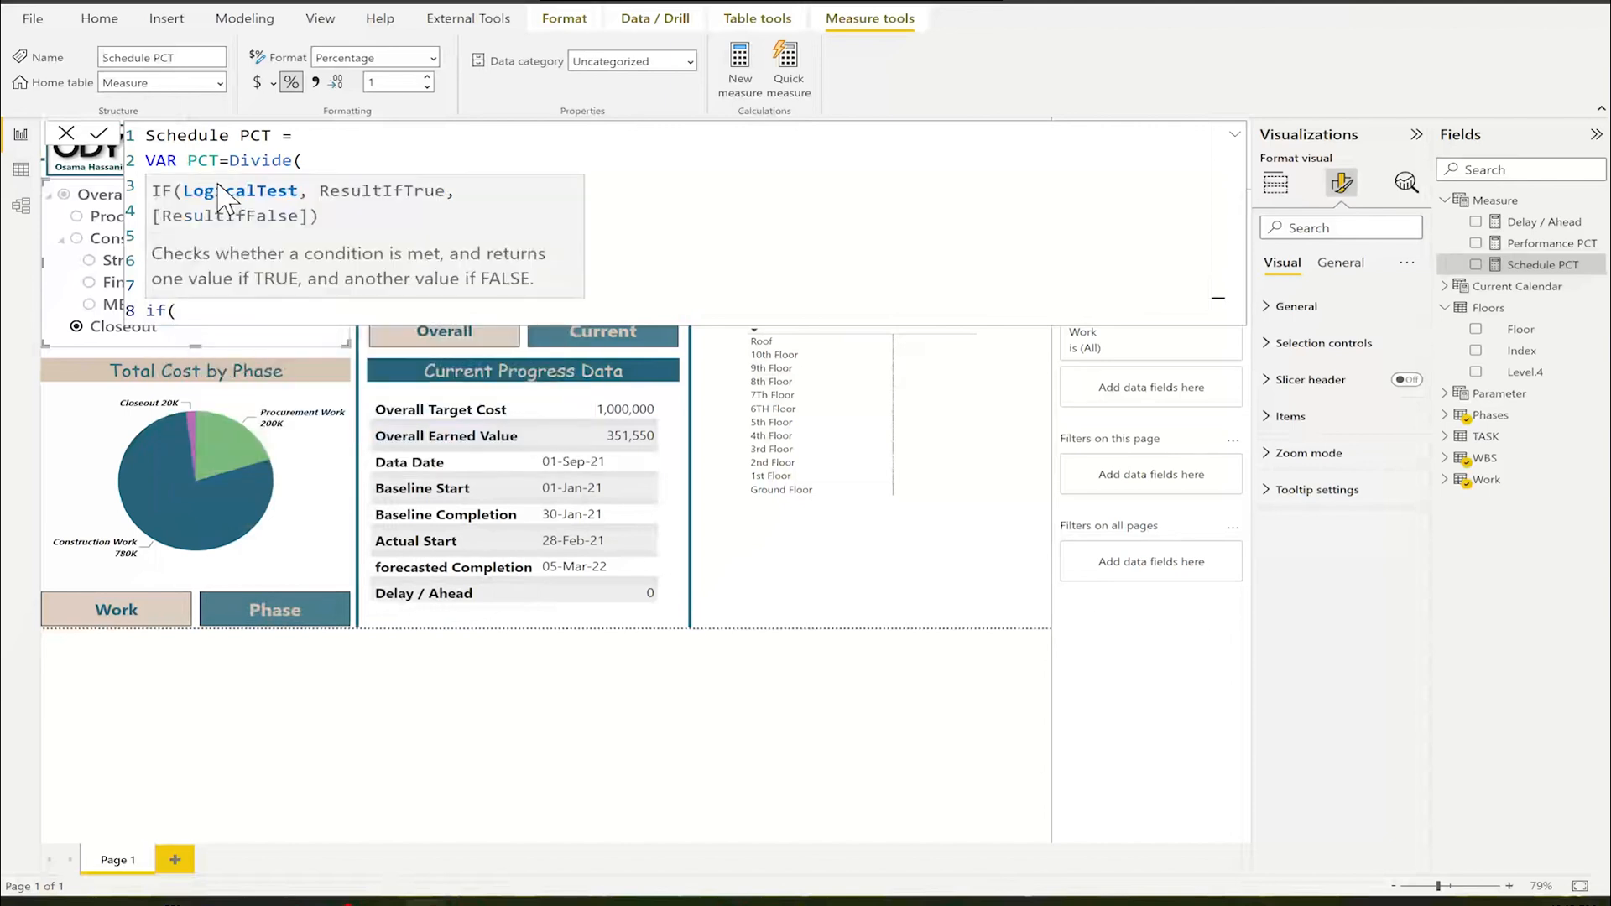
pyautogui.write('PCT')
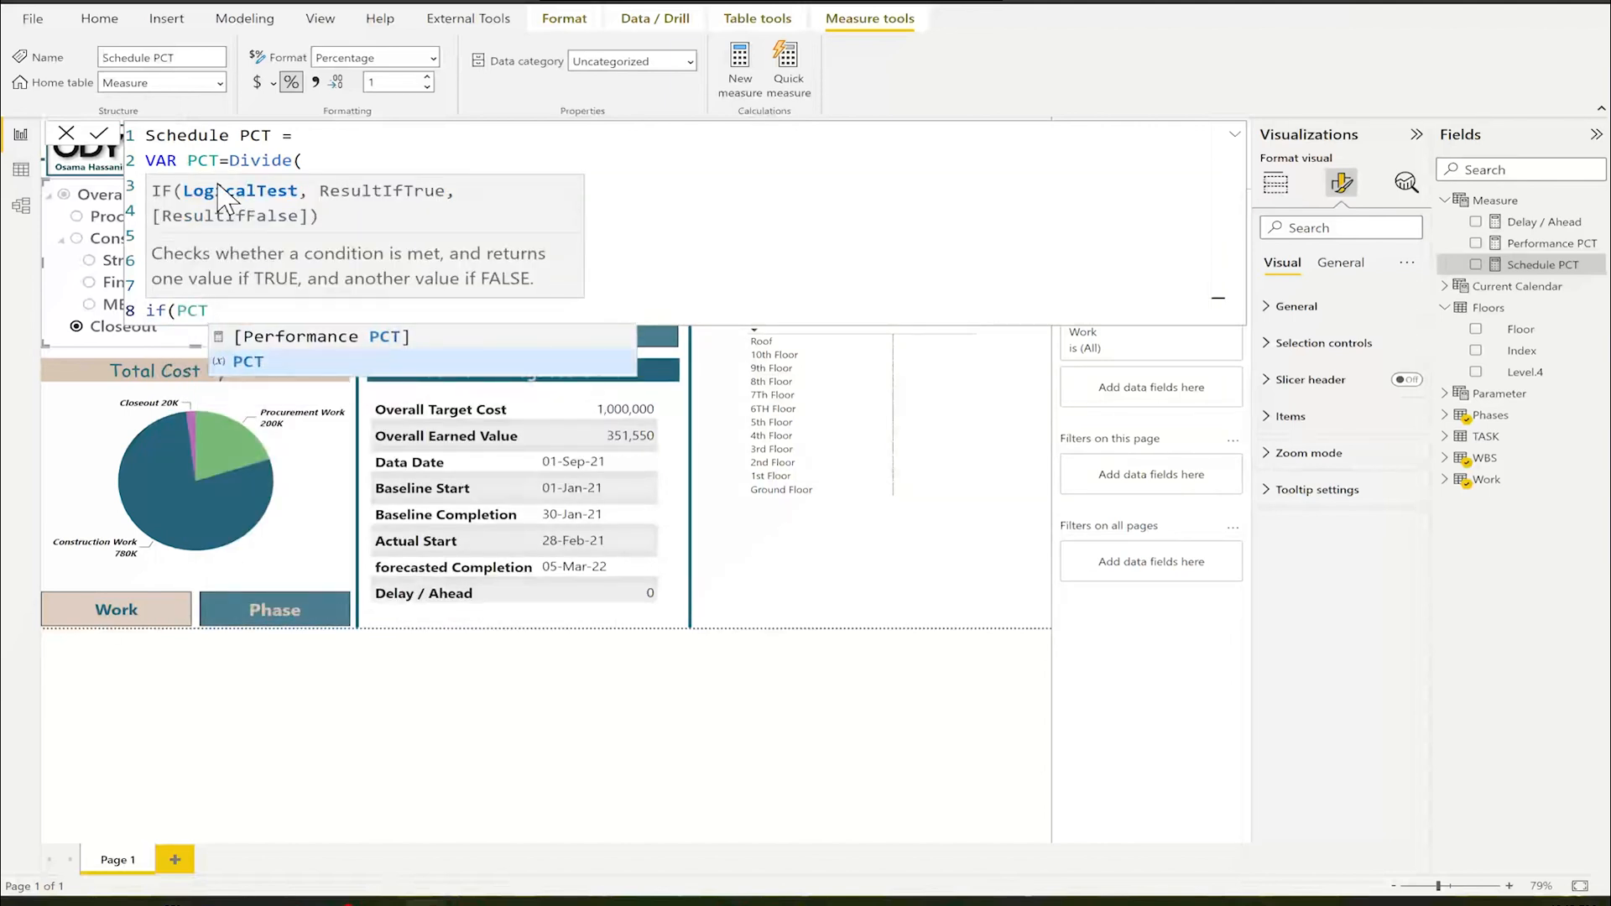
pyautogui.write('=Blank(),')
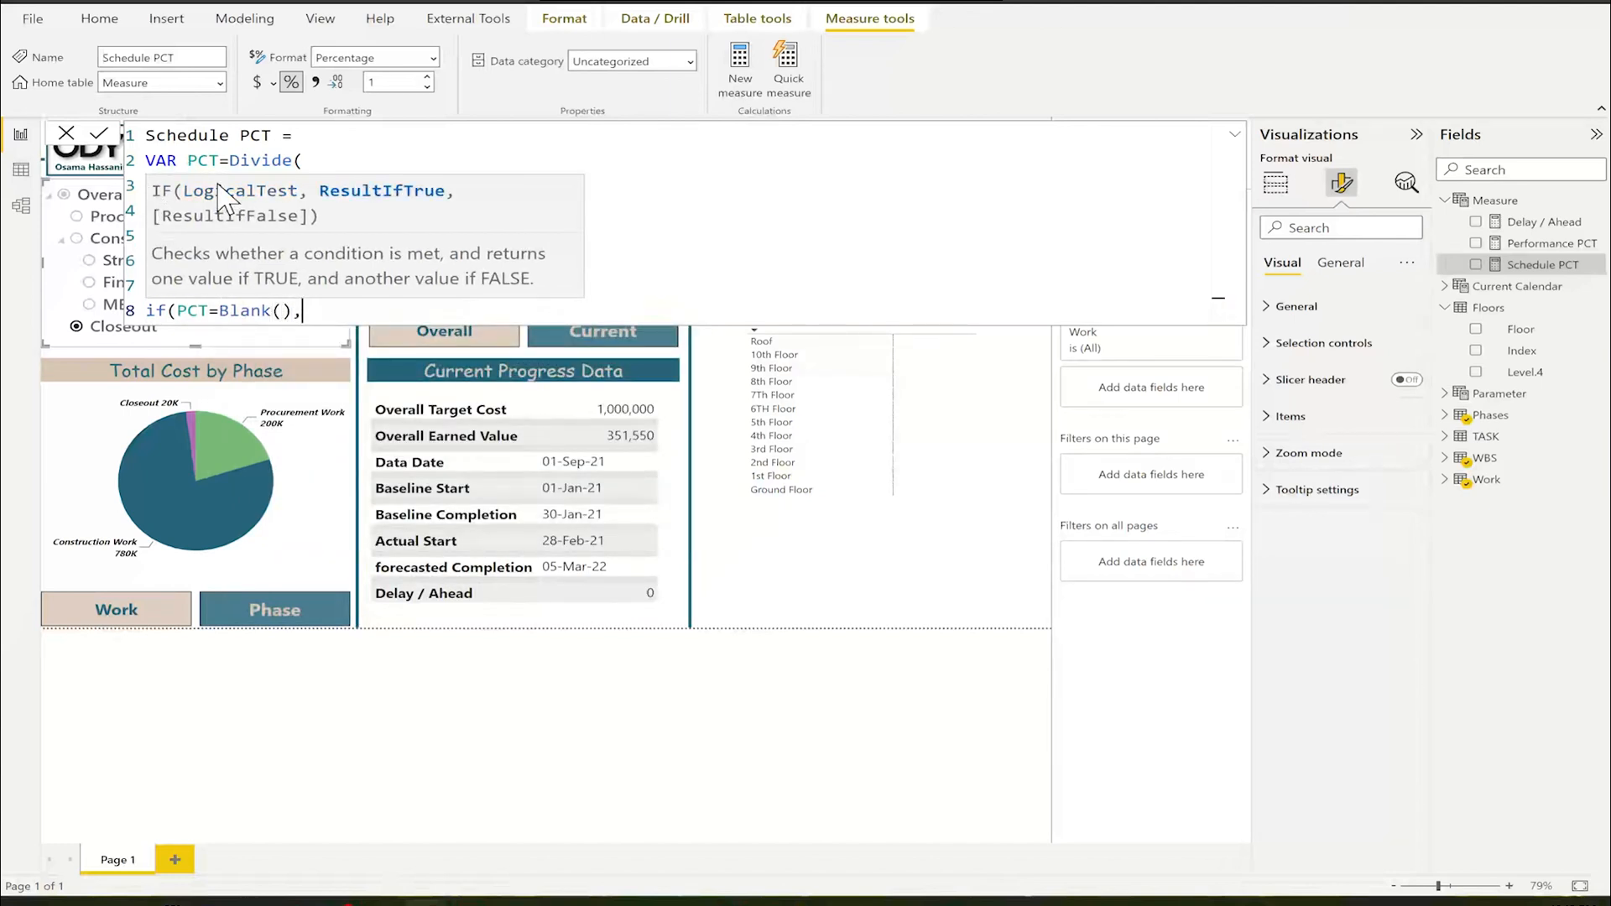
pyautogui.write('0,PCT')
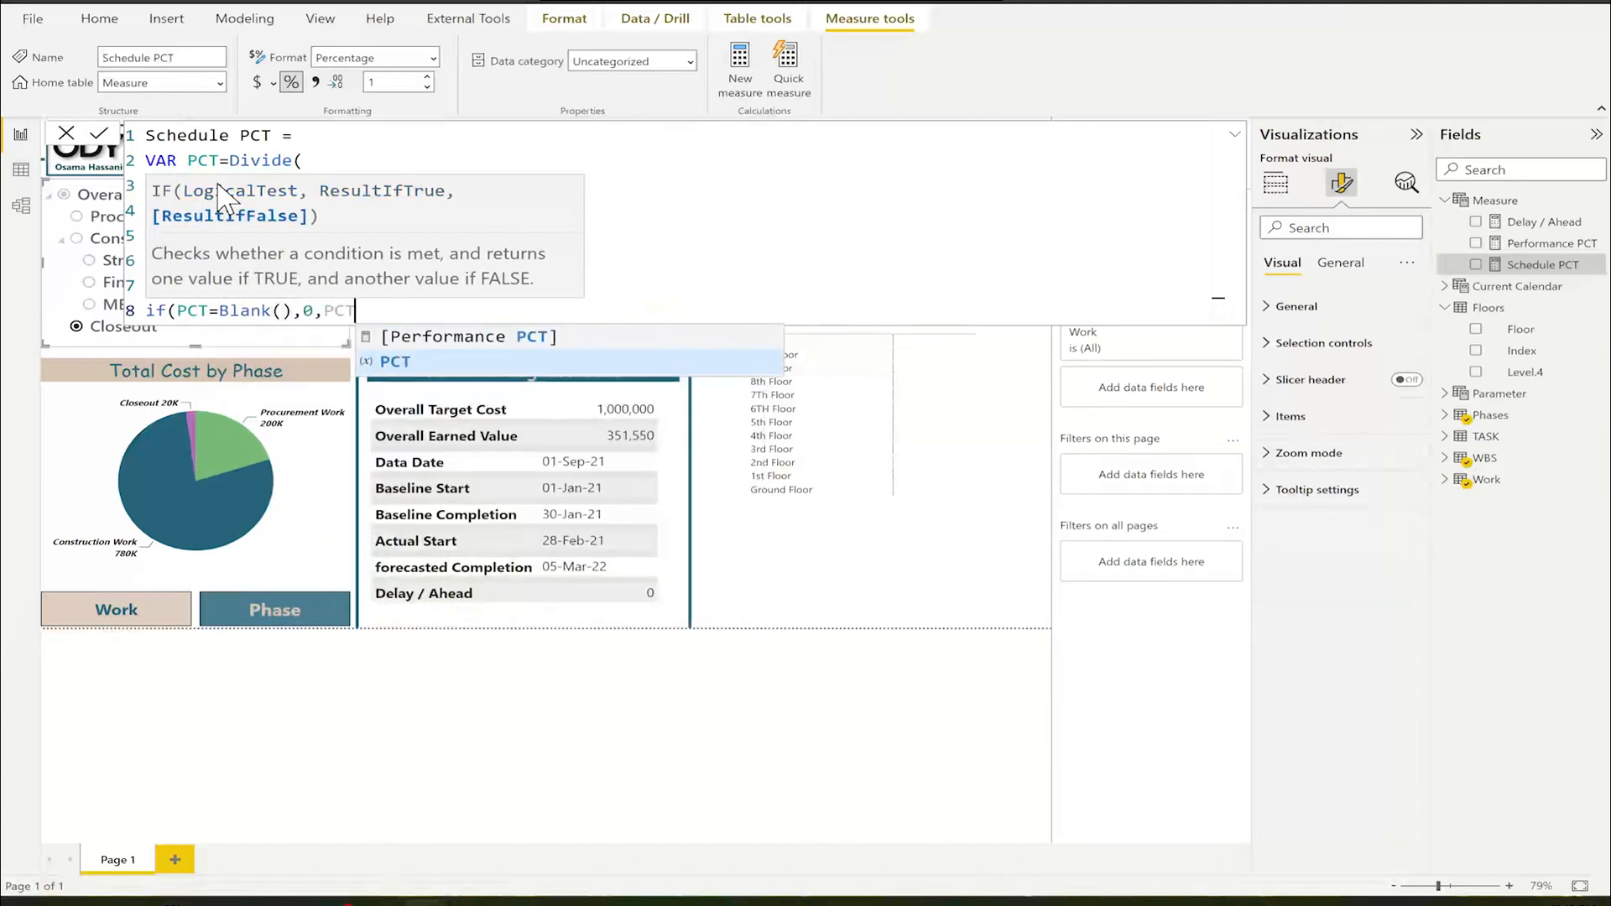